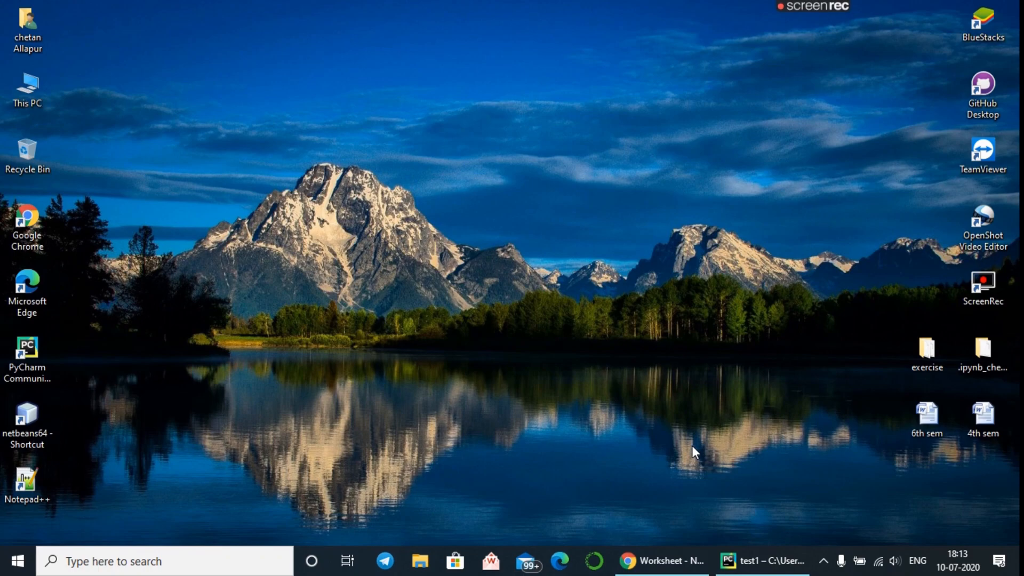
mouse_move(642, 513)
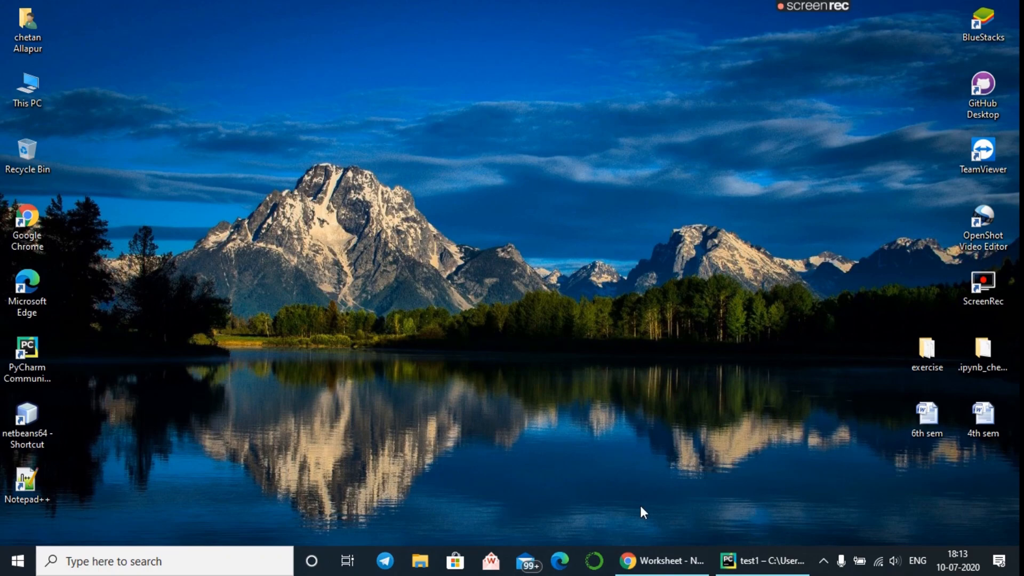
Bring the PyCharm test1 project window to the front.
click(764, 560)
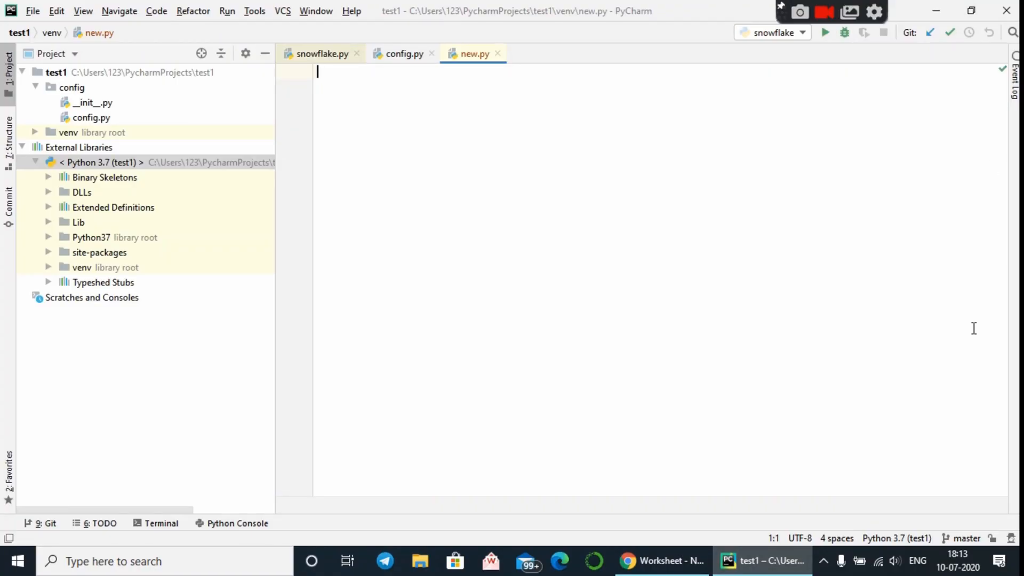
mouse_move(278, 414)
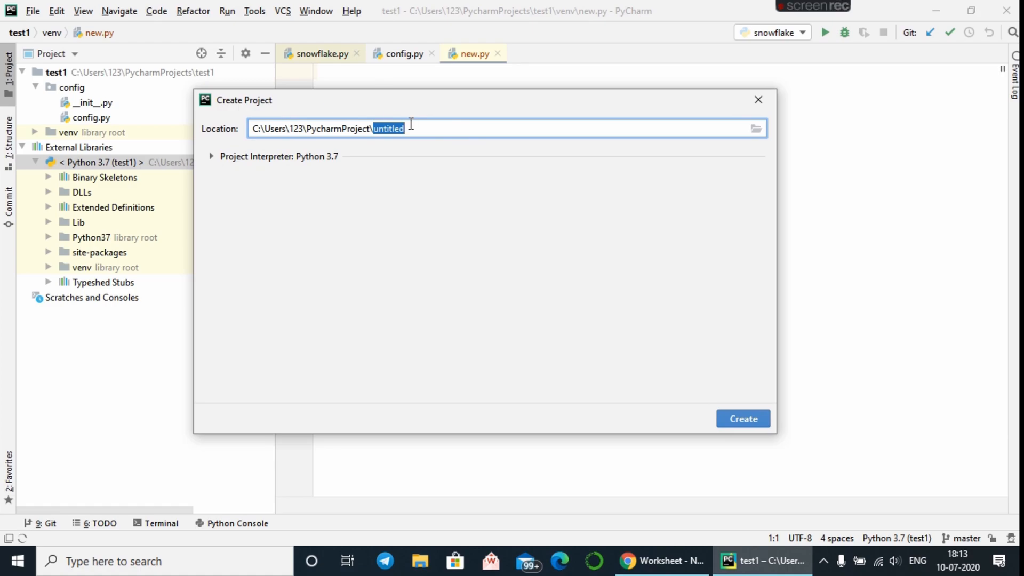
Name the new project folder 'test' in the Create Project location.
text(te)
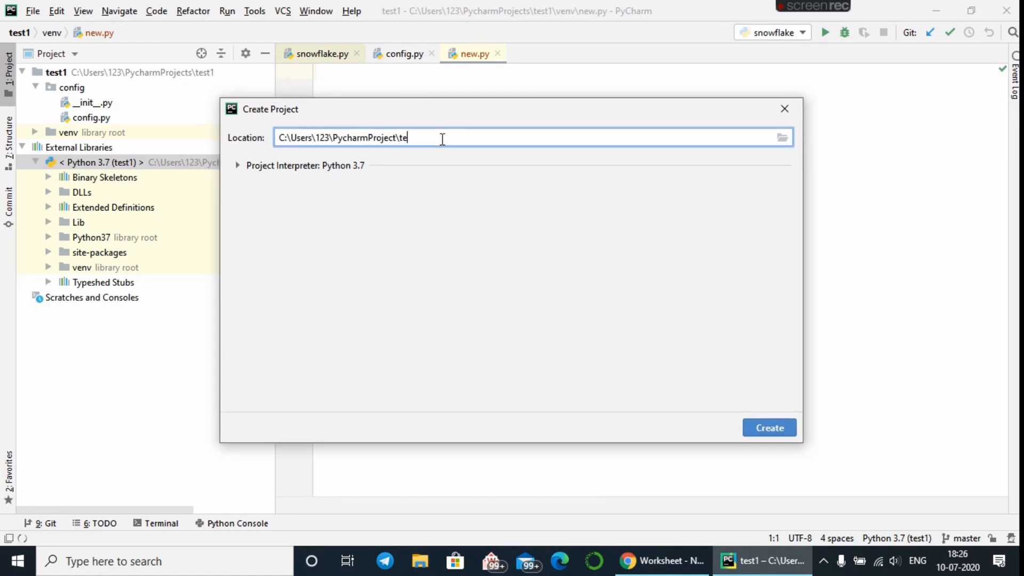
text(st)
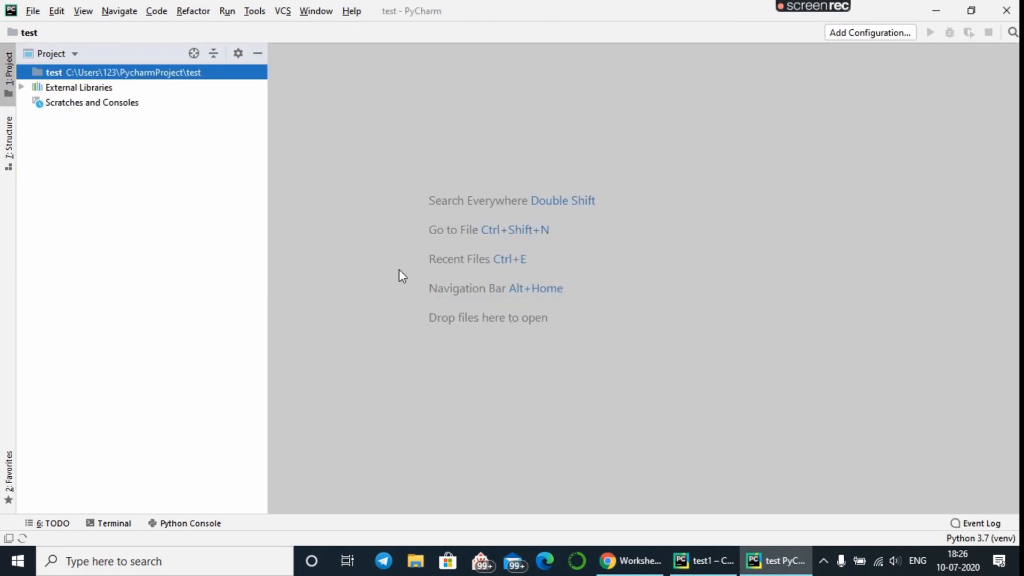
mouse_move(153, 132)
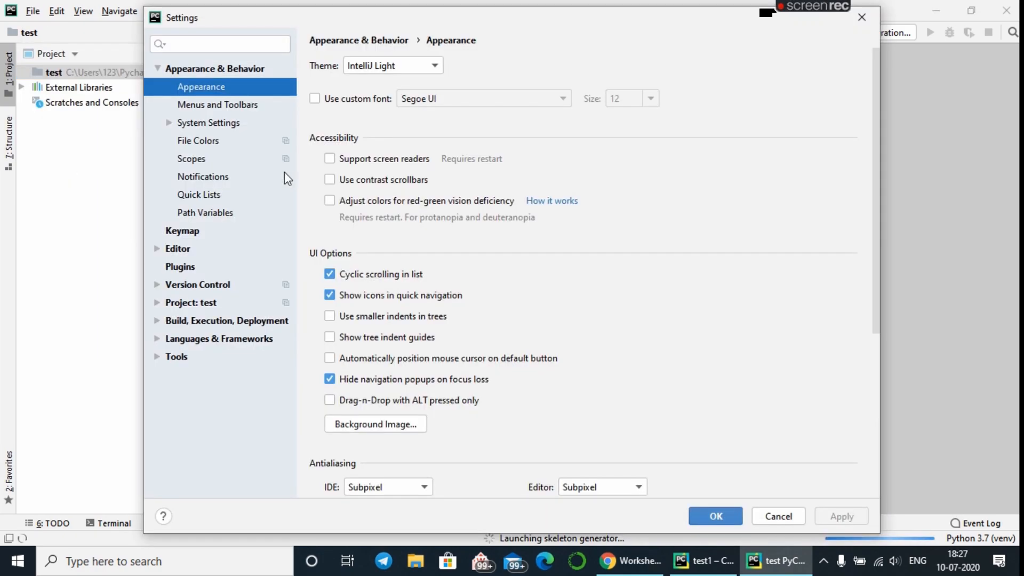
Install snowflake-connector-python into the test project's interpreter via Settings > Project Interpreter.
click(191, 302)
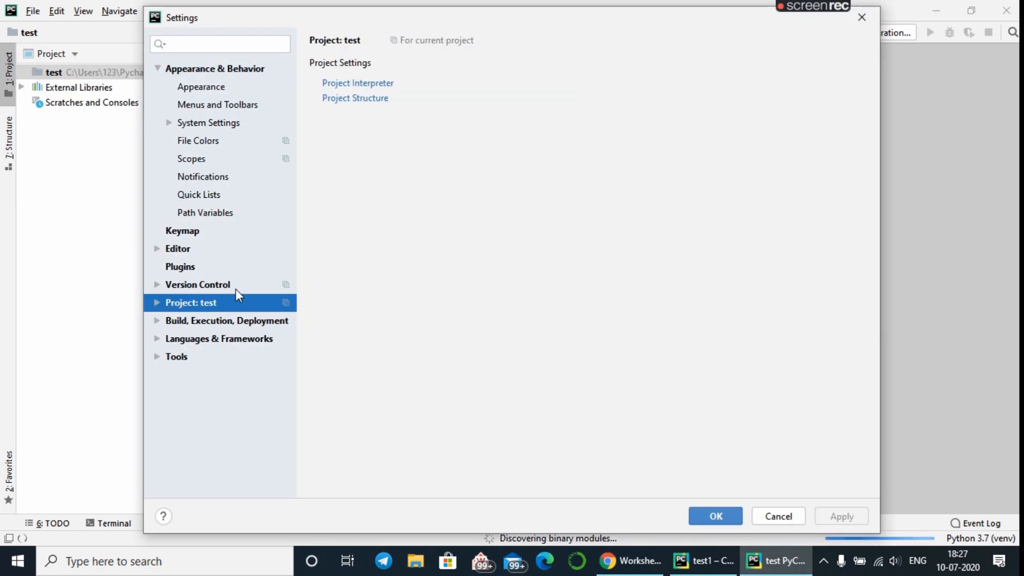
mouse_move(371, 88)
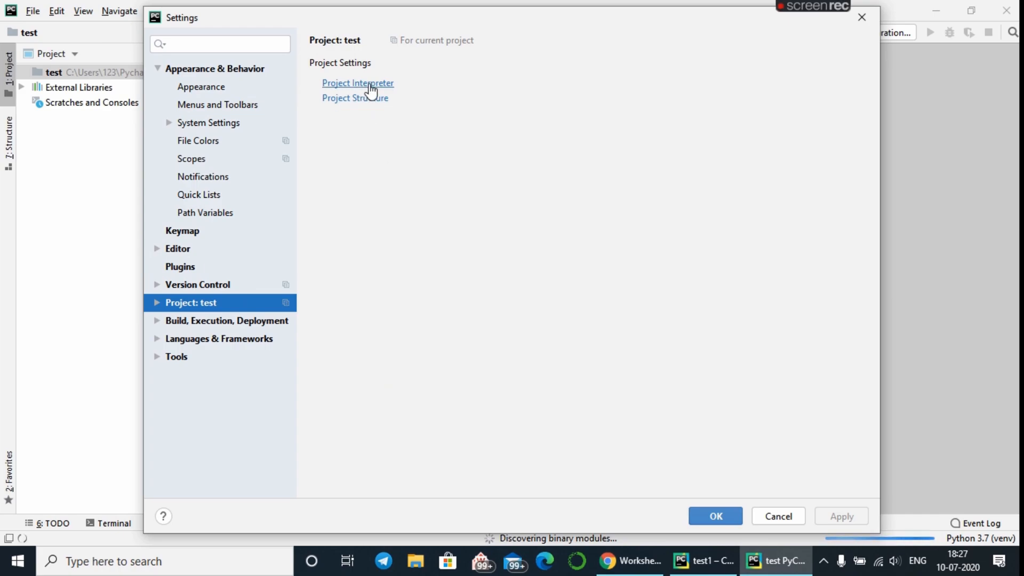
click(358, 83)
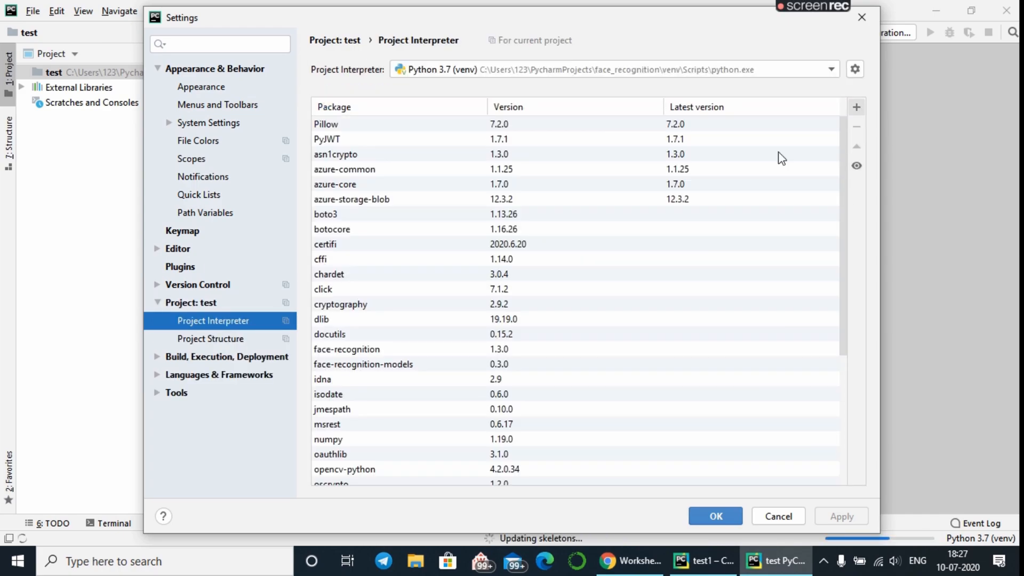
click(856, 107)
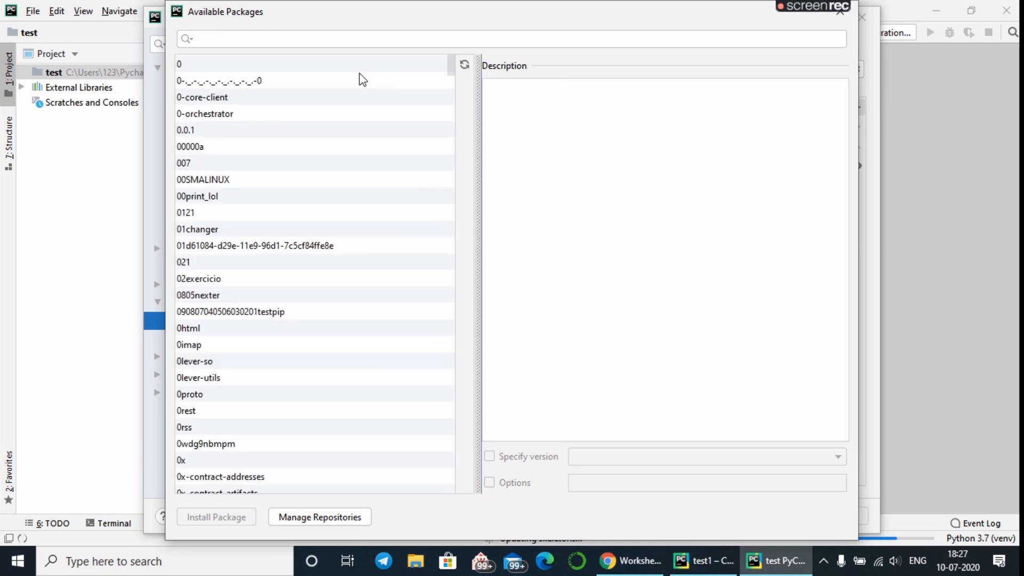
text(s)
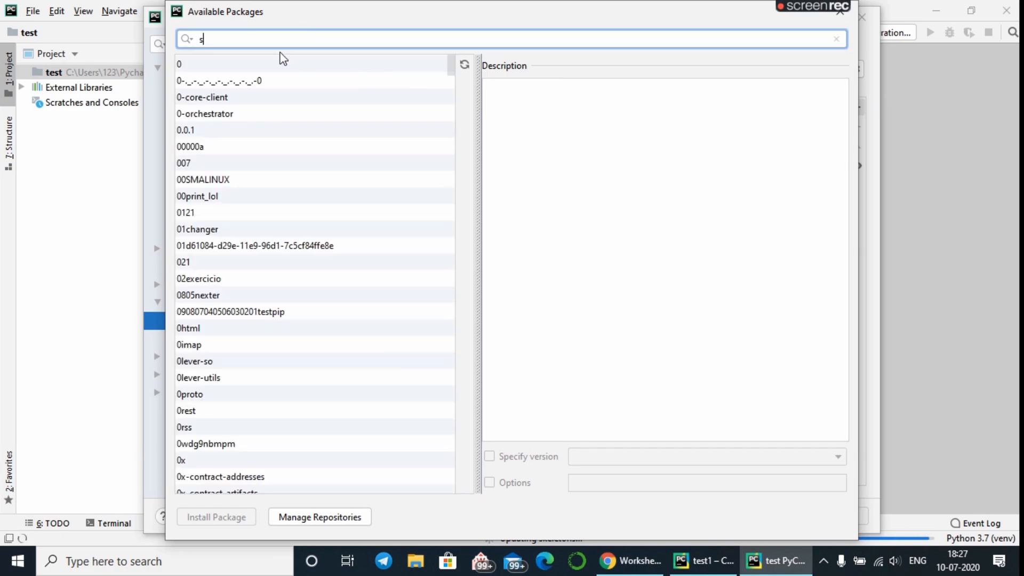
text(nowflake)
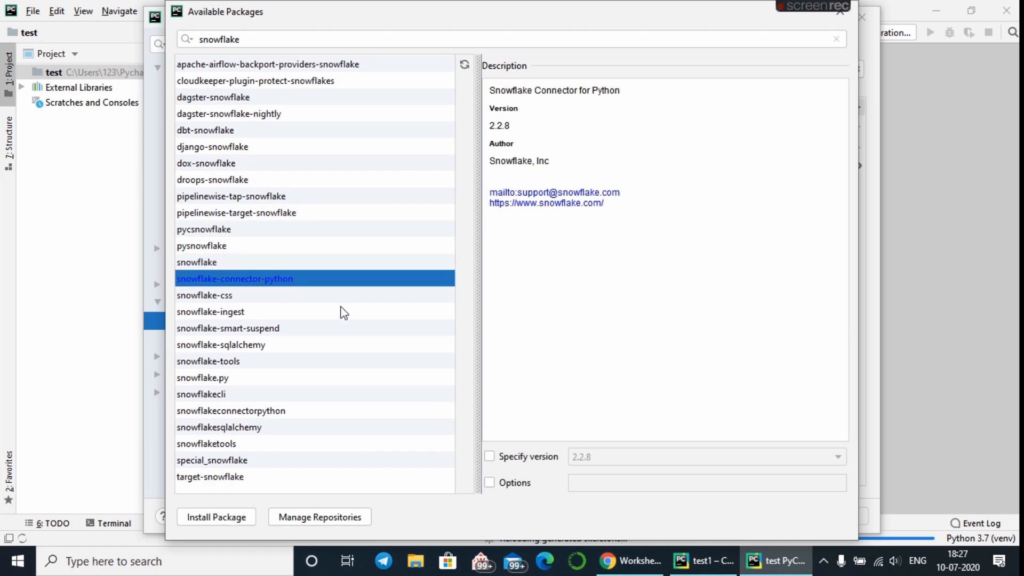
click(217, 516)
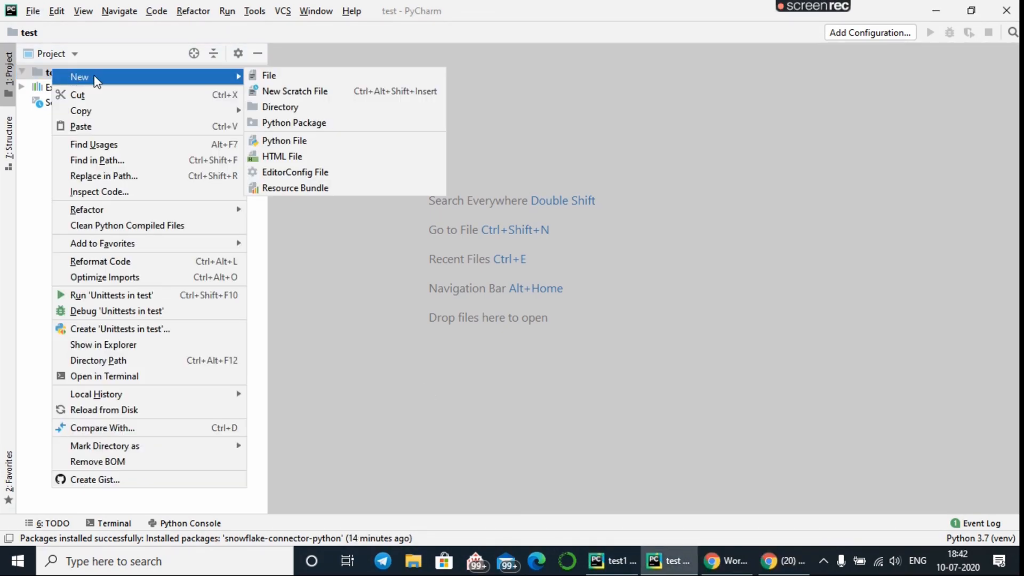
mouse_move(284, 141)
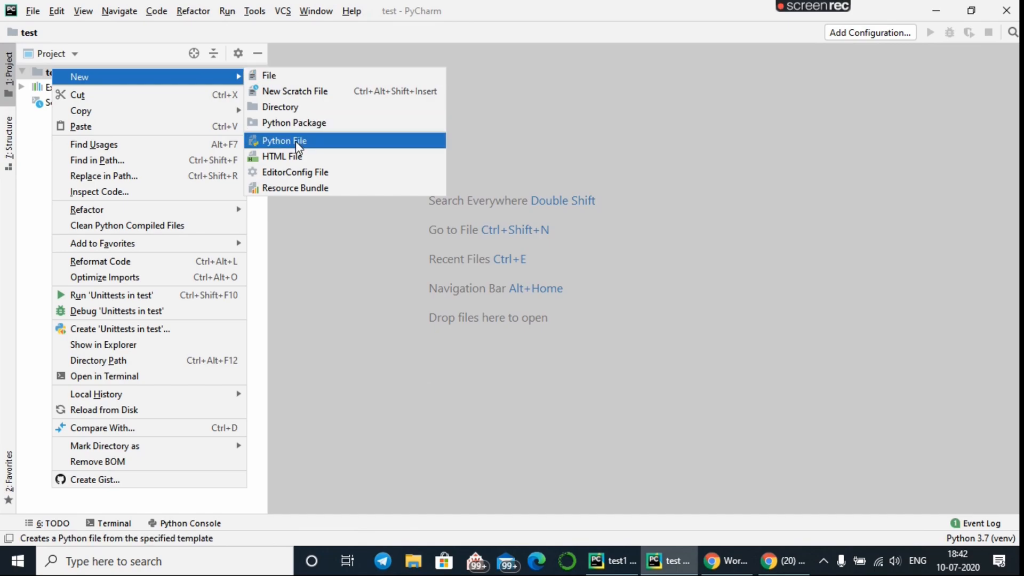
Create a new Python file named snowflake in the test project.
click(284, 141)
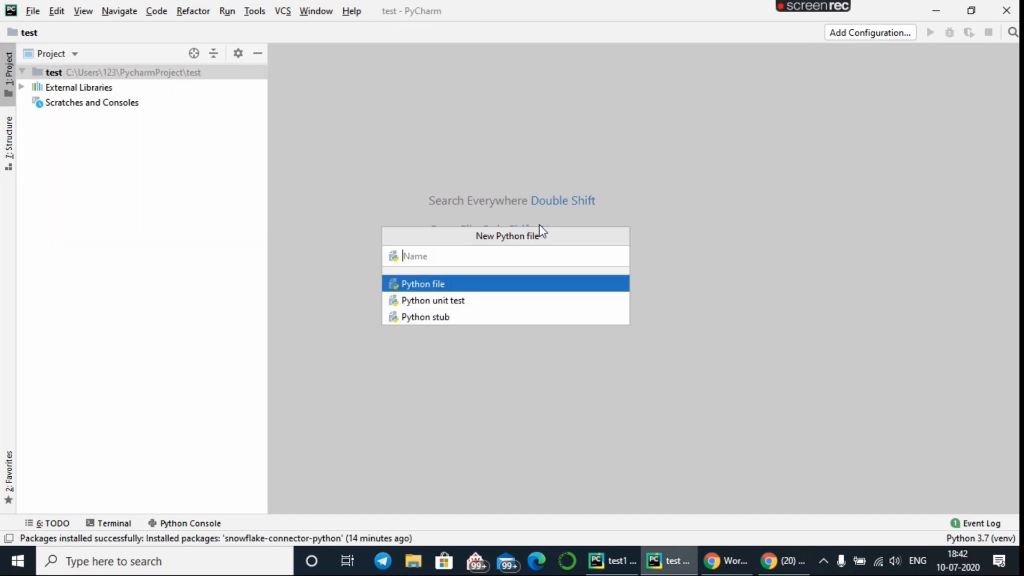
mouse_move(511, 286)
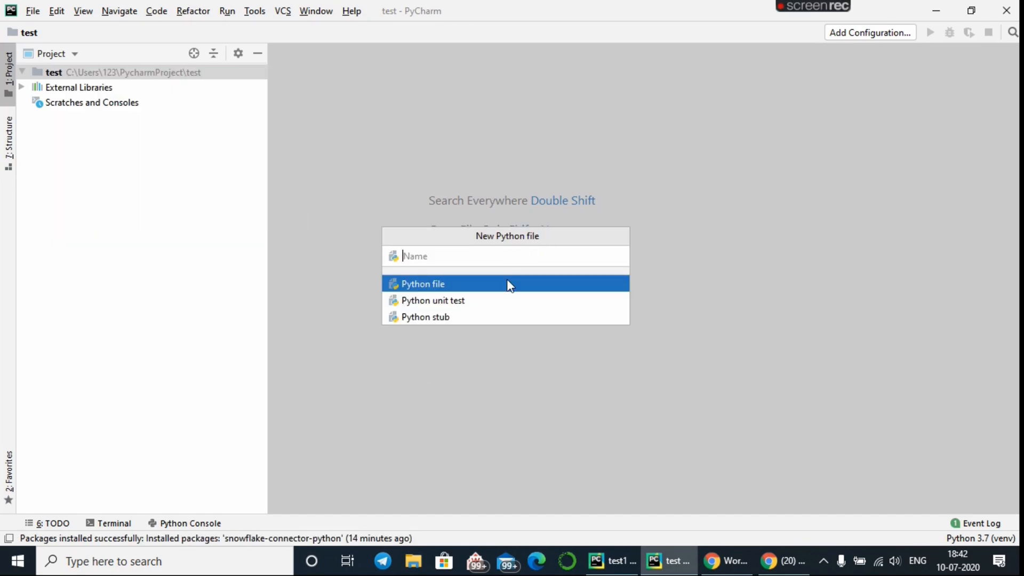
text(snowflake)
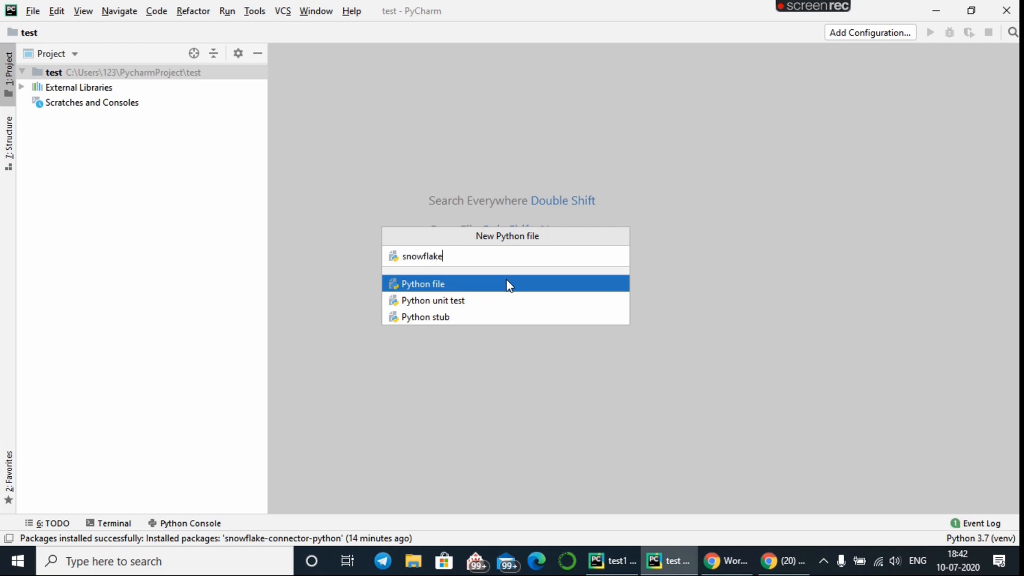
click(423, 284)
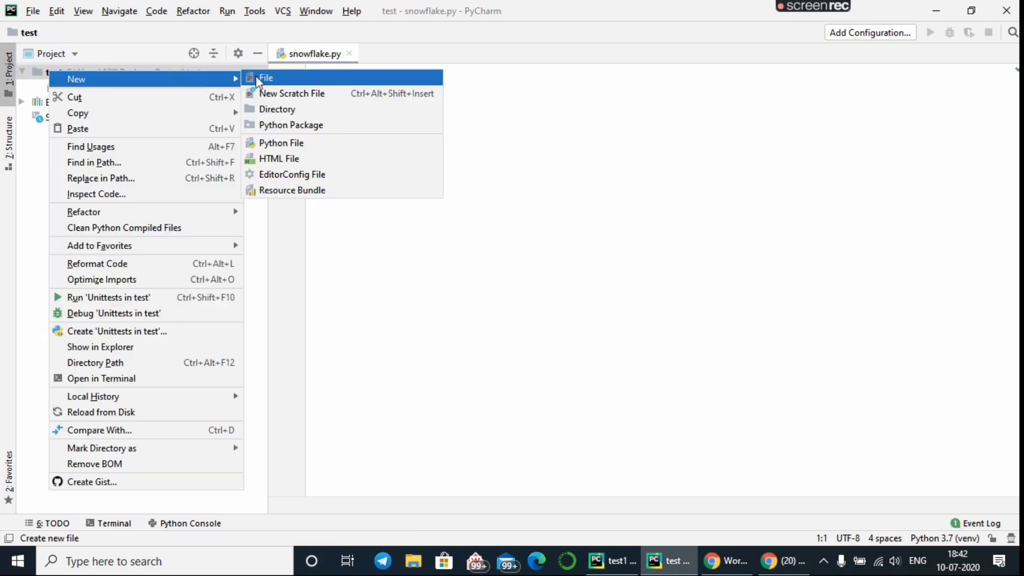
mouse_move(290, 125)
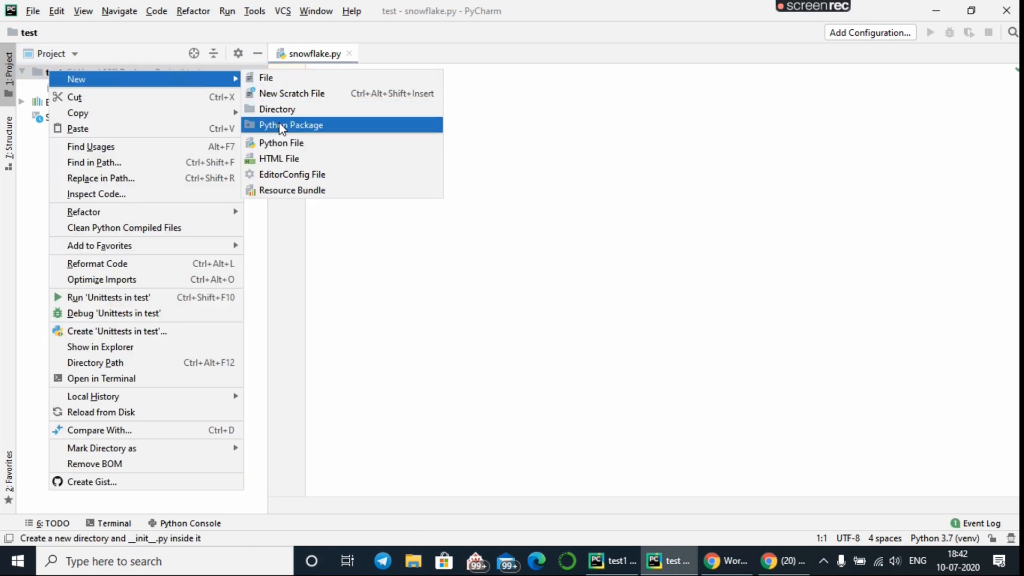
Create a new Python package named config in the test project.
click(290, 125)
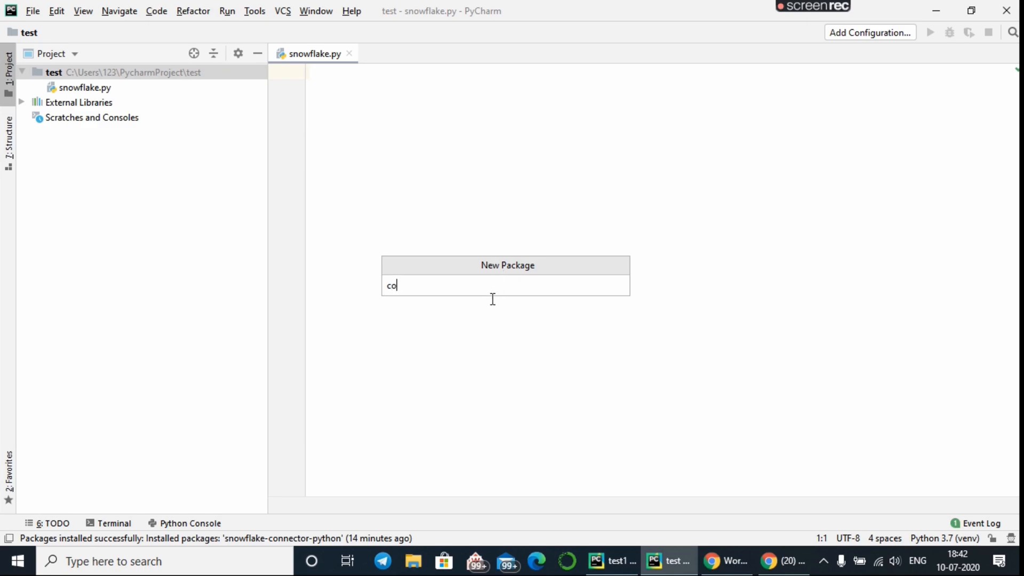
text(nfig)
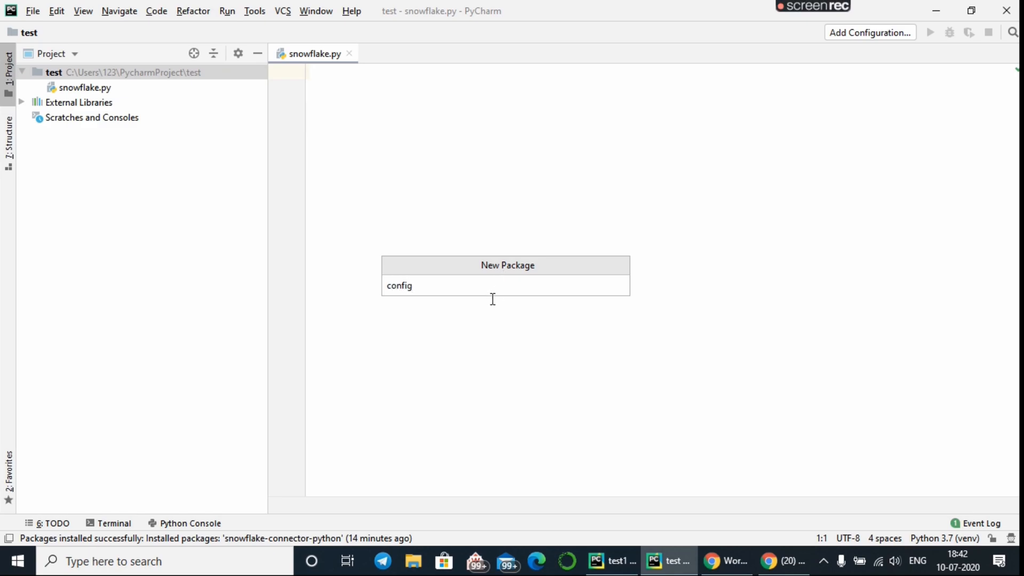
key(Enter)
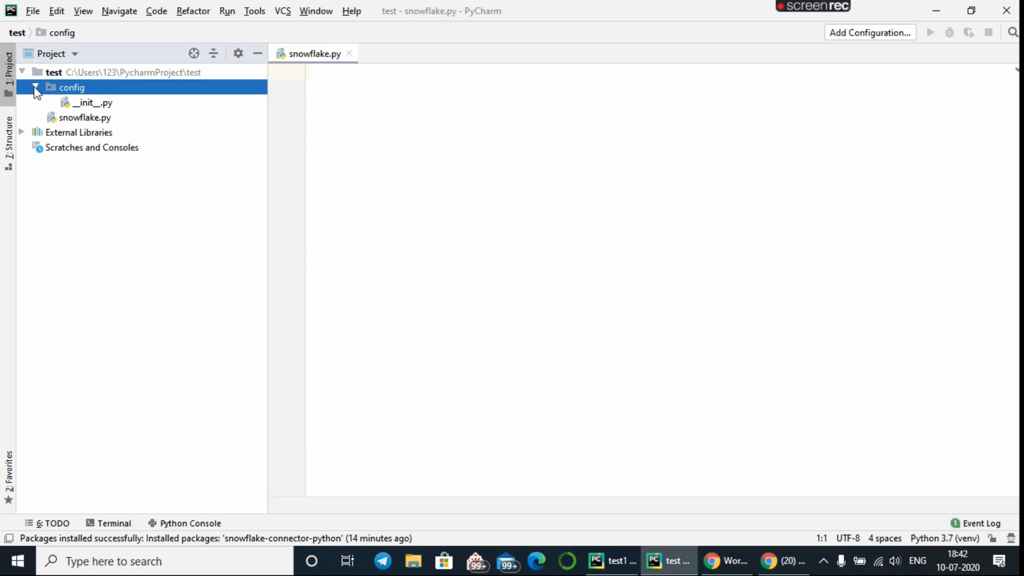
Create a new Python file named config inside the config package.
click(37, 86)
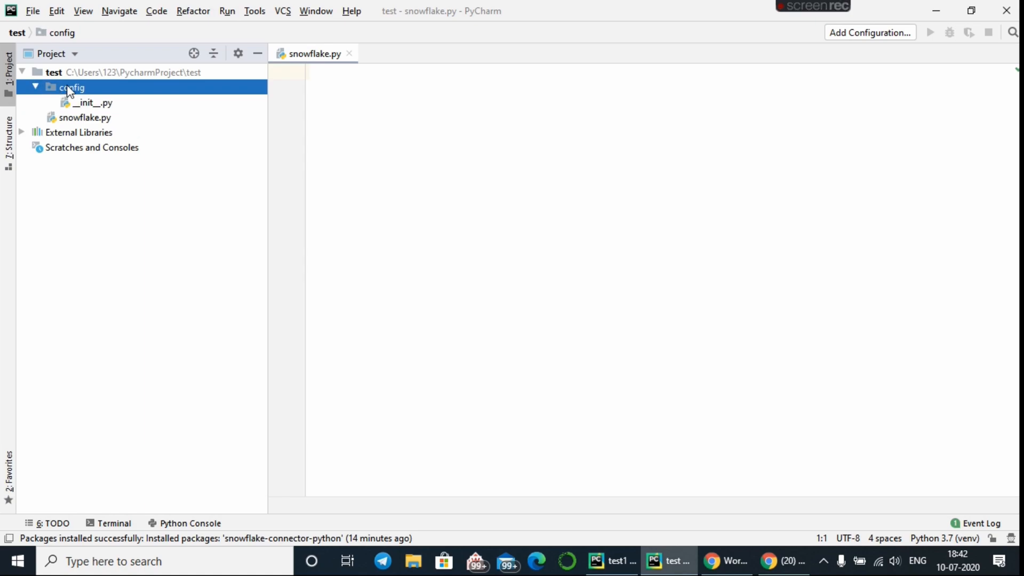
right_click(72, 86)
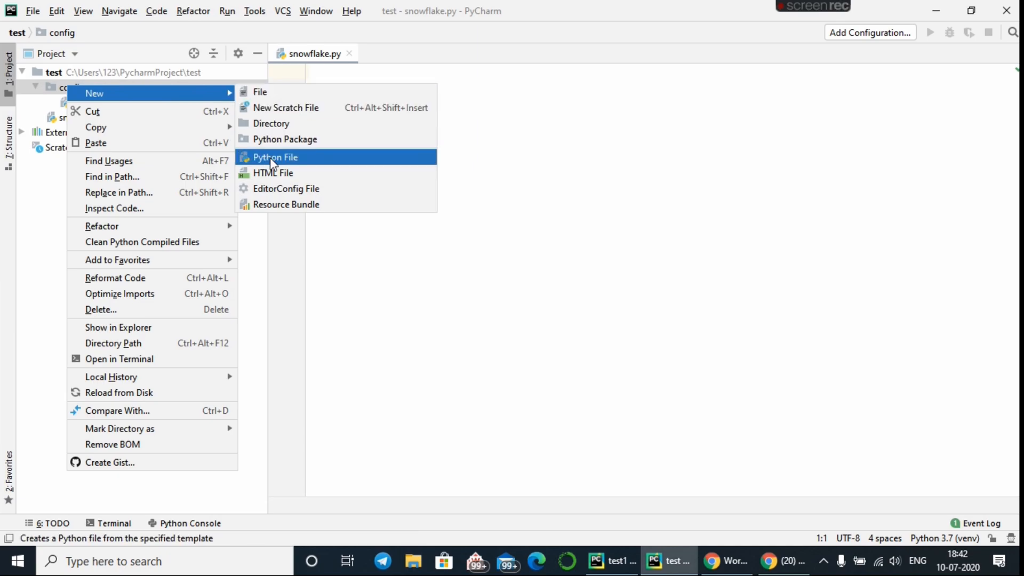
click(275, 157)
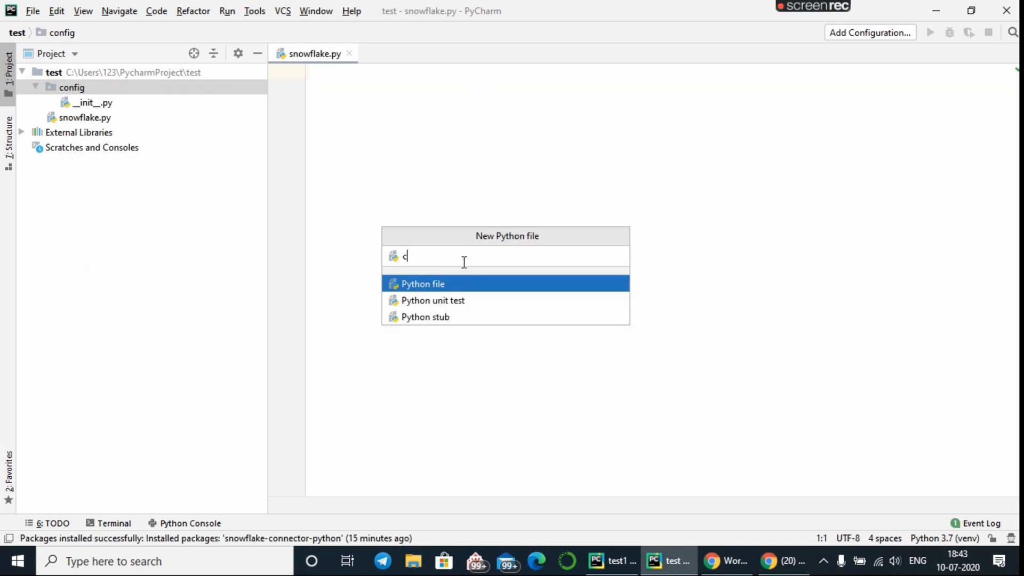
text(onfig)
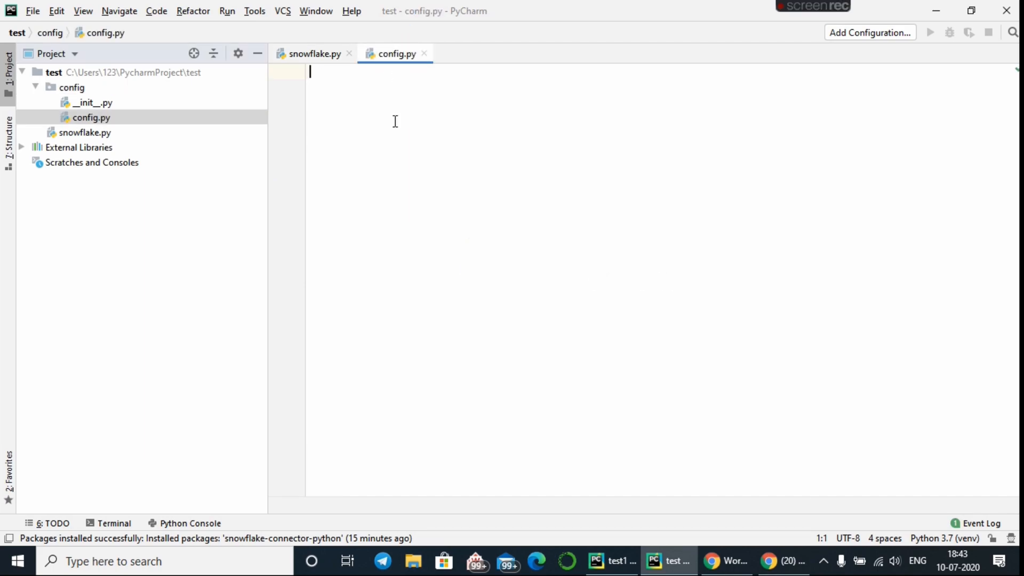
mouse_move(424, 109)
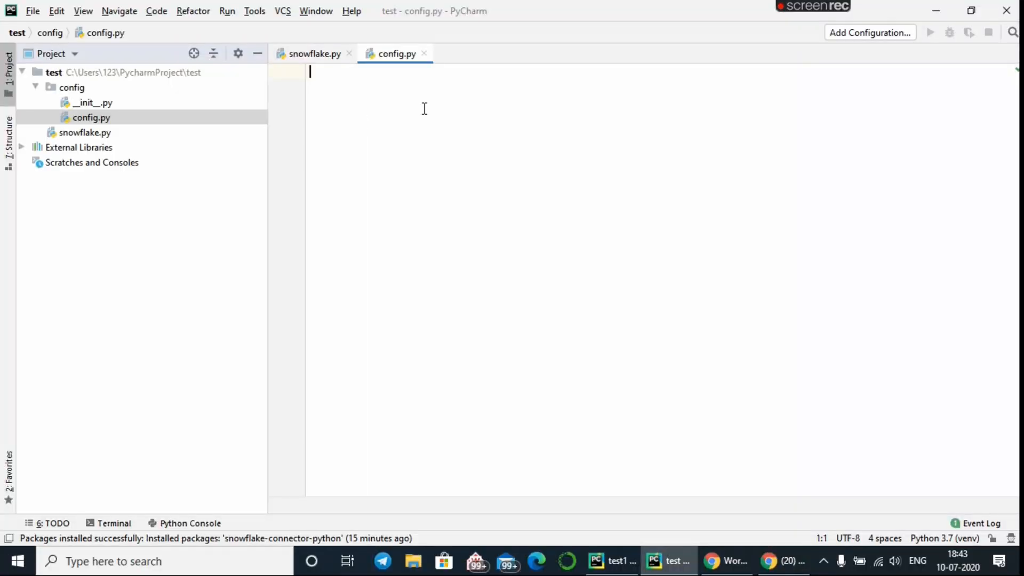
mouse_move(369, 98)
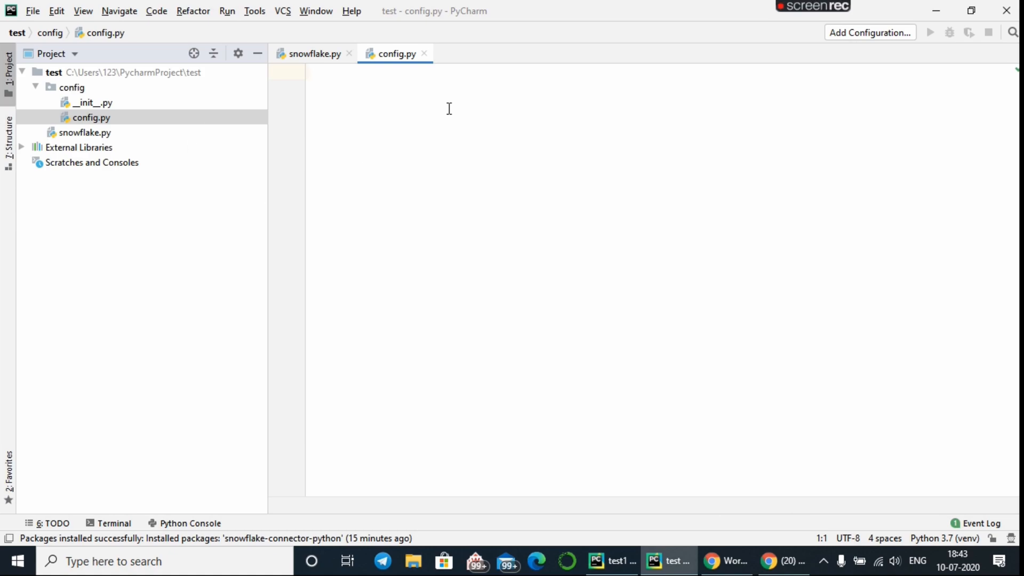
mouse_move(424, 338)
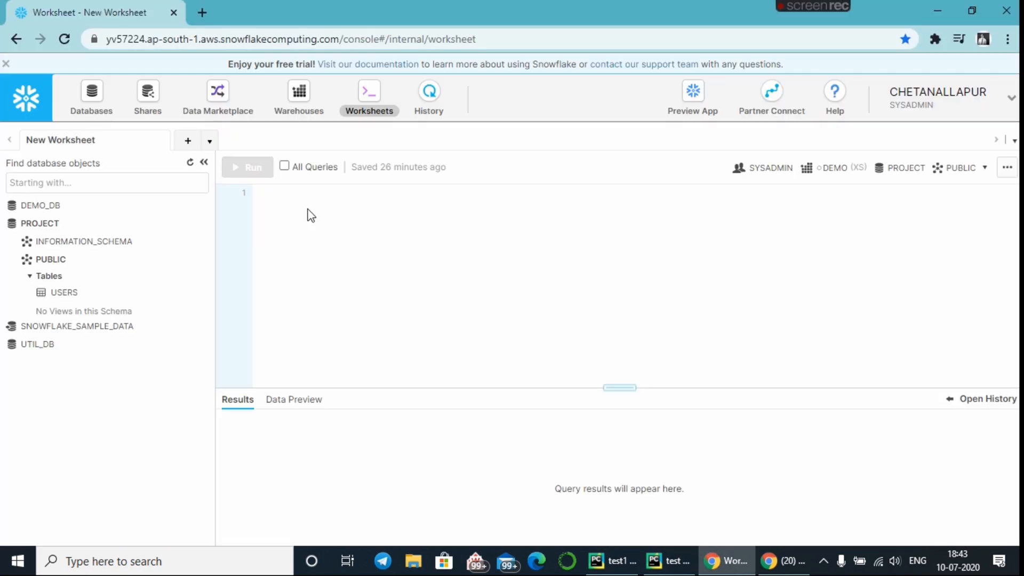
click(310, 193)
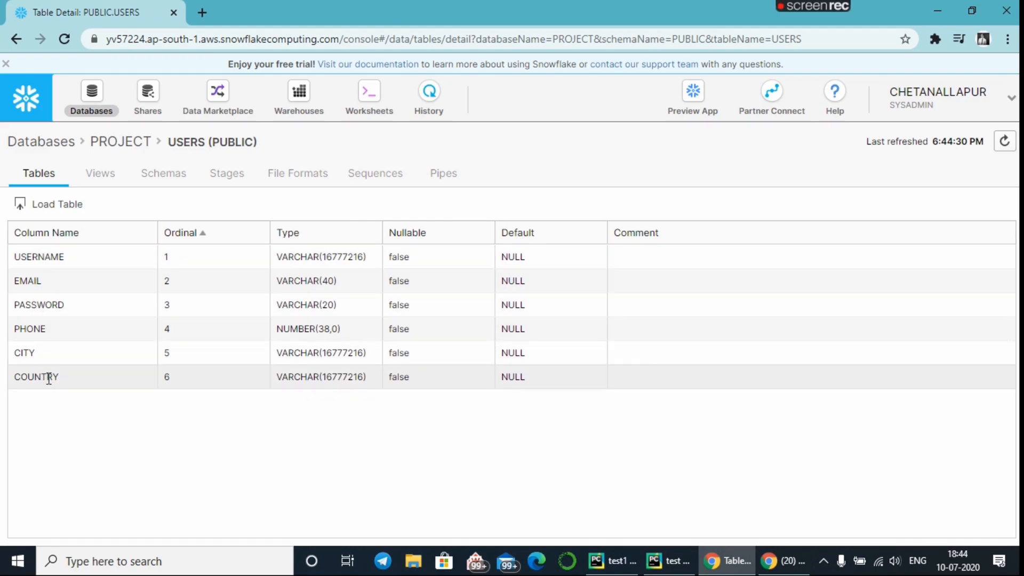
click(369, 98)
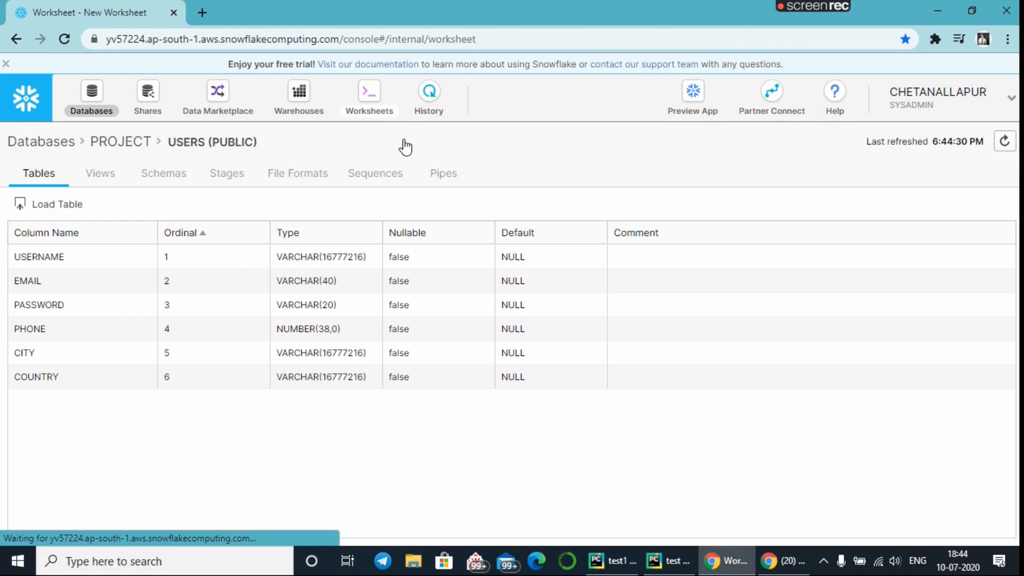
click(369, 98)
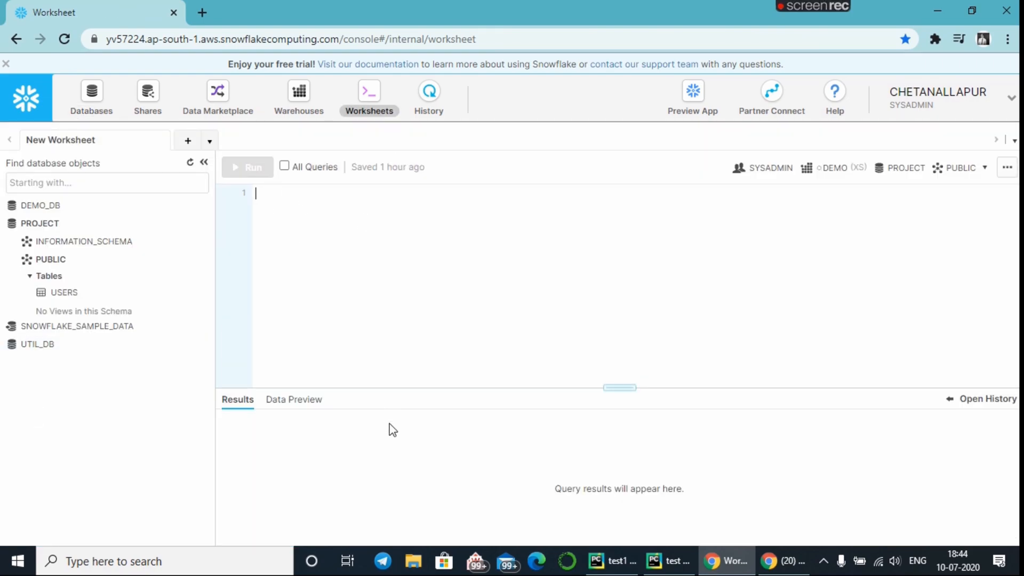
mouse_move(350, 363)
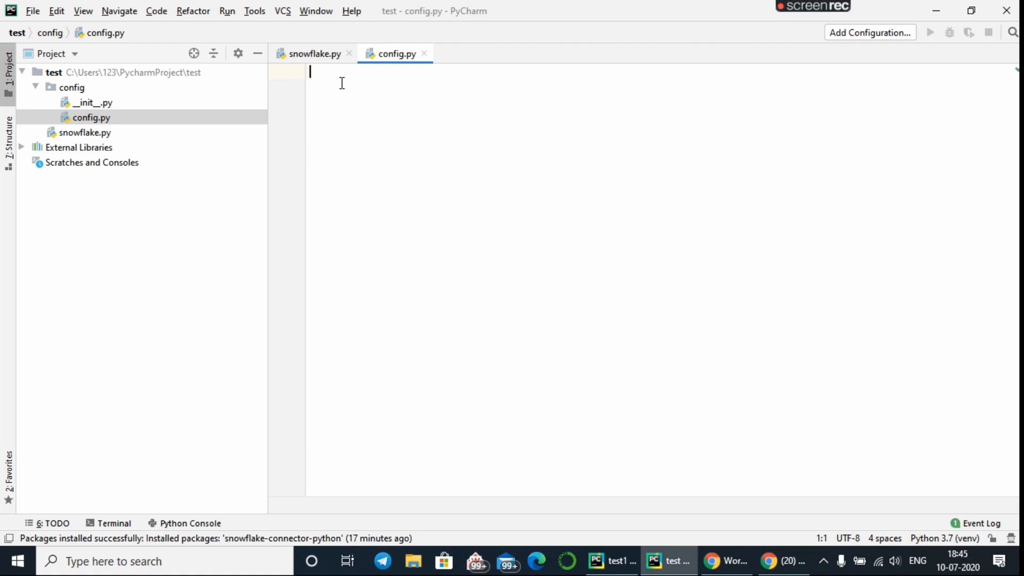
Declare username, password, account, warehouse and database as empty strings in config.py.
text(u)
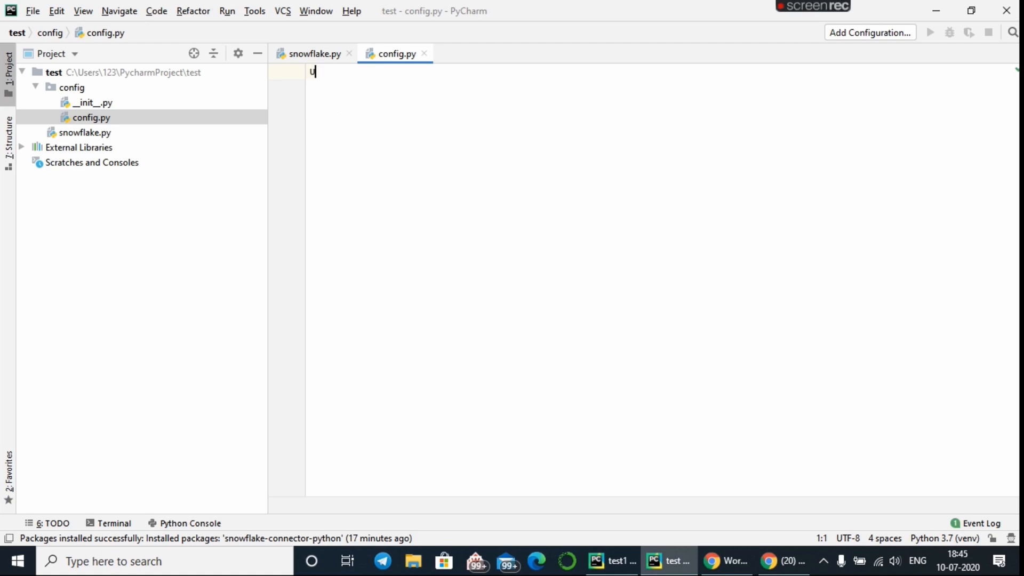
text(se)
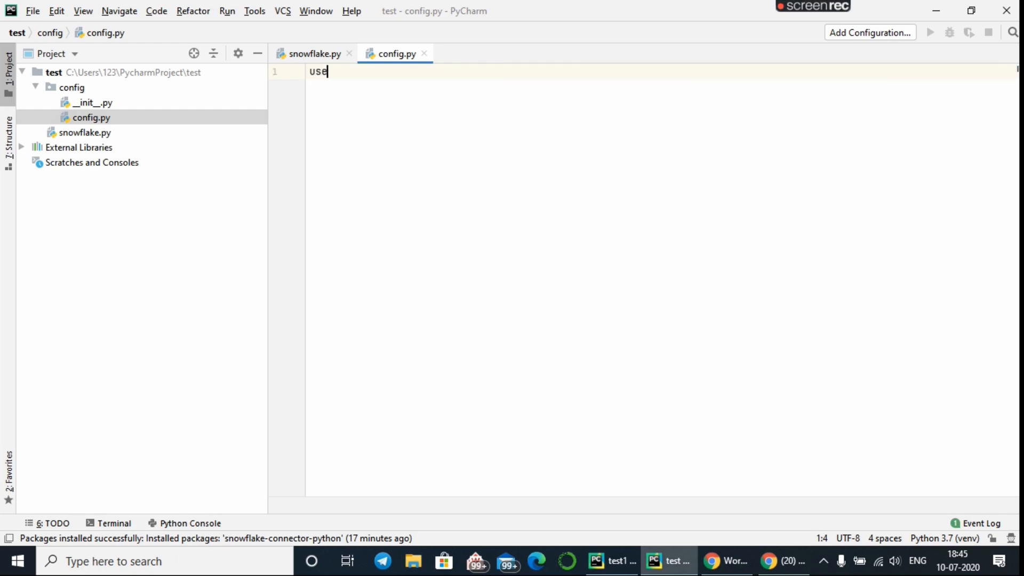
text(rname=)
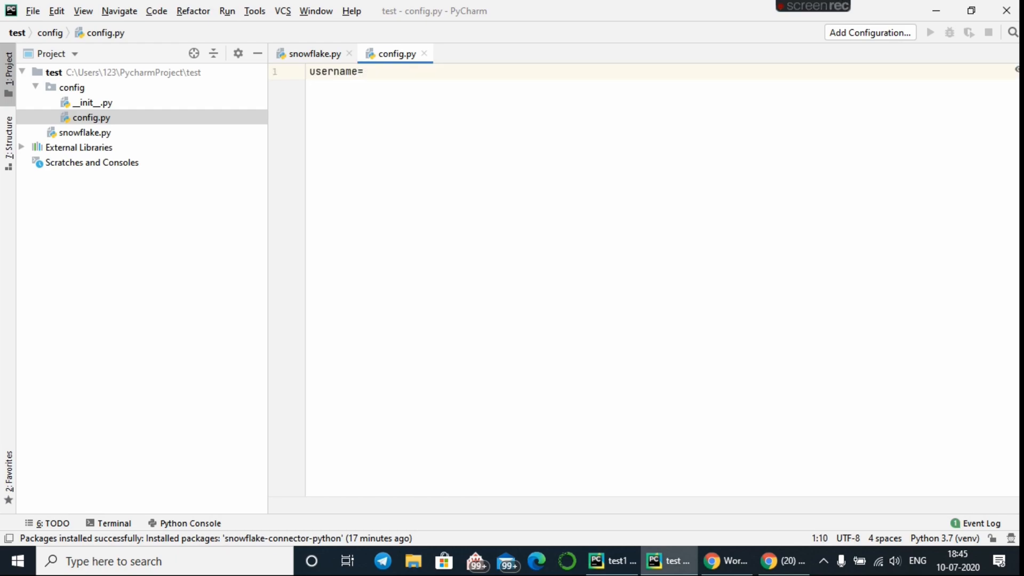
text('')
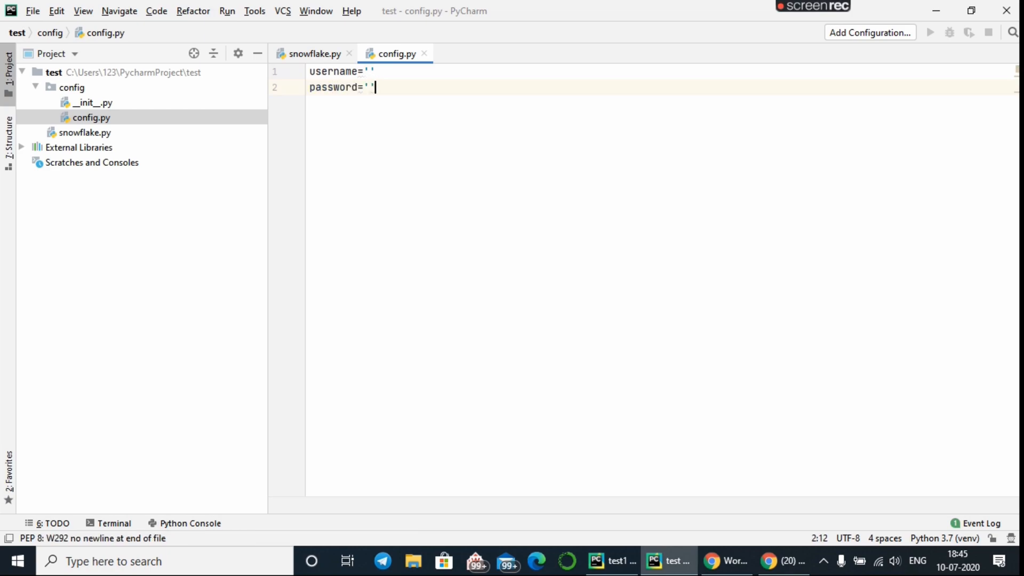
text(account)
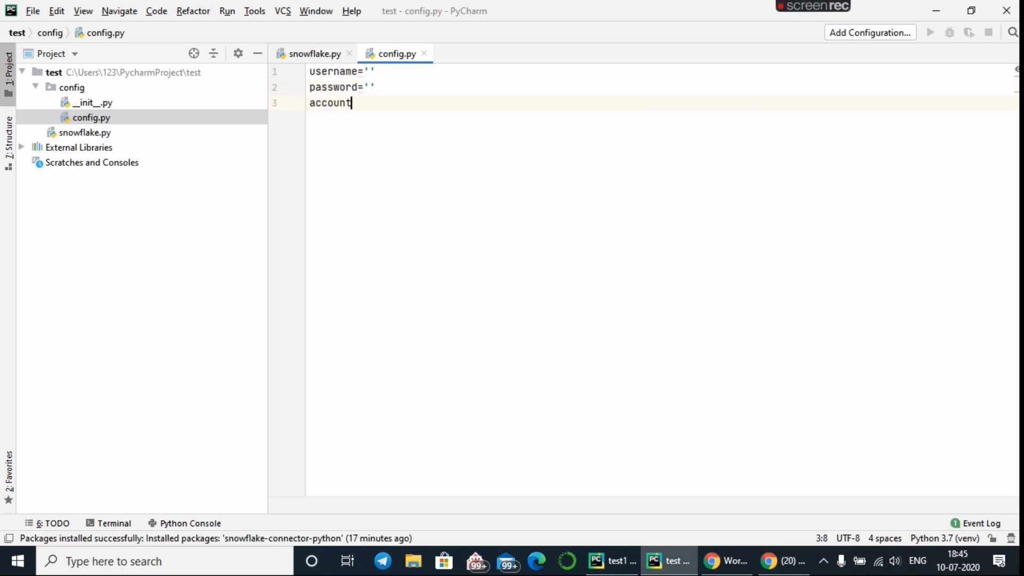
text(=')
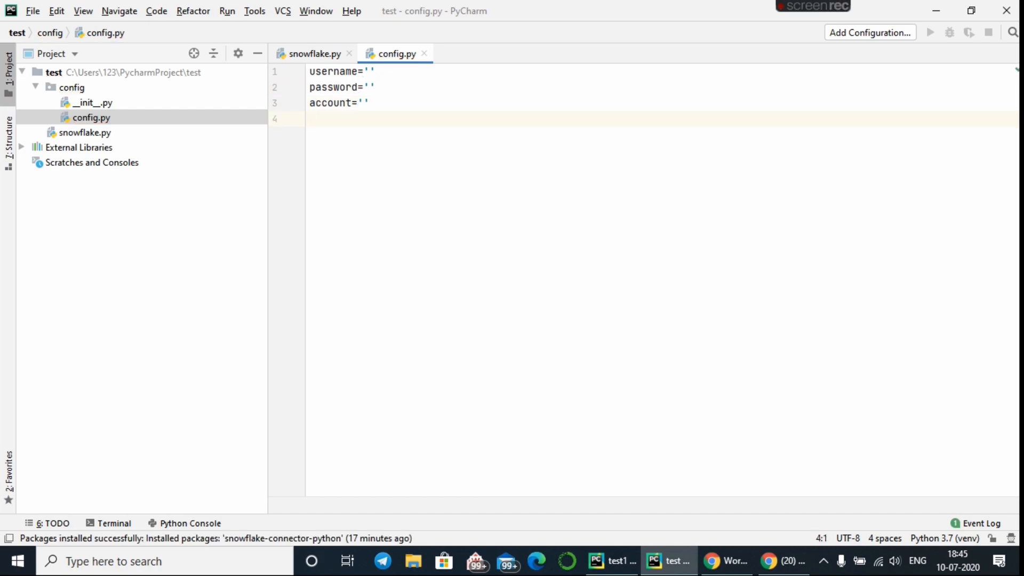
text(wareh)
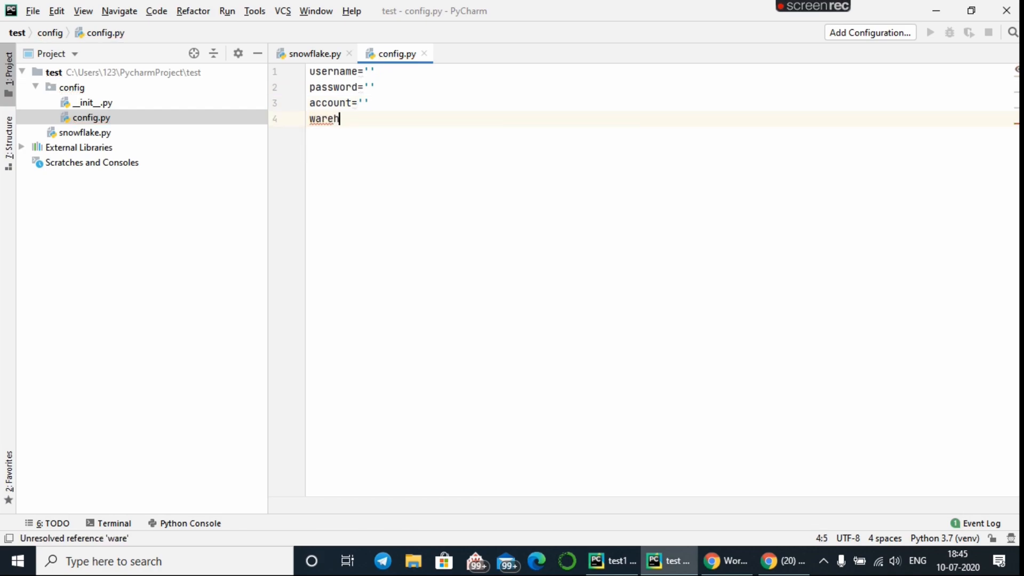
text(ouse=')
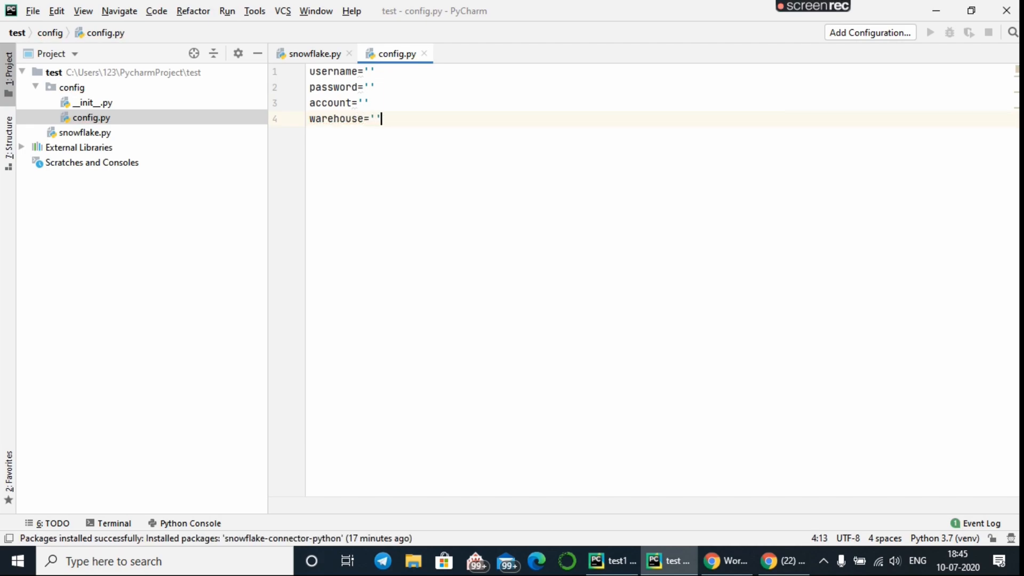
text(dat)
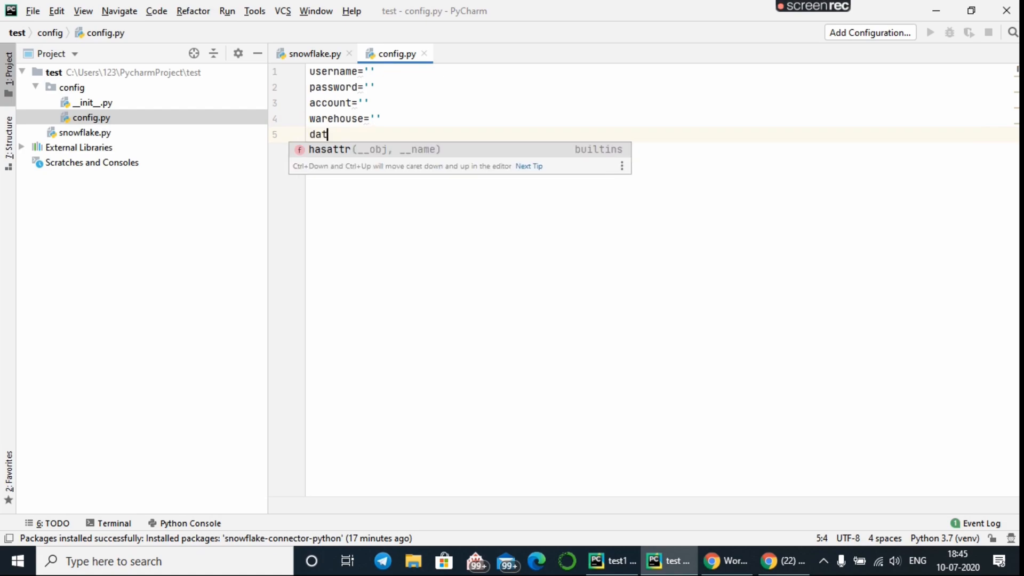
text(abas)
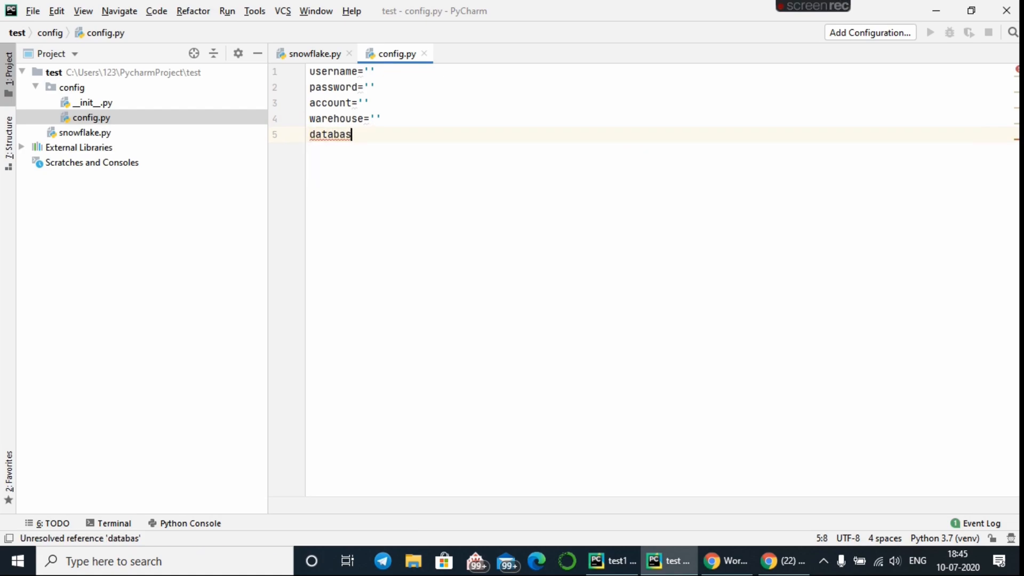
text(e=)
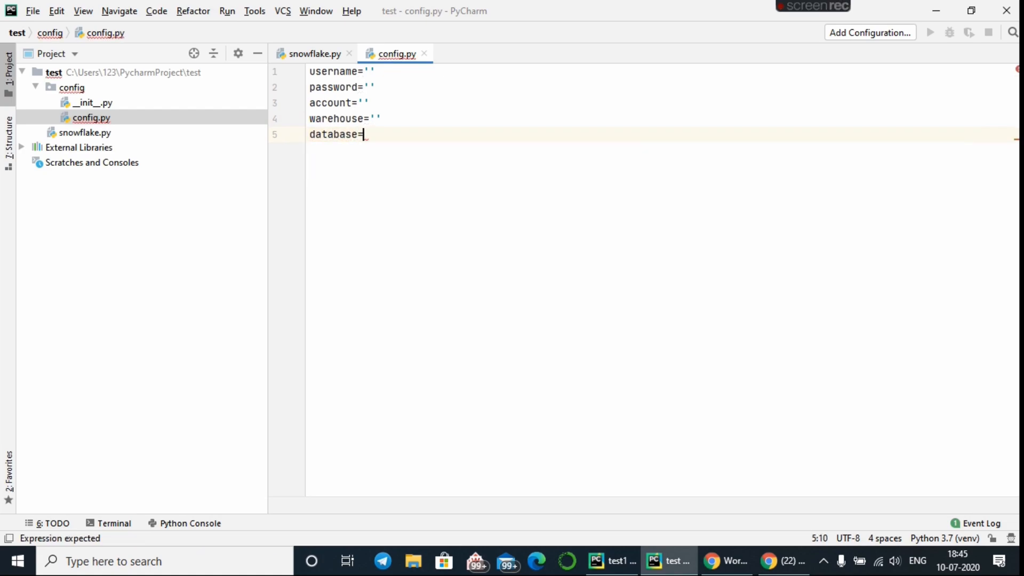
text('')
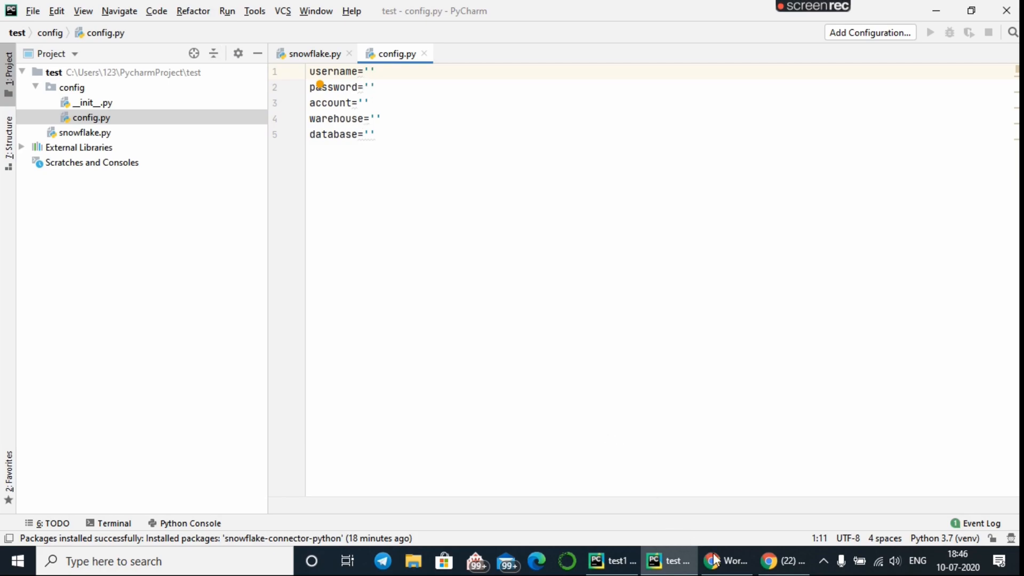
mouse_move(373, 78)
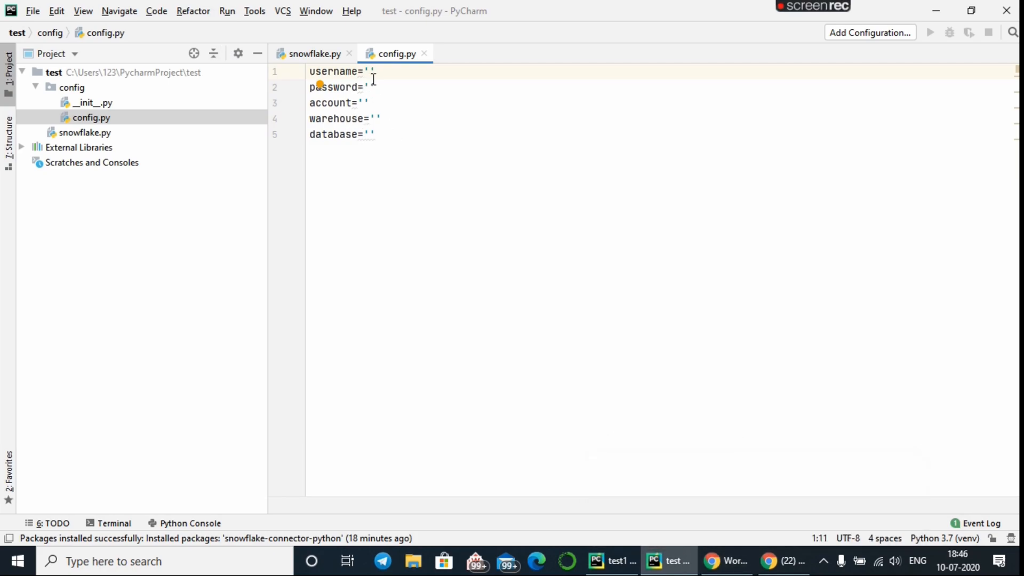
Fill in the username 'chetanallapur' and switch to the Snowflake console.
text(chetanallapur)
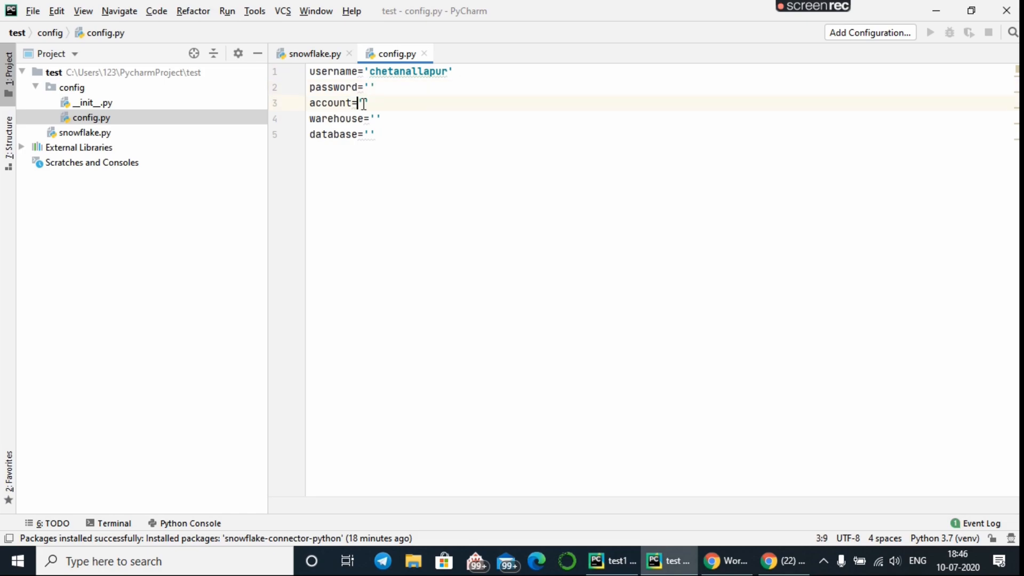
text('')
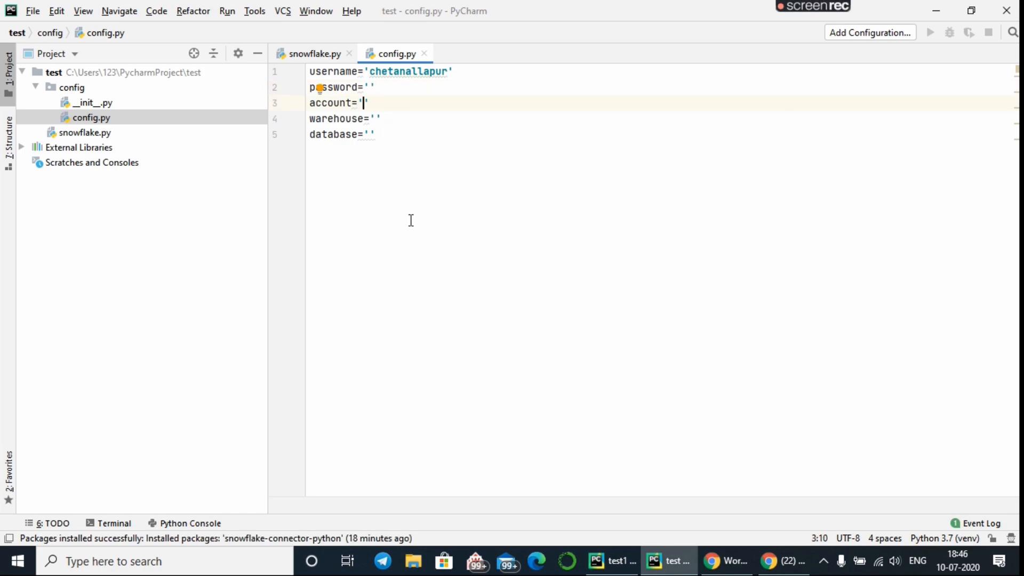
mouse_move(718, 334)
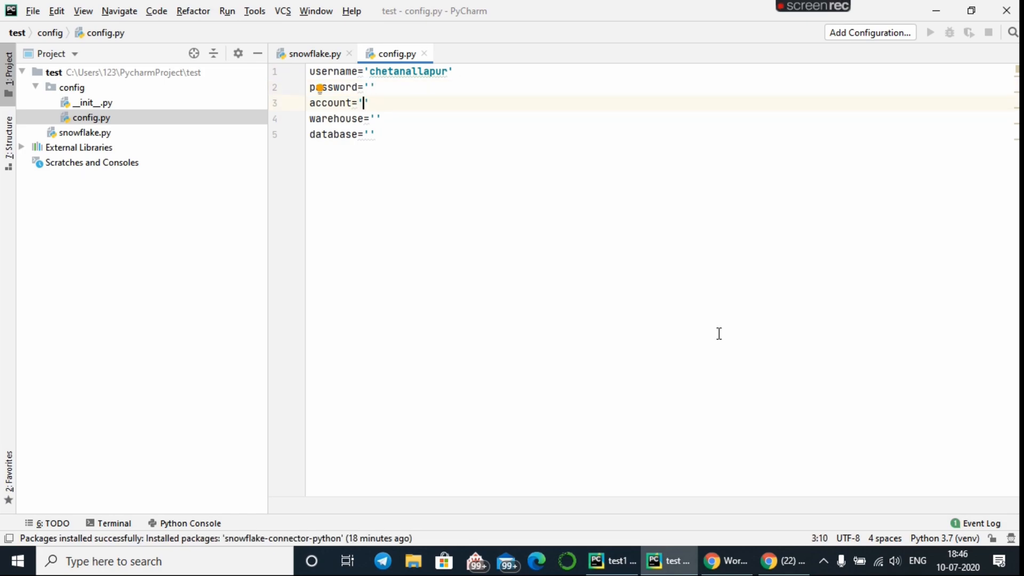
click(726, 561)
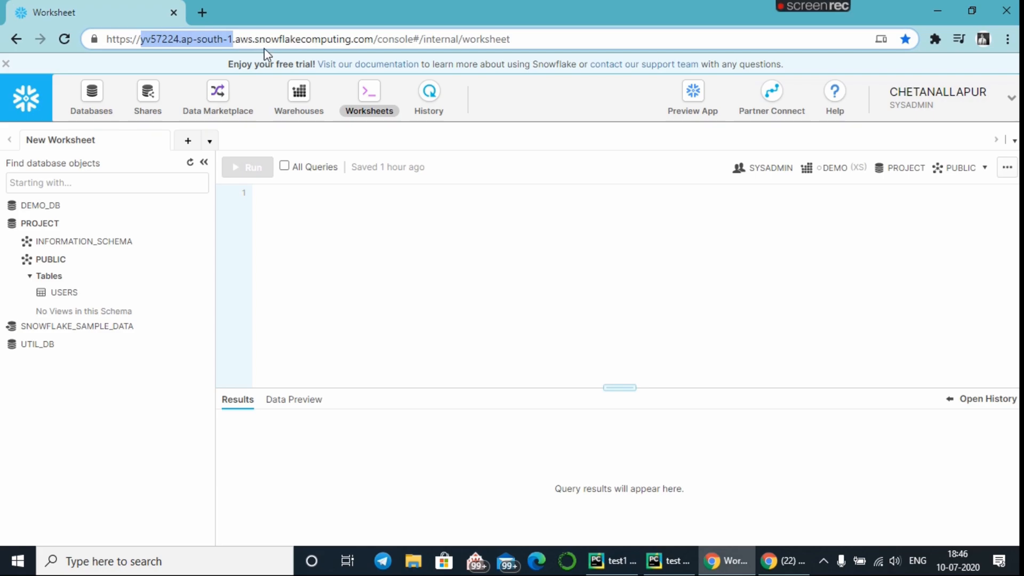
Copy the account identifier yv57224.ap-south-1 from the Snowflake URL into config.py.
right_click(196, 39)
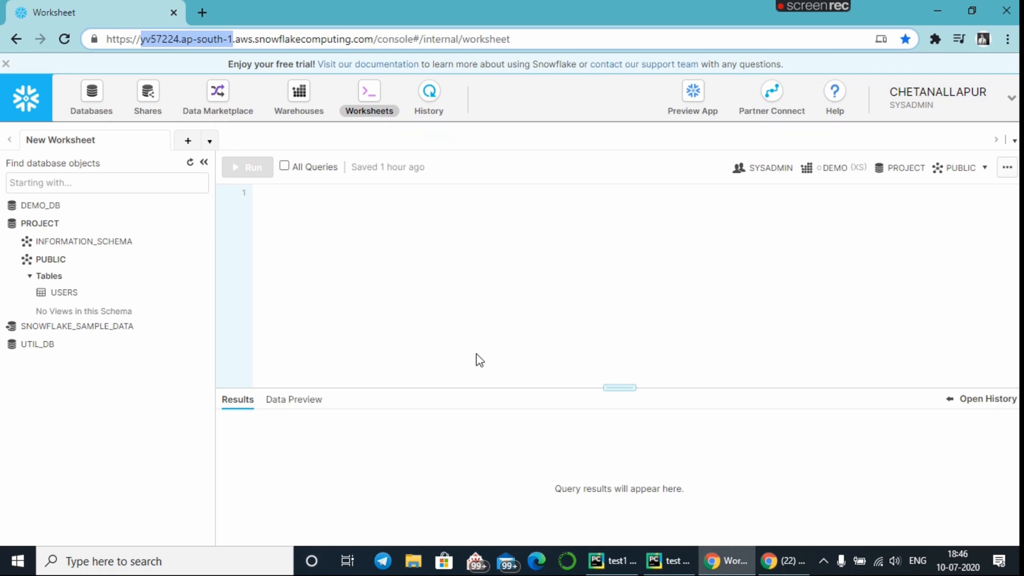
click(668, 560)
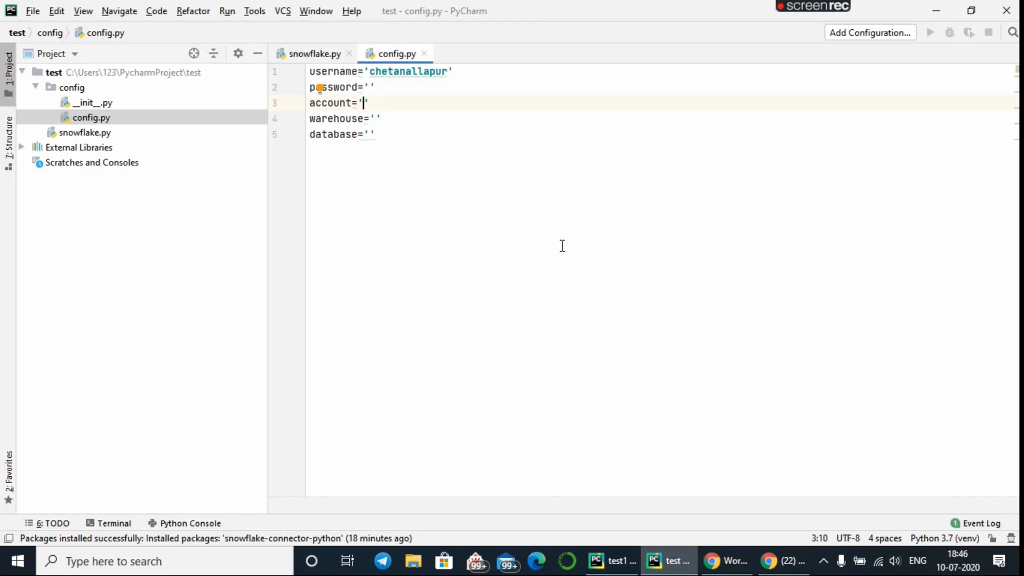
text(yv57224.ap-south-1)
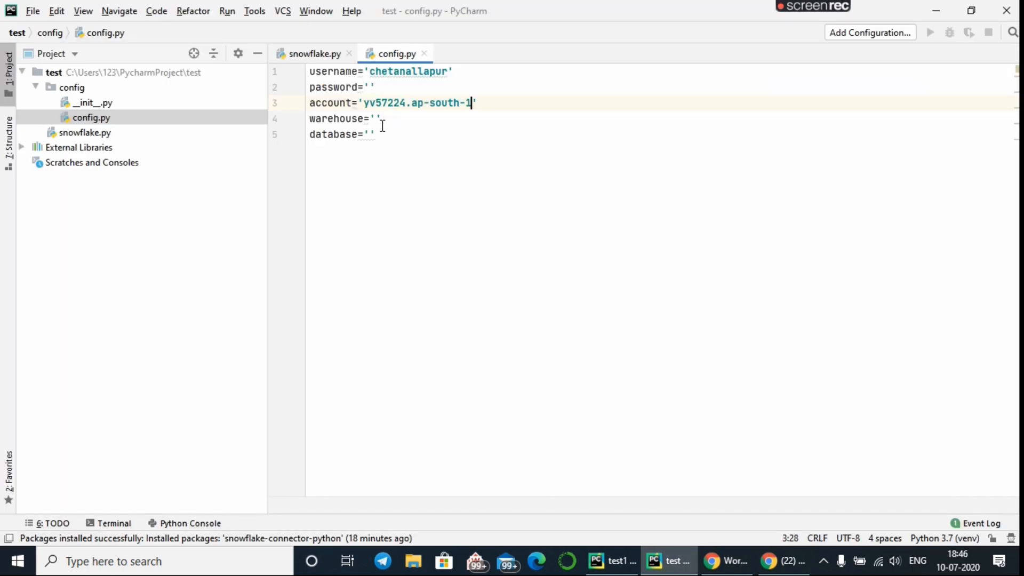
Look up the warehouse in the Snowflake console and set warehouse='demo' in config.py.
click(377, 119)
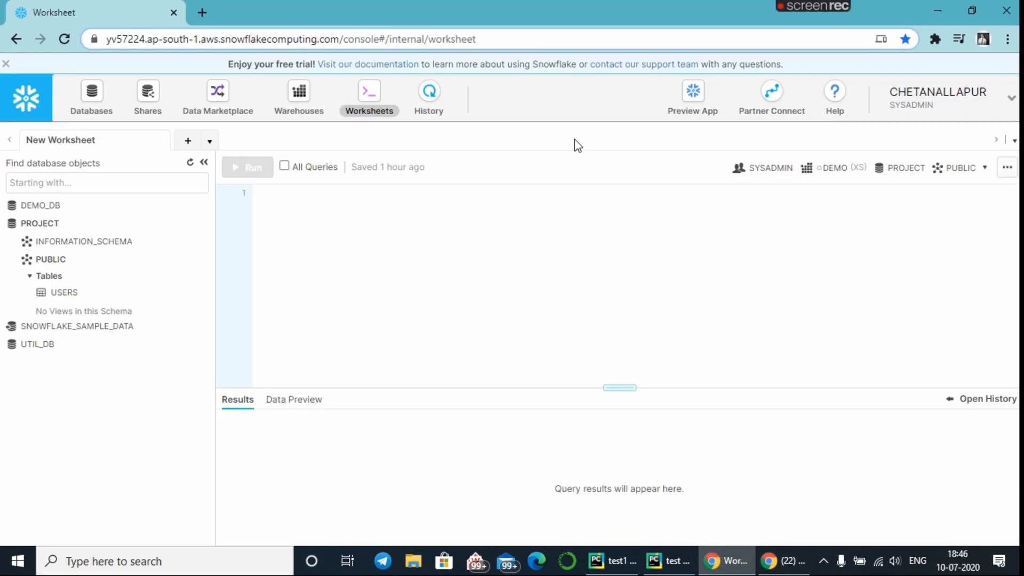
mouse_move(907, 168)
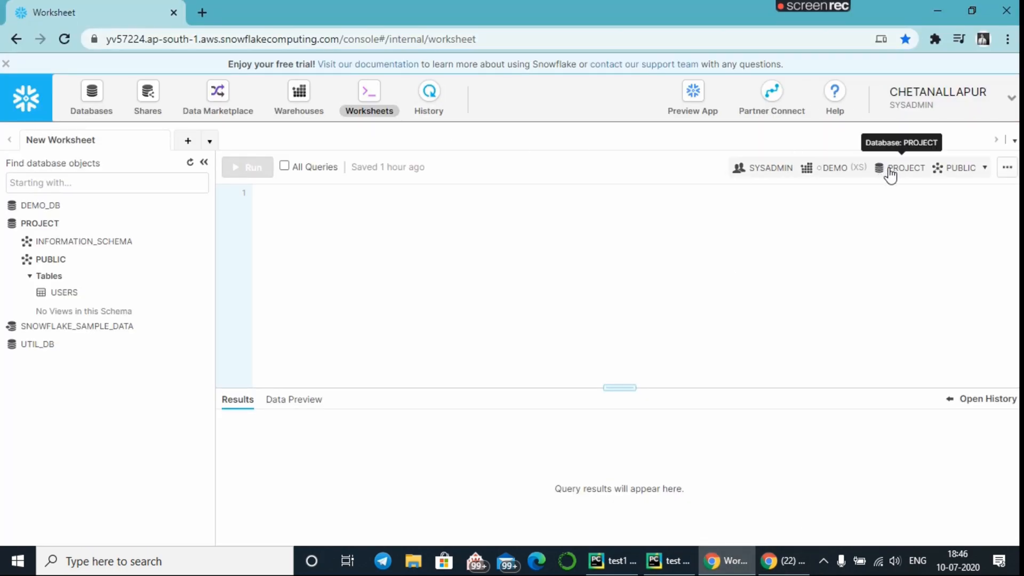
click(907, 168)
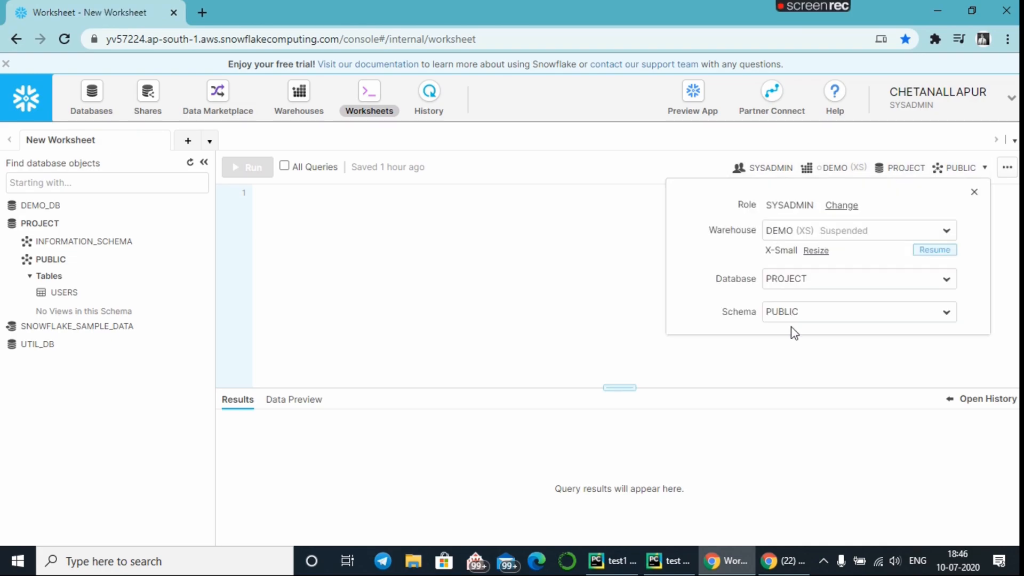
mouse_move(819, 238)
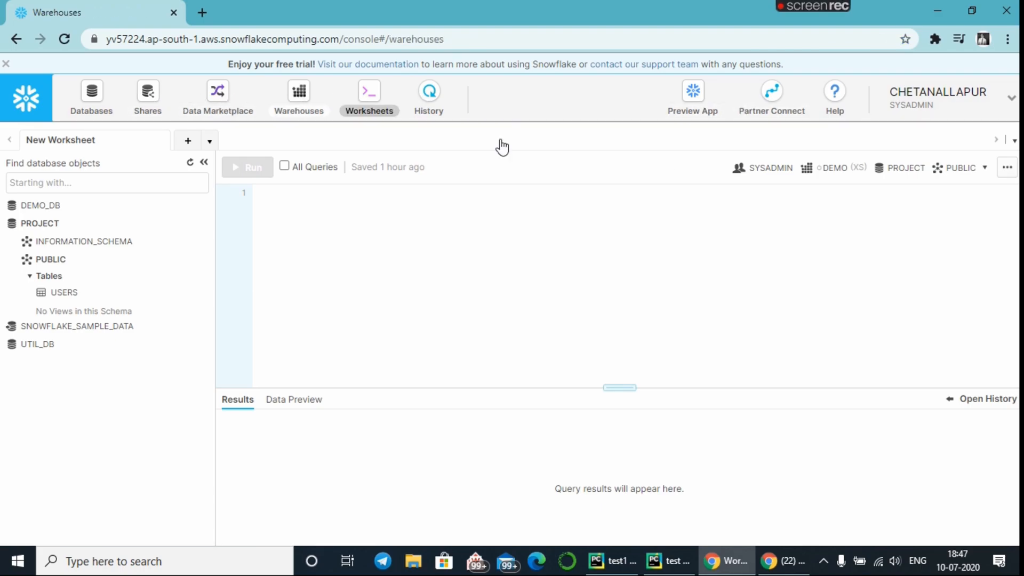
click(299, 99)
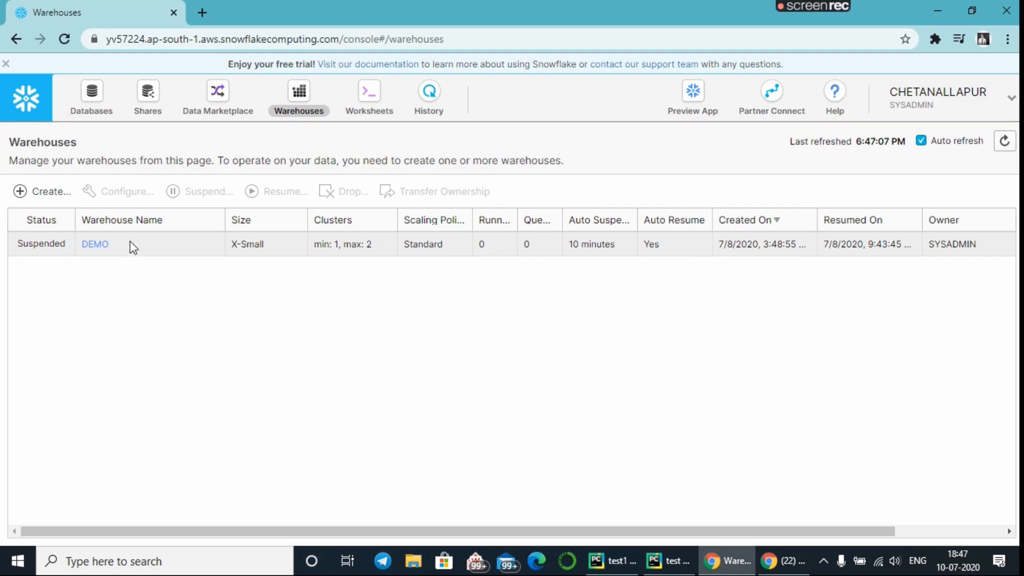
mouse_move(95, 244)
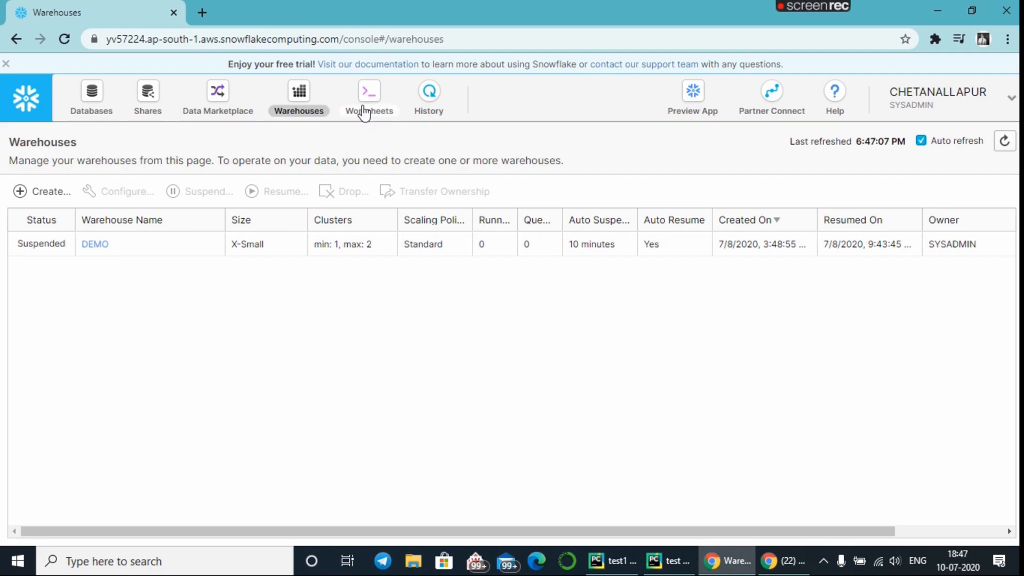
click(653, 561)
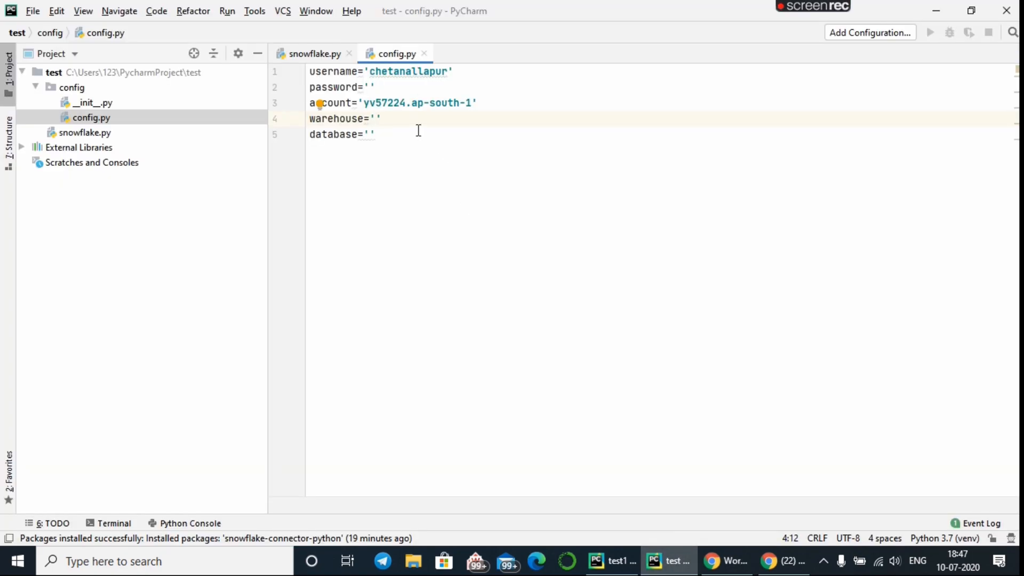
text(demo)
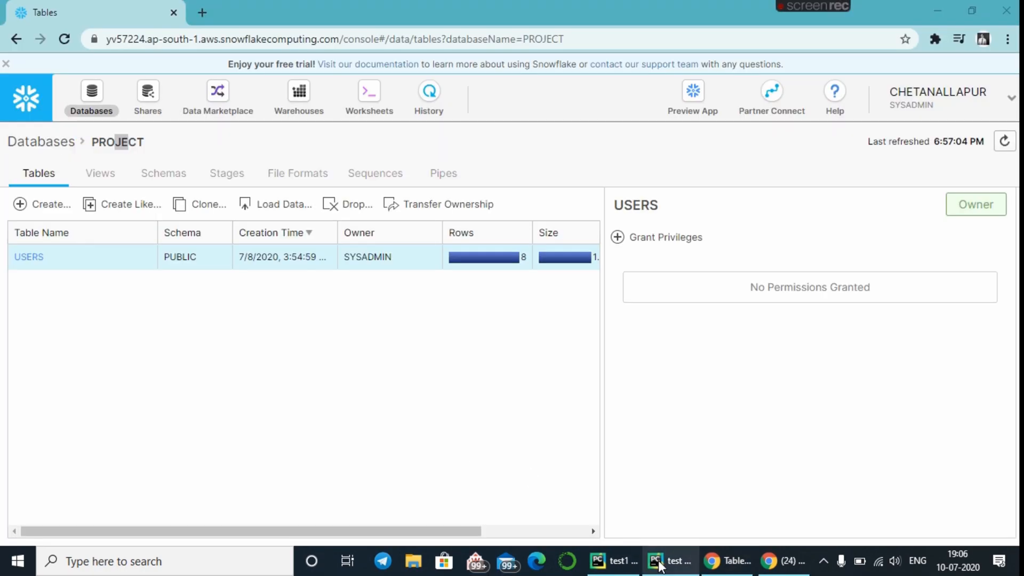
click(670, 561)
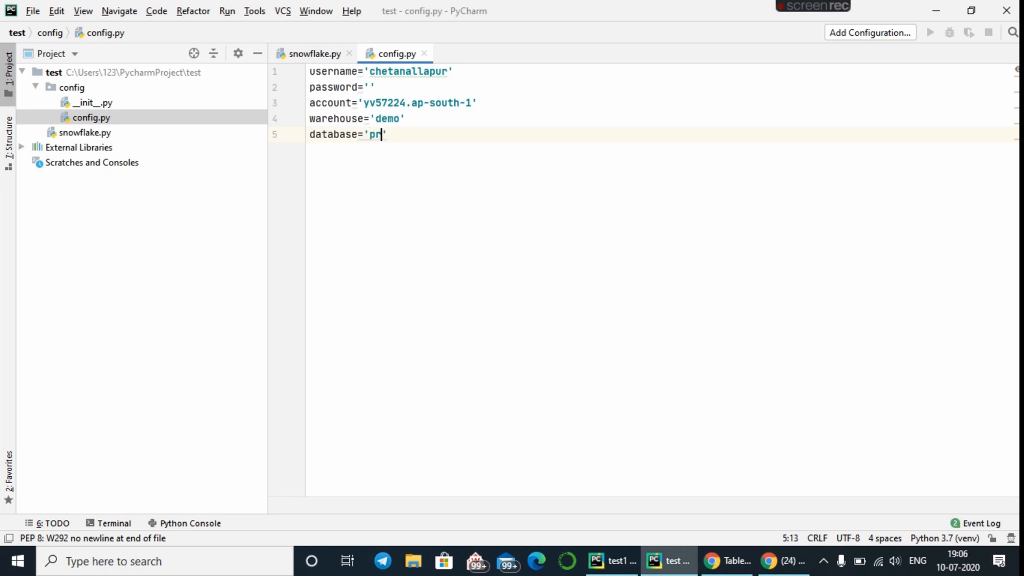
Add import snowflake.connector as s at the top of snowflake.py.
click(316, 54)
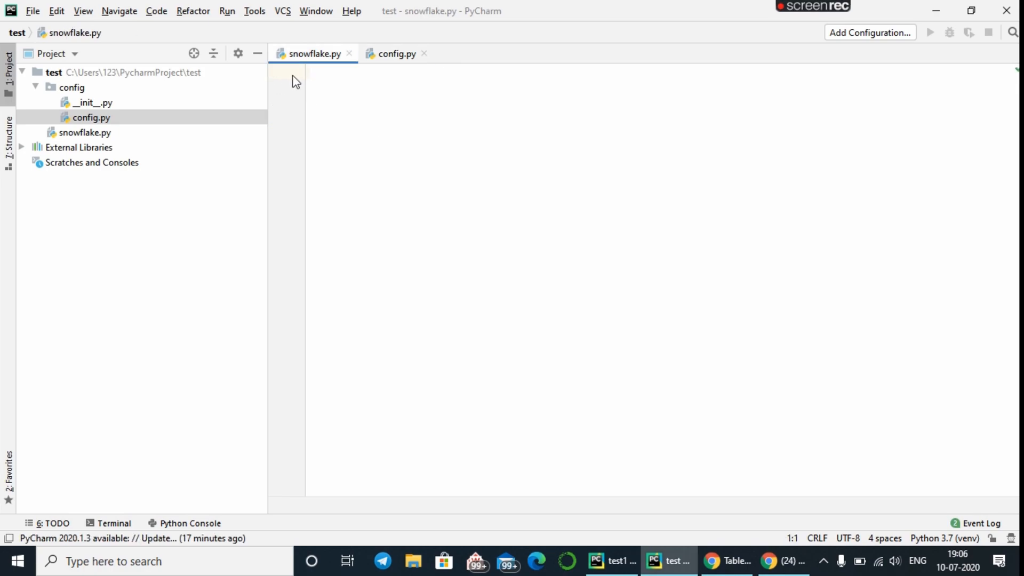
click(310, 71)
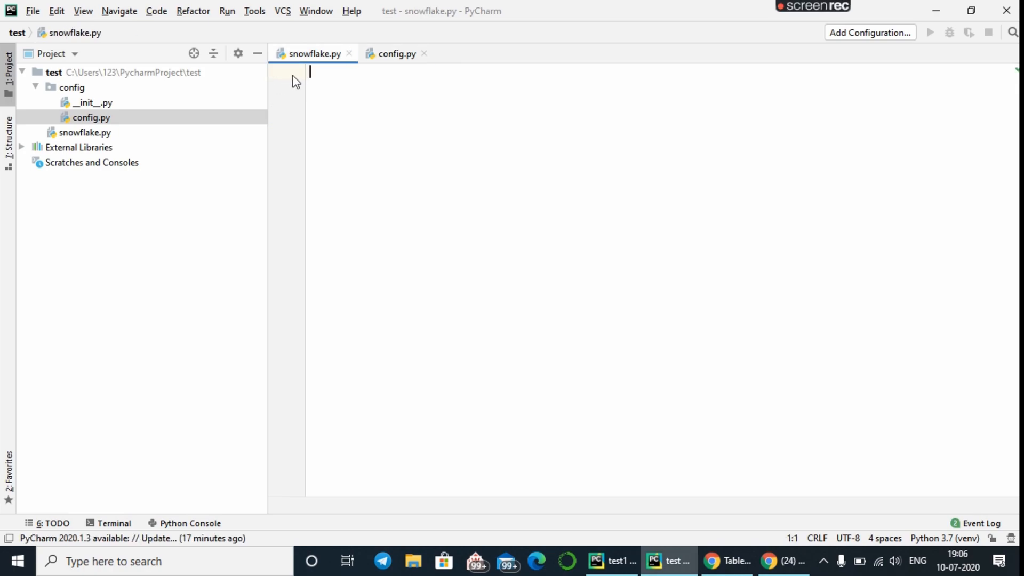
text(1)
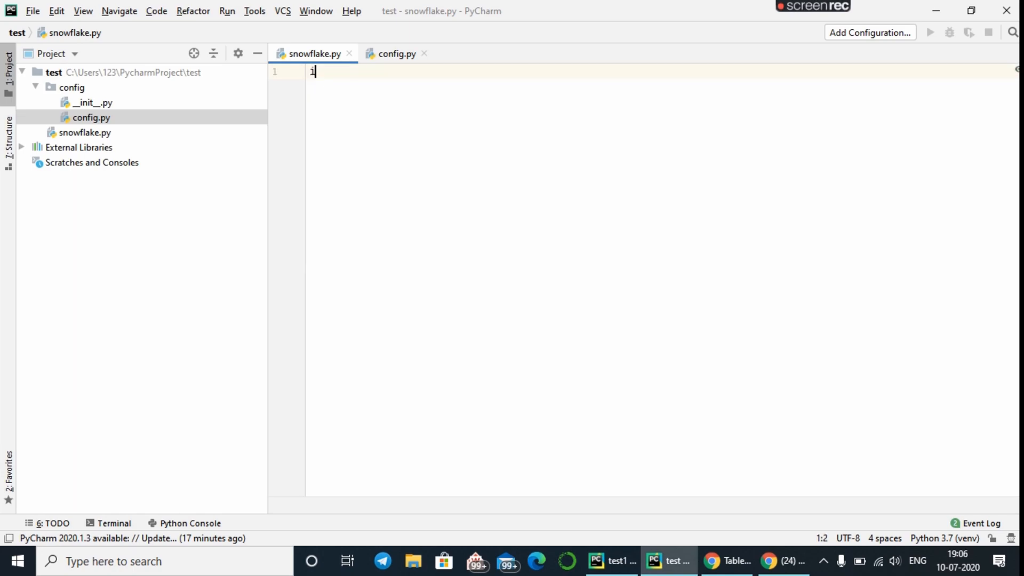
text(import)
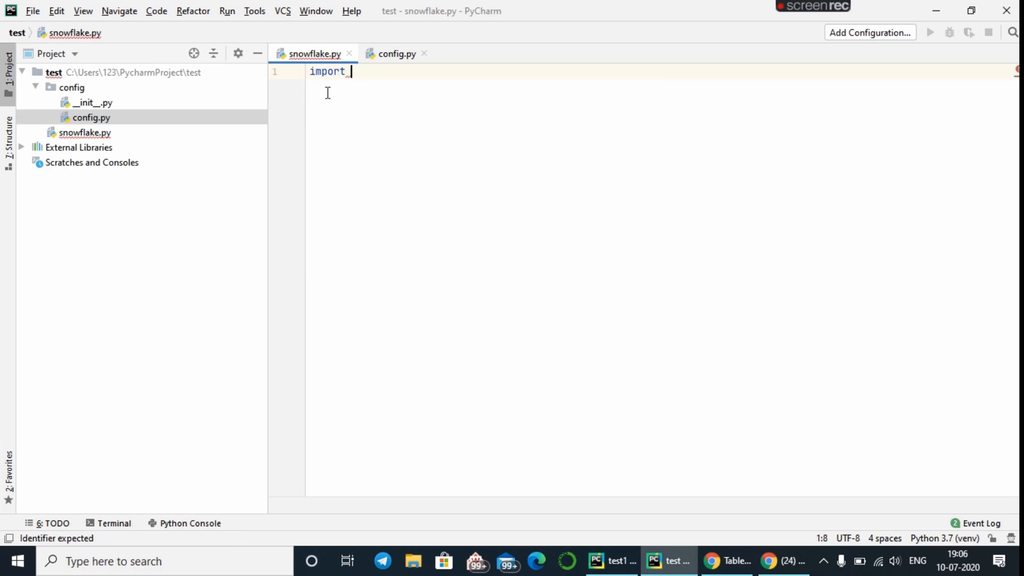
text(snowflake)
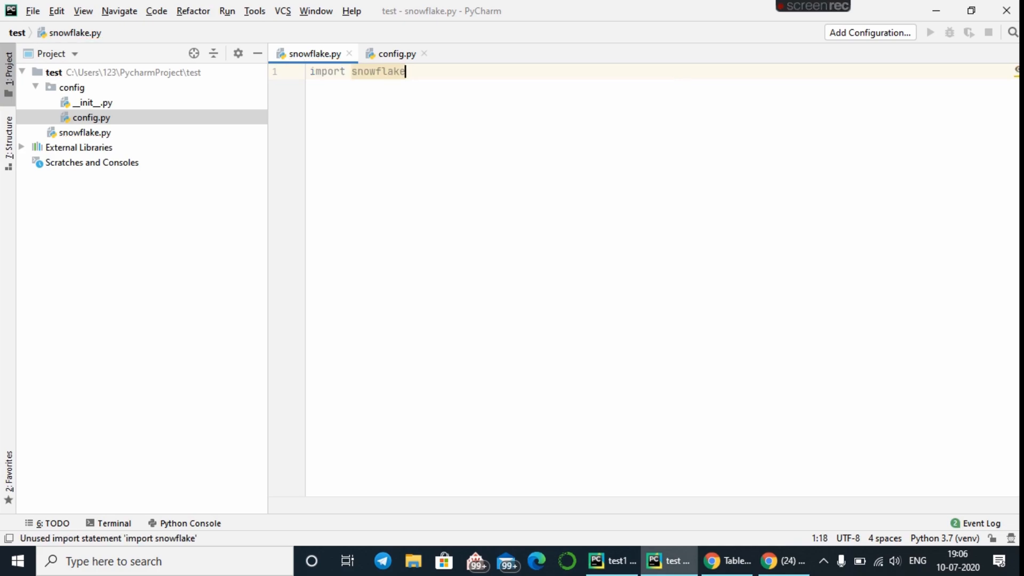
text(.connecto)
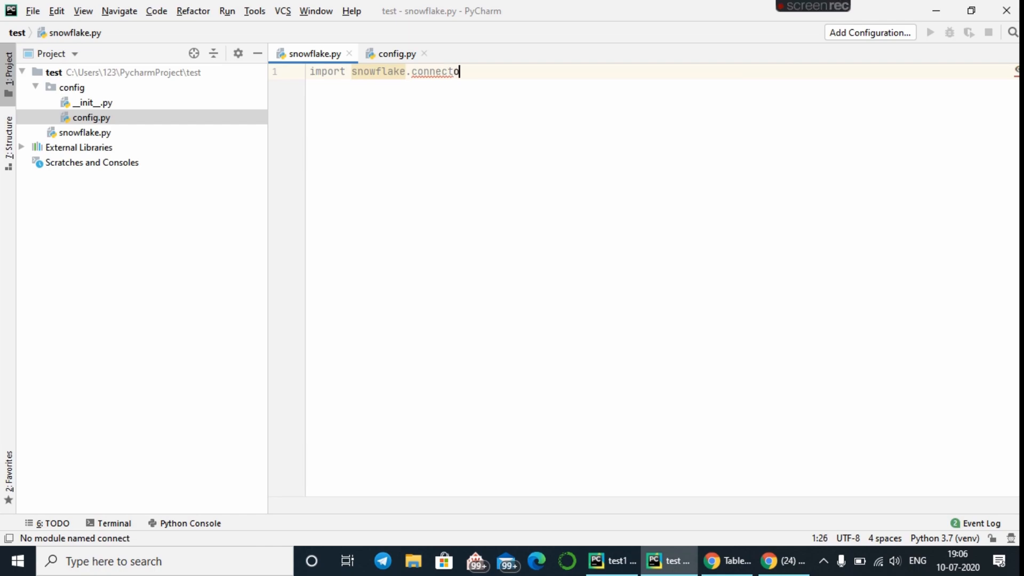
text(r as s)
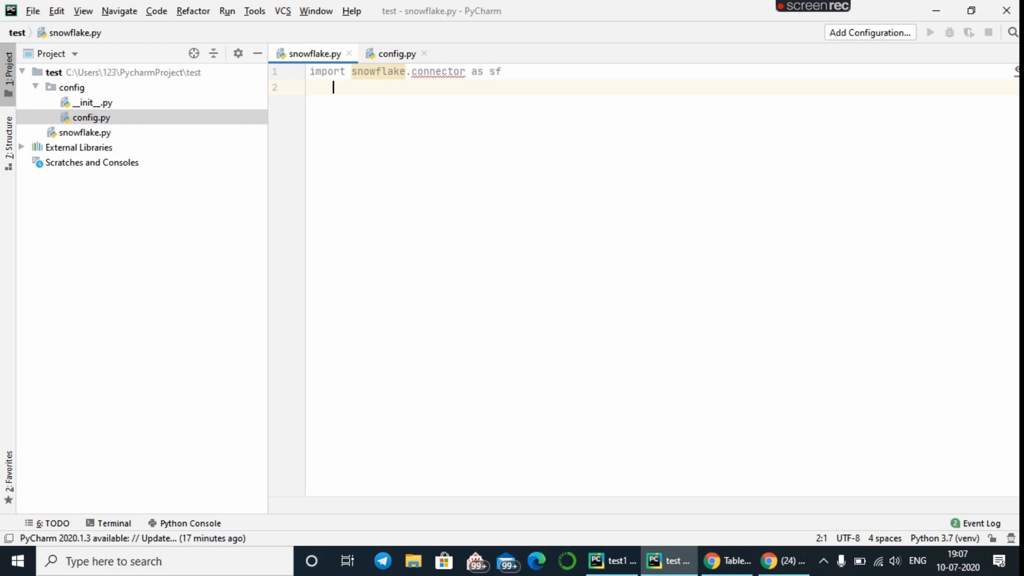
Add the from config import config line.
text(from)
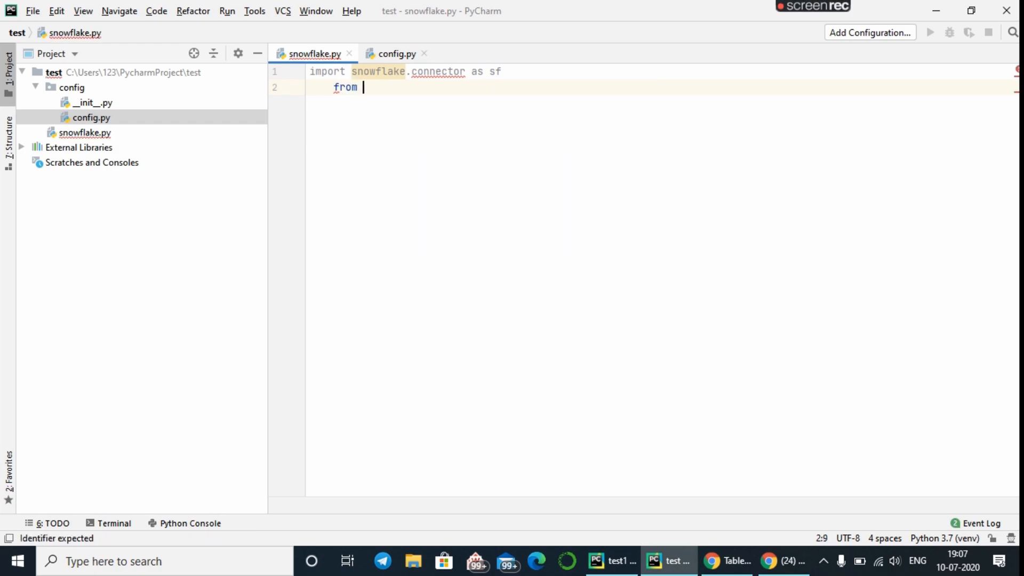
text(config)
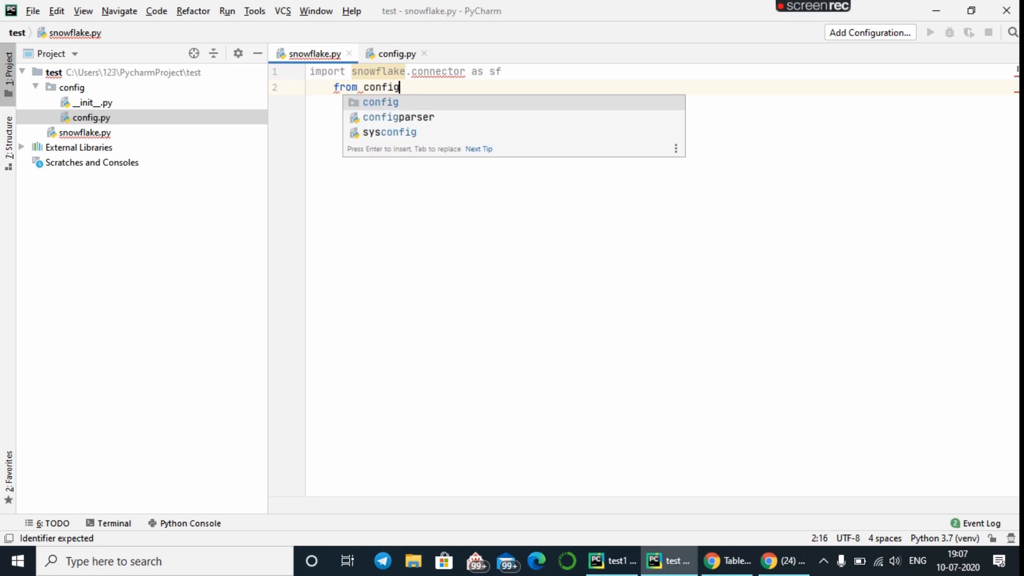
text(i)
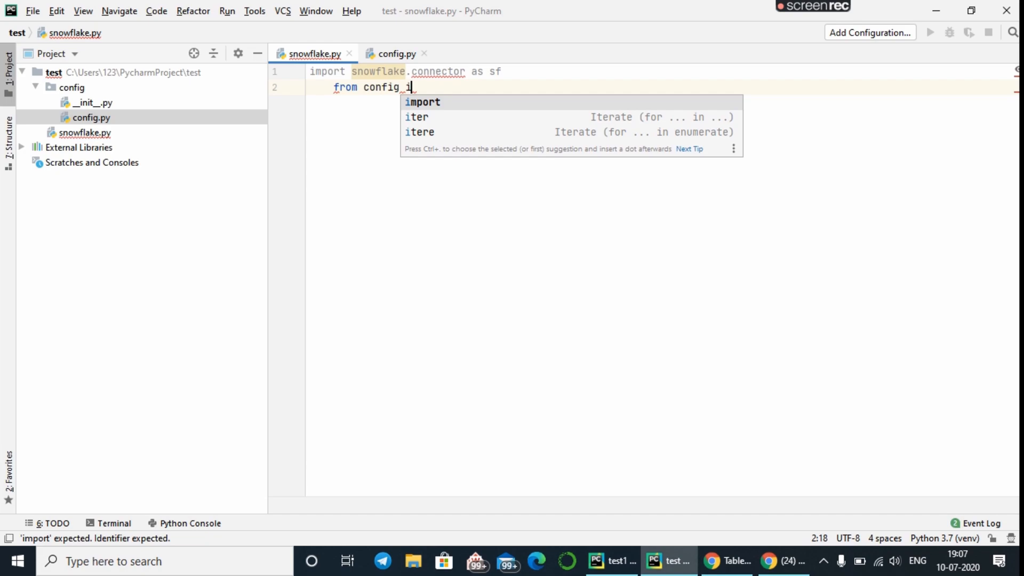
text(m)
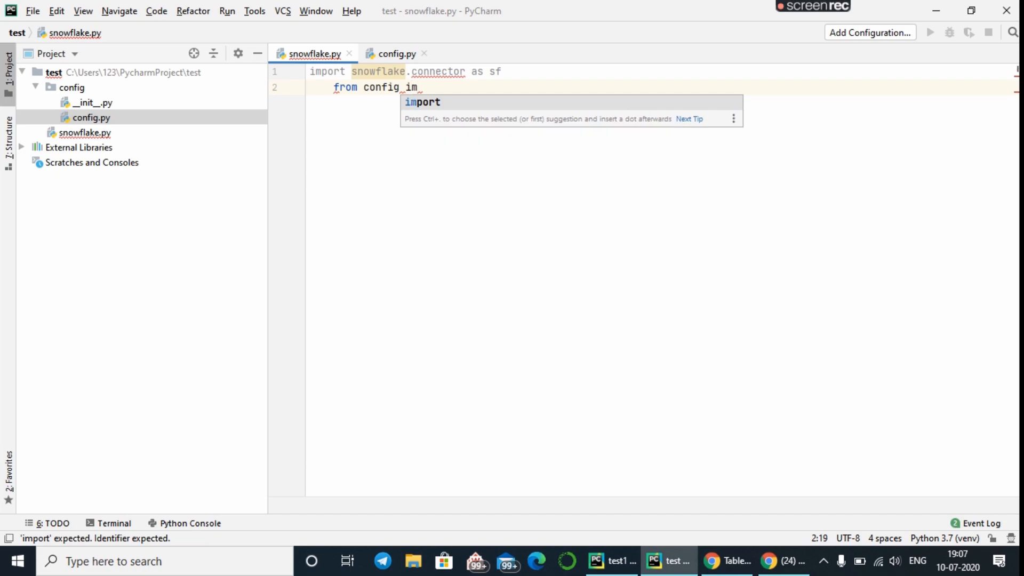
text(pro)
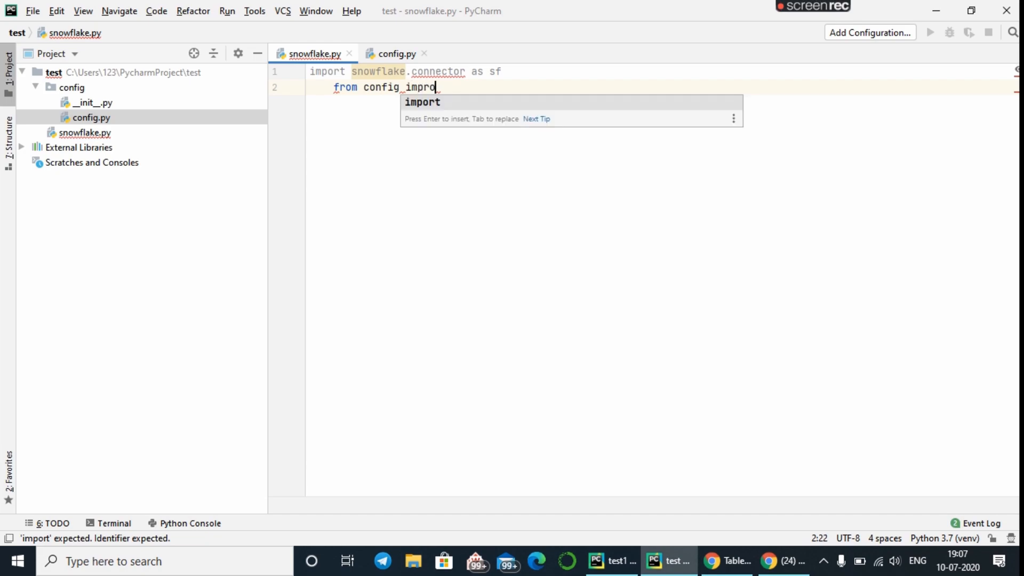
text(t)
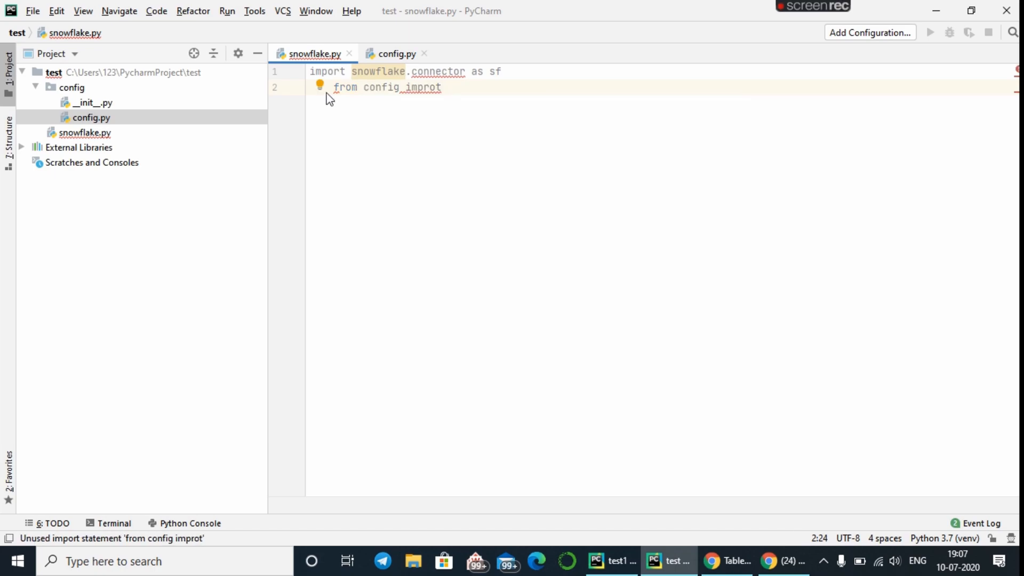
text(config)
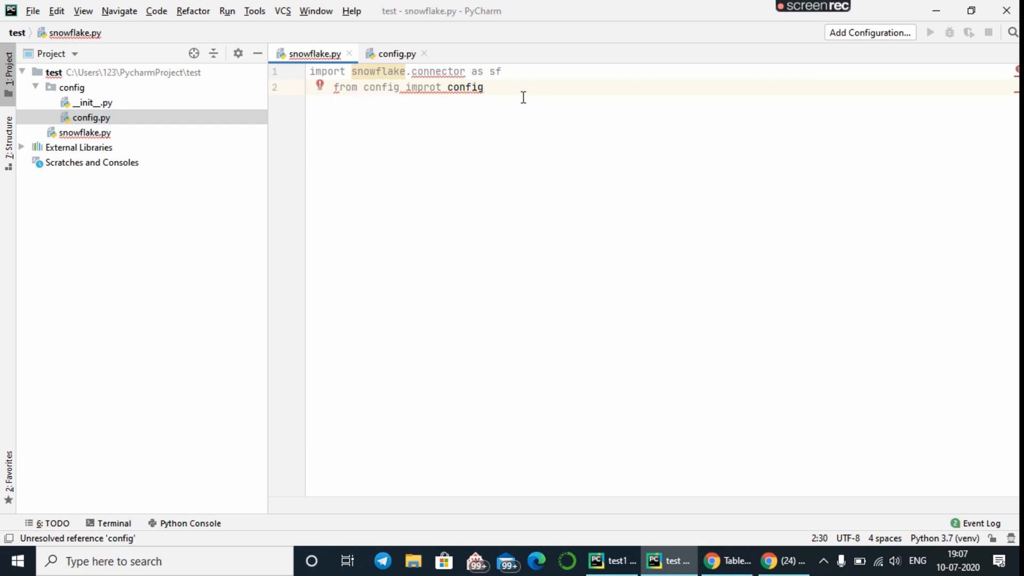
Add from snowflake.connector import DictCursor.
text(form)
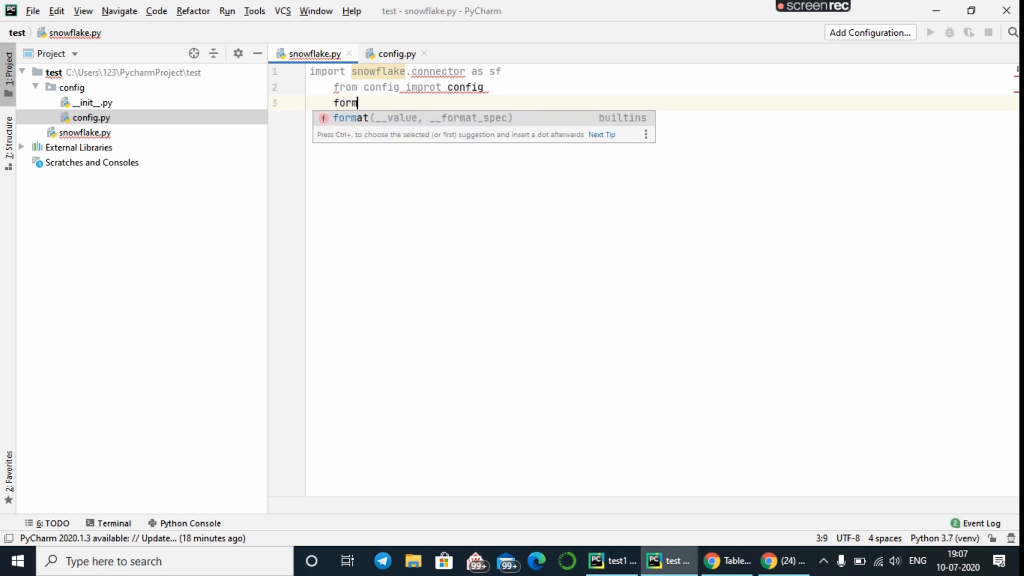
text(_snowflake .connector imop)
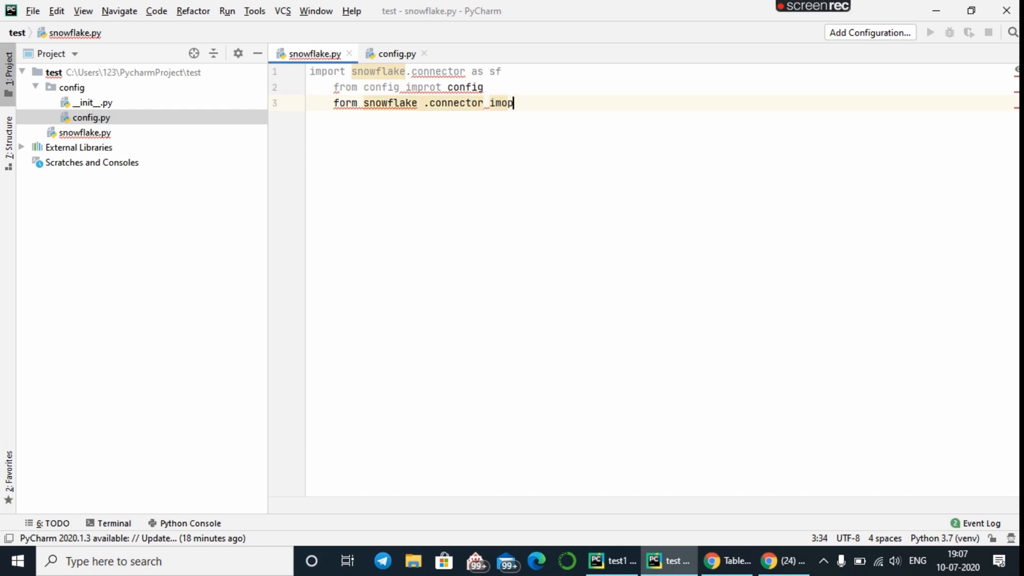
key(BackSpace)
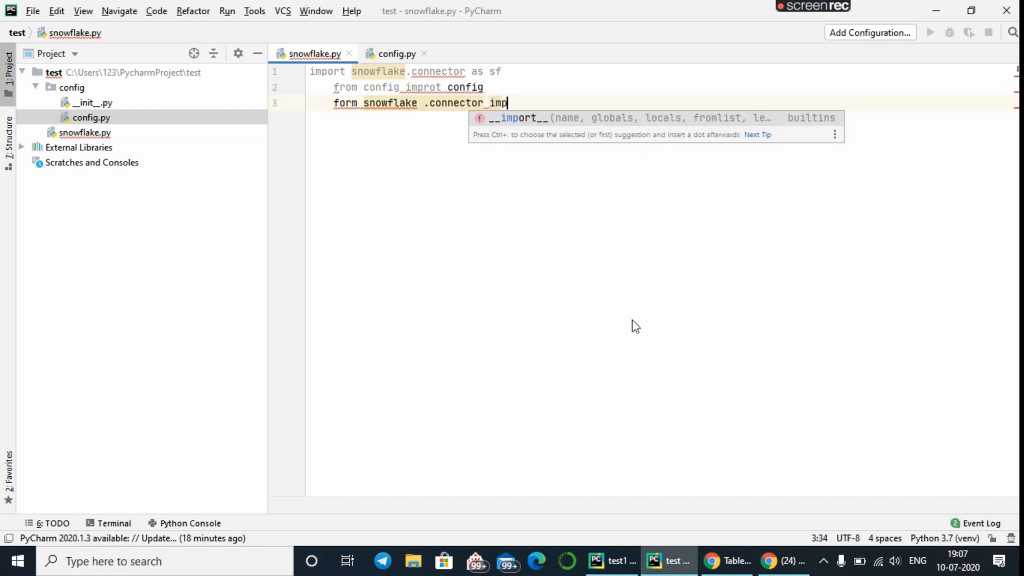
text(import Di)
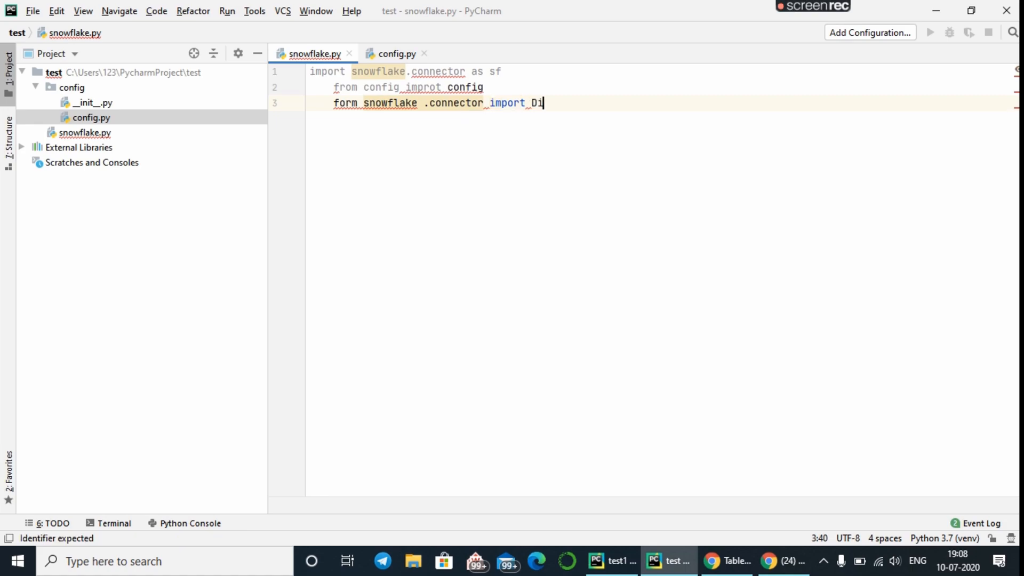
text(ct)
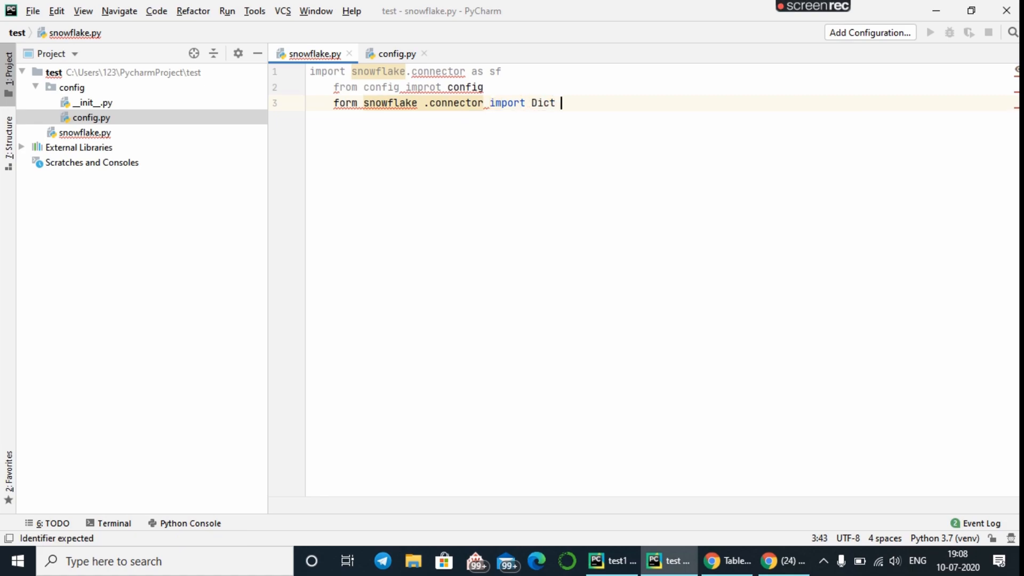
text(Cursor)
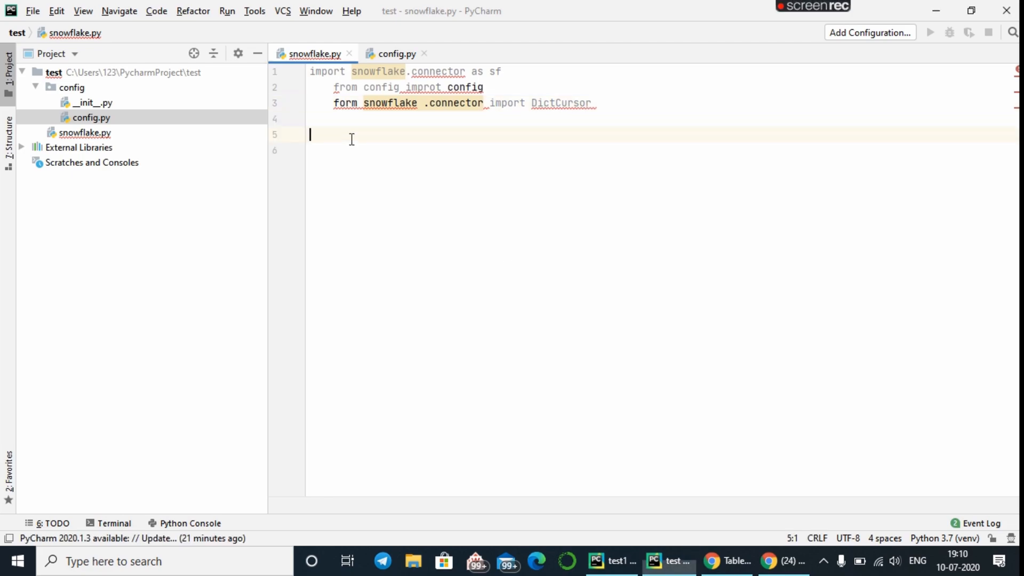
Write an empty try block with except Exception as e: print(e).
text(try:)
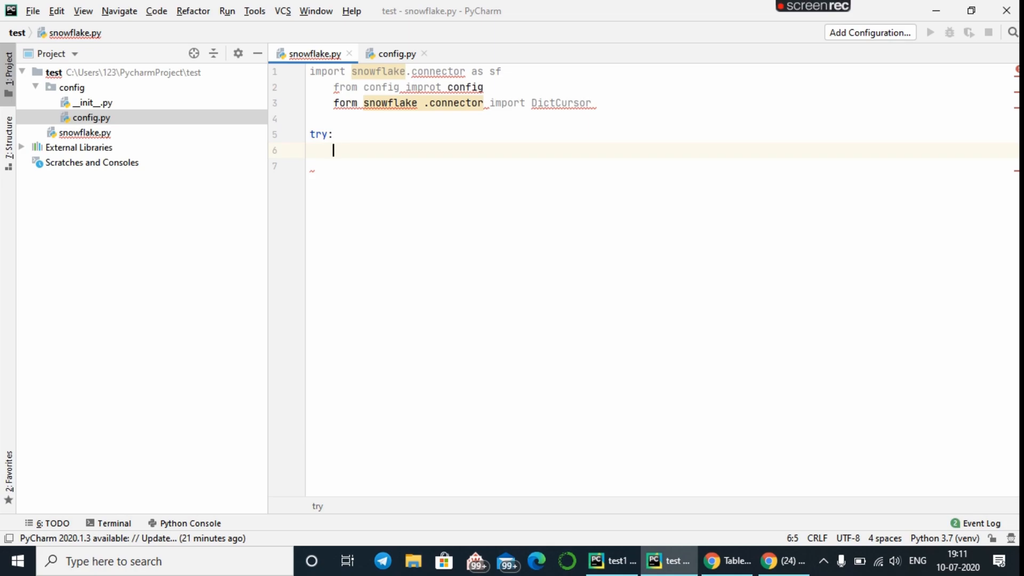
key(enter)
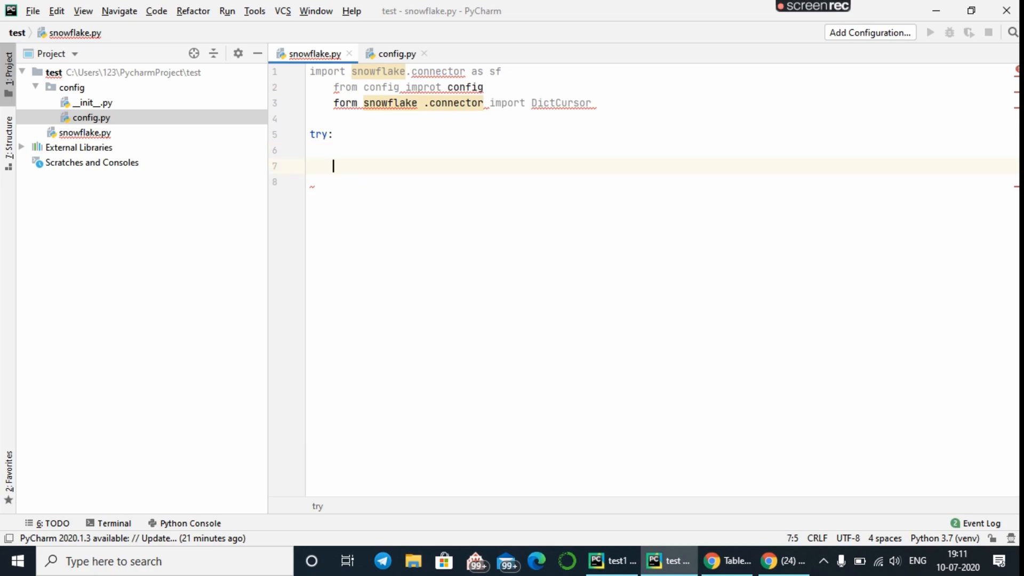
text(except)
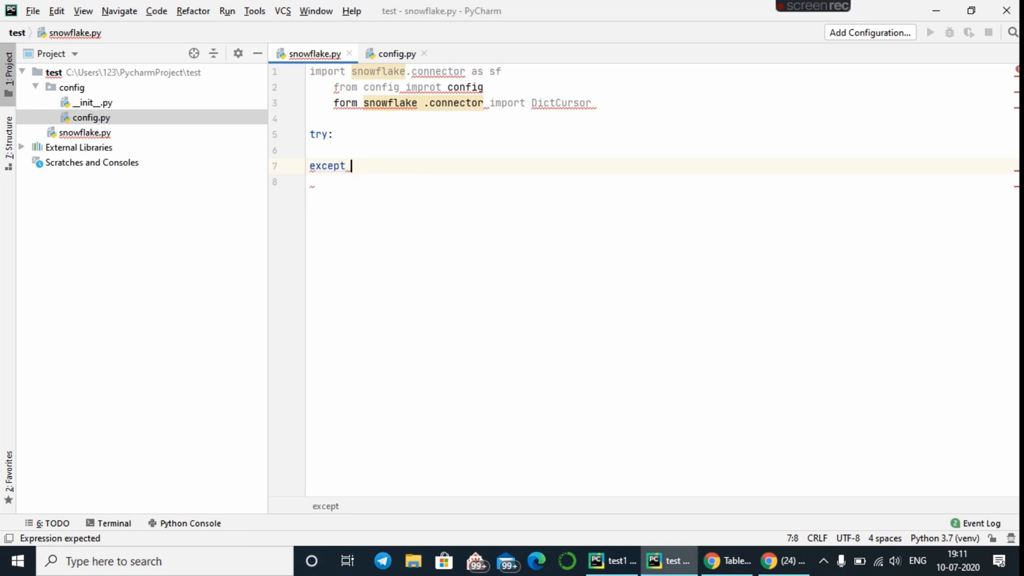
text(Exception as e)
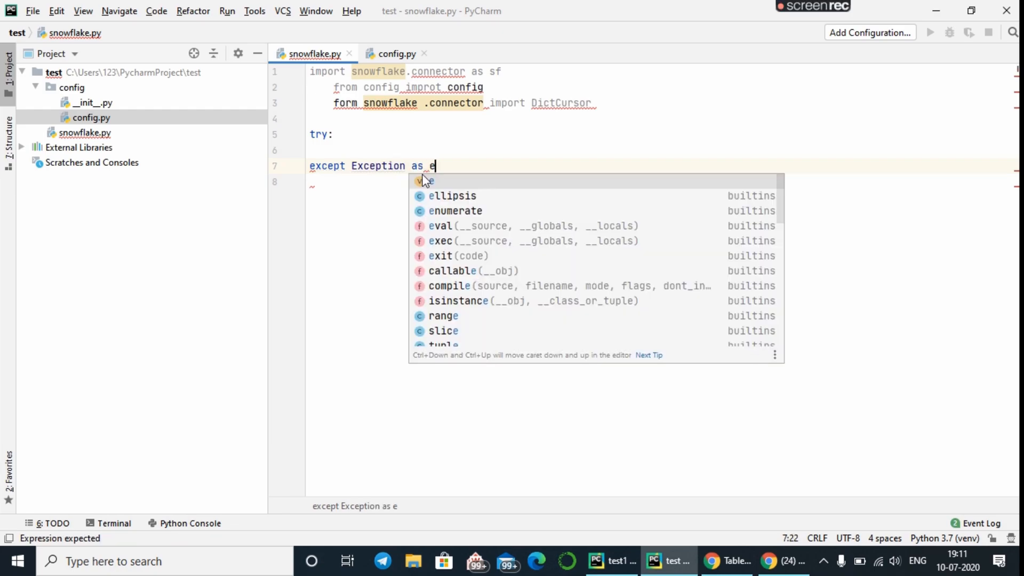
text(:)
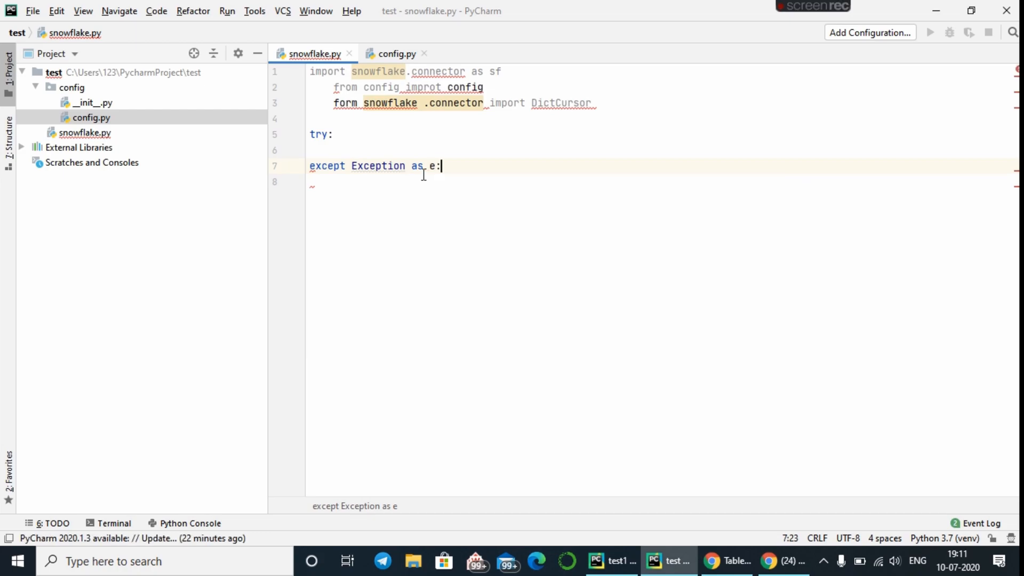
key(enter)
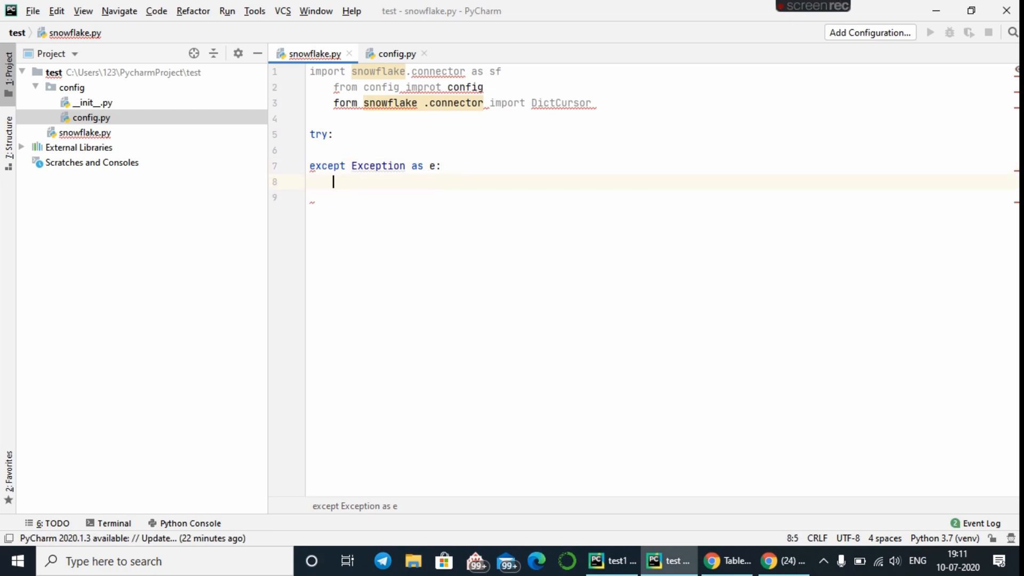
text(print)
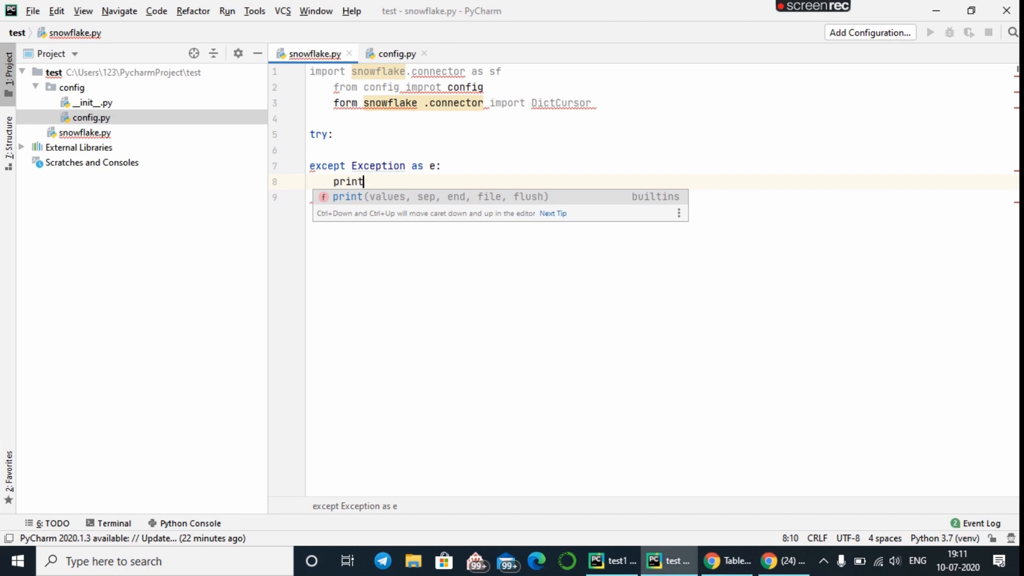
text(()
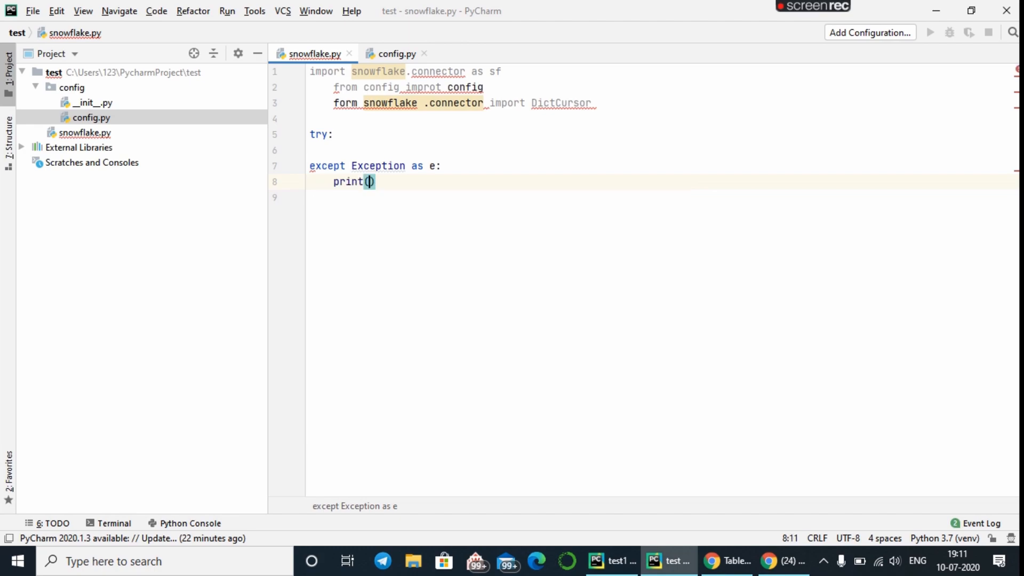
text(e)
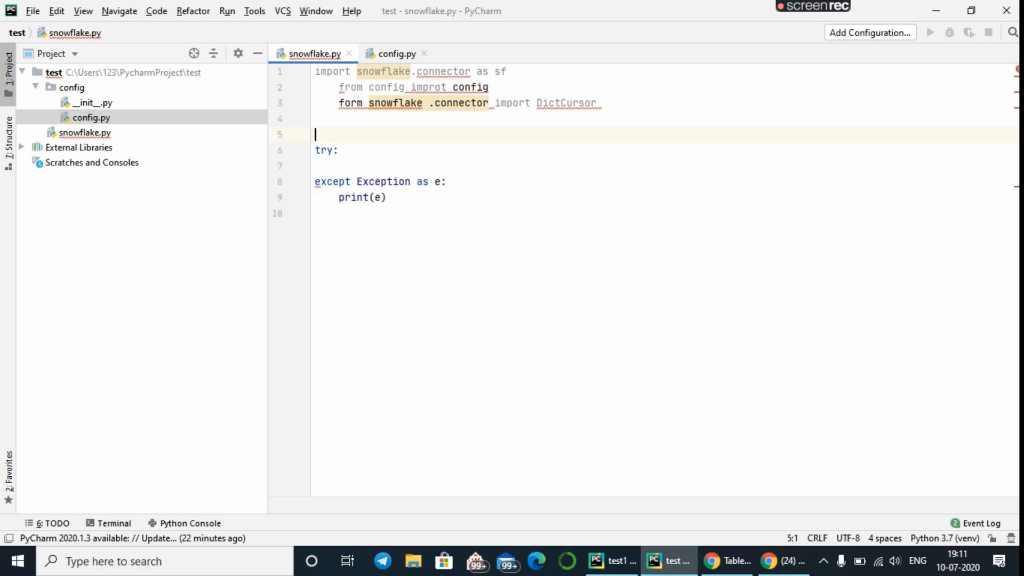
Define the execute_query(connection, query) function signature above try.
text(de)
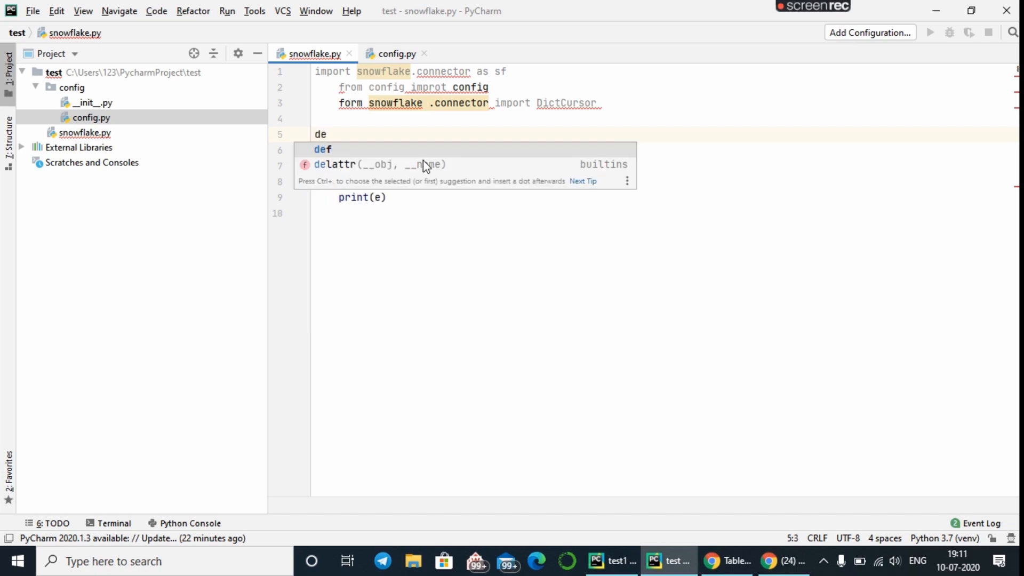
text(f)
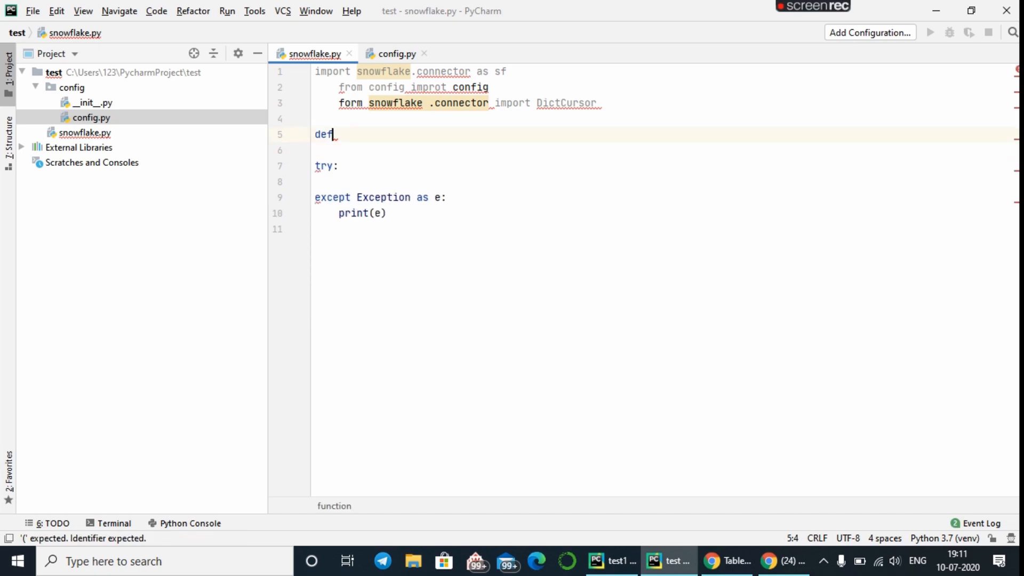
text(ex)
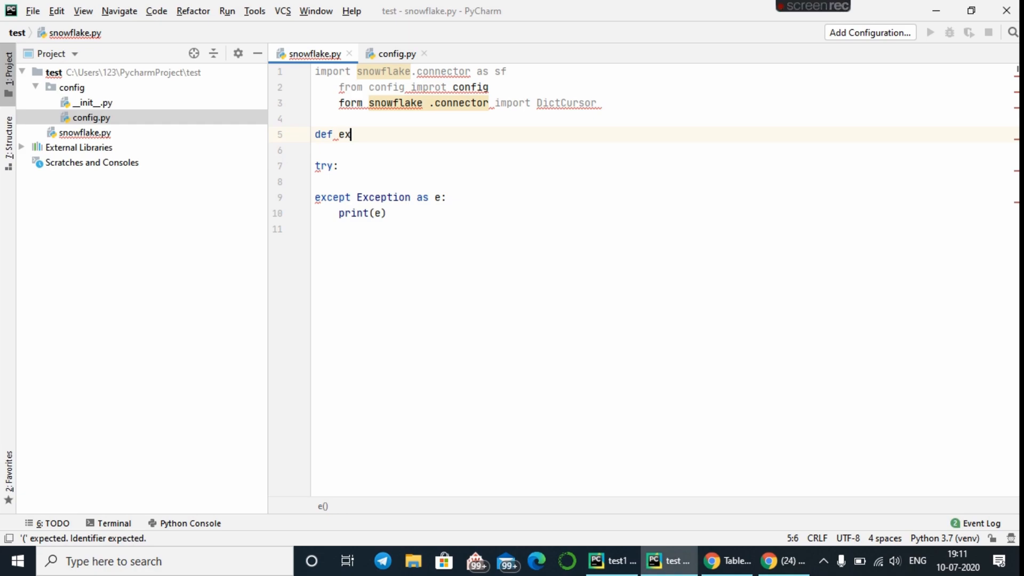
text(ecute_querr)
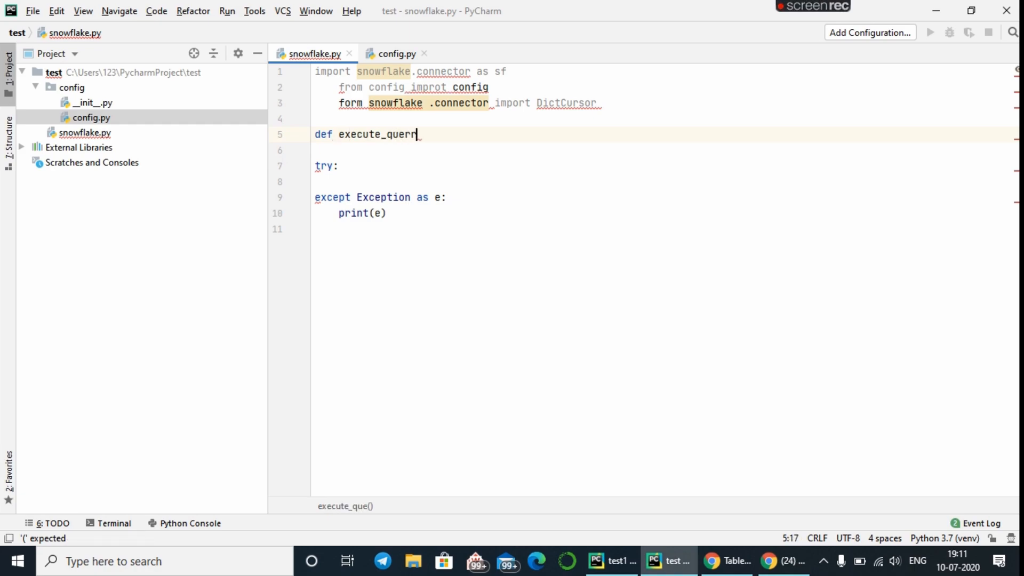
text(y())
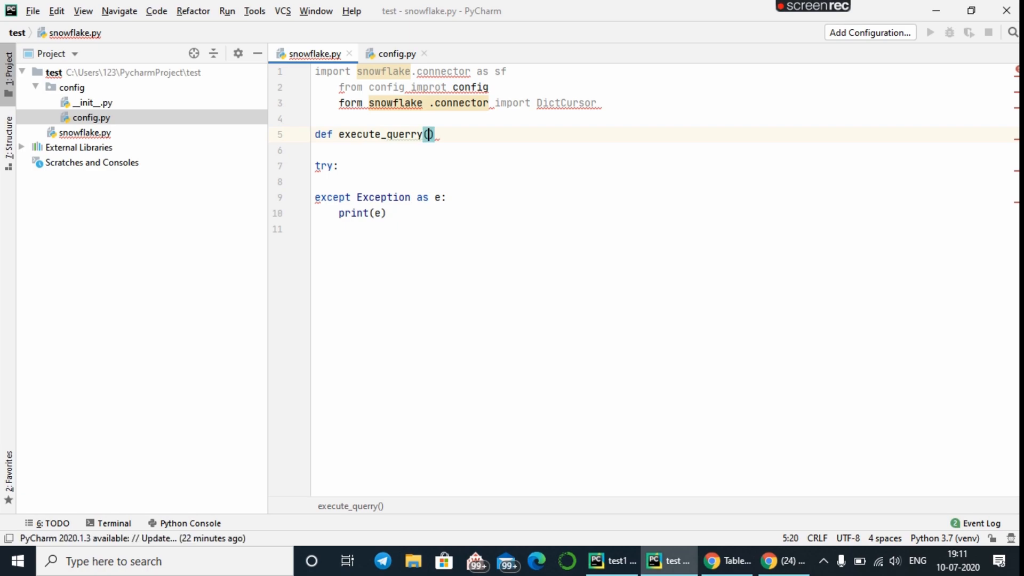
text(connection,)
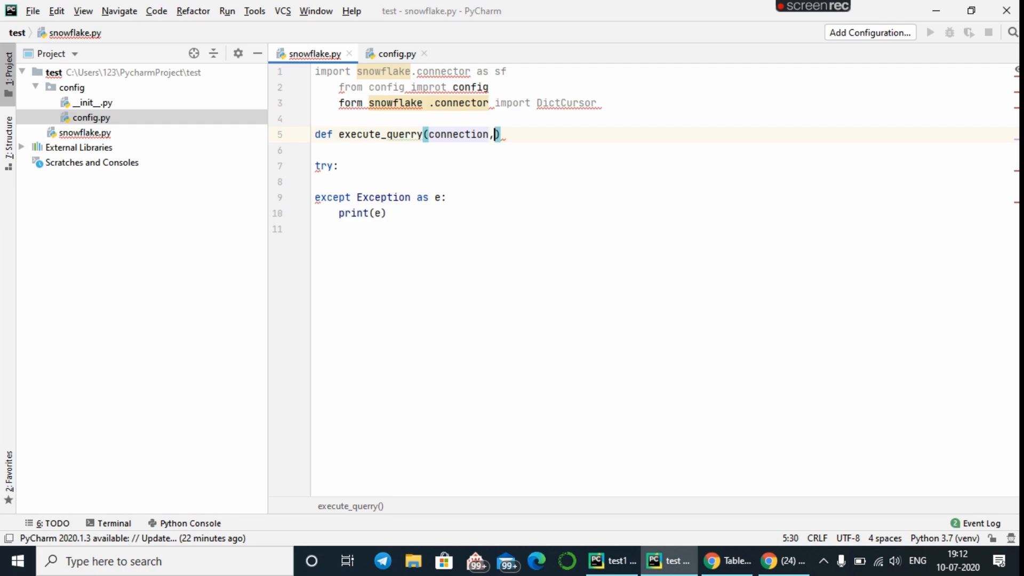
text(query)
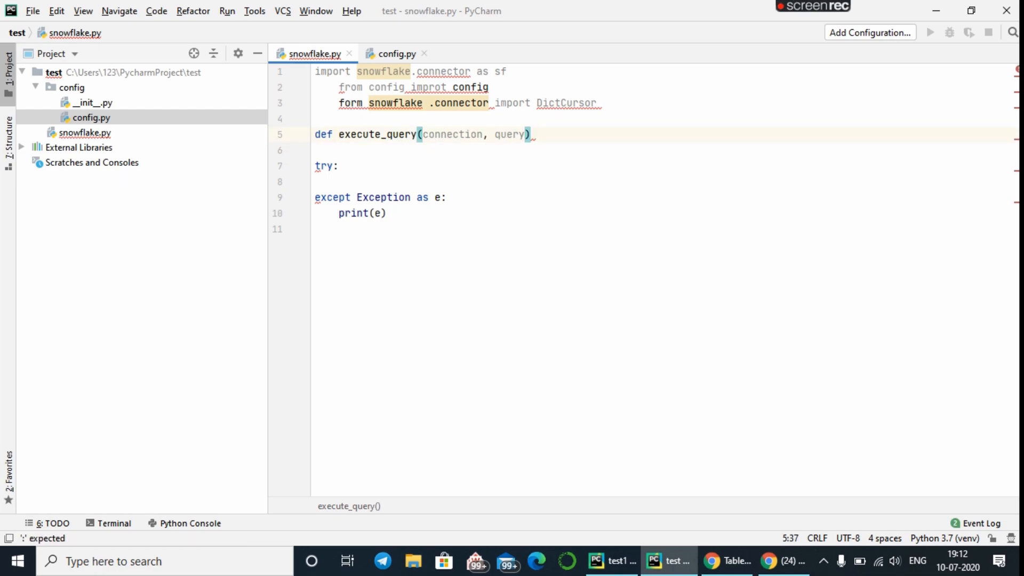
key(enter)
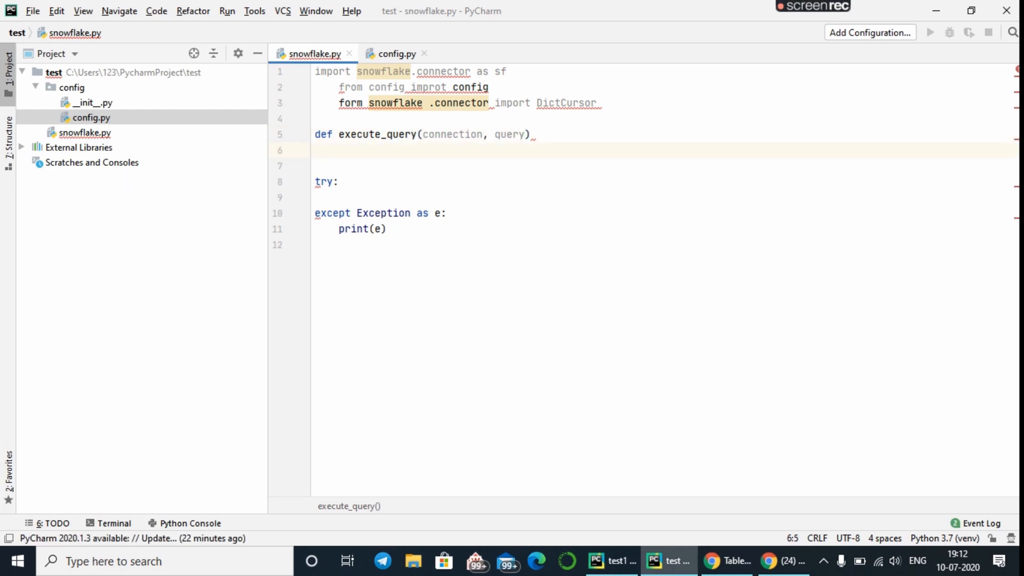
Write cursor = connection.cursor() in the function body.
text(cursor)
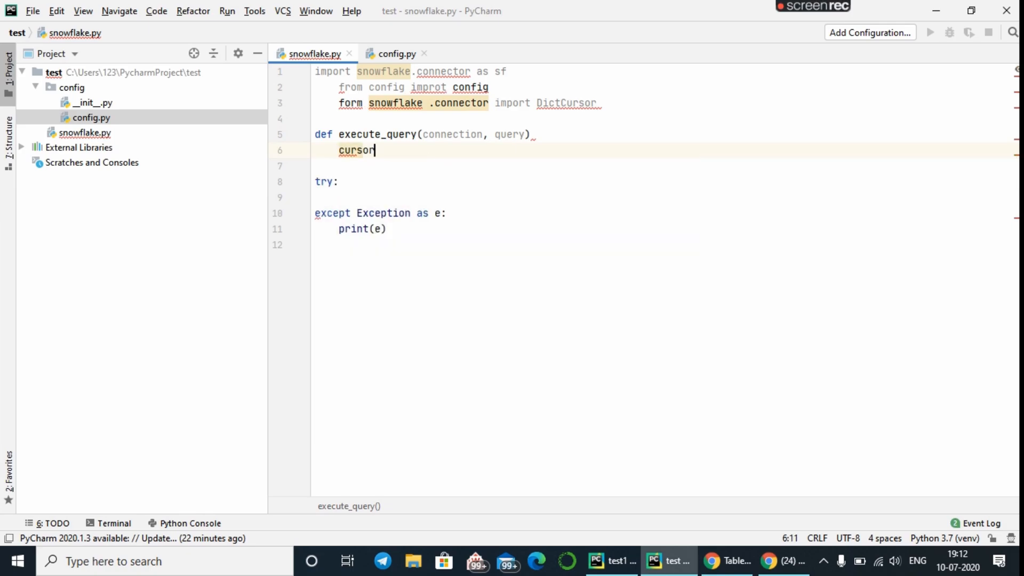
text(= c)
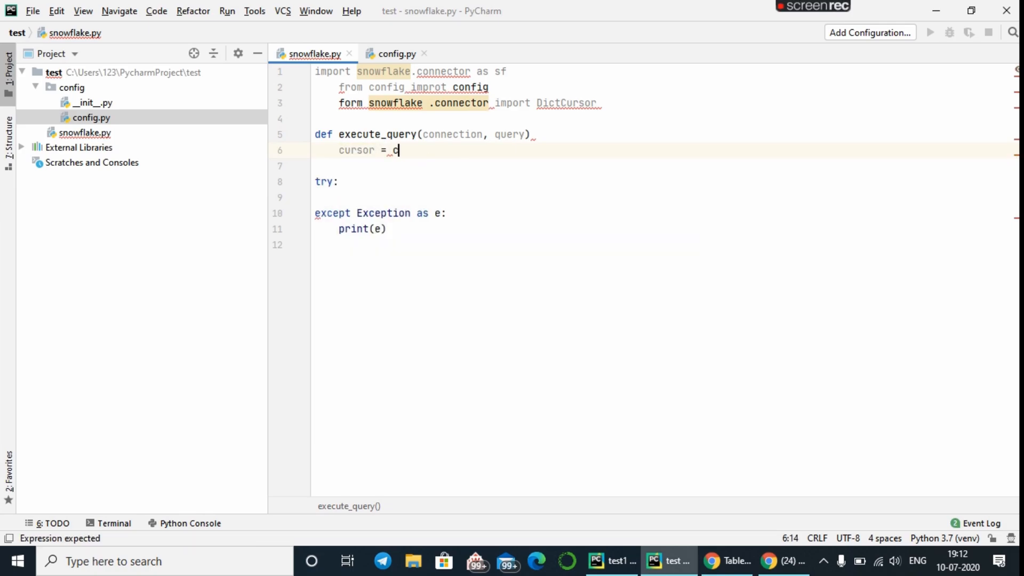
text(onnecti)
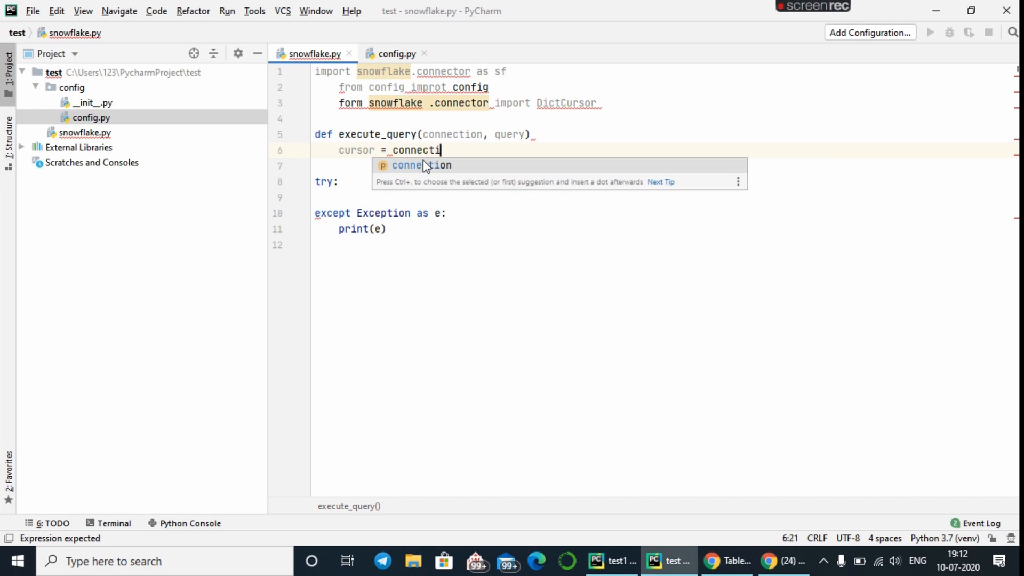
text(o)
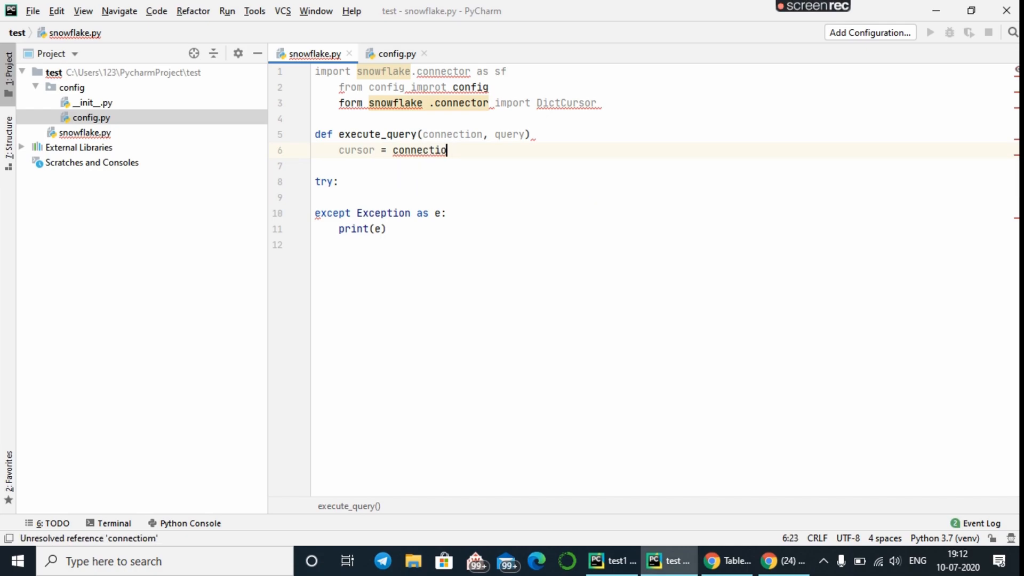
text(n.cu)
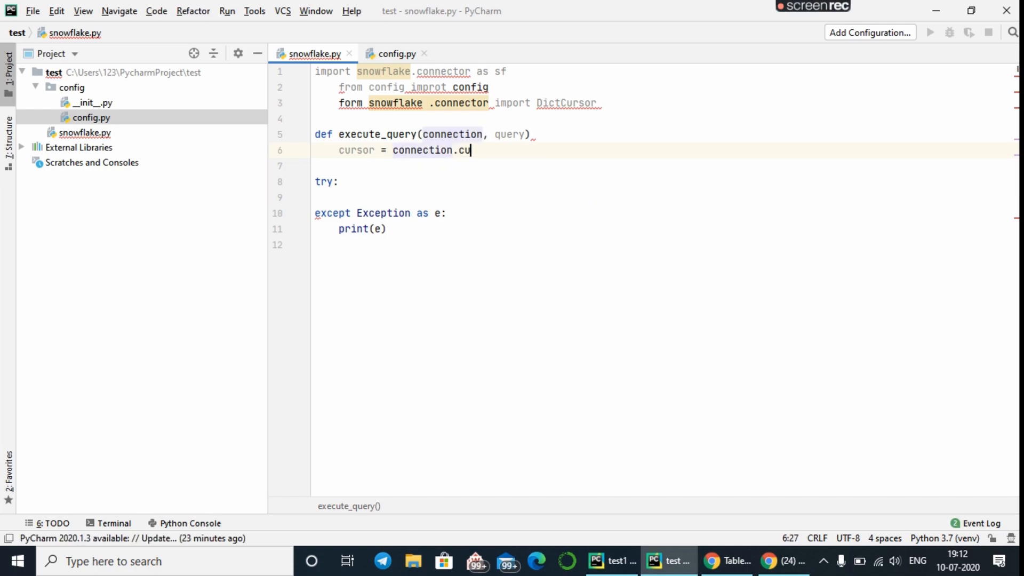
text(rsor)
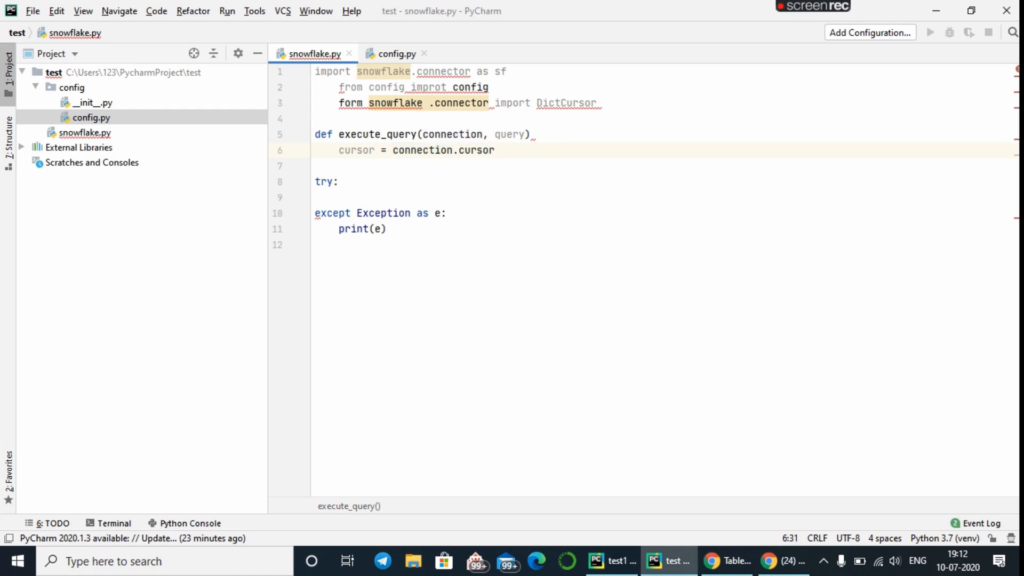
text(())
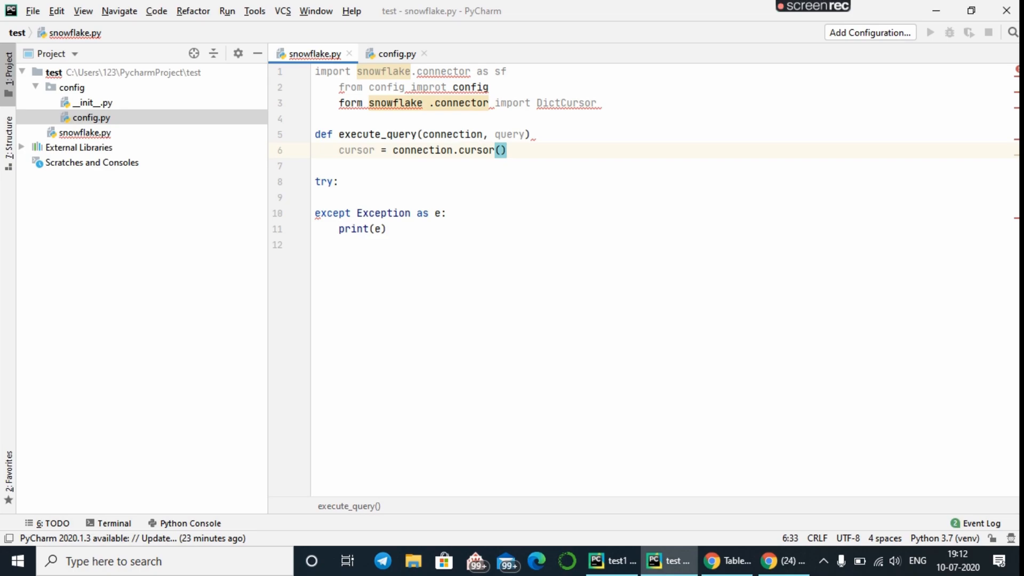
mouse_move(470, 134)
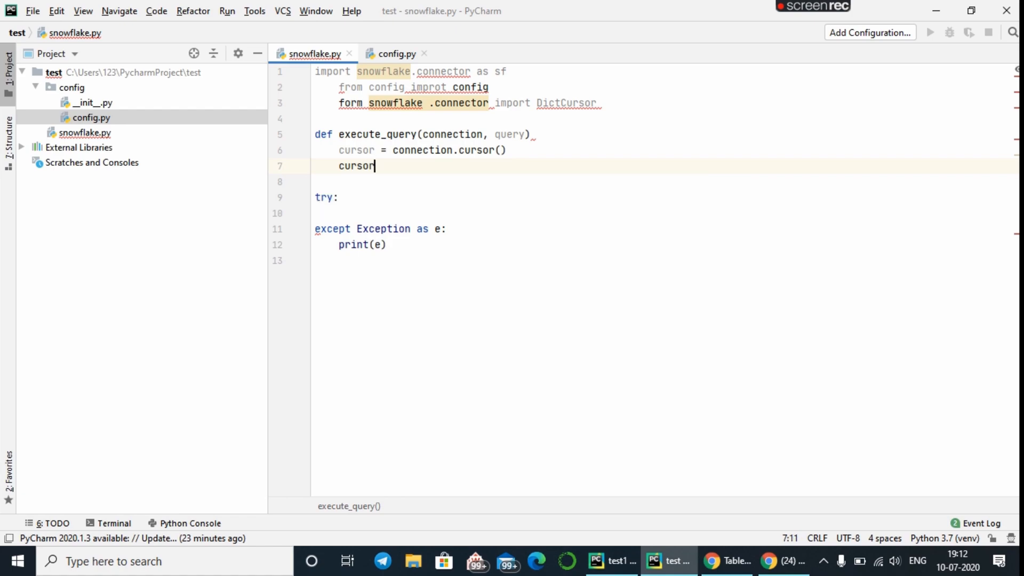
Add the execute(query) line followed by cursor.close.
text(= e)
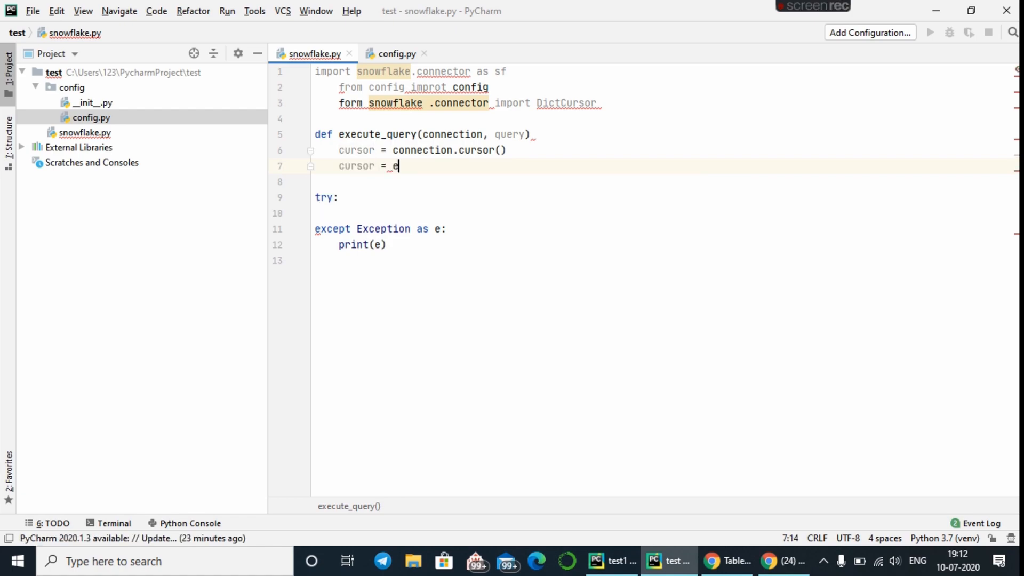
text(xecute)
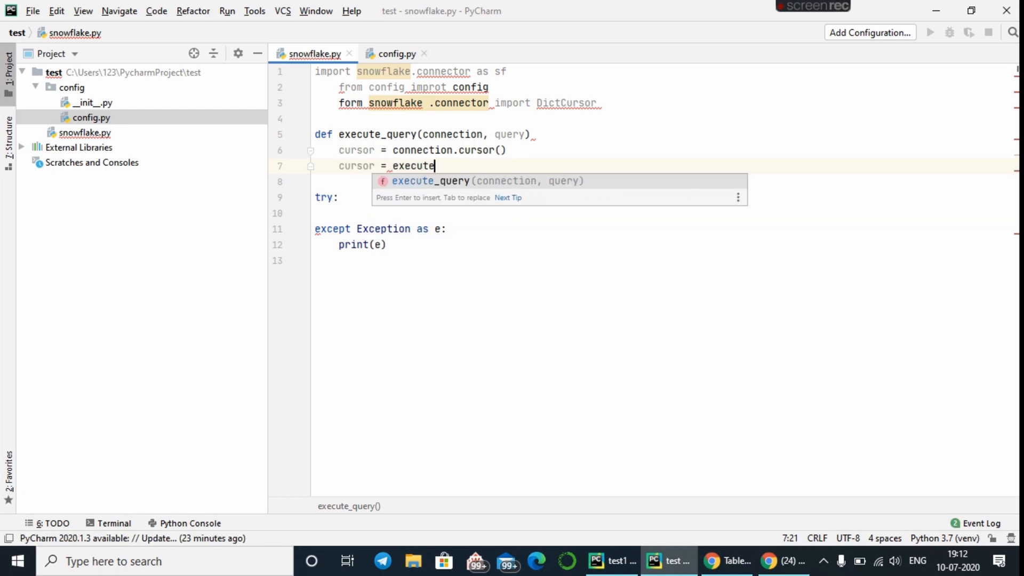
text(()
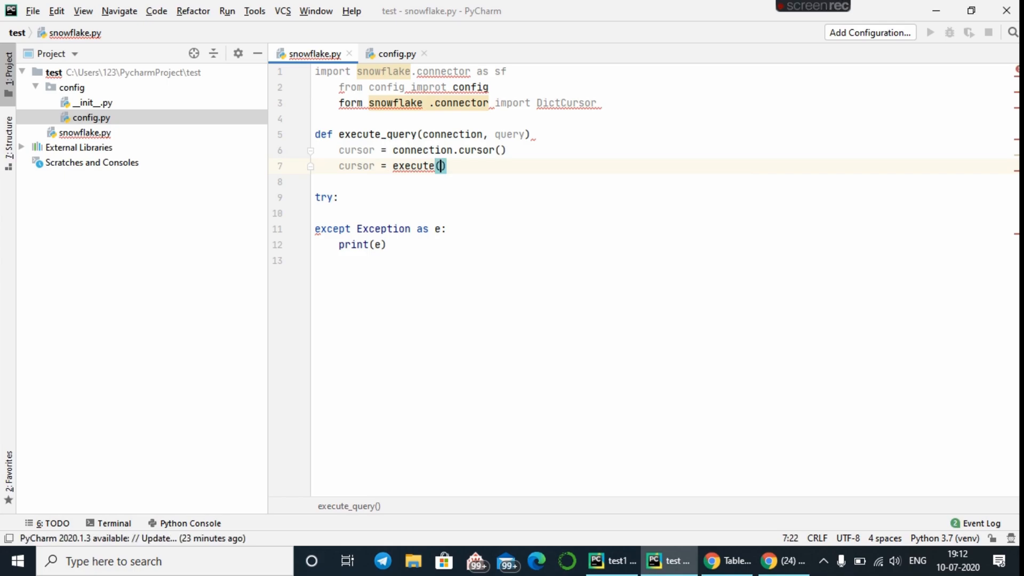
text(quer)
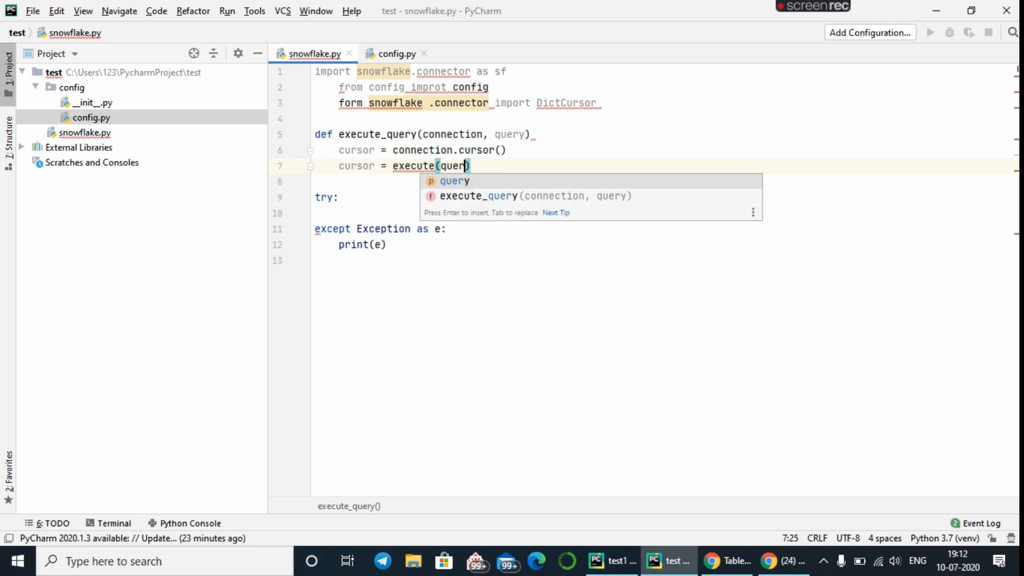
key(Enter)
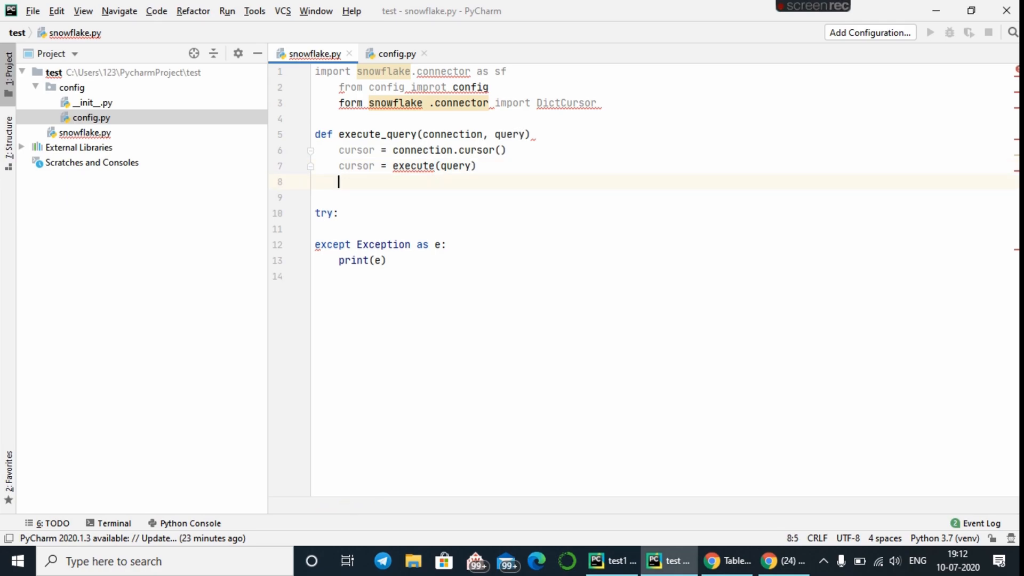
text(cursor)
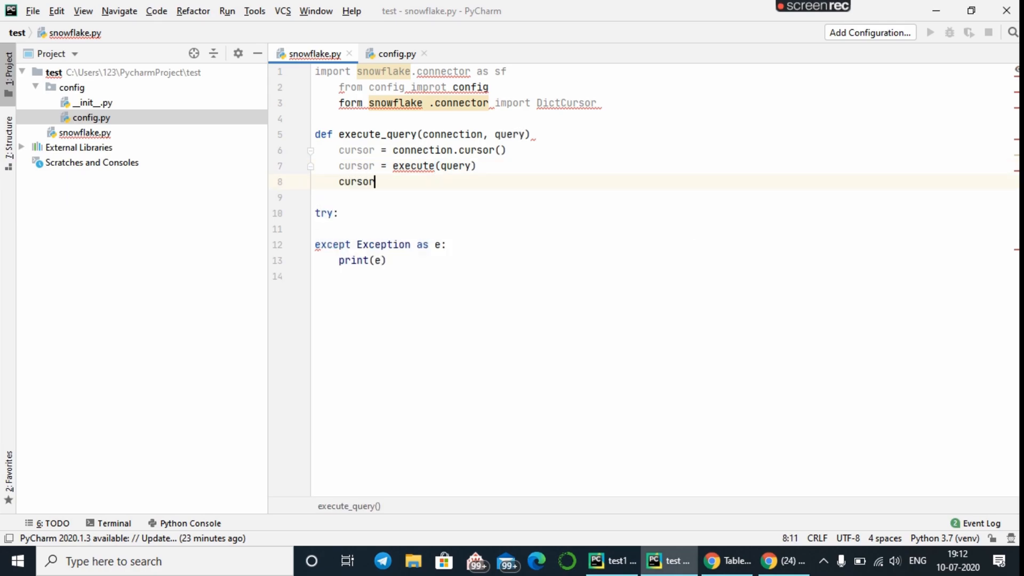
text(.c)
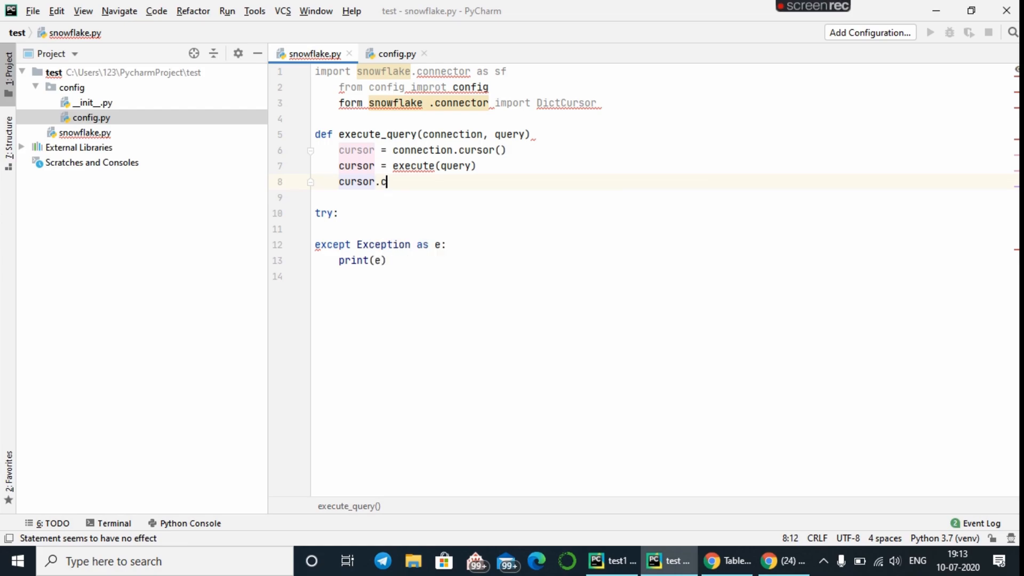
text(lose)
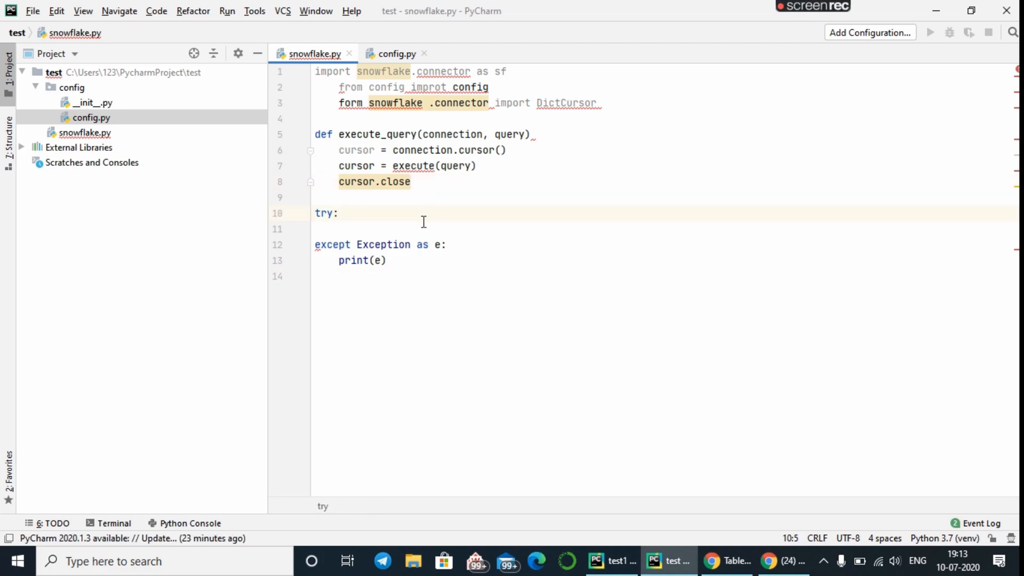
In the try block write sql = 'use {}'.format(config.database).
key(enter)
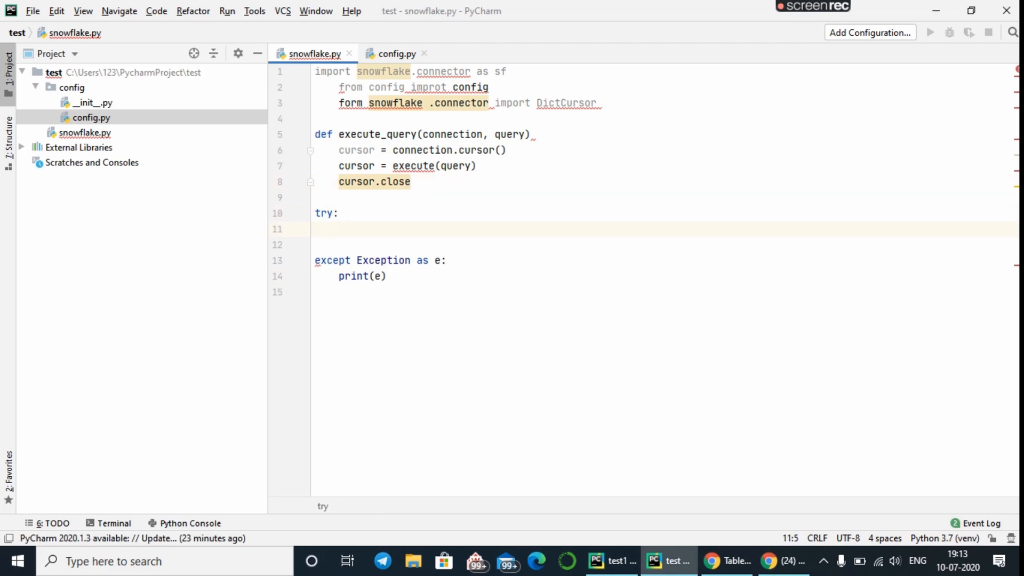
text(sq)
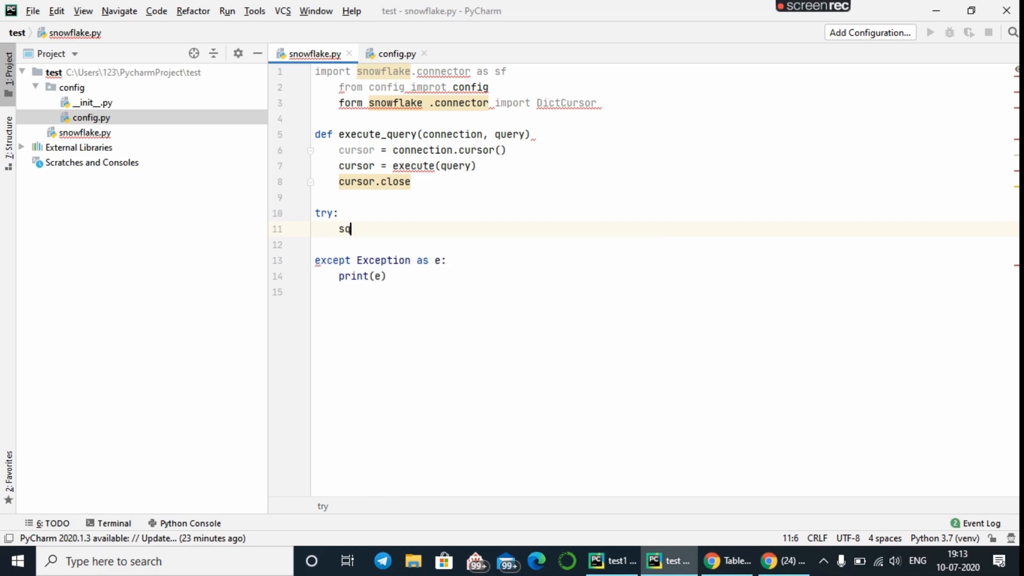
text(l =)
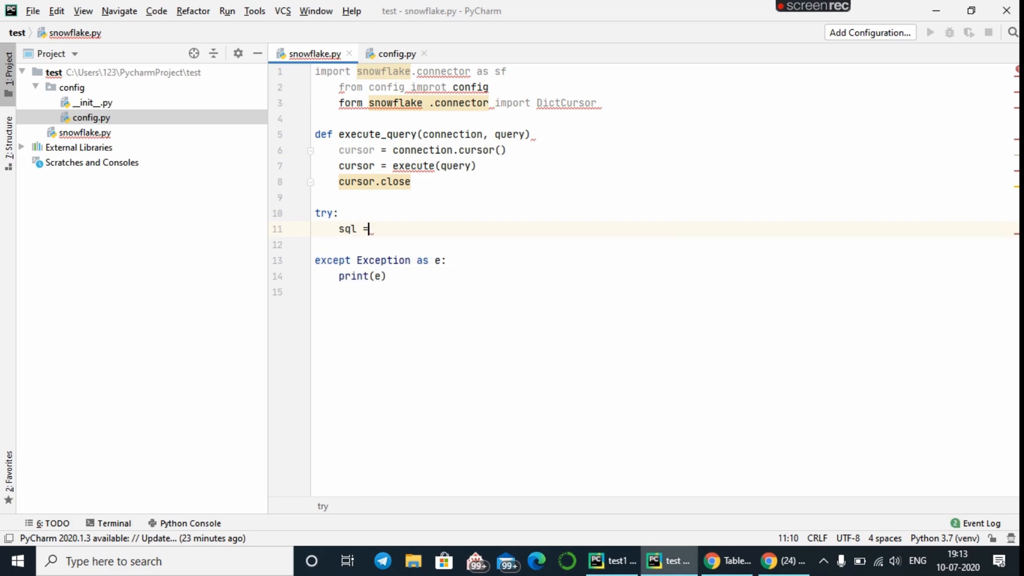
text(')
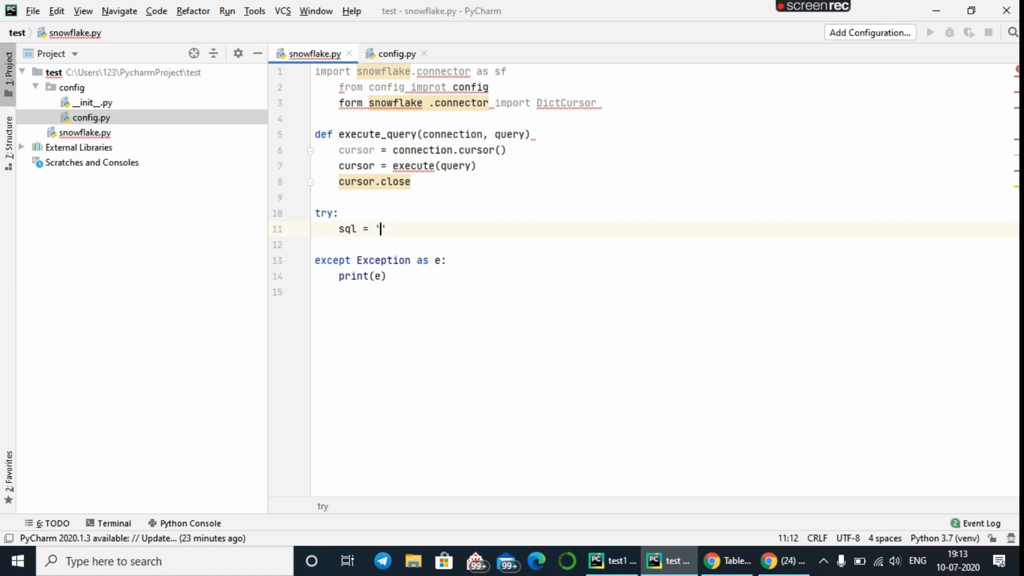
text(use)
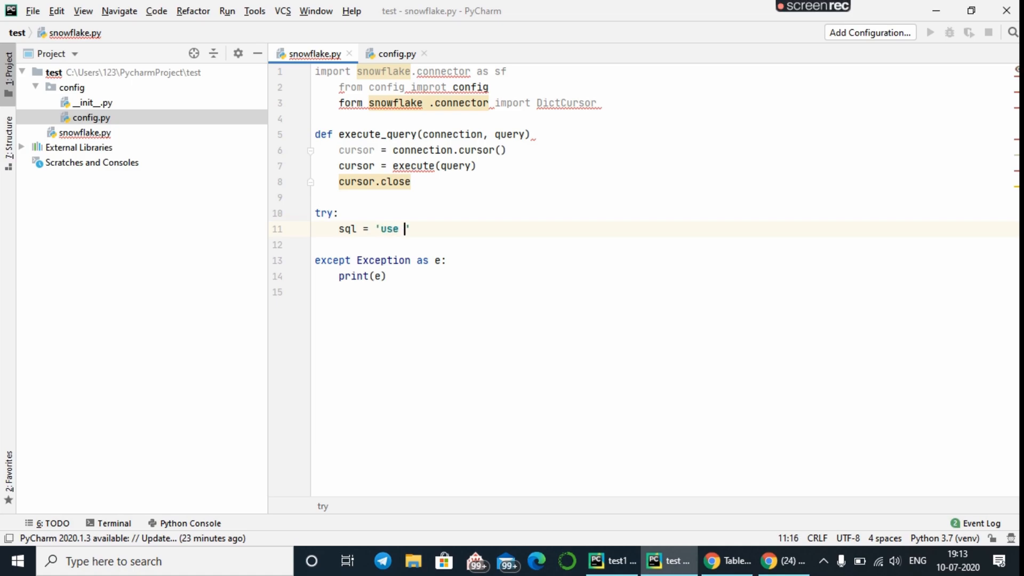
text({})
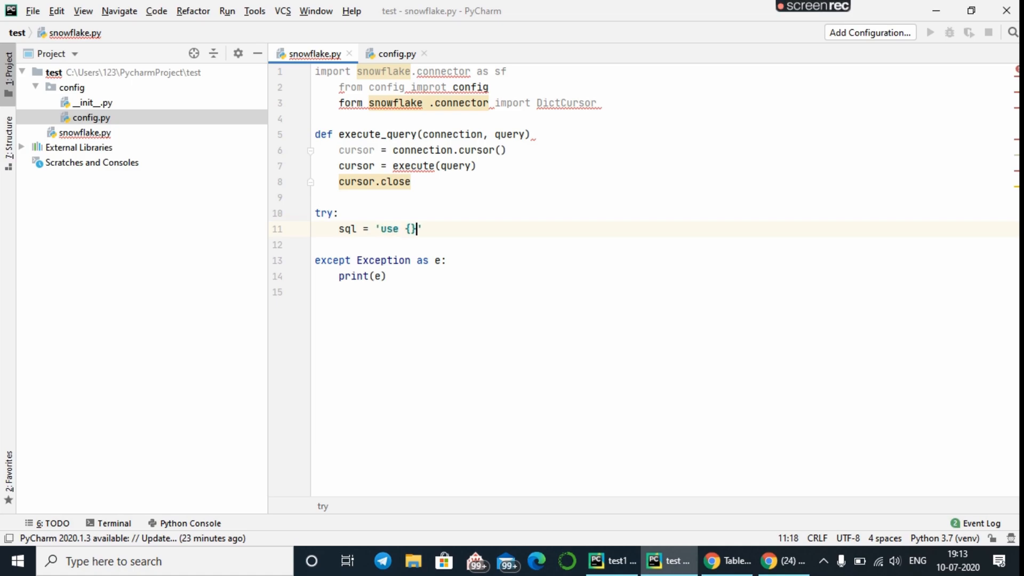
text(.)
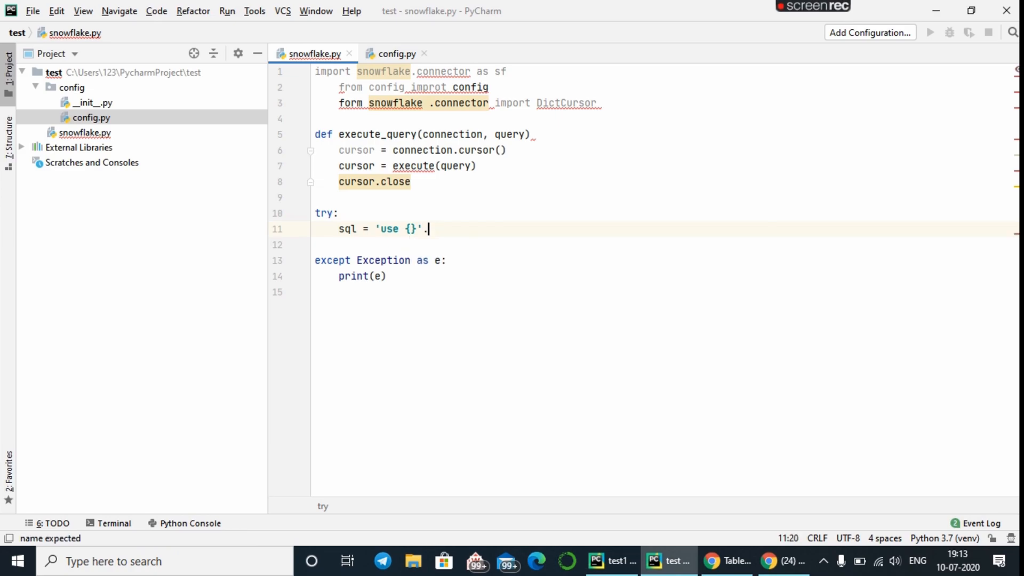
text(format()
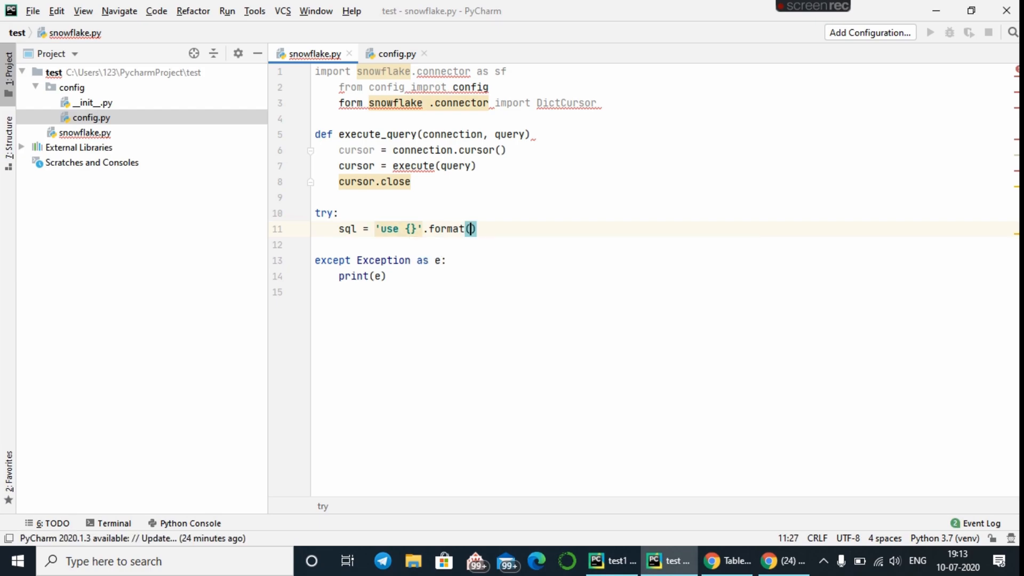
text(config)
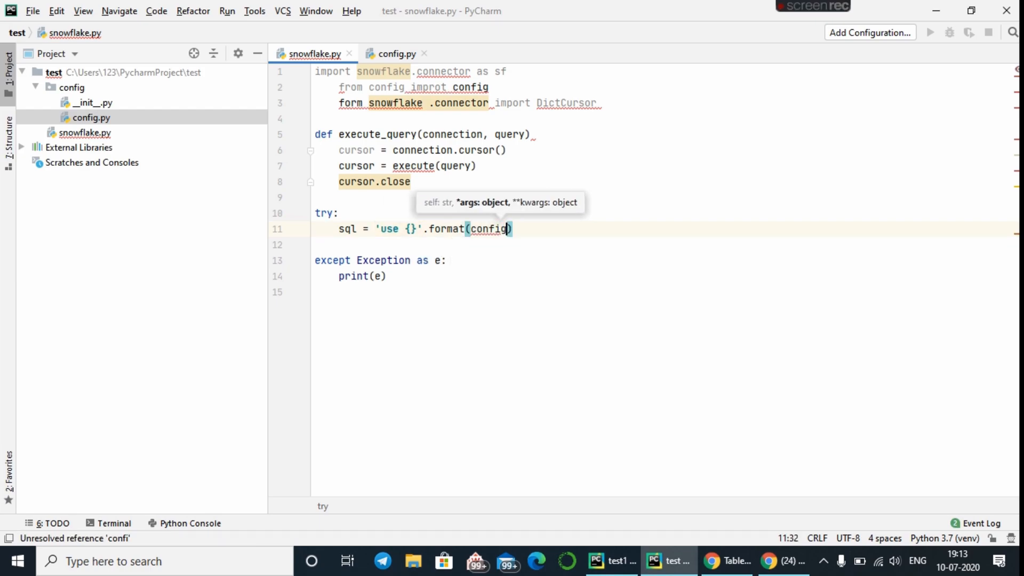
text(.databas)
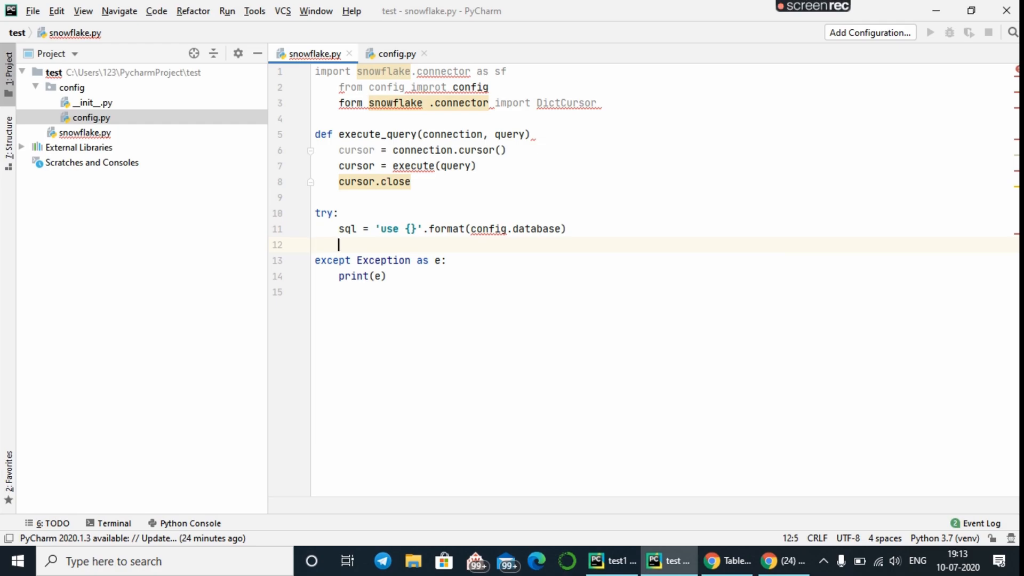
Run the statement with execute_query(conn, sql).
text(execu)
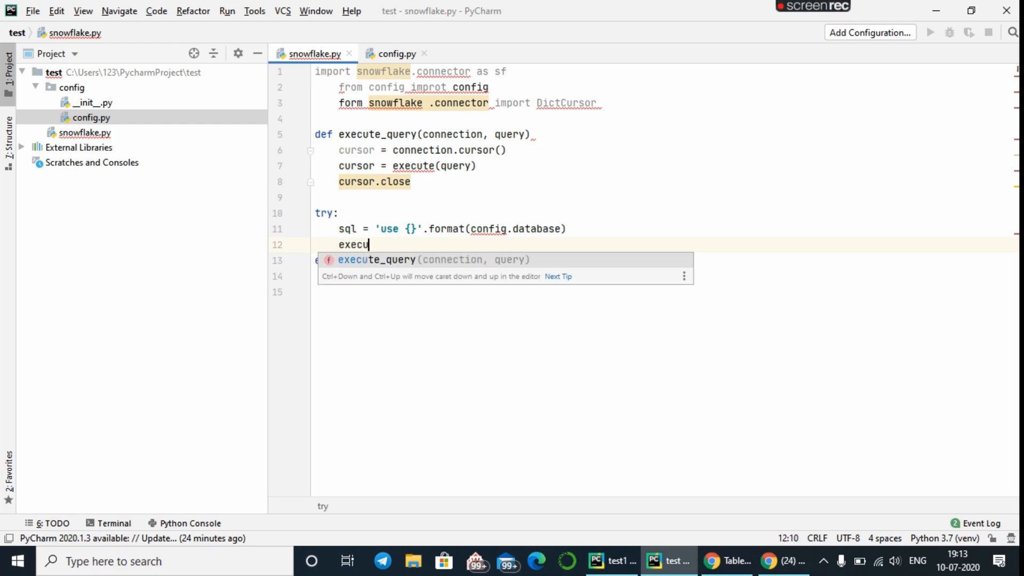
text(te_)
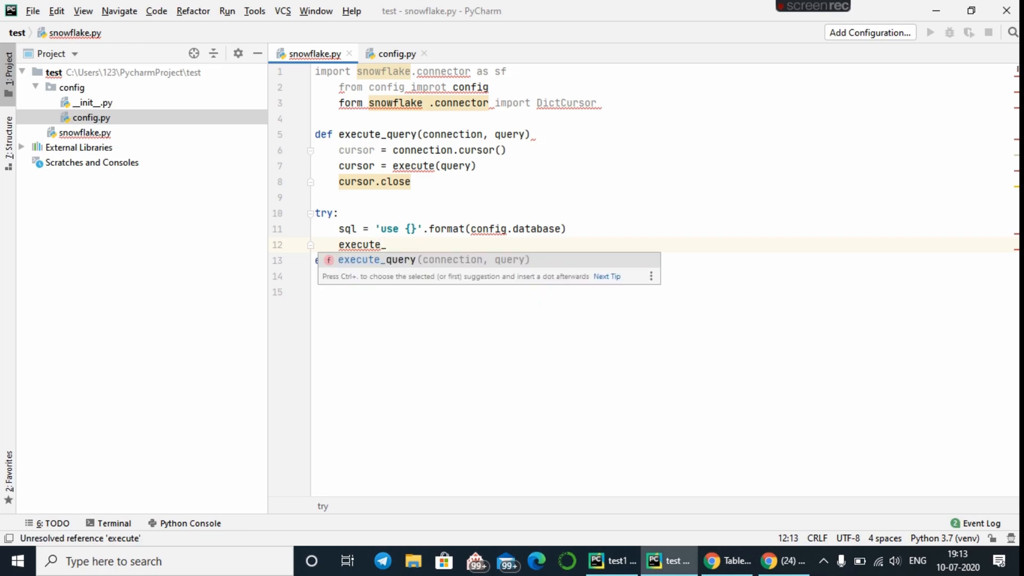
text(query)
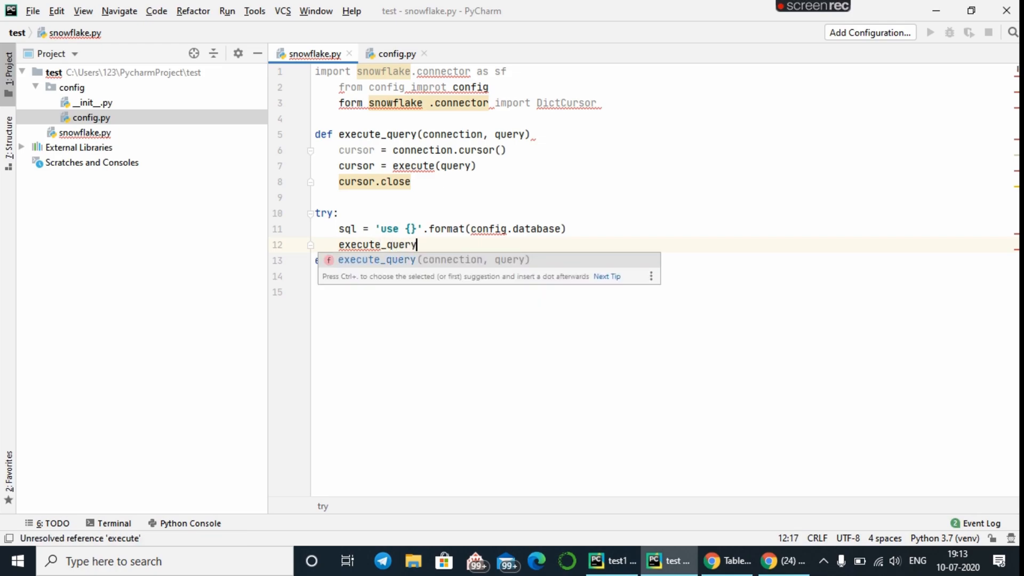
text(())
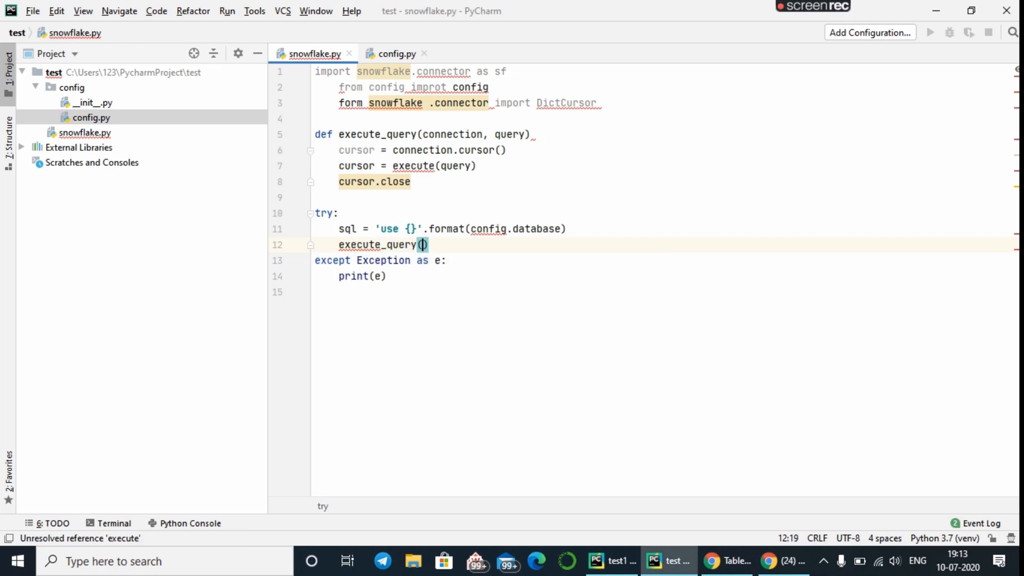
text(conn)
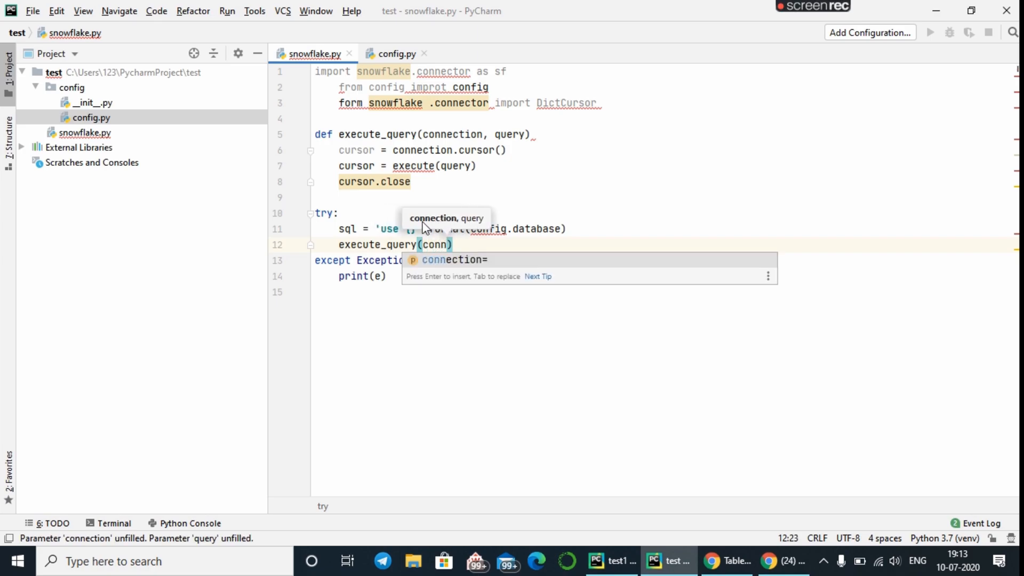
text(,)
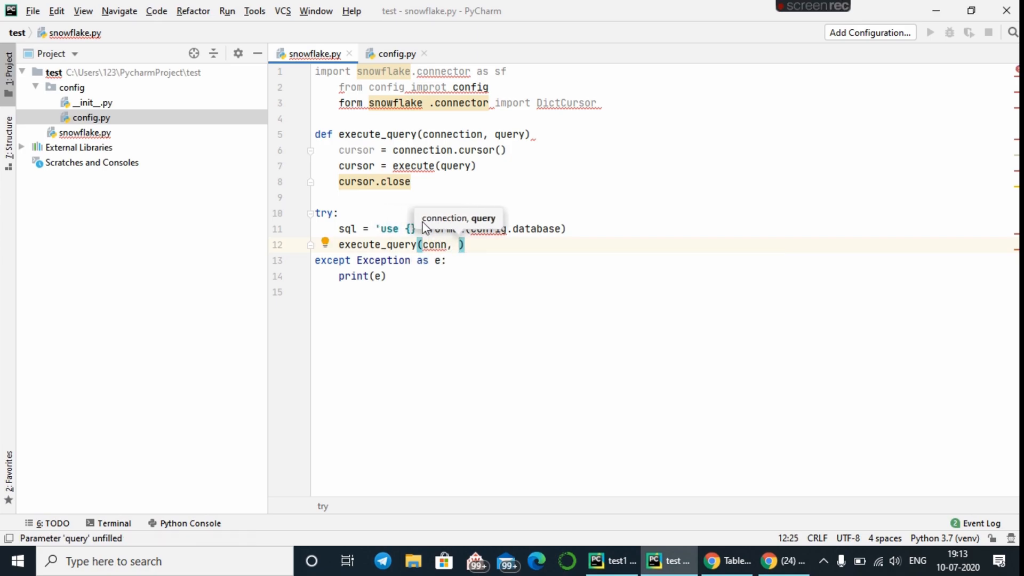
text(sql)
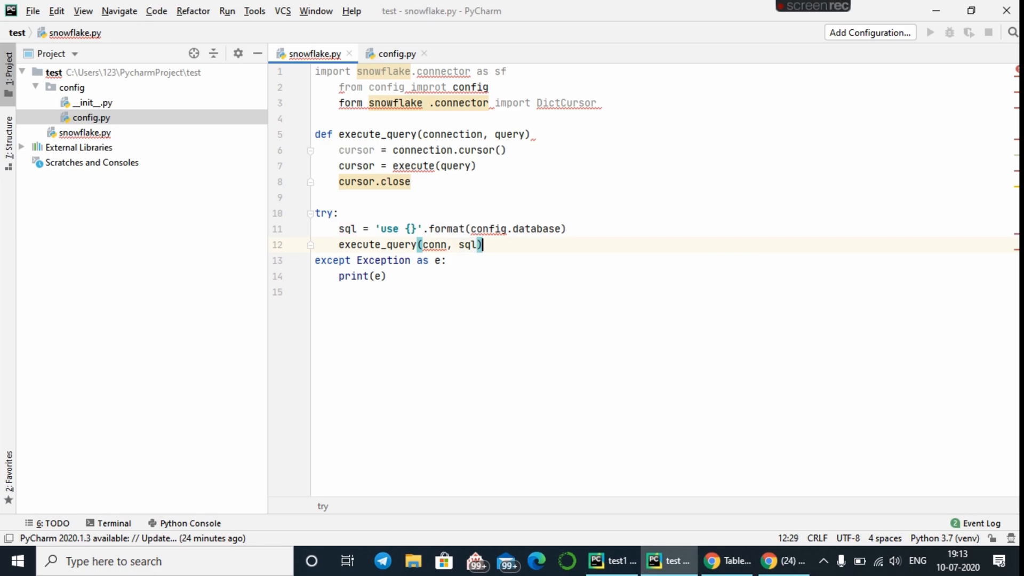
key(Enter)
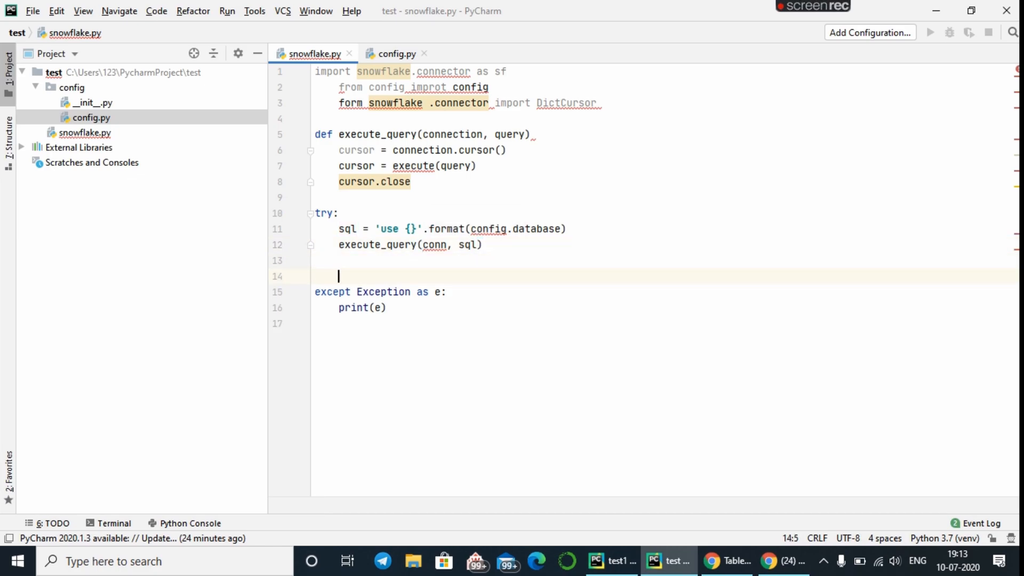
Assign sql = 'use warehouse {}'.format(config.warehouse) inside the try block.
text(sql =)
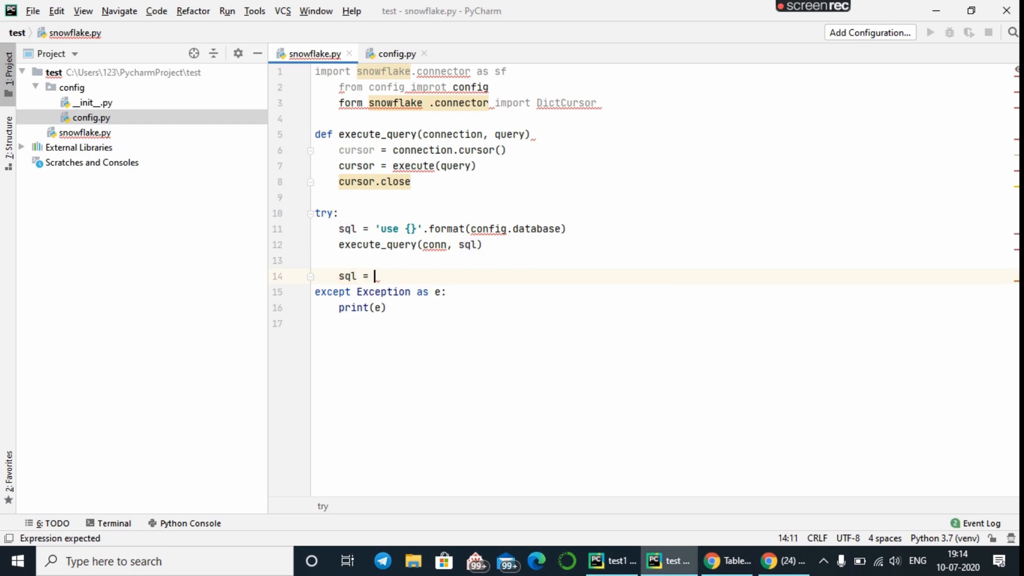
text('')
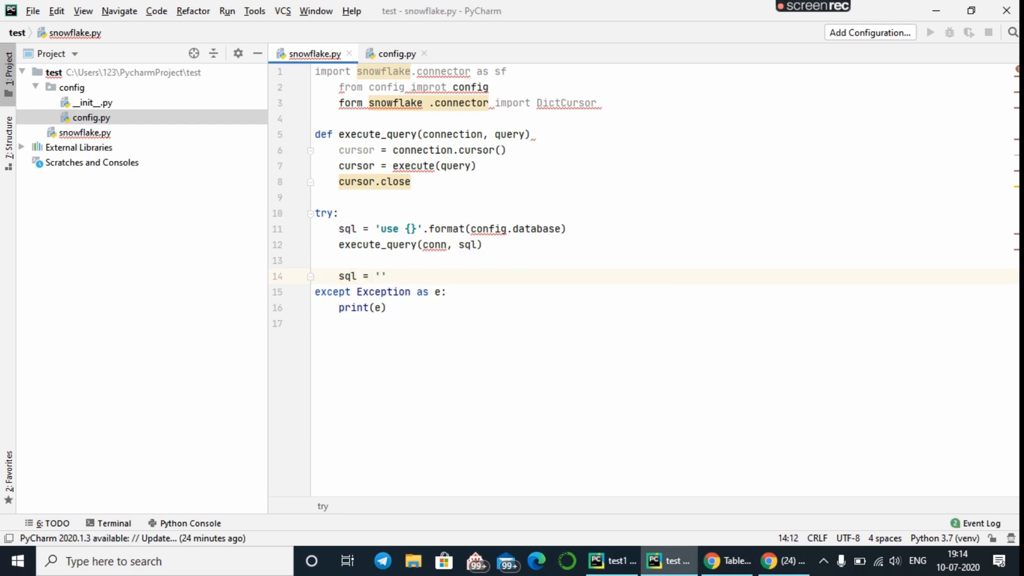
text(use)
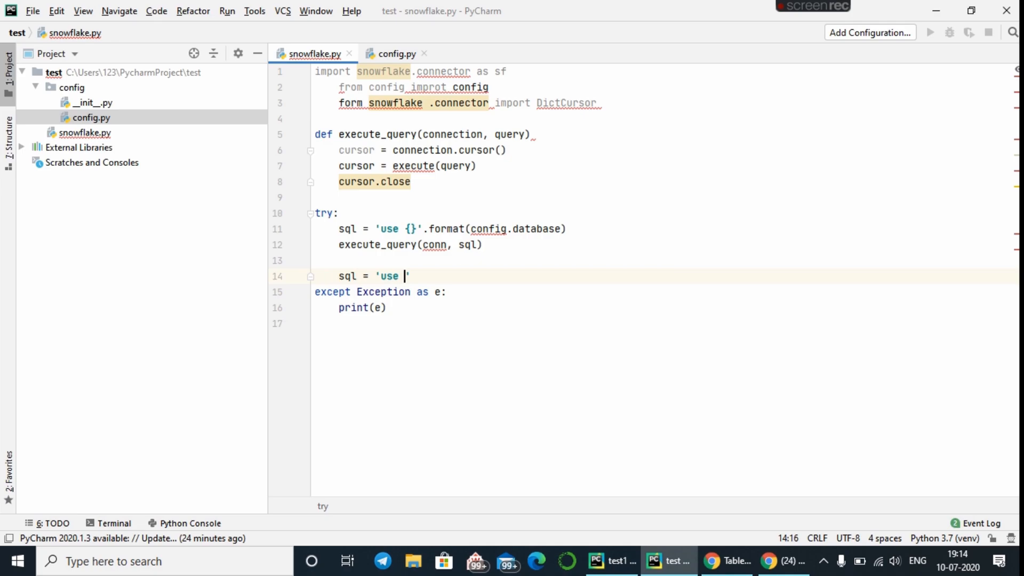
text(war)
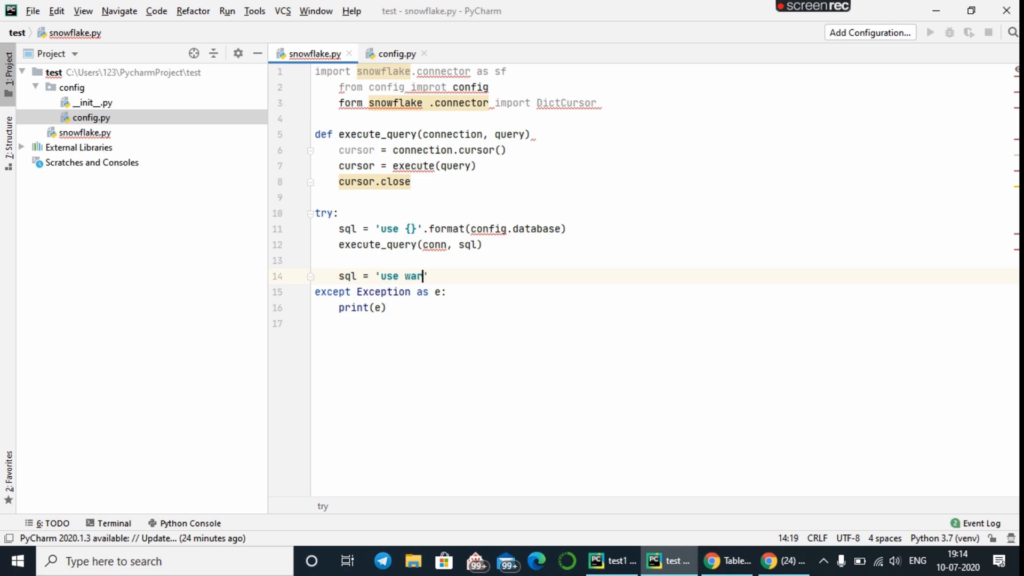
text(ehouse {)
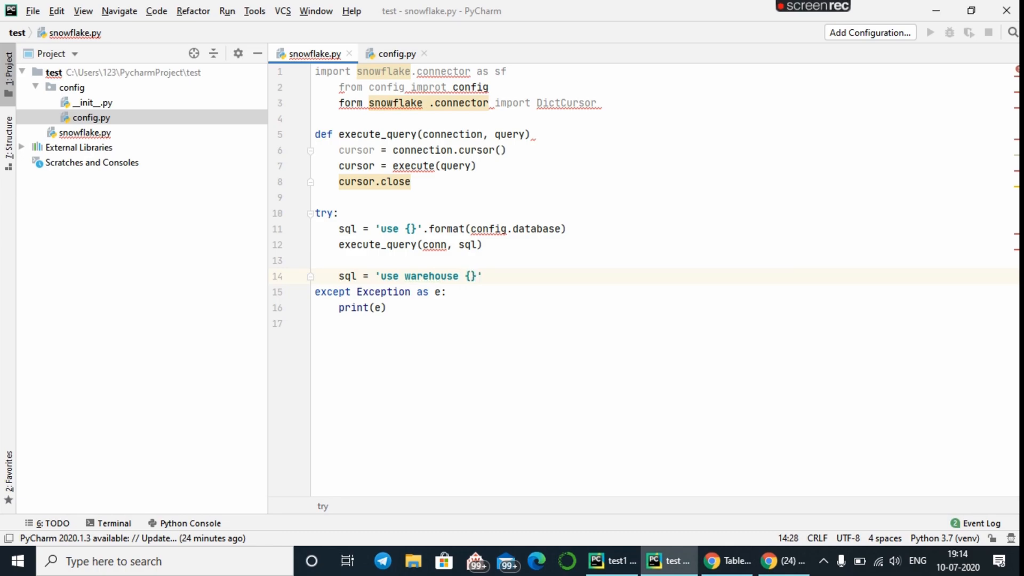
text(.fo)
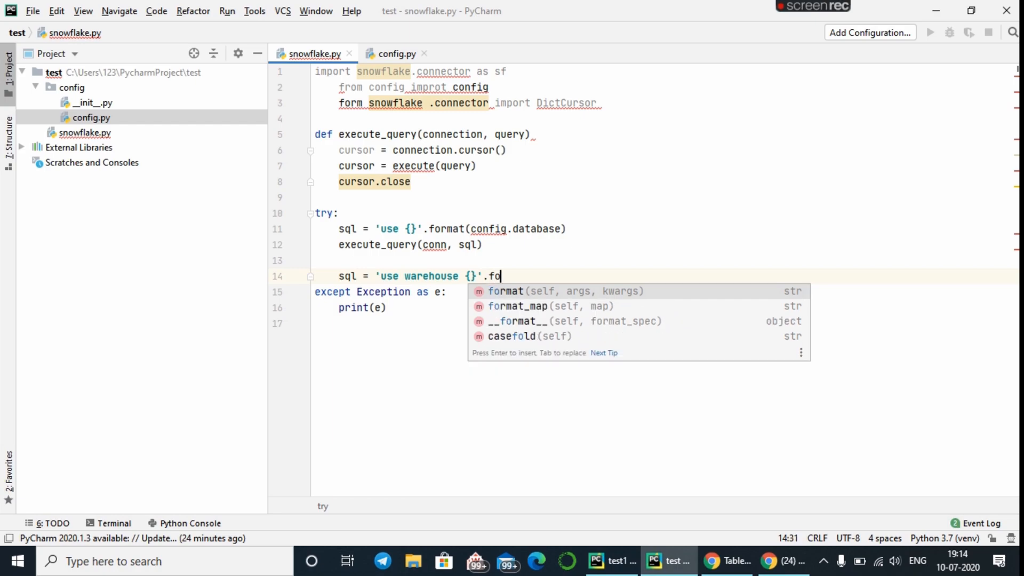
text(era)
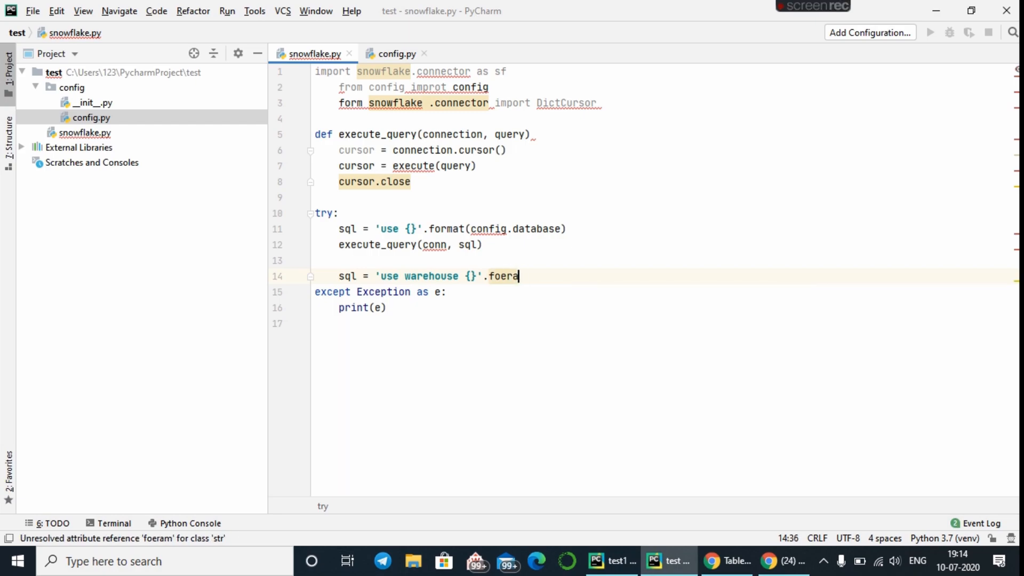
key(BackSpace)
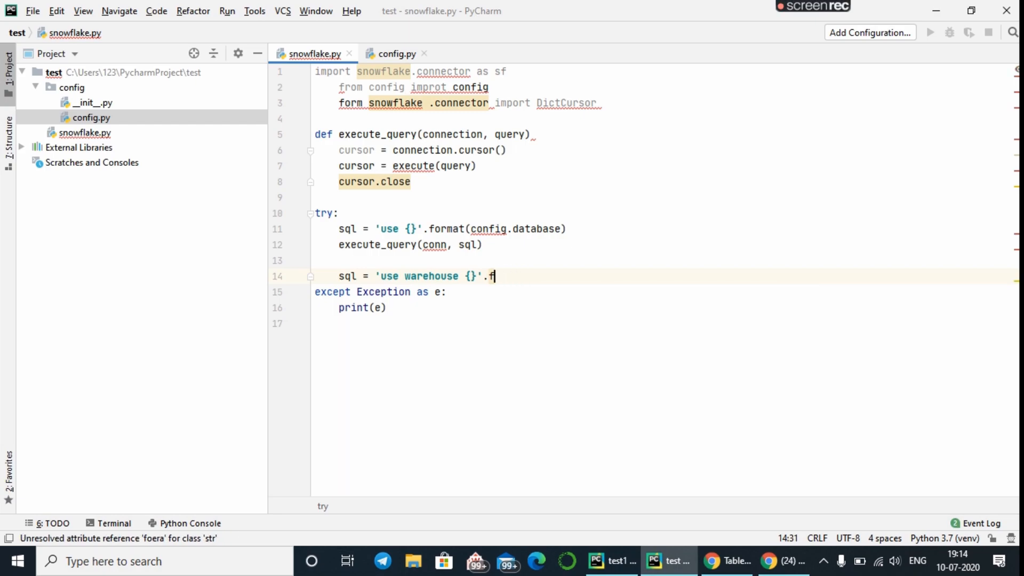
text(ormat()
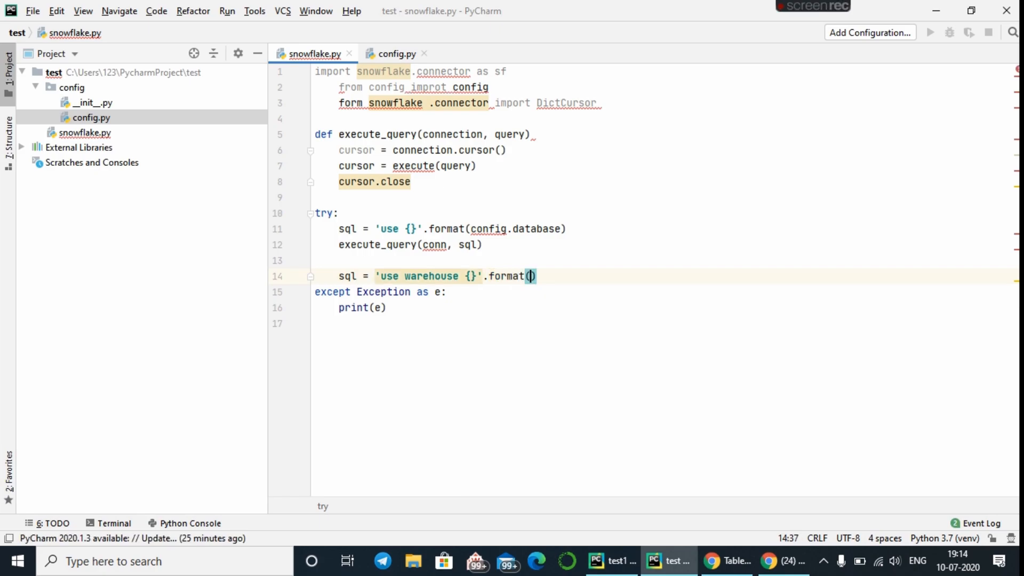
text(config)
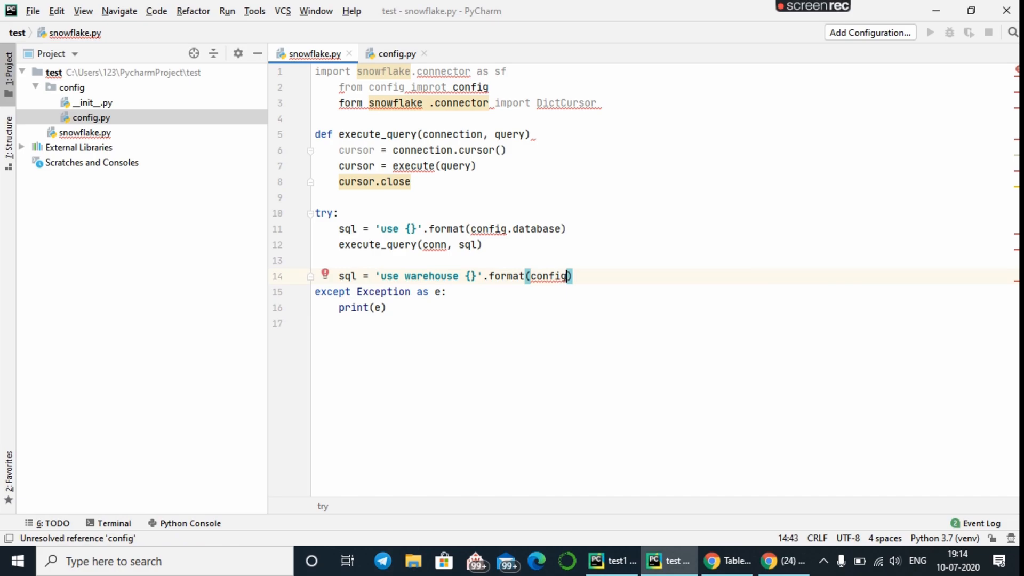
text(.ware)
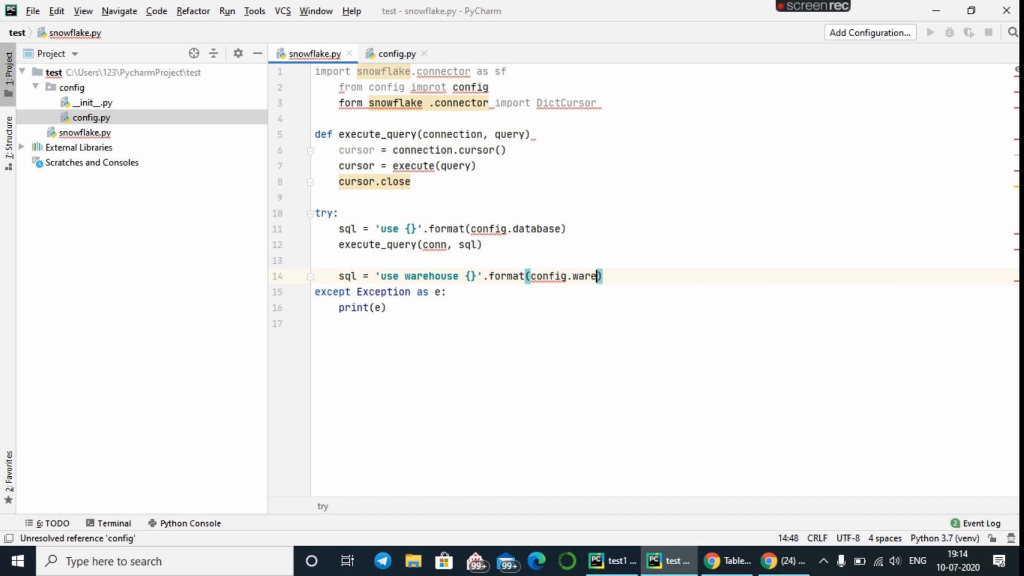
text(house)
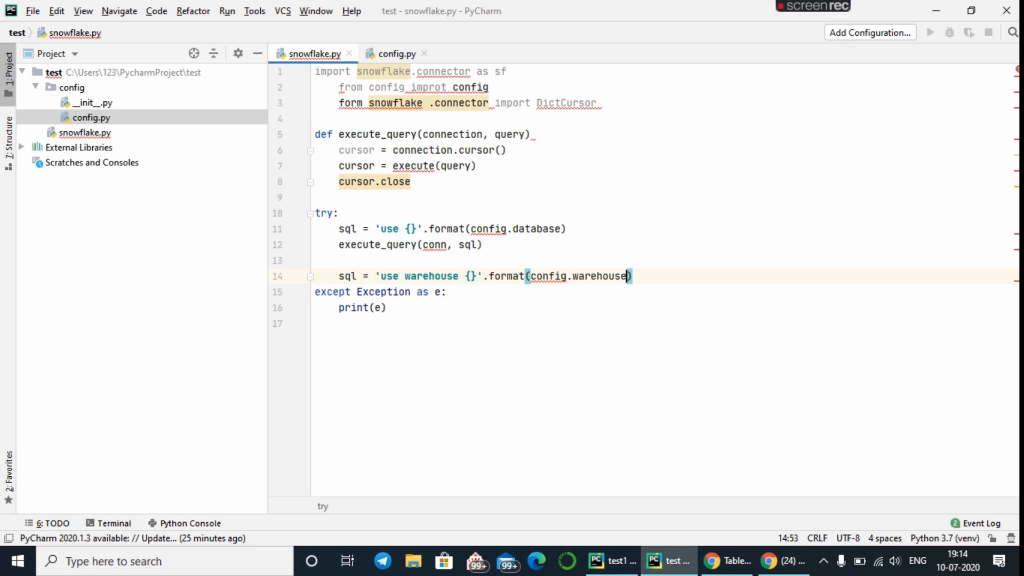
key(enter)
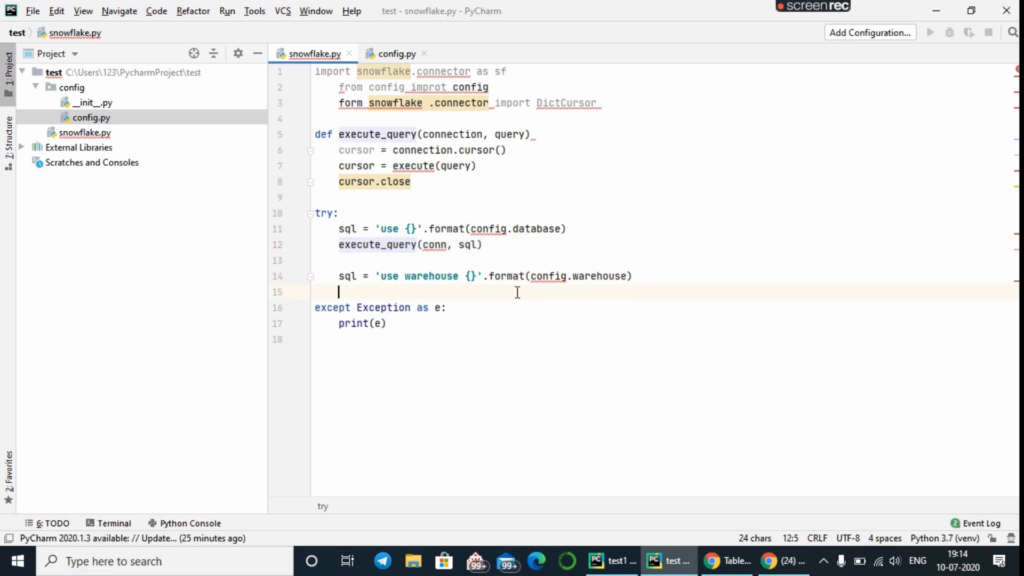
Run the warehouse query with execute_query(conn, sql) and leave blank lines after it.
text(execute_query(conn, sql))
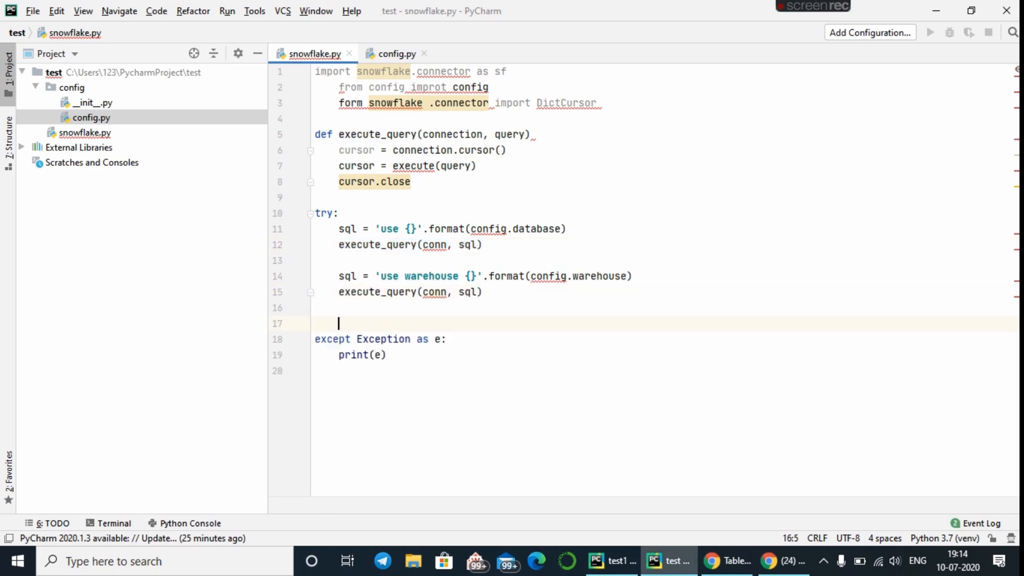
key(enter)
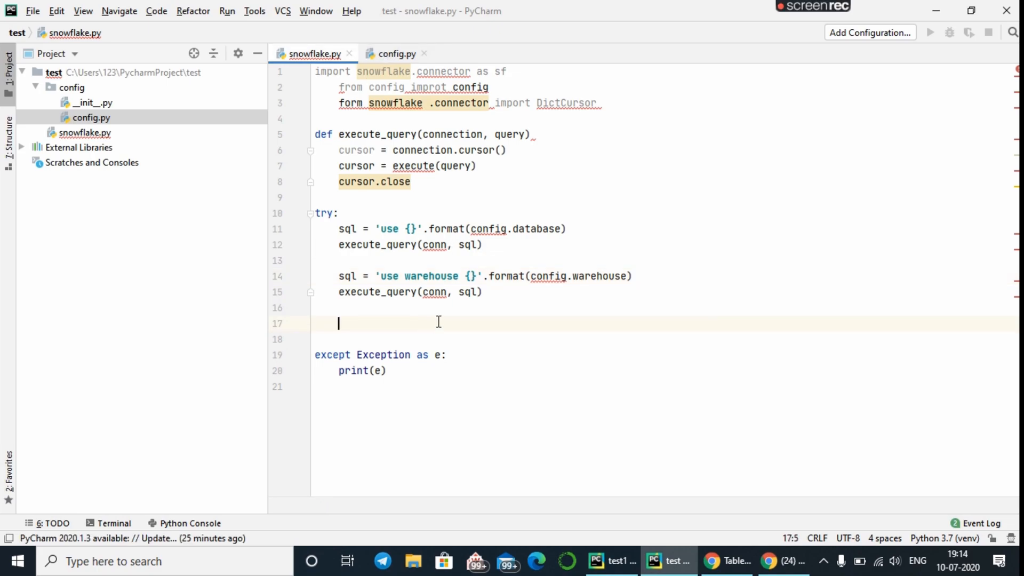
Write sql = 'alter warehouse {} resume' as the next statement.
text(sql)
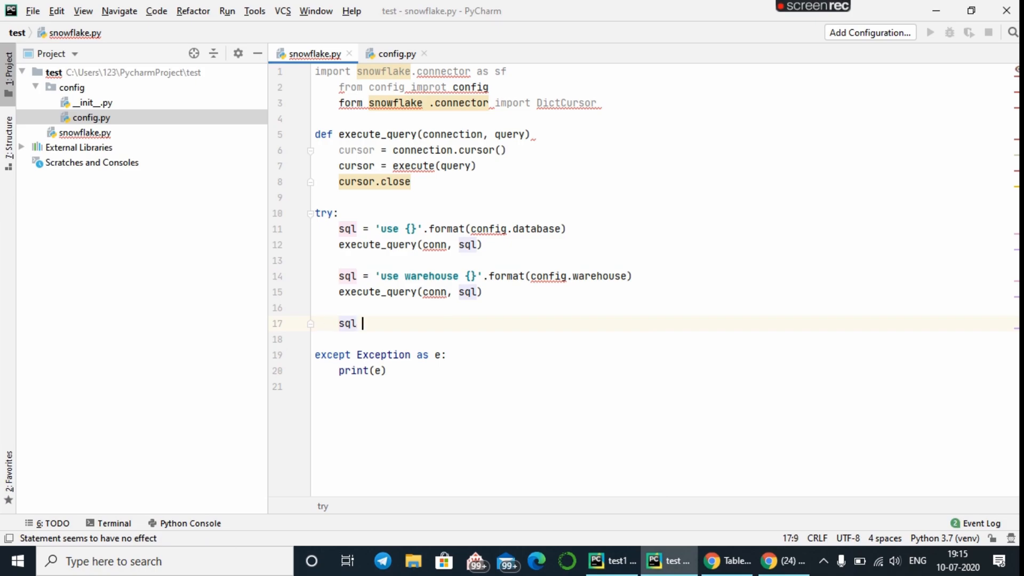
text(=)
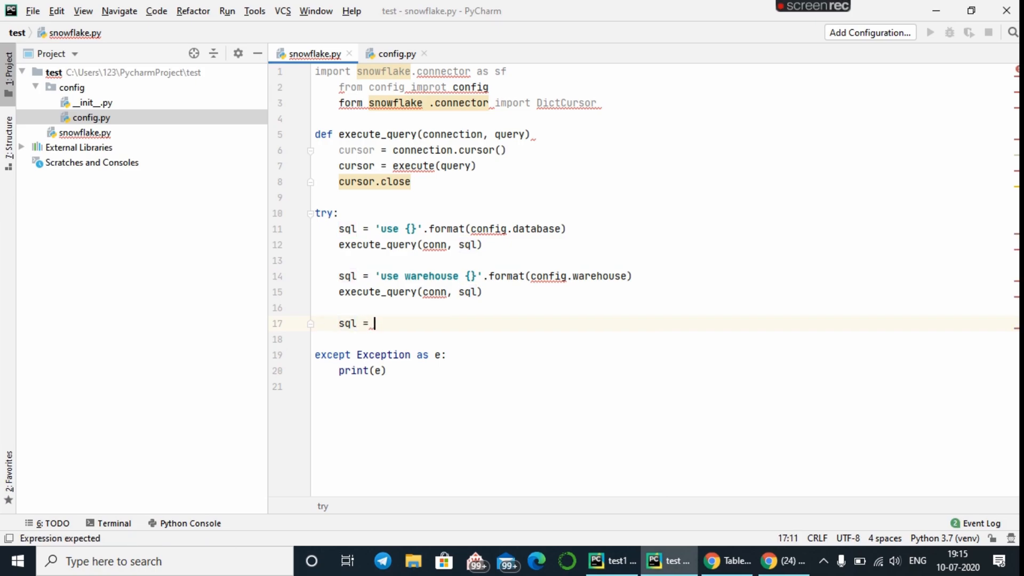
text(')
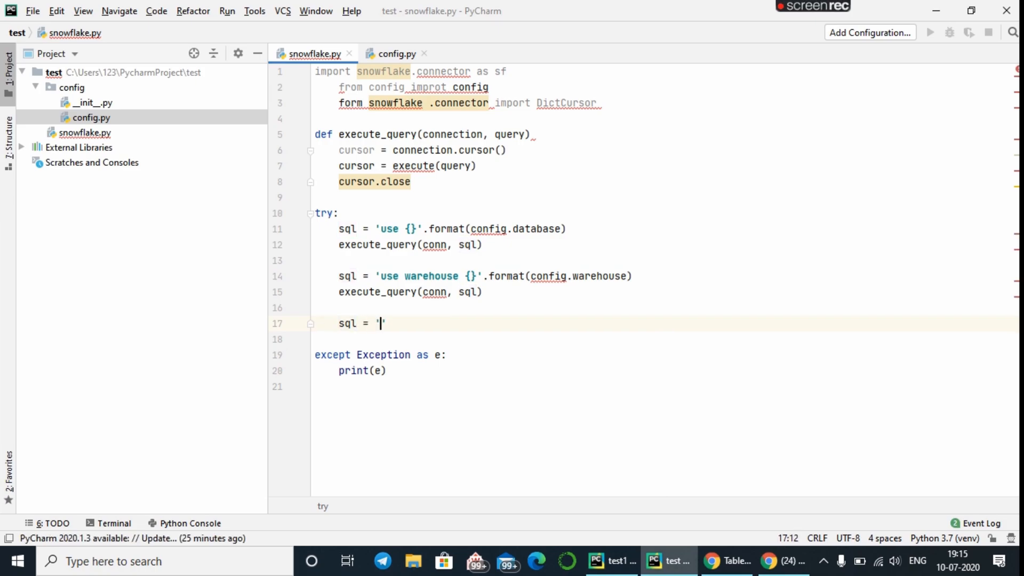
text(ale)
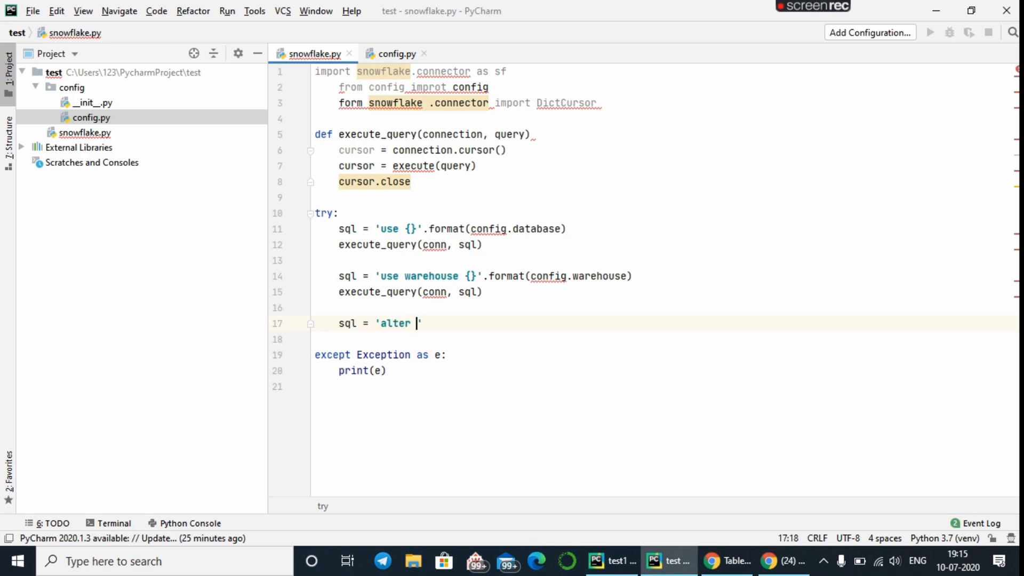
text(war)
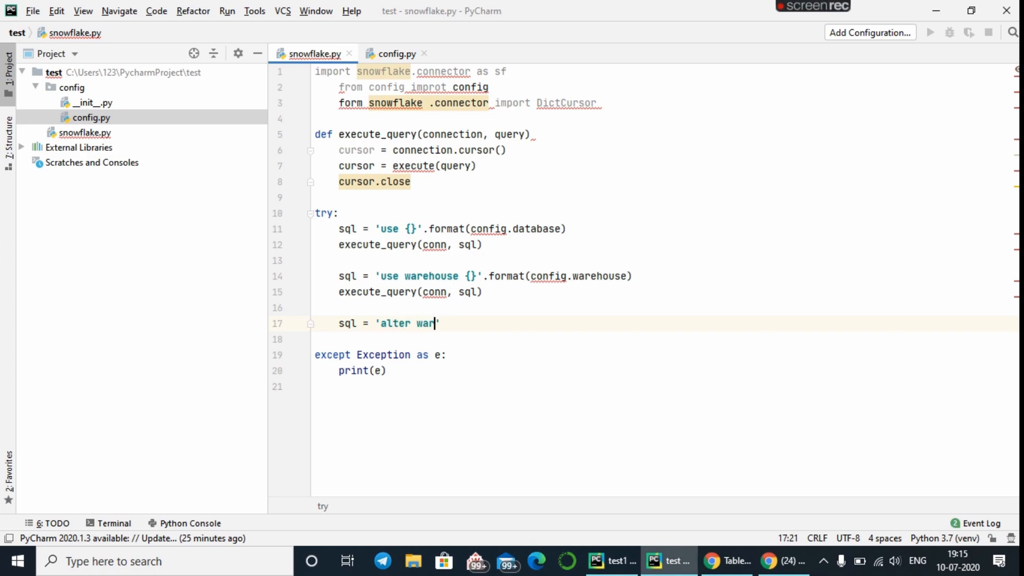
text(ehouse)
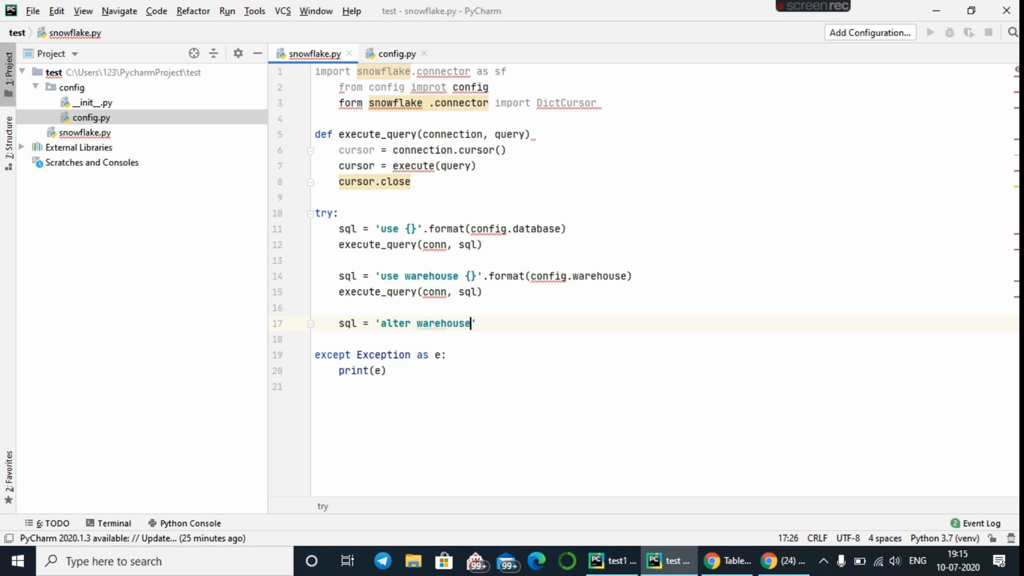
text({)
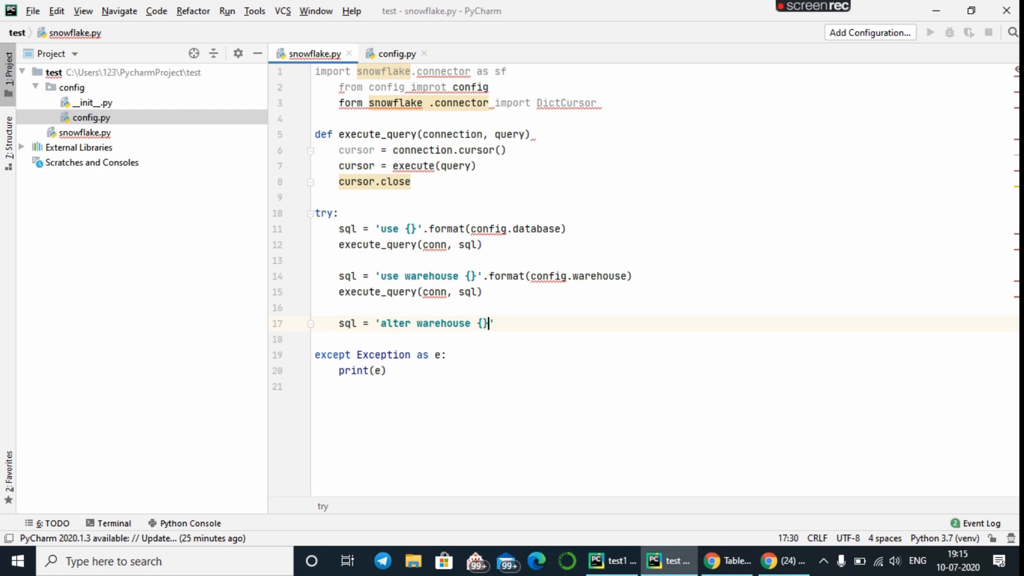
text(resume)
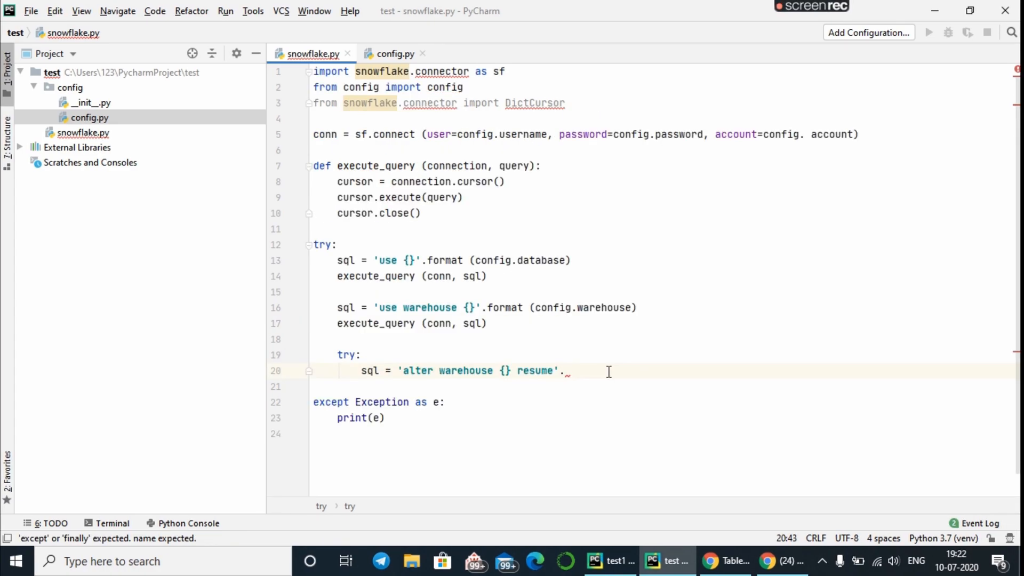
Format the resume query with config.warehouse and run it via execute_query(conn, sql).
text(f)
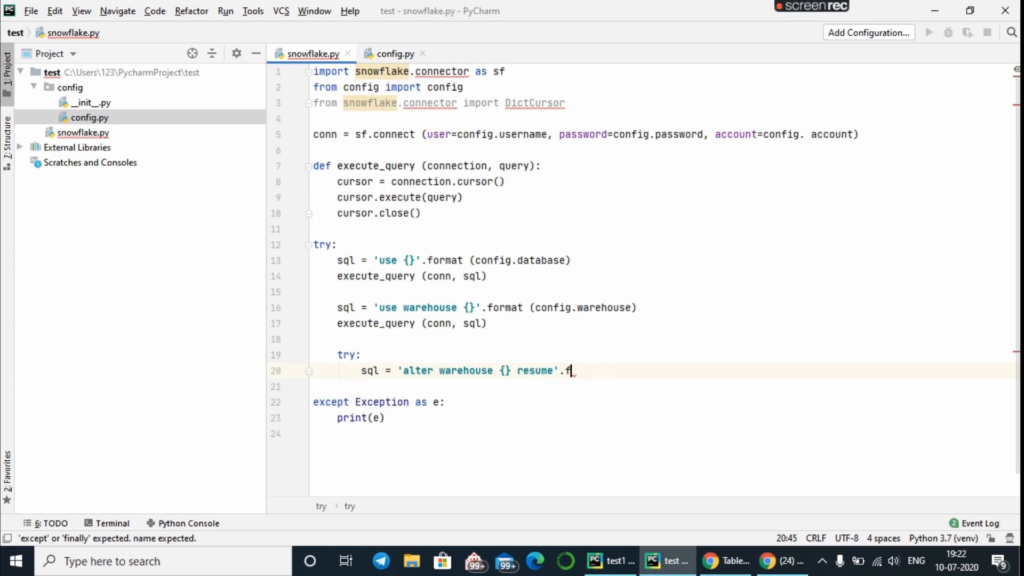
text(ormat()
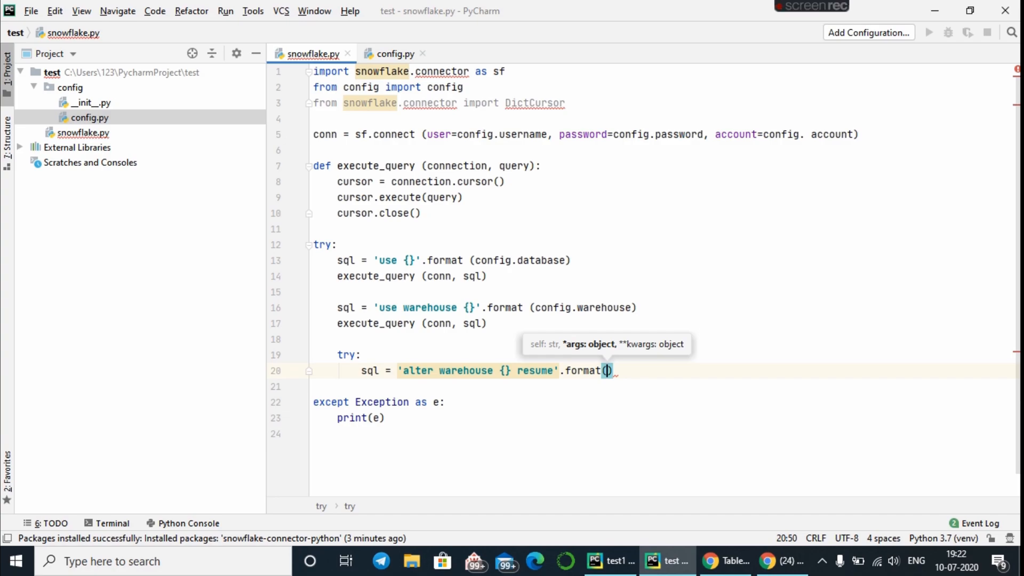
text(con)
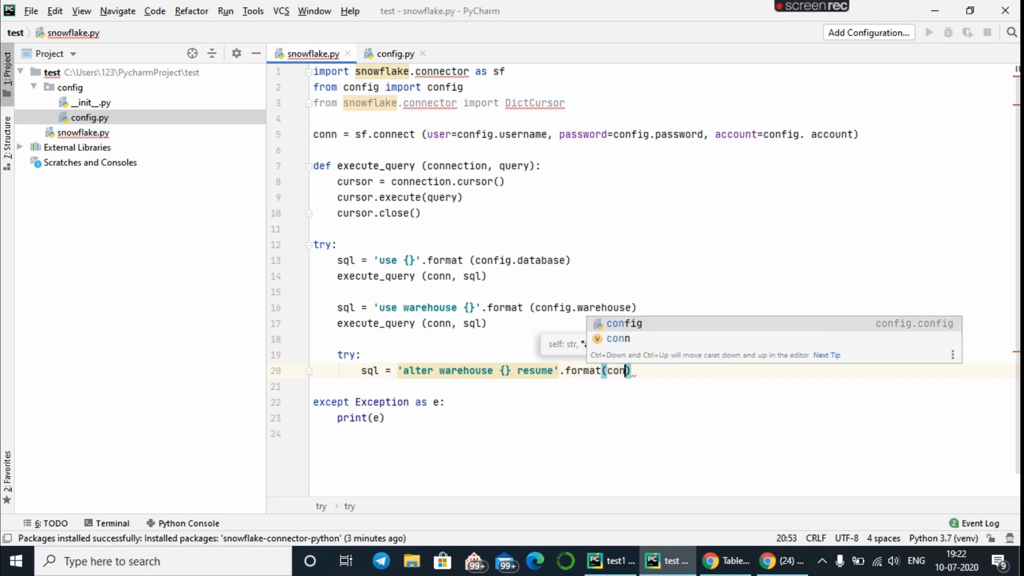
text(config,)
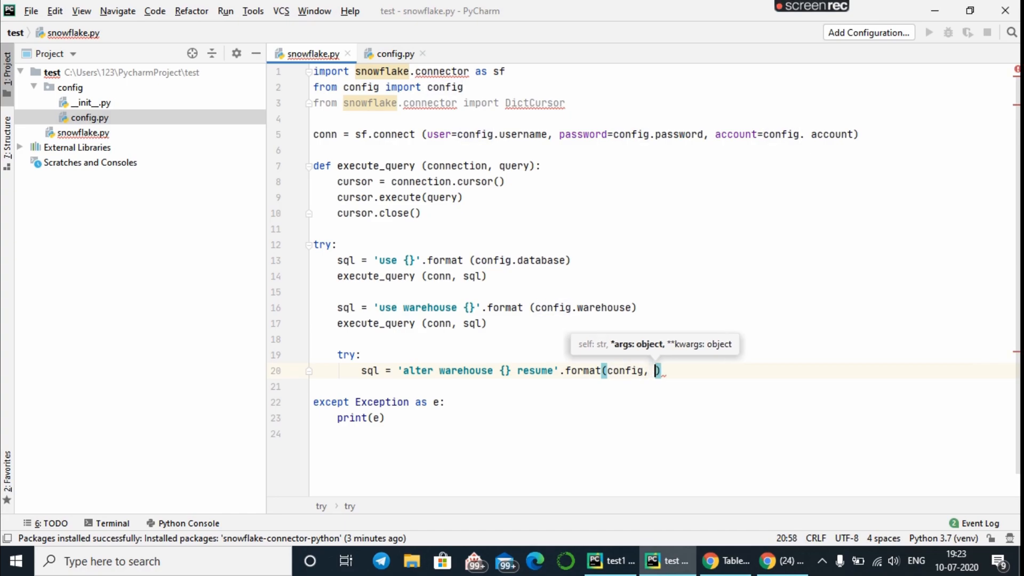
text(w)
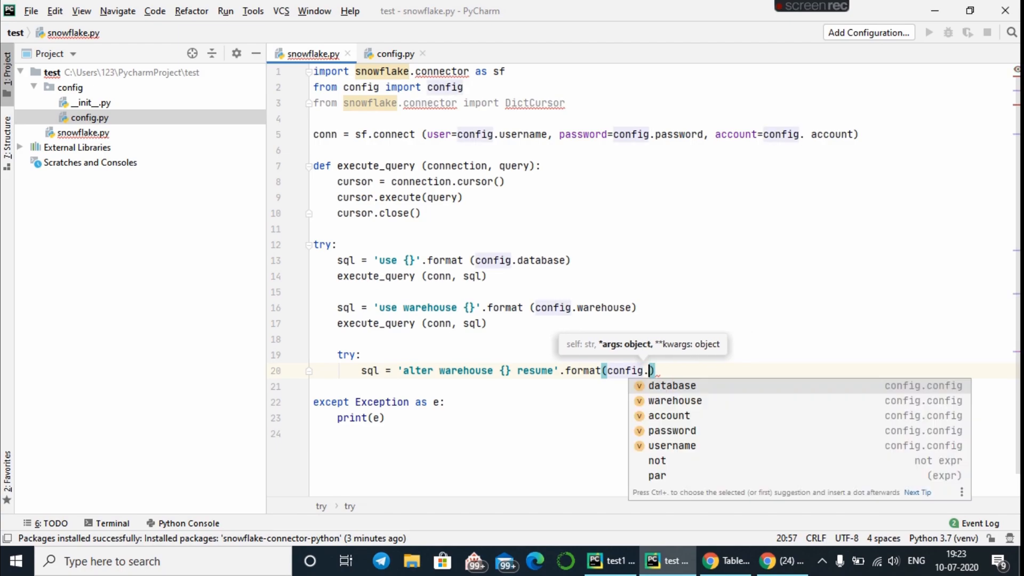
text(warehous)
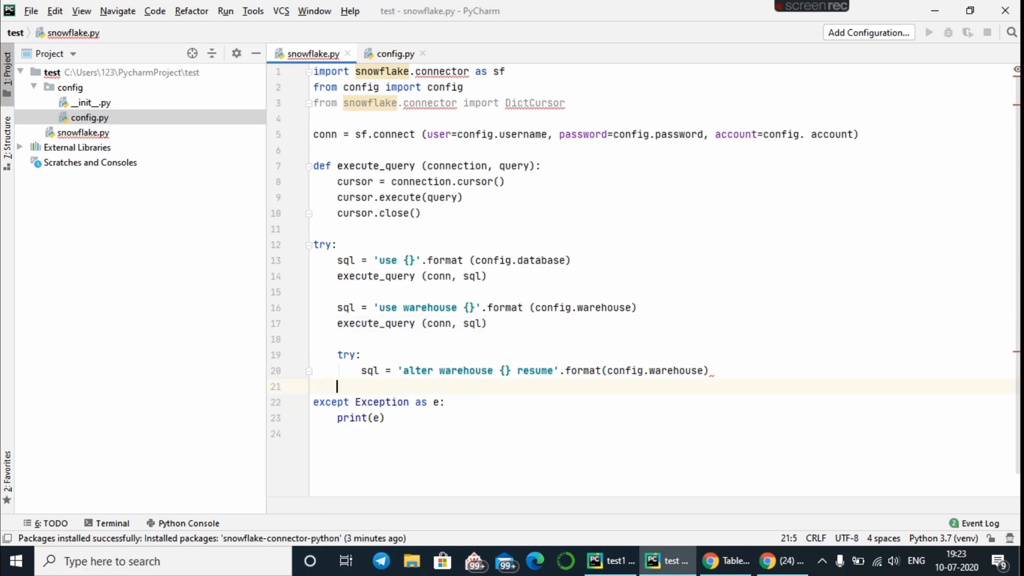
text(execute_query(conn, sql))
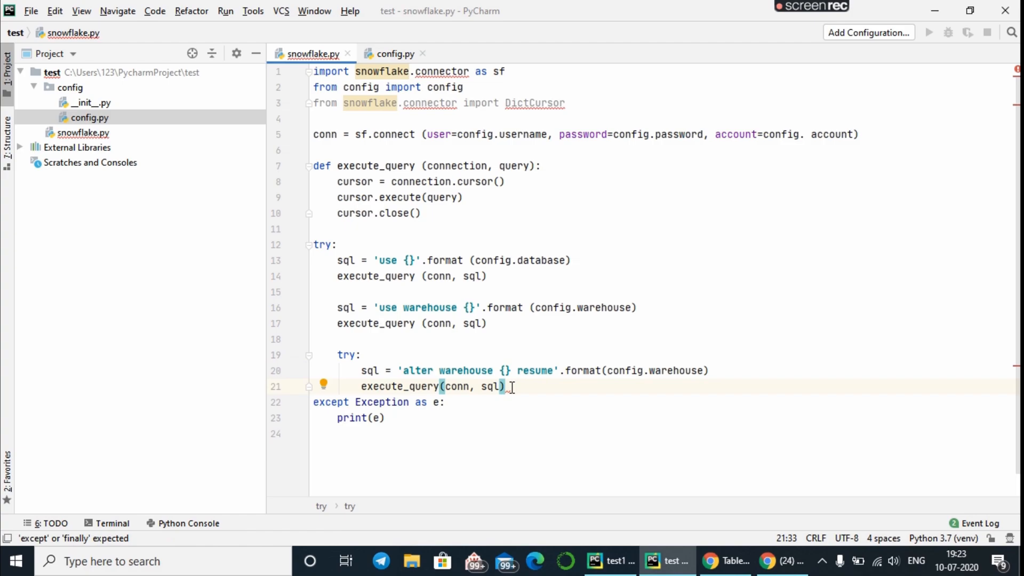
key(Enter)
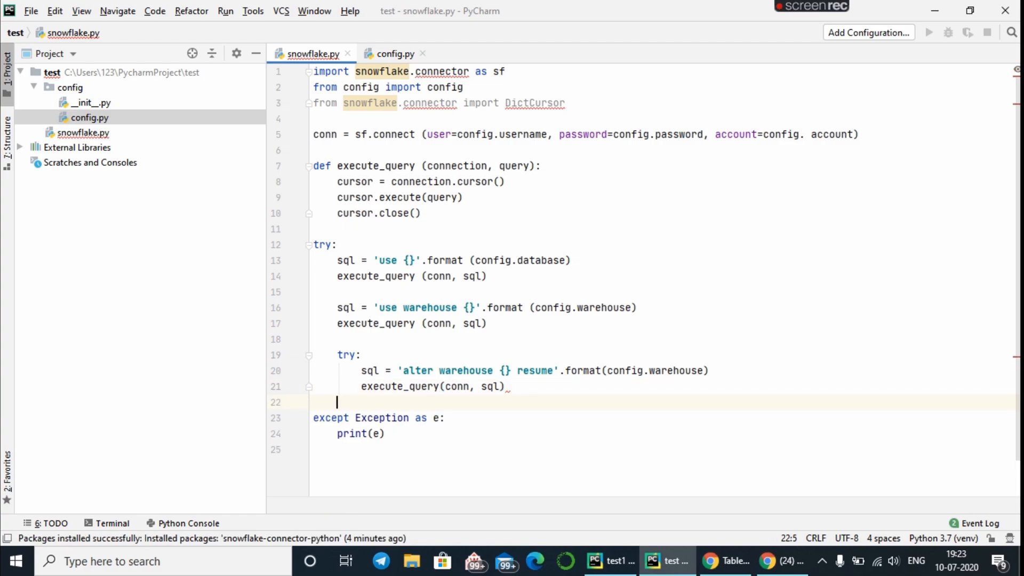
Close the inner try with an except: block that simply passes.
text(except)
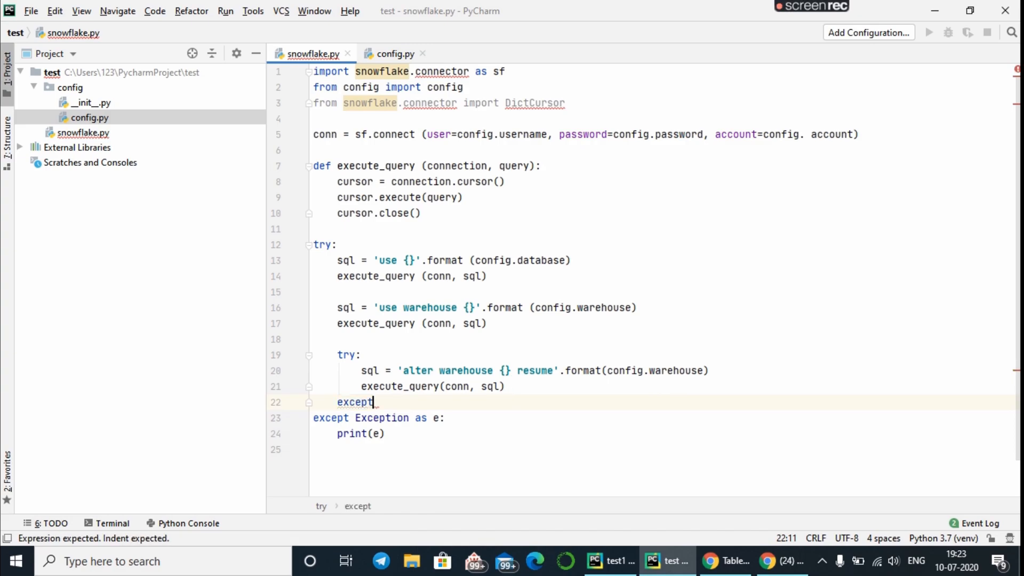
text(:)
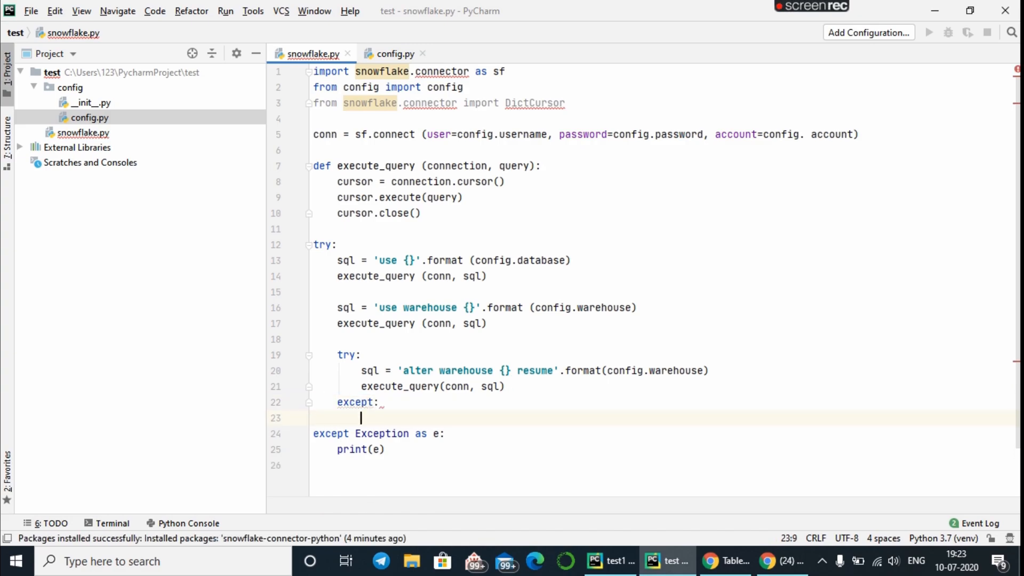
text(pass)
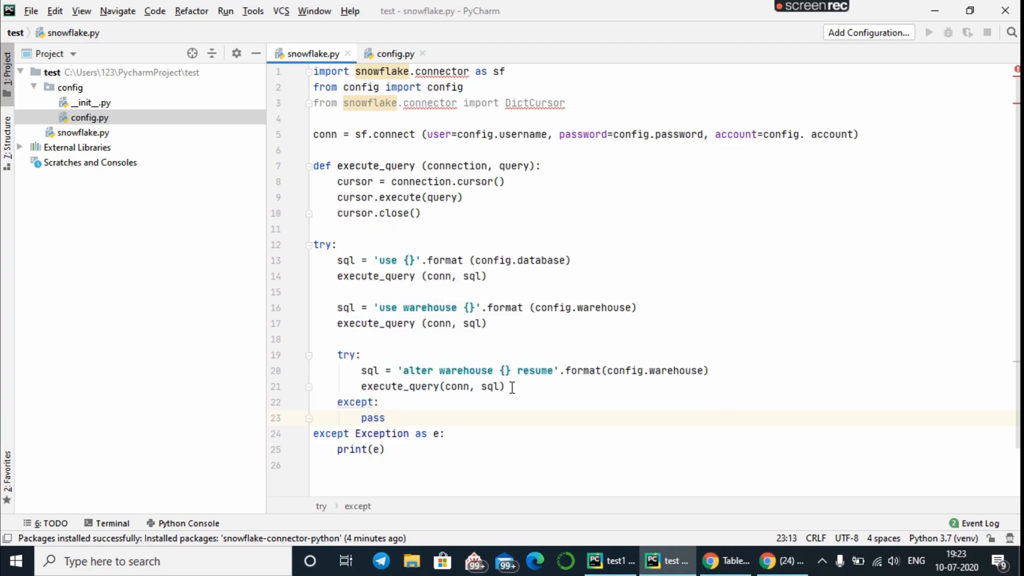
key(enter)
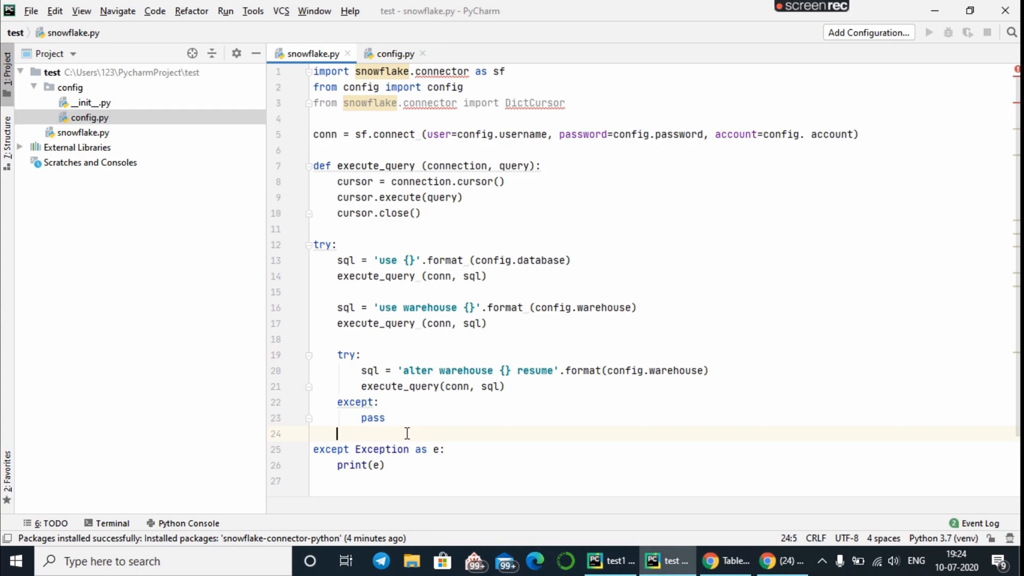
Start an indented '#query…' comment line below the inner except block.
click(825, 33)
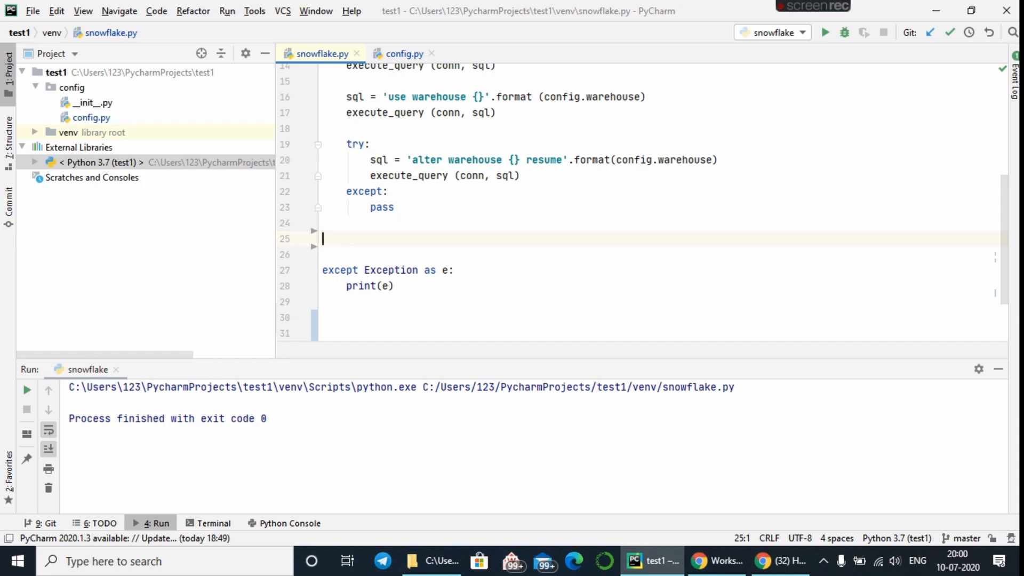
key(Tab)
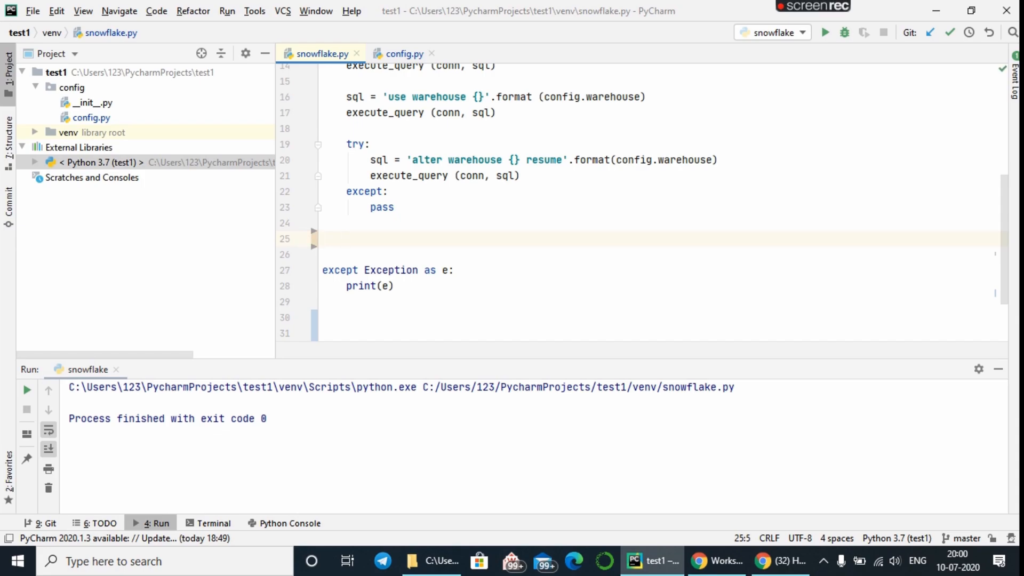
text(#)
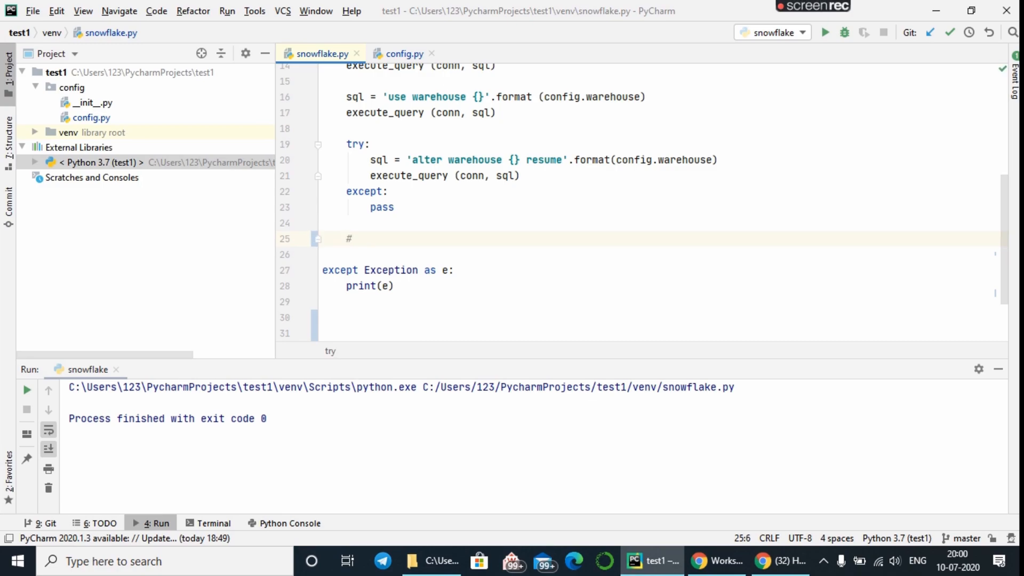
text(query to display r)
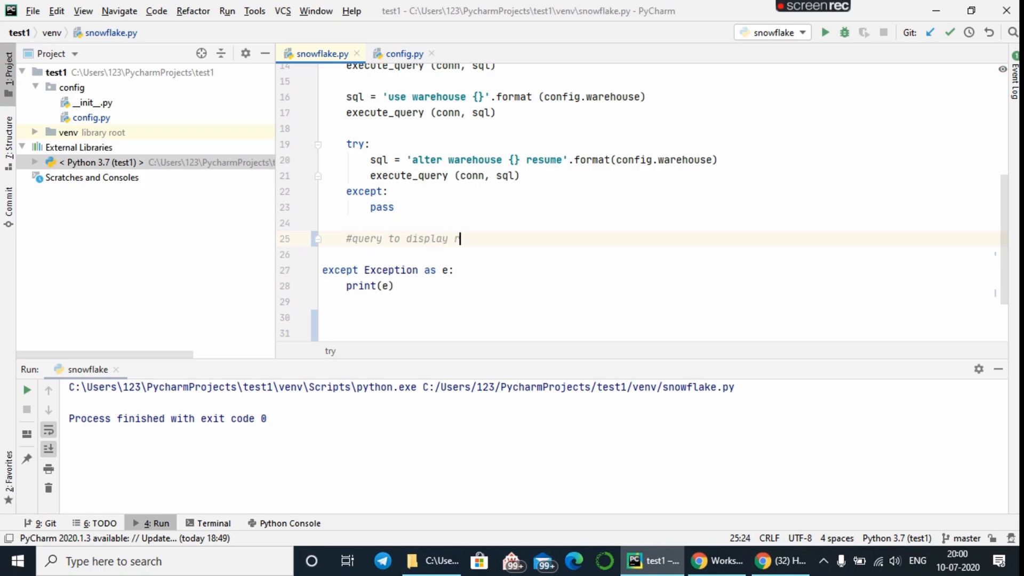
Finish the comment '#query to display records from database'.
text(ecords)
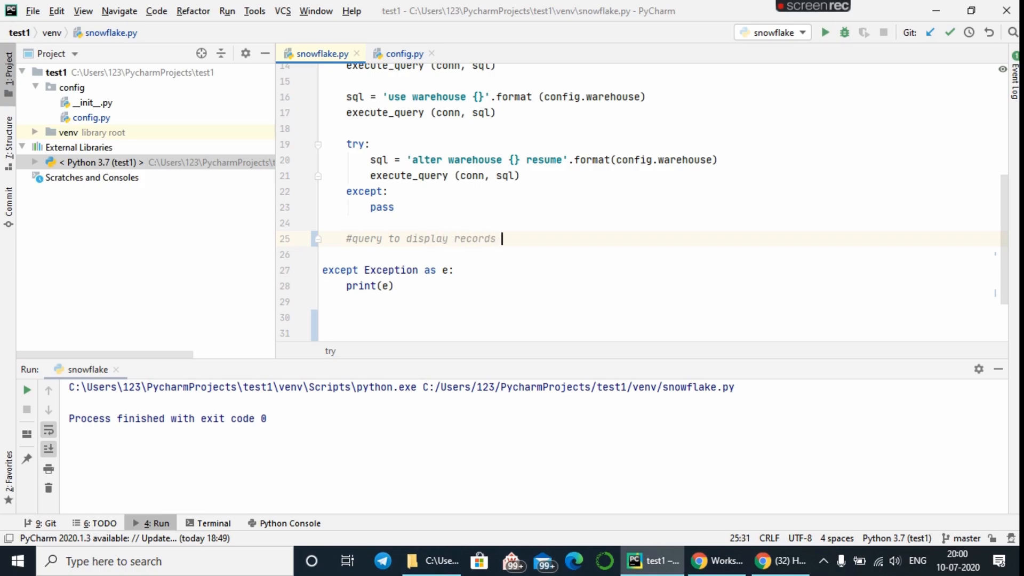
text(fro)
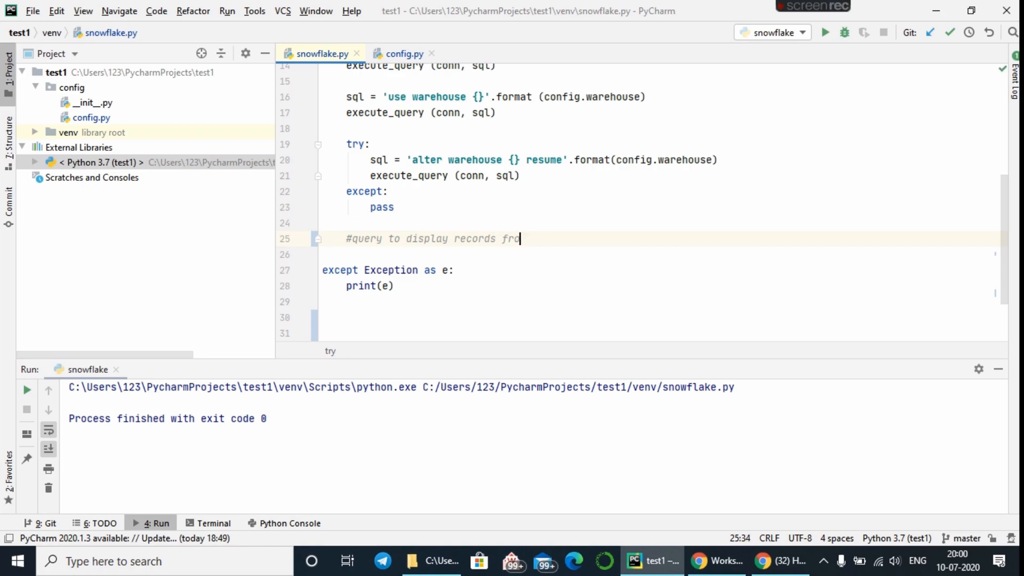
text(m)
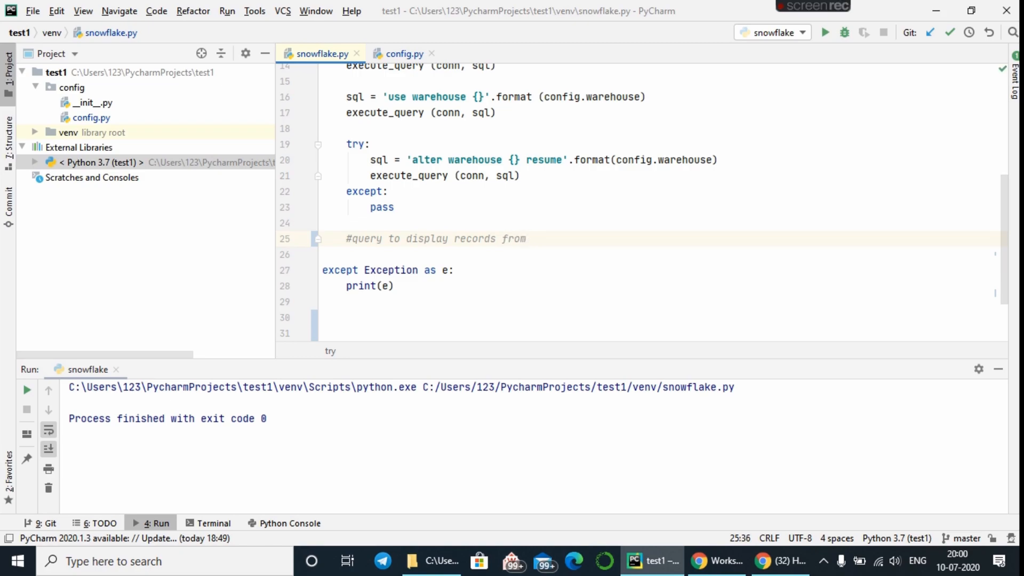
text(database)
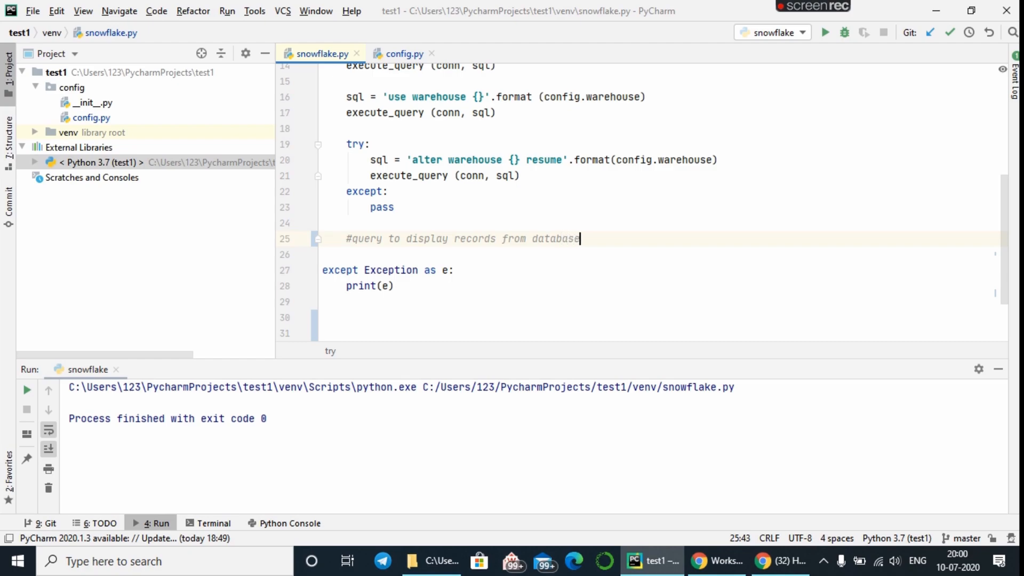
key(enter)
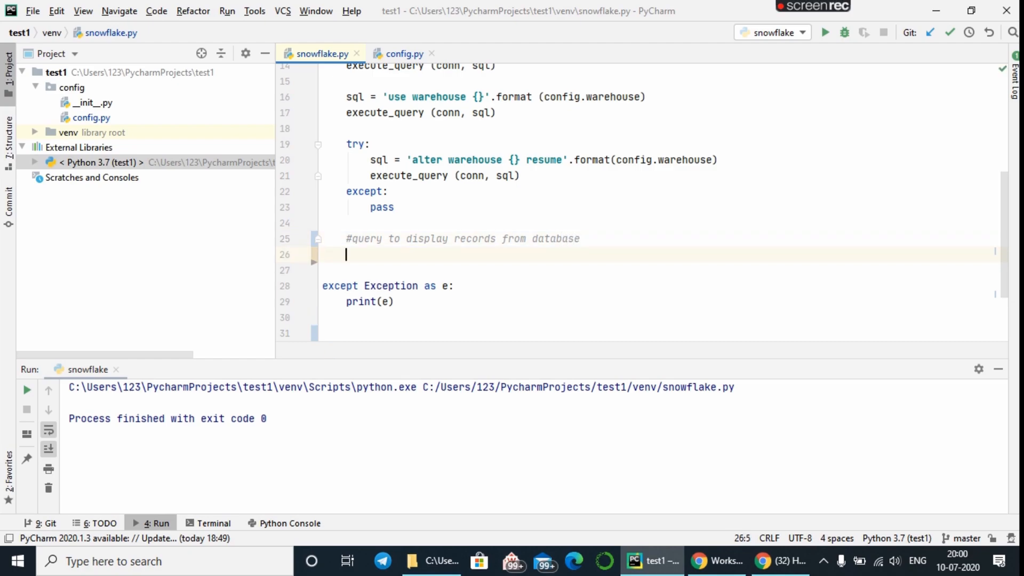
Assign sql = "select * from users" on the line below the comment.
text(sql =)
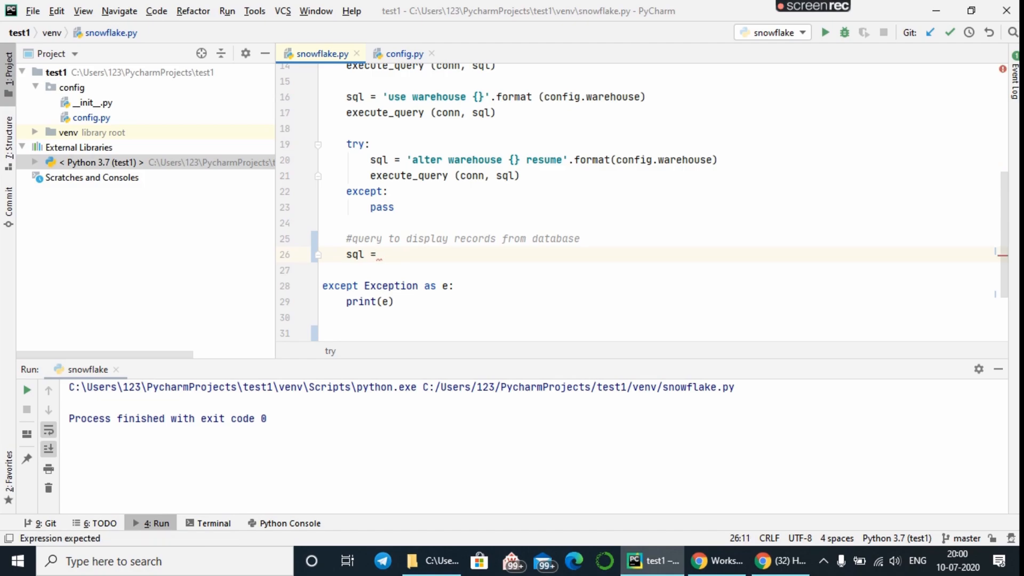
text("sele)
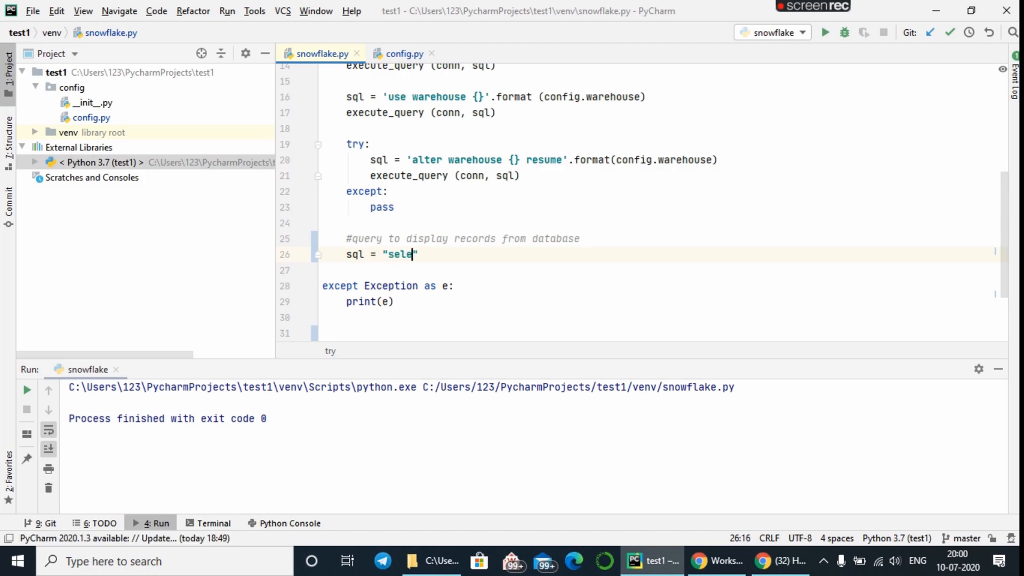
text(ct)
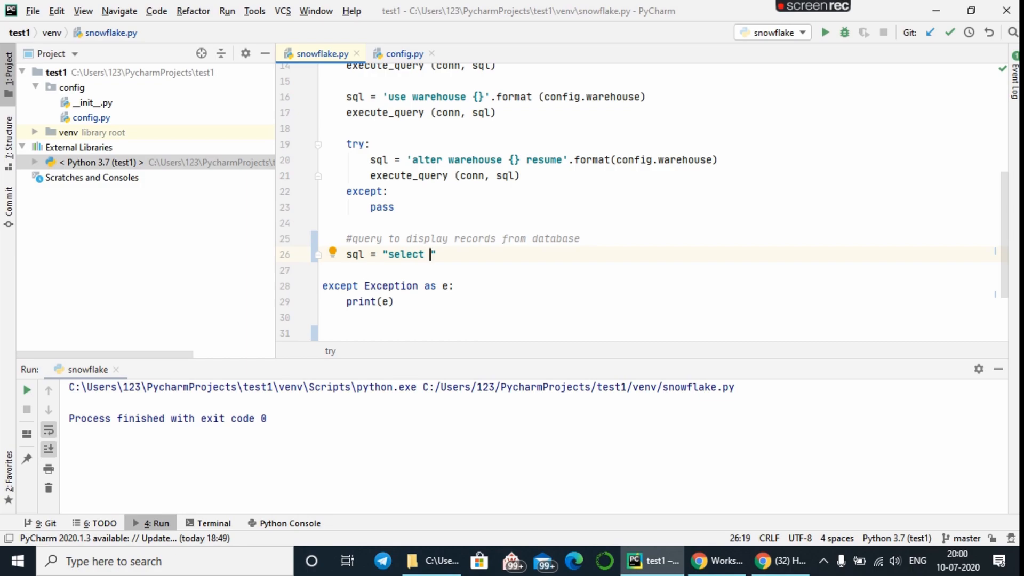
text(* from)
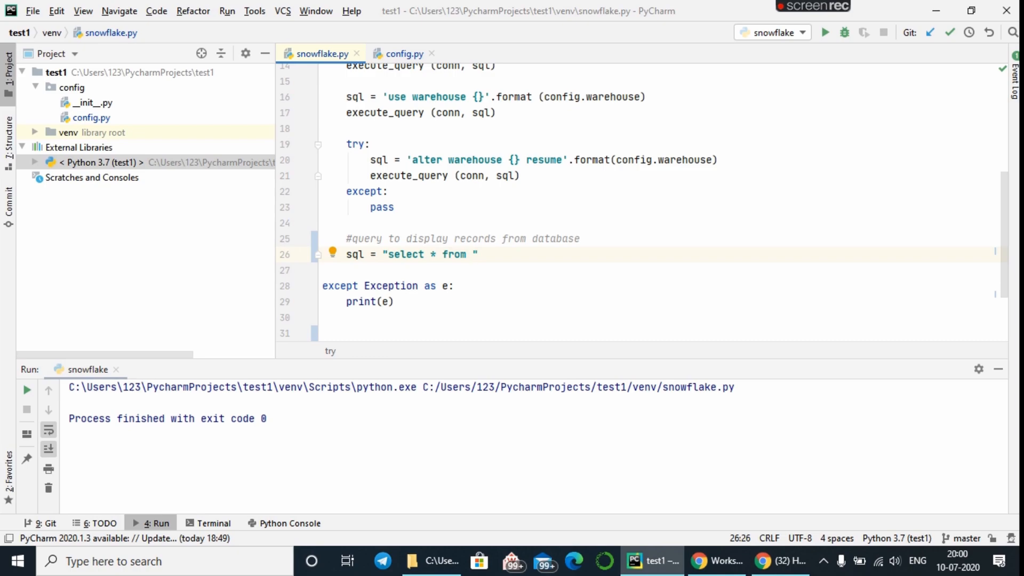
text(users)
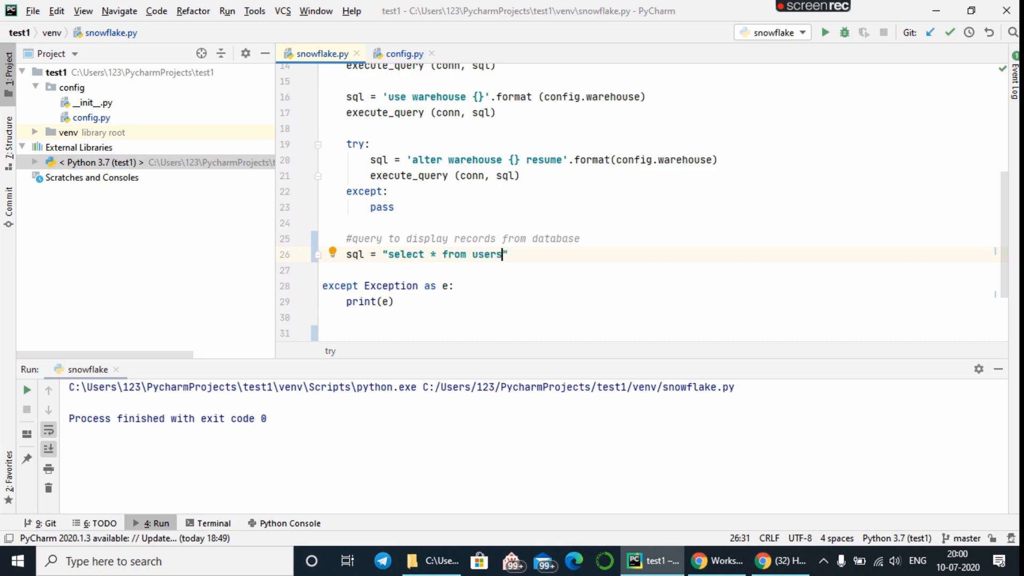
key(enter)
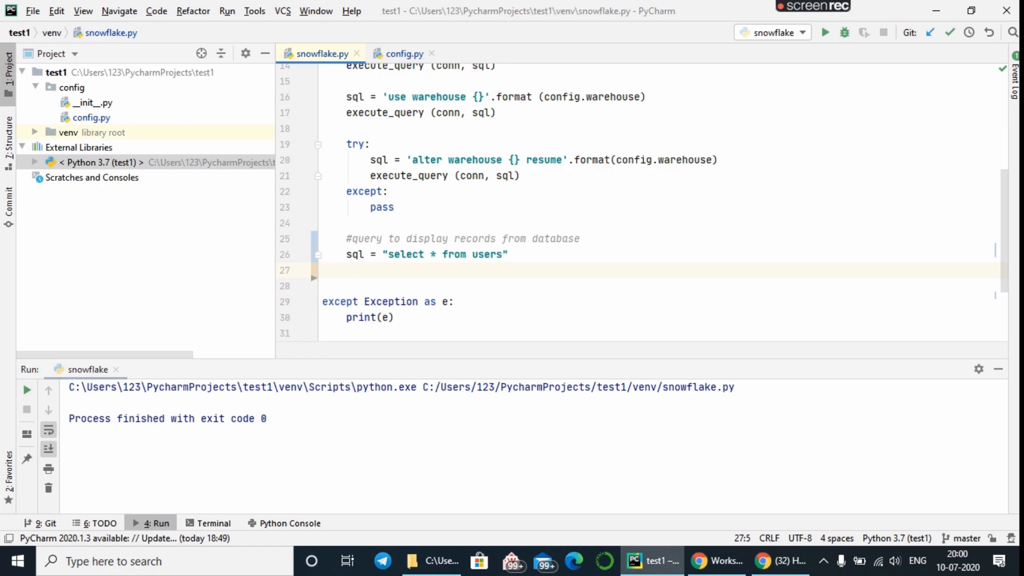
Create cursor = conn.cursor(DictCursor).
text(cursor)
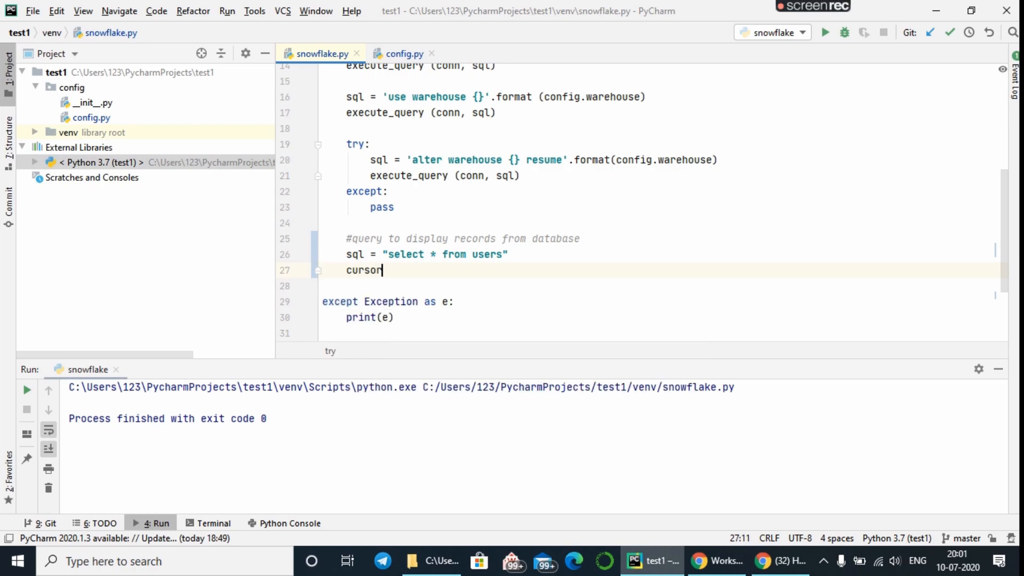
text(=)
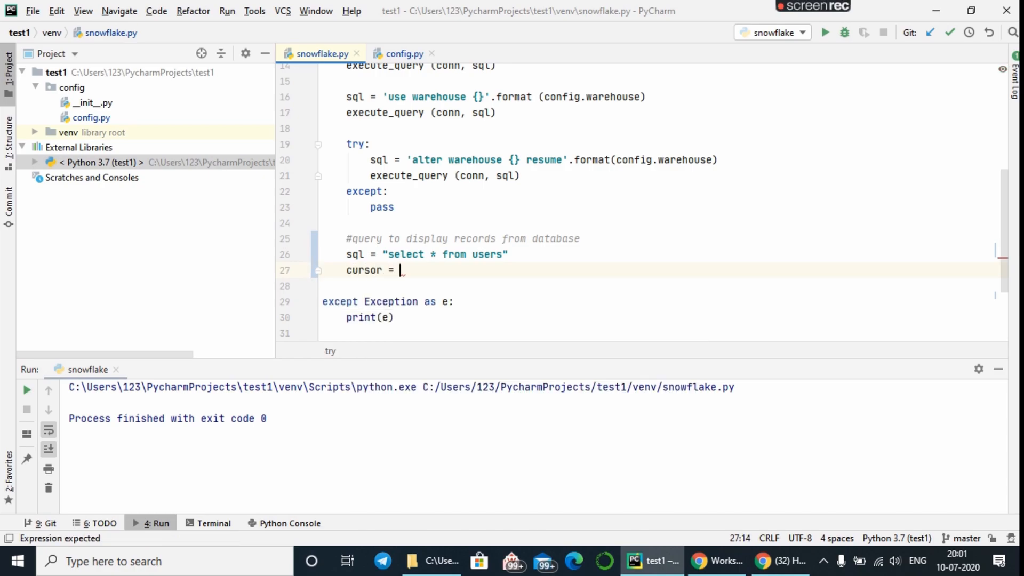
text(conn)
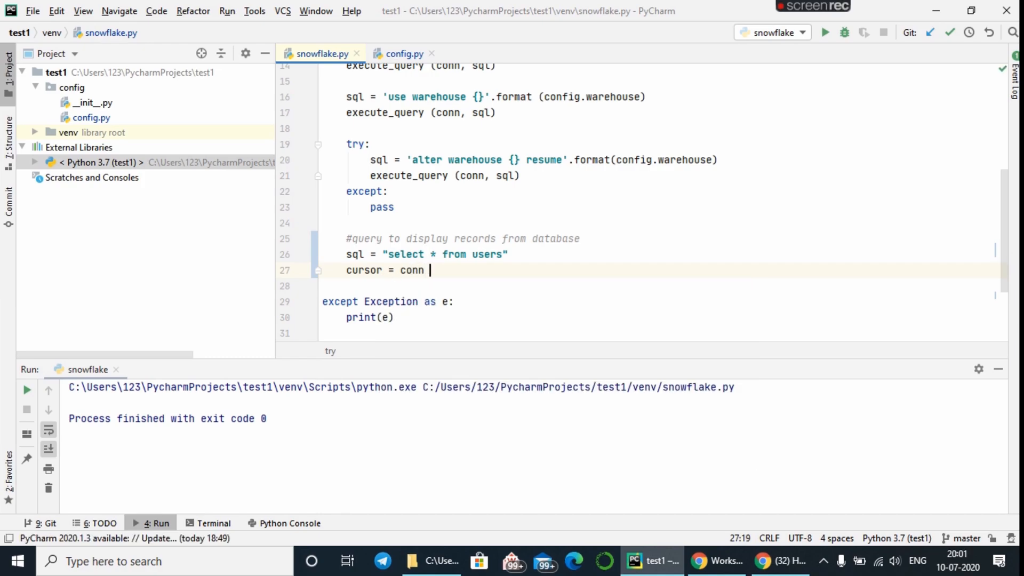
text(.c)
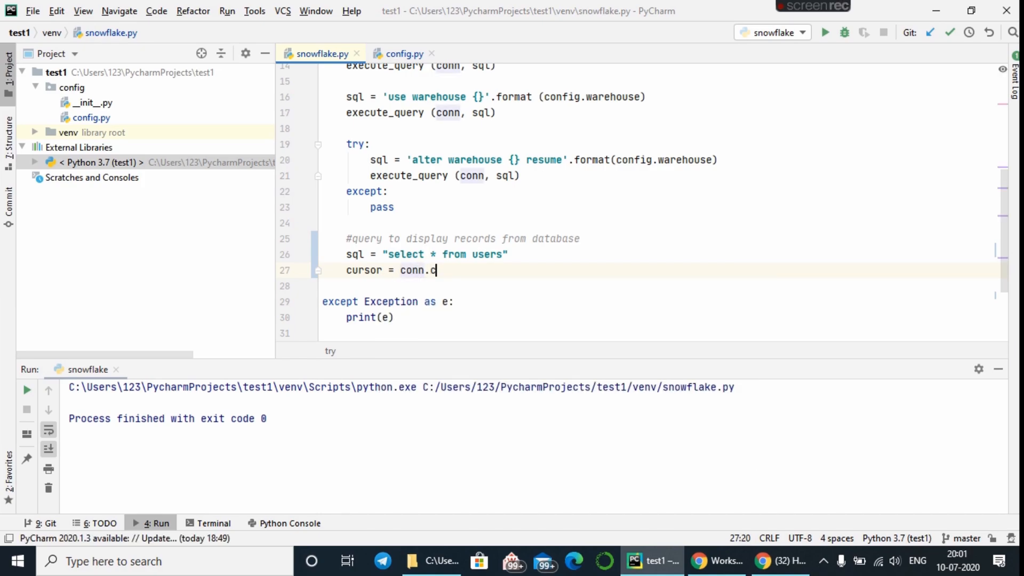
text(ursor)
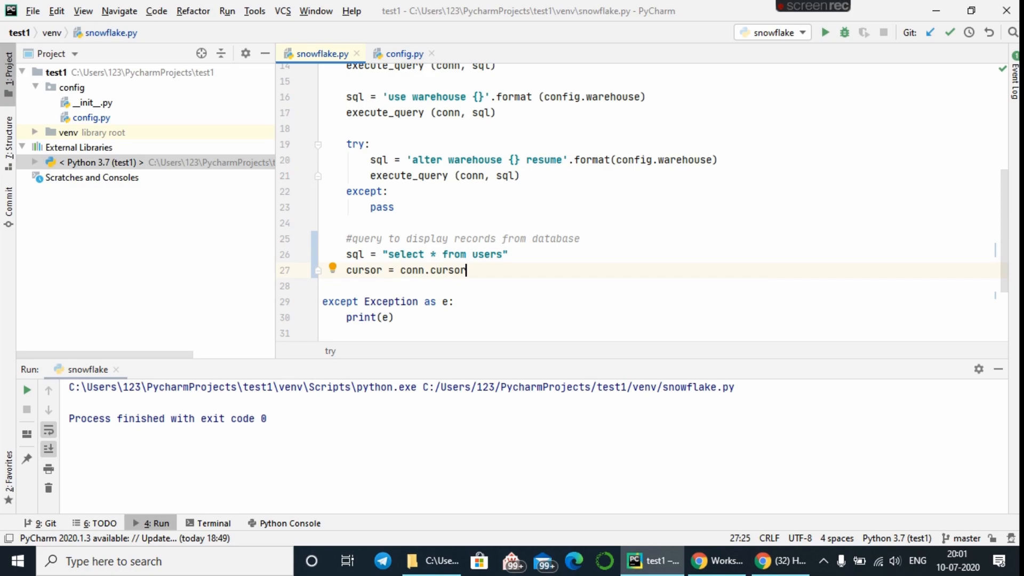
text((D)
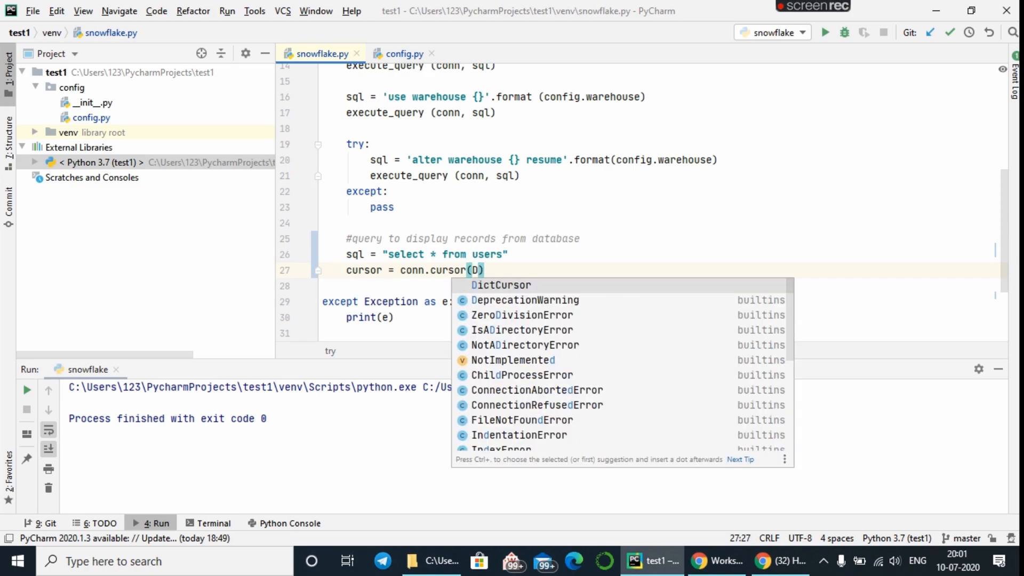
text(ict)
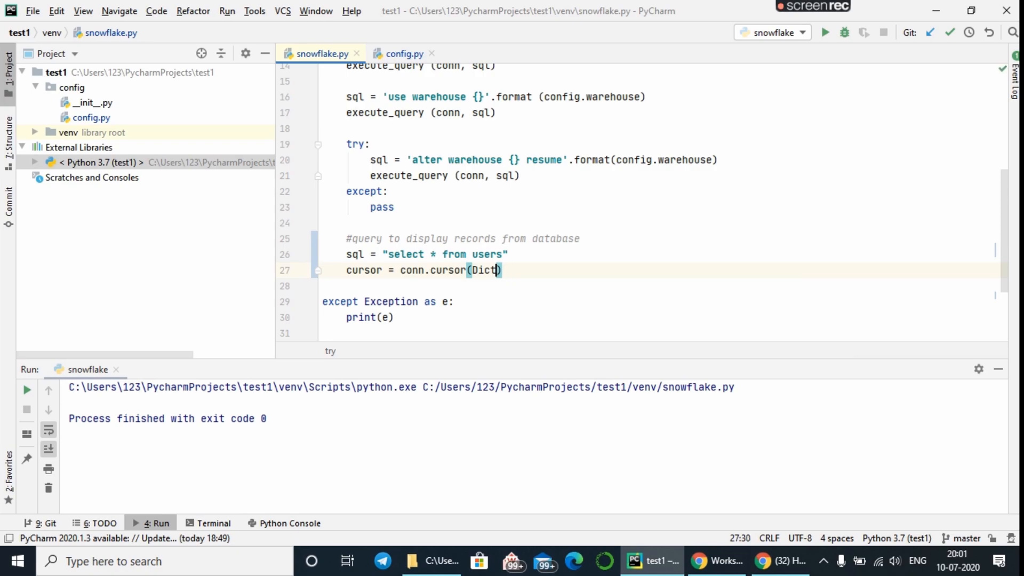
text(Cursor)
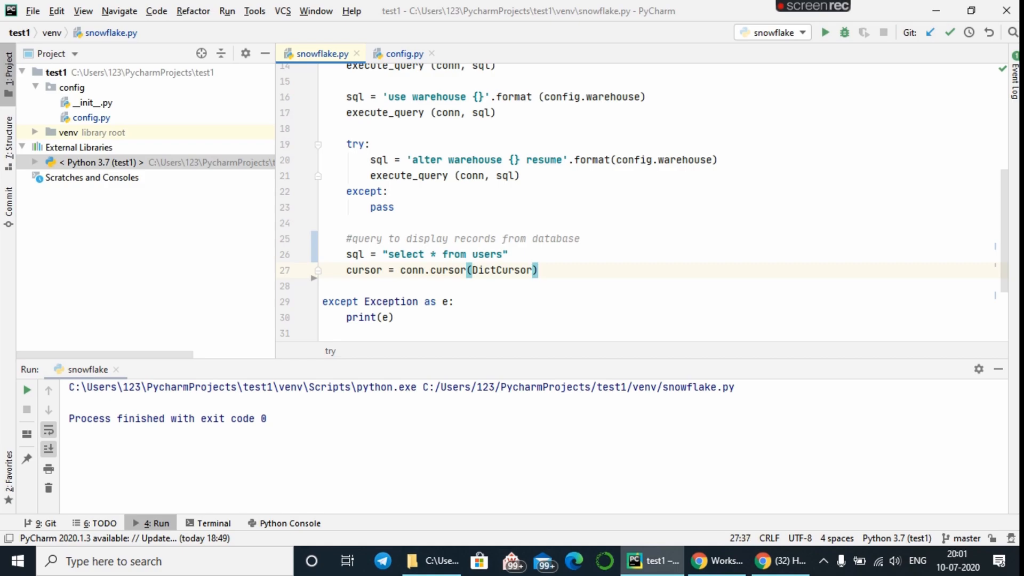
key(enter)
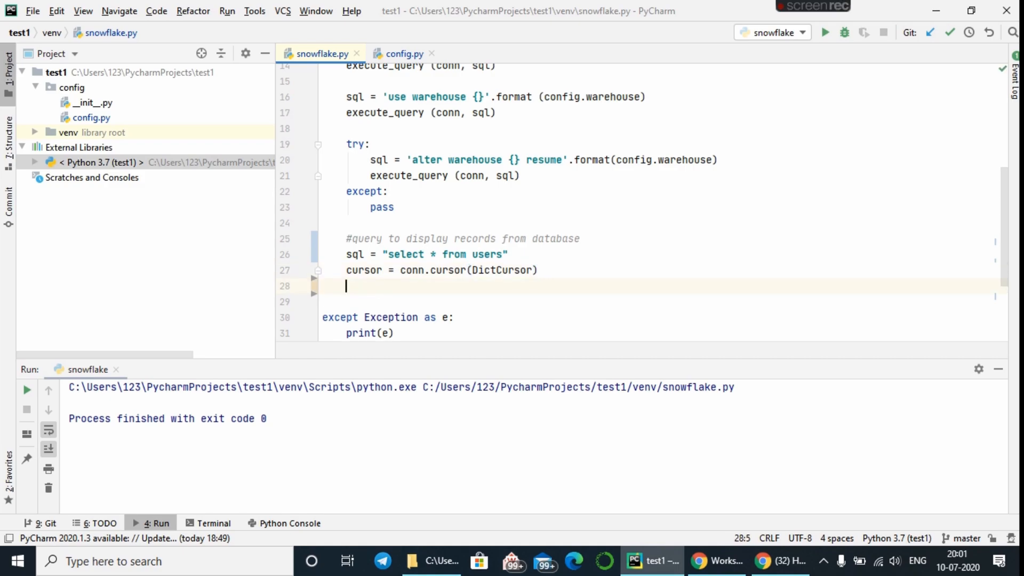
Execute sql on the cursor and print each row c in a for loop.
text(cursor)
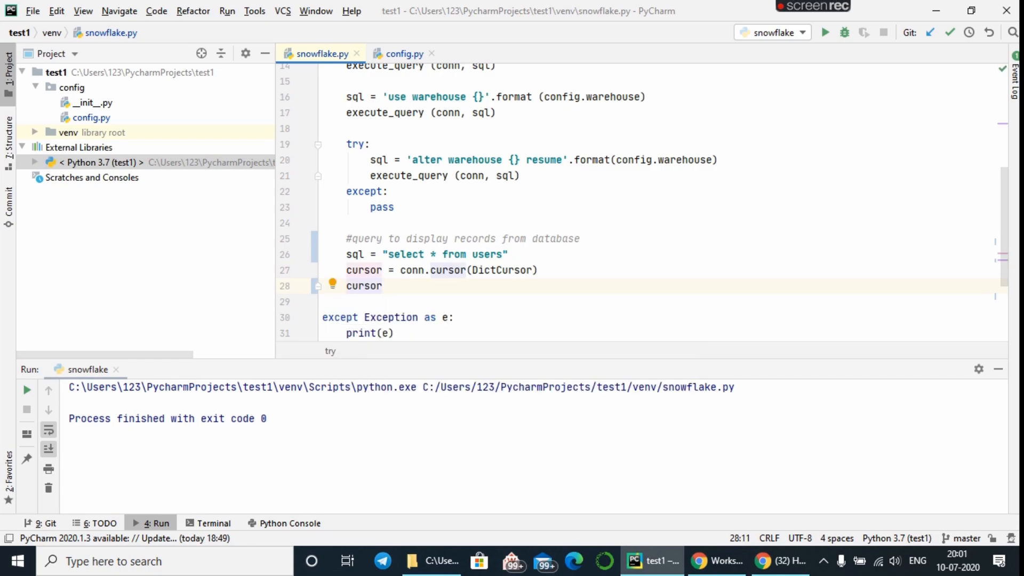
text(.execute)
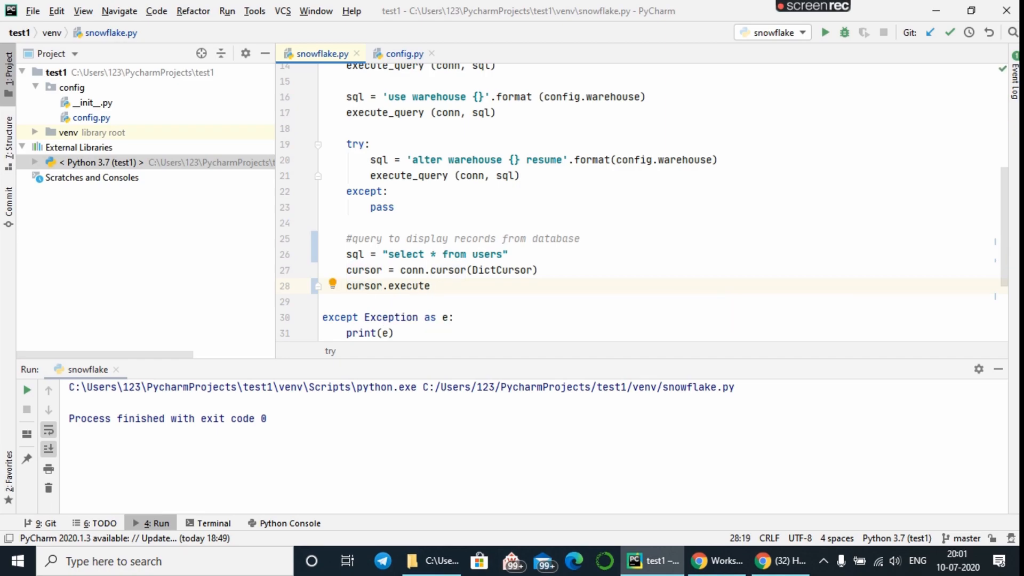
text((sql))
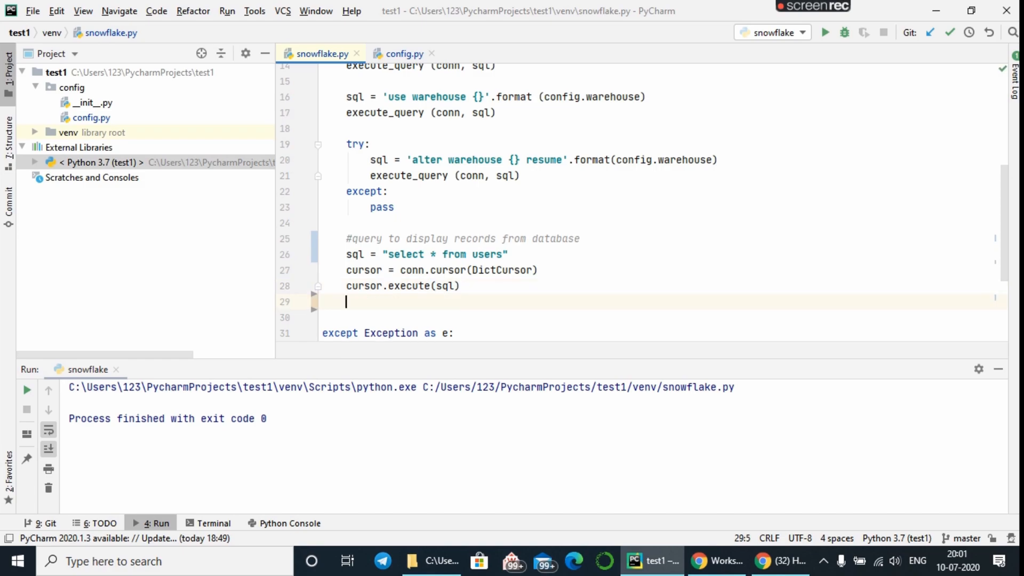
text(for c in)
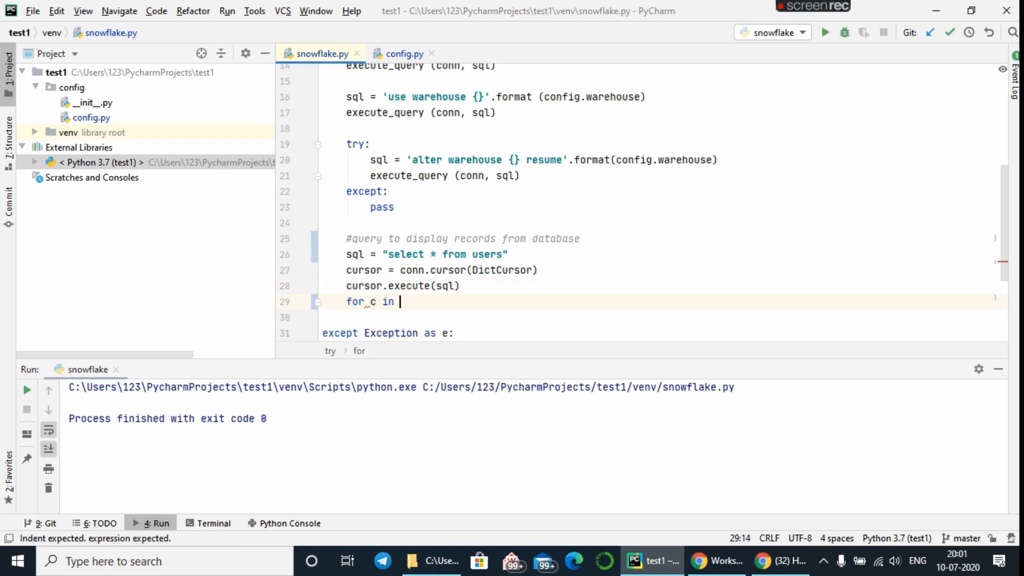
text(cur)
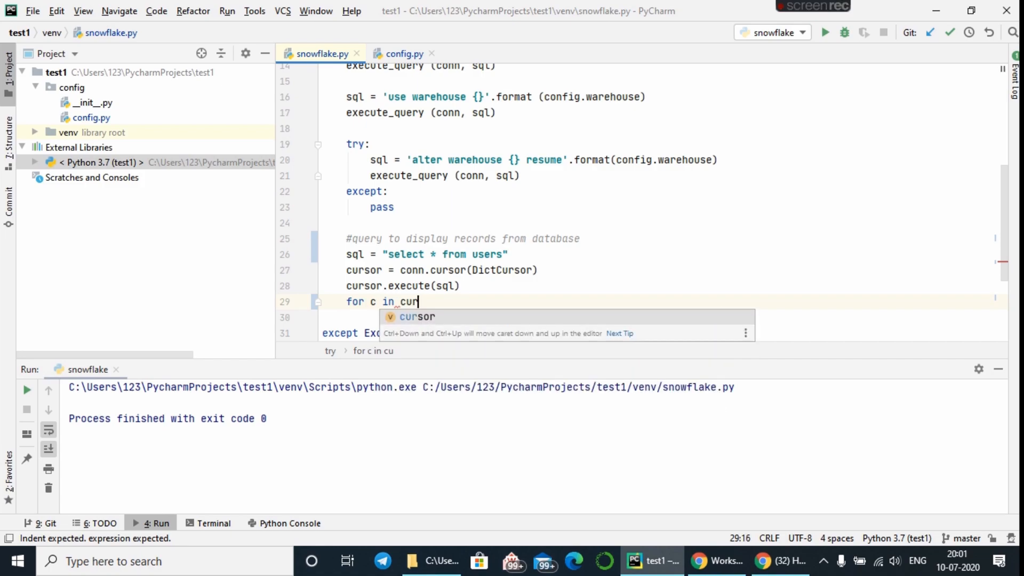
text(sor:)
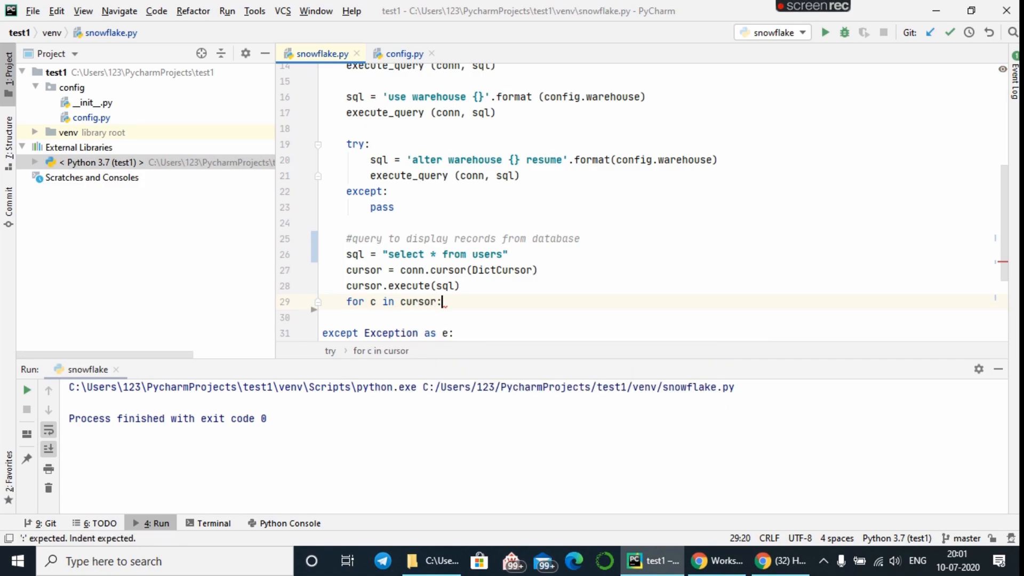
text(pr)
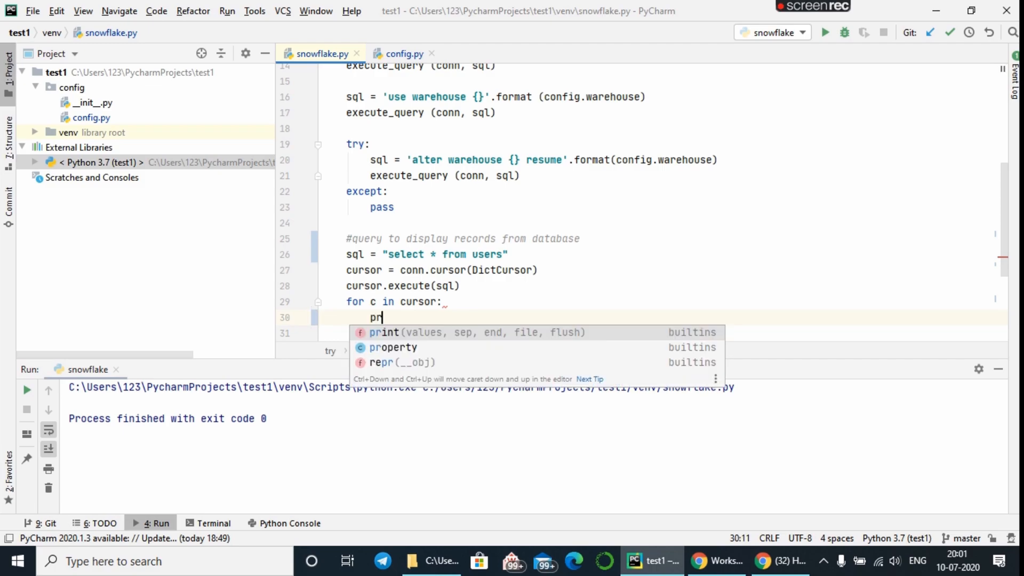
text(int(c)
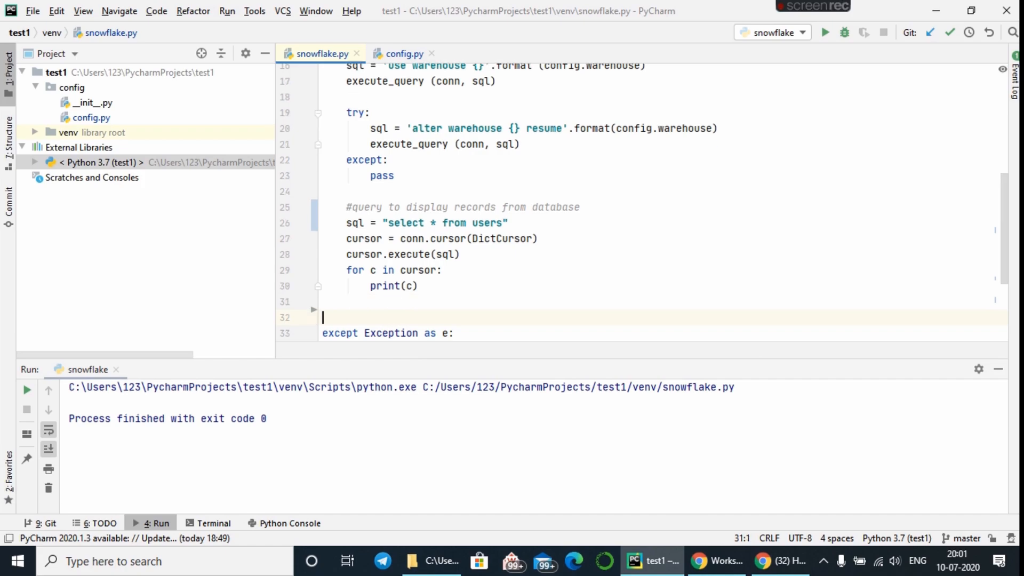
Call cursor.close() after the print loop.
key(Enter)
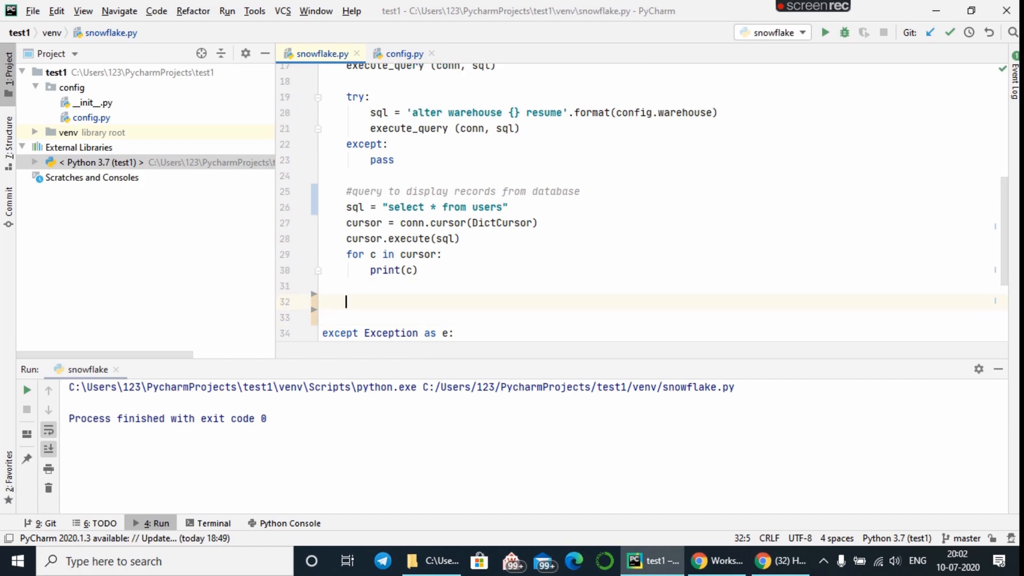
text(cur)
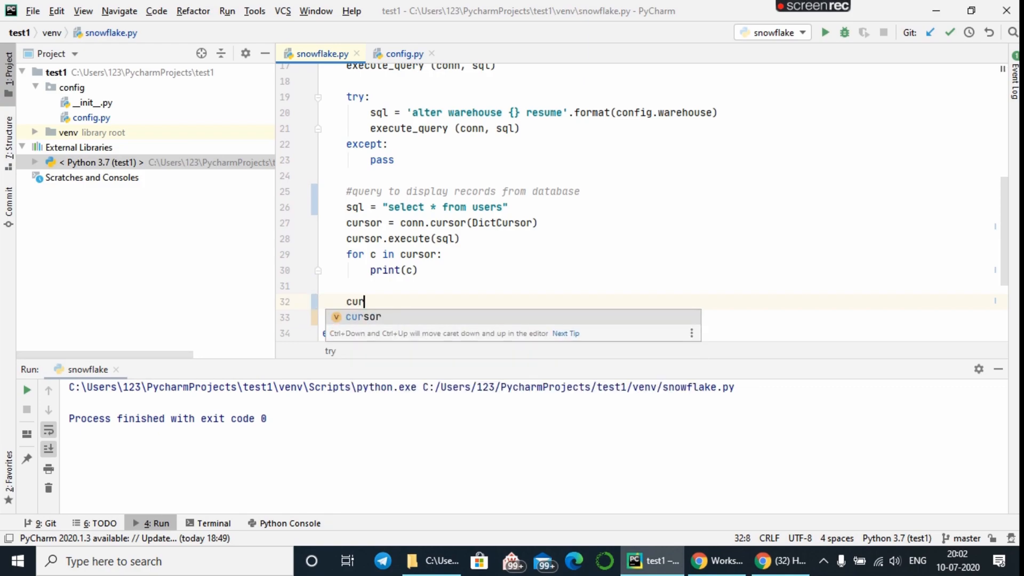
text(sor.c)
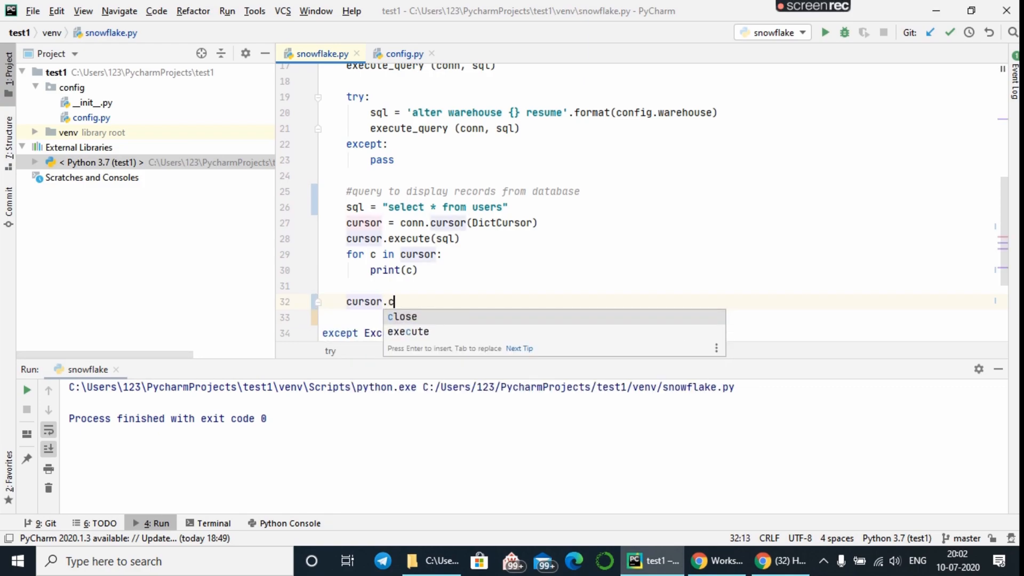
key(Enter)
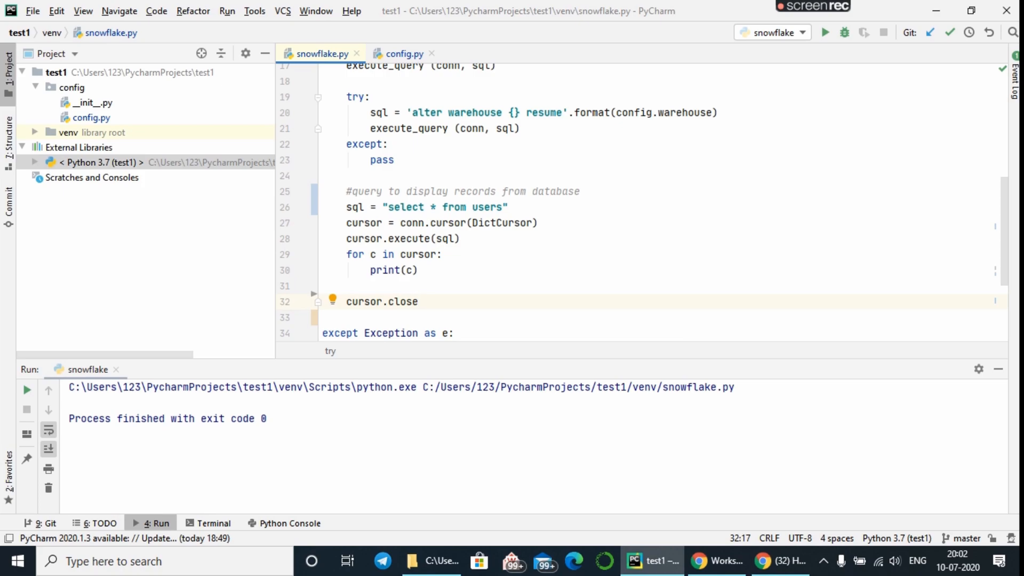
Print e in the except block and add a finally: block calling conn.close().
text(print(e))
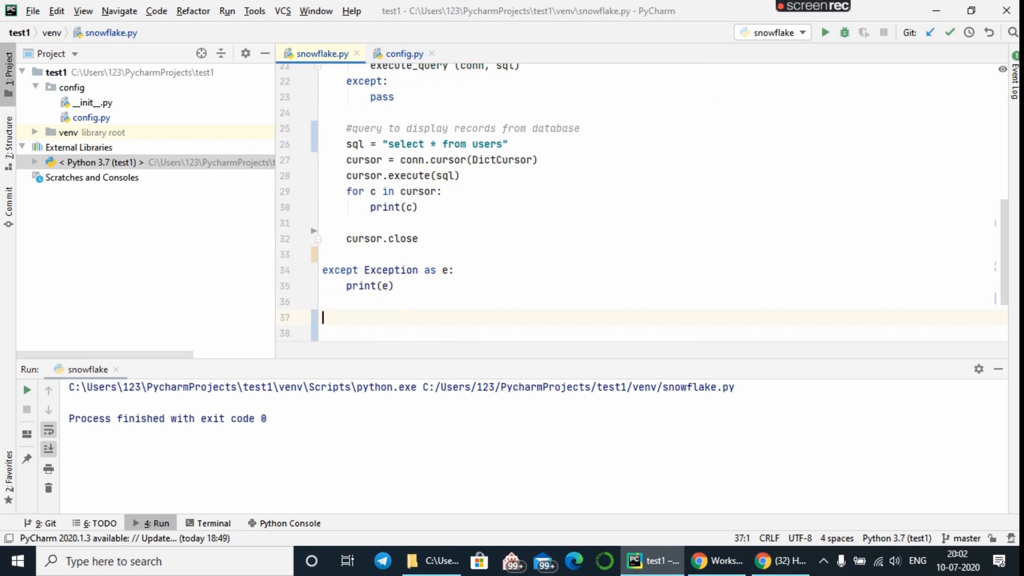
text(finally:)
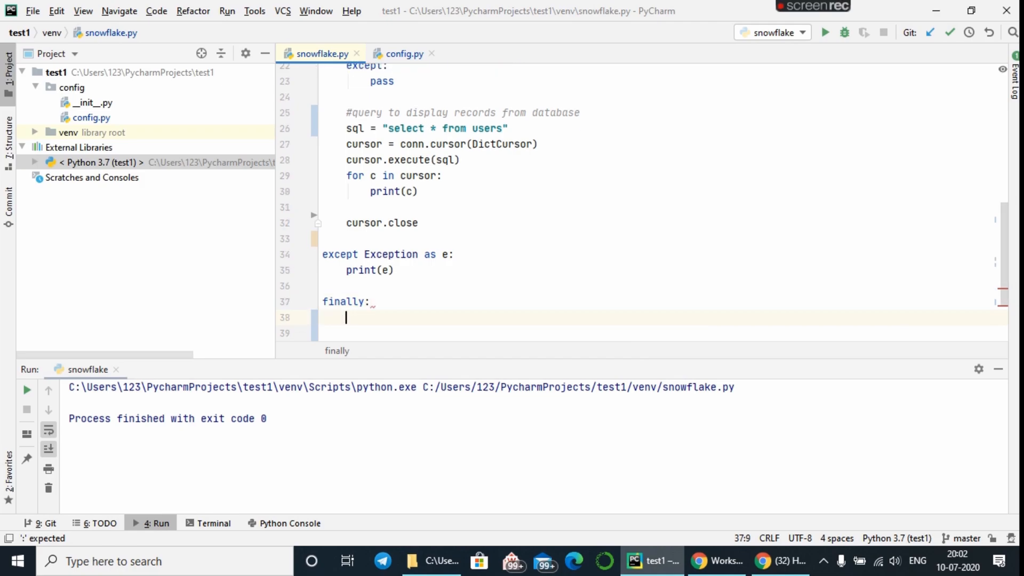
text(conn.clo)
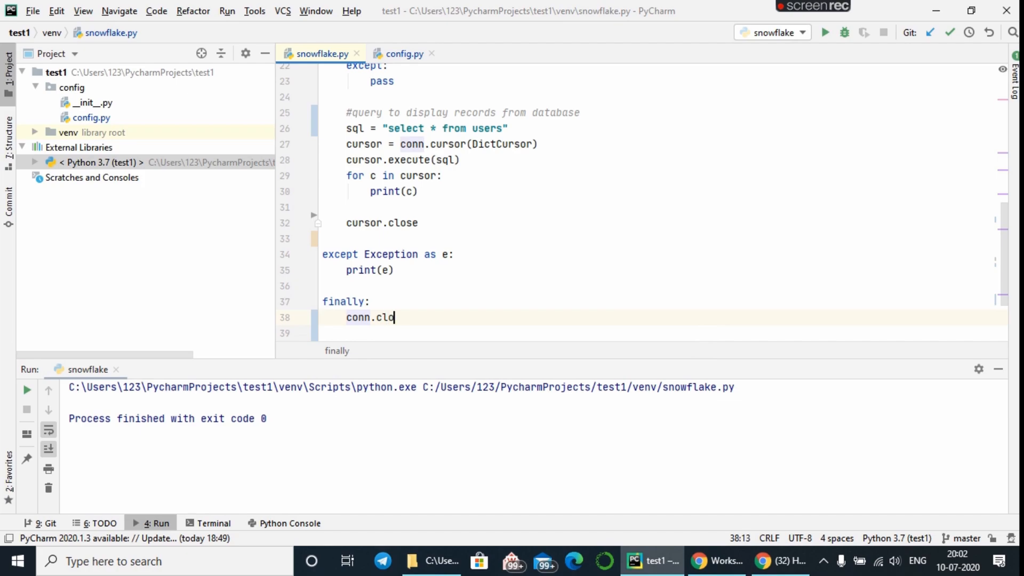
text(se)
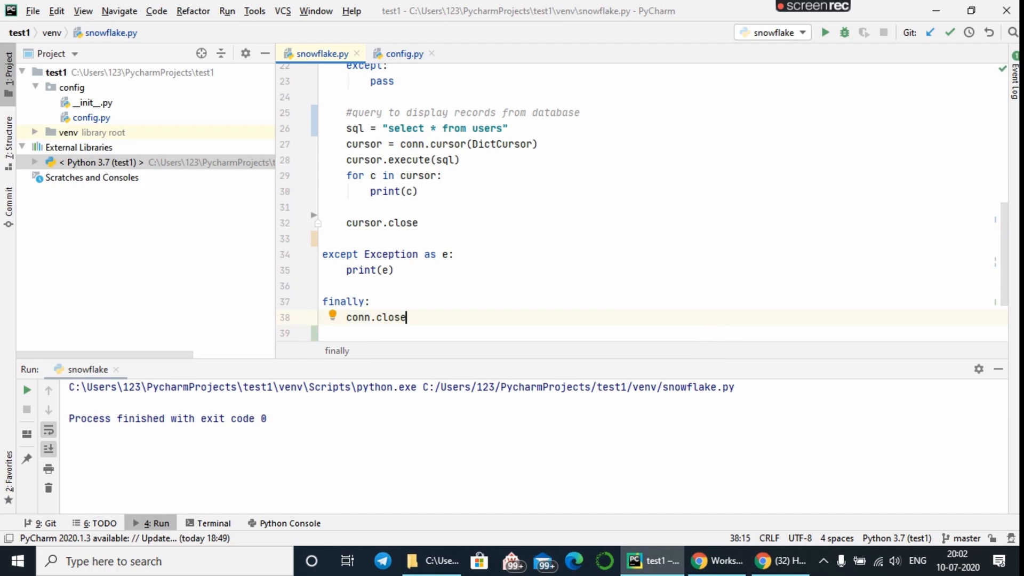
mouse_move(542, 231)
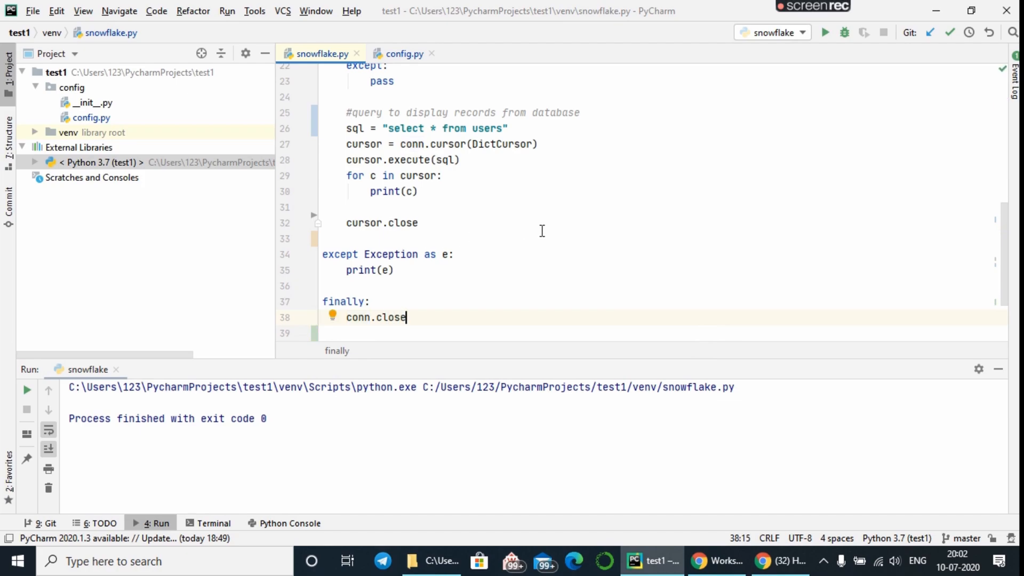
mouse_move(998, 370)
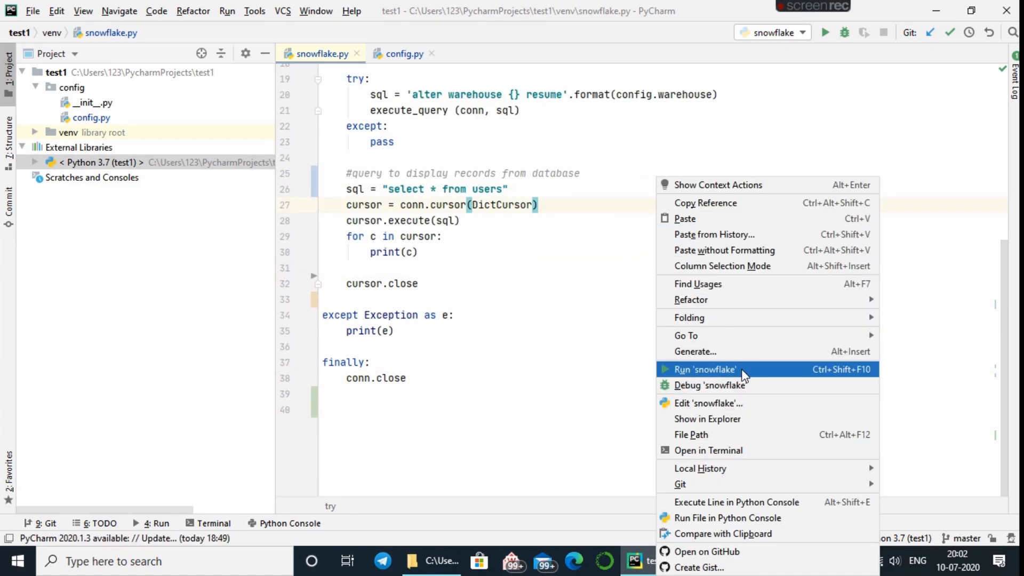
Run snowflake.py and view the printed users rows in the Run panel.
click(704, 369)
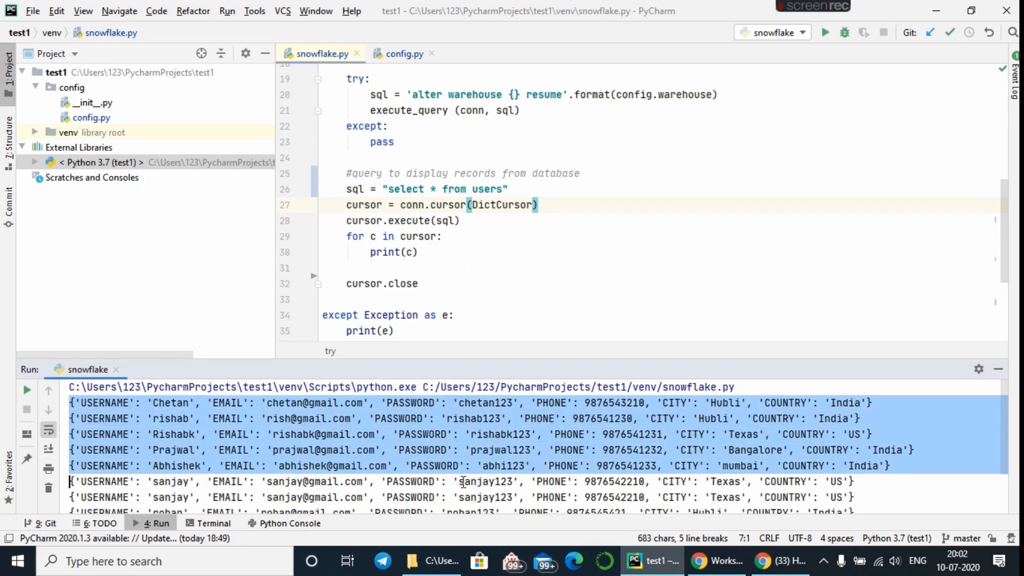
scroll(down, 3)
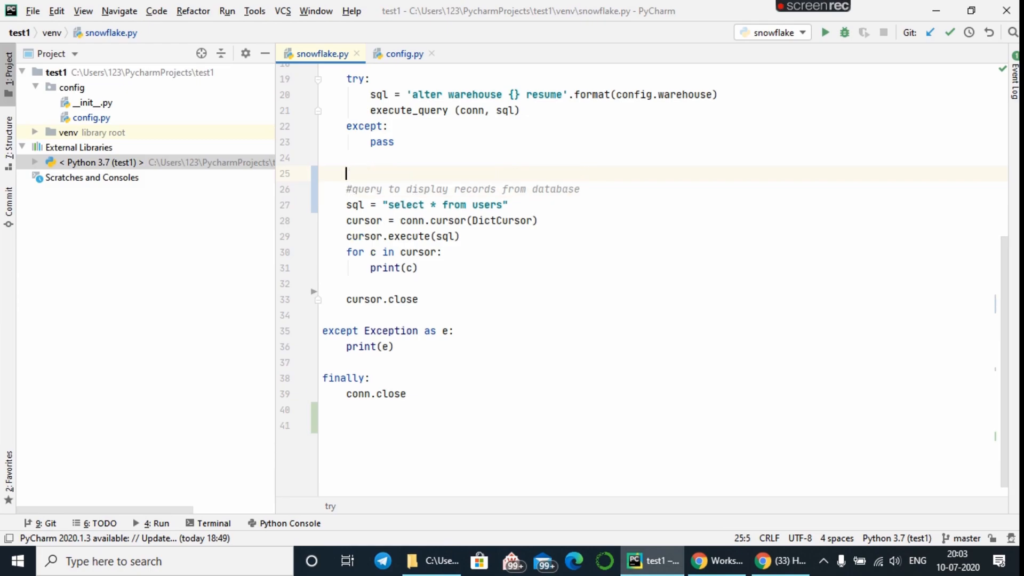
Add a '#querry to insert record into the database' comment above the display query.
text(#)
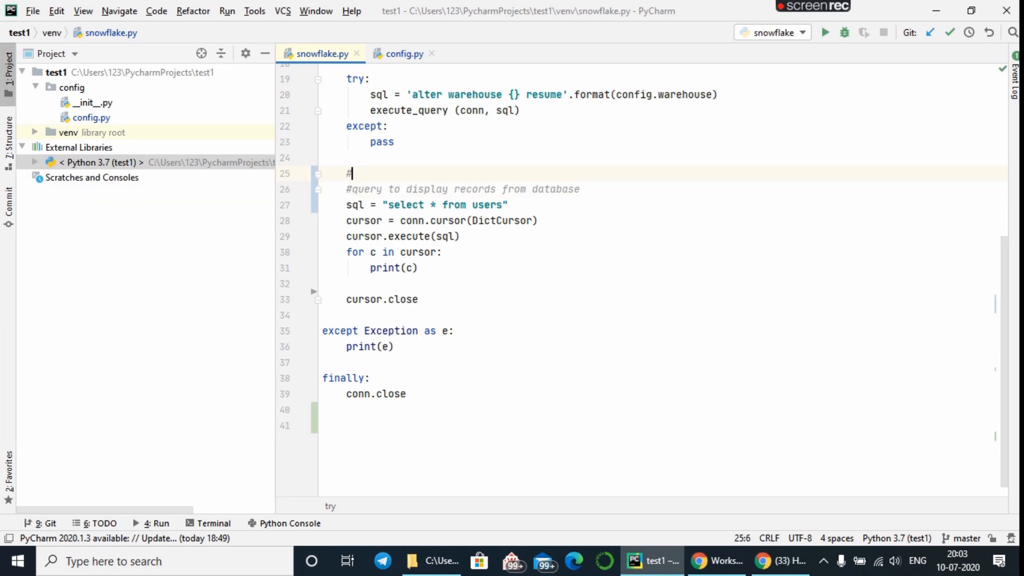
text(querry to insert)
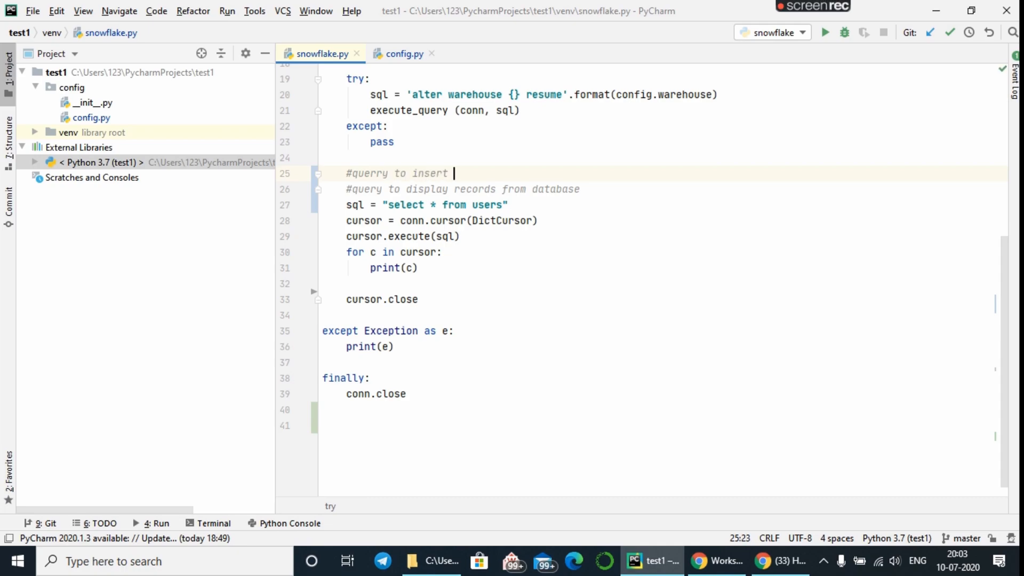
text(record into the database)
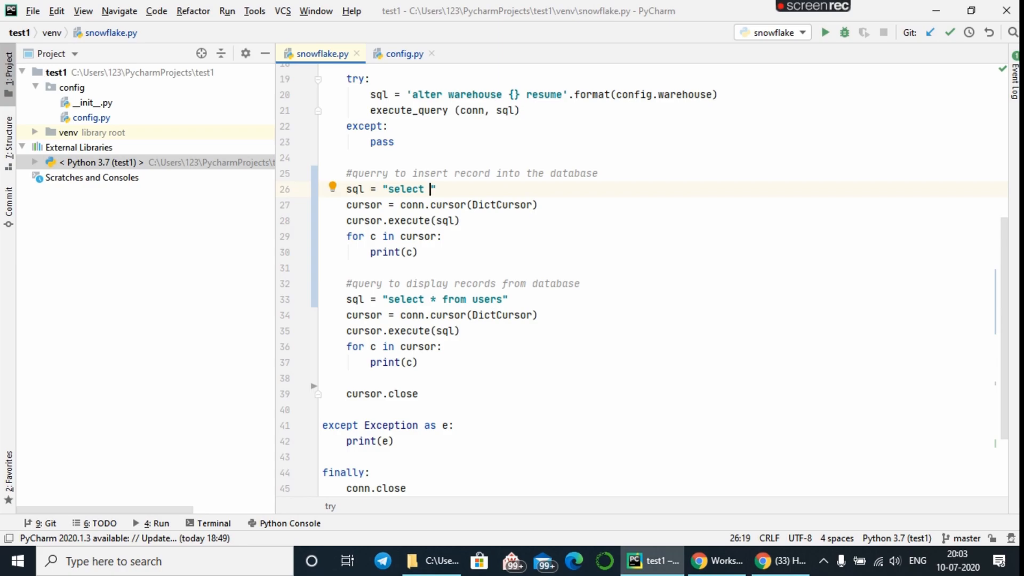
Replace the duplicated query text with "insert into users values('".
key(Backspace)
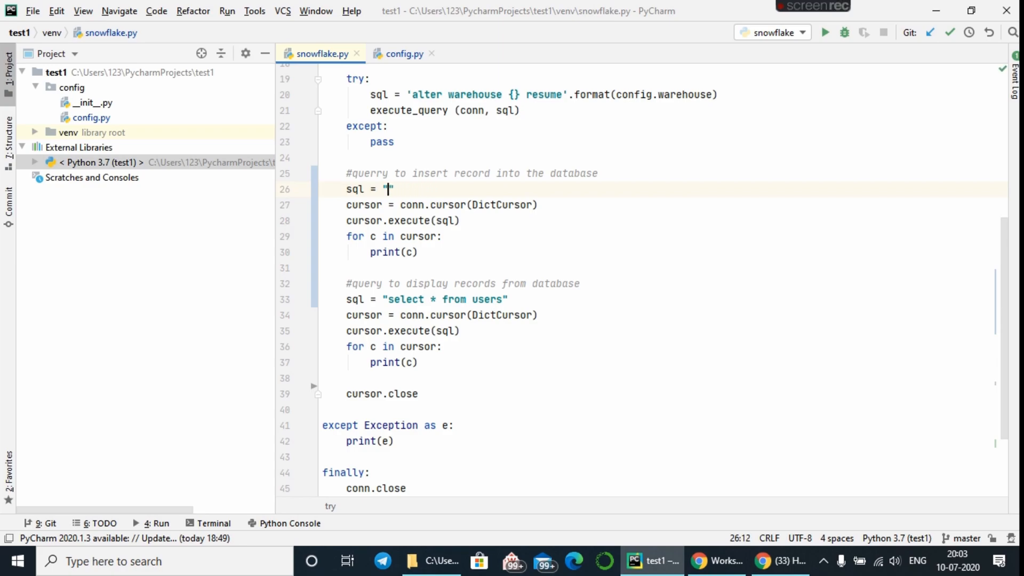
text(ins)
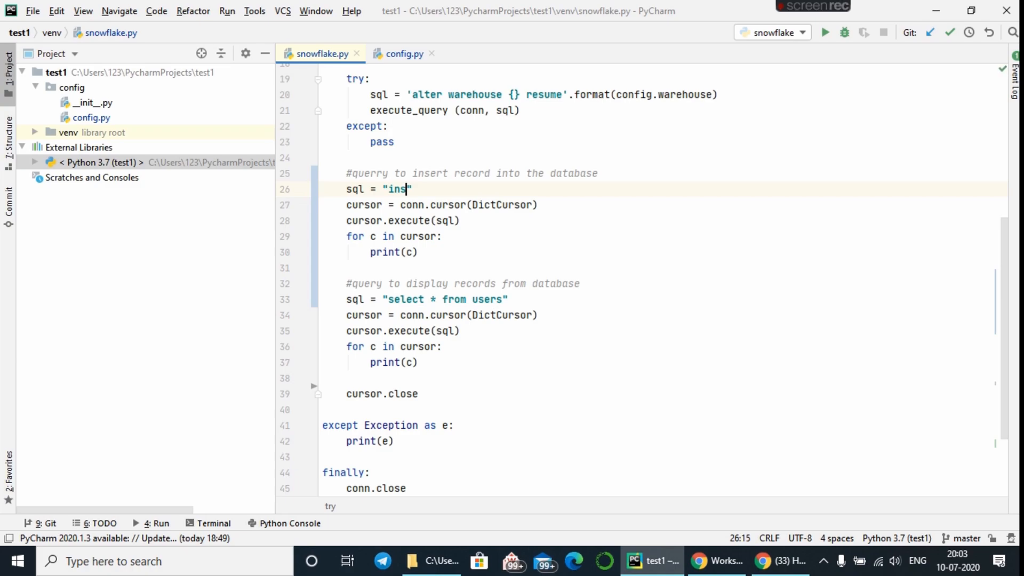
text(ert)
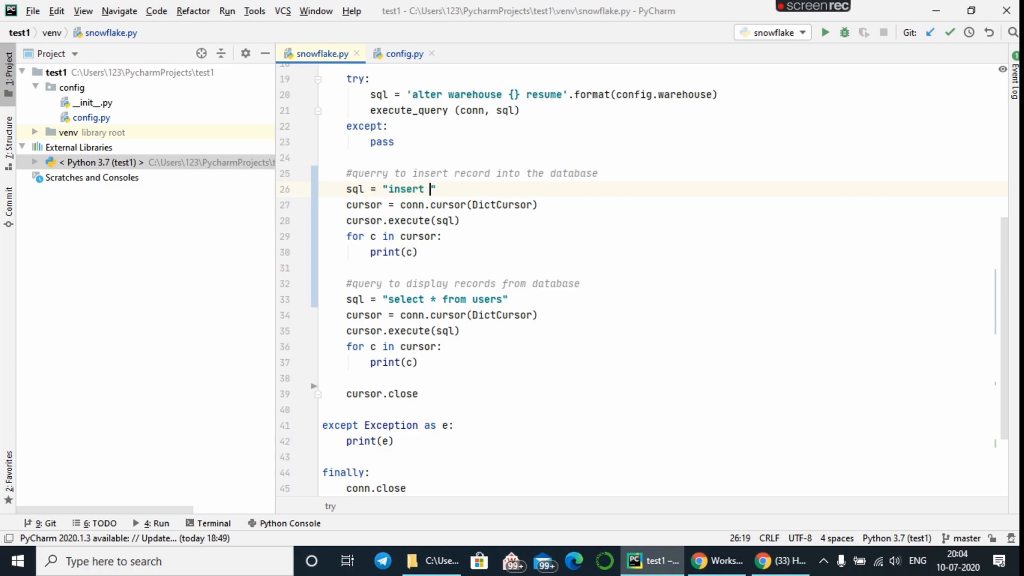
text(into)
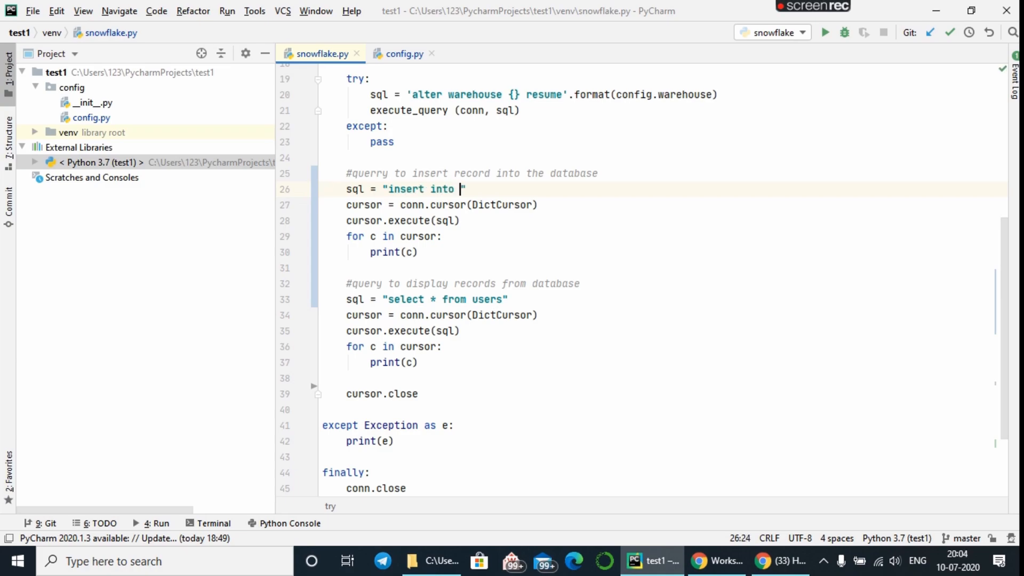
text(users)
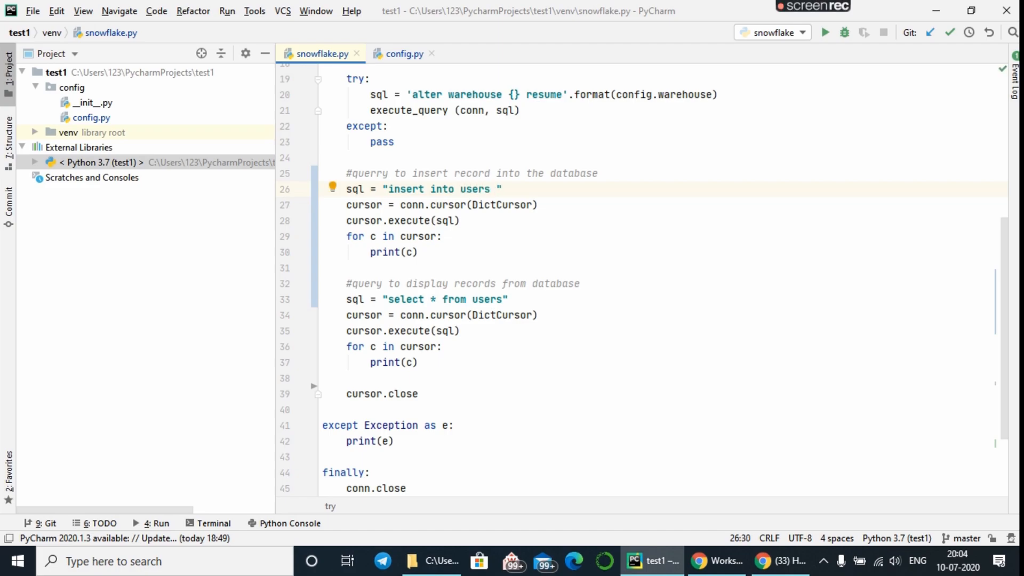
text(valu)
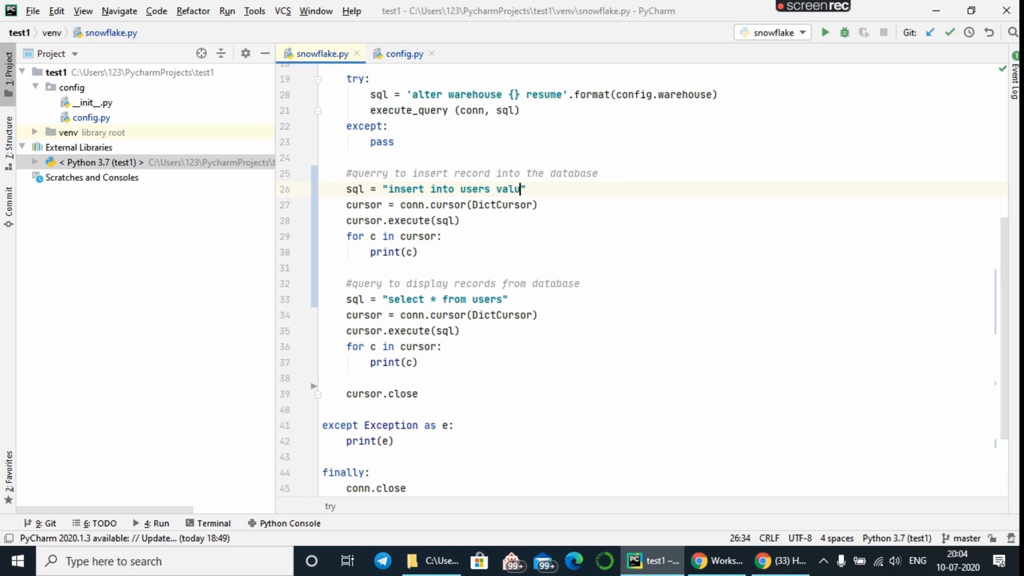
text(es()
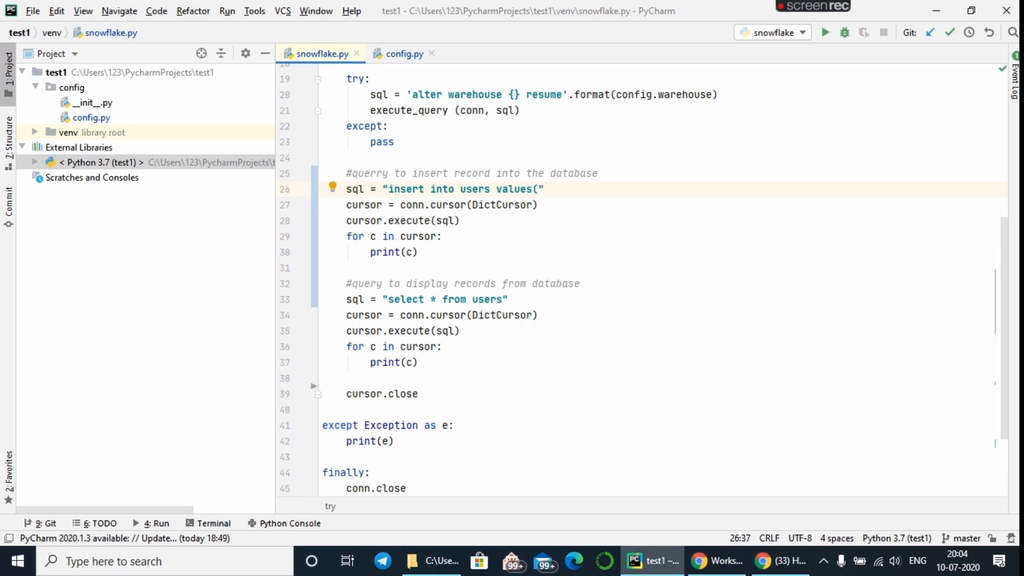
text(')
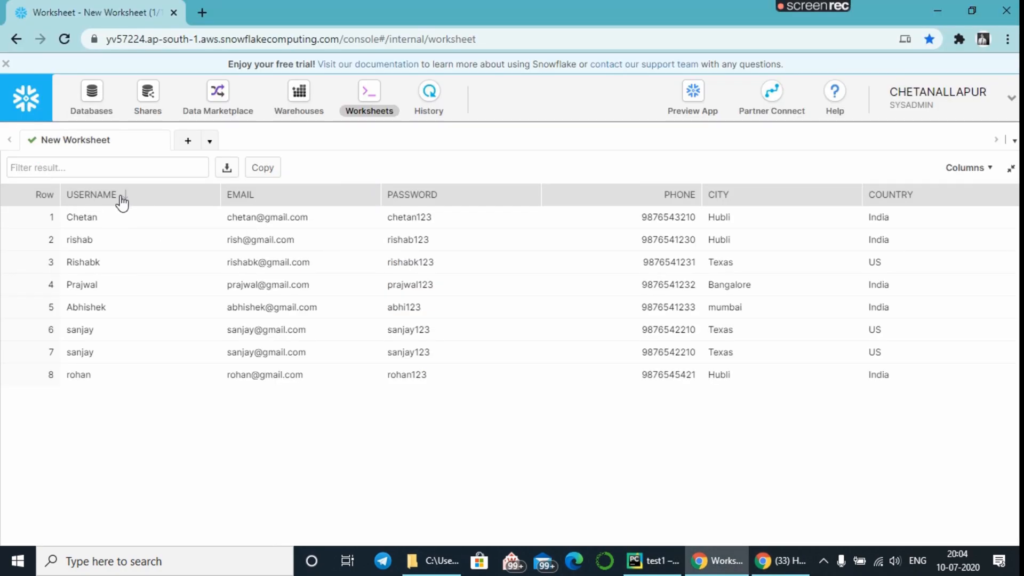
click(412, 195)
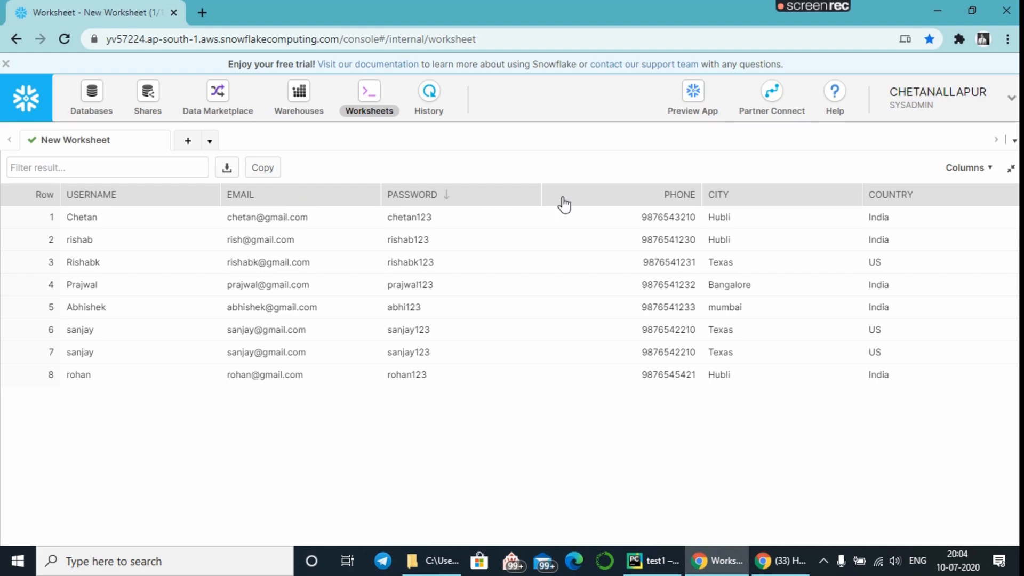
mouse_move(380, 213)
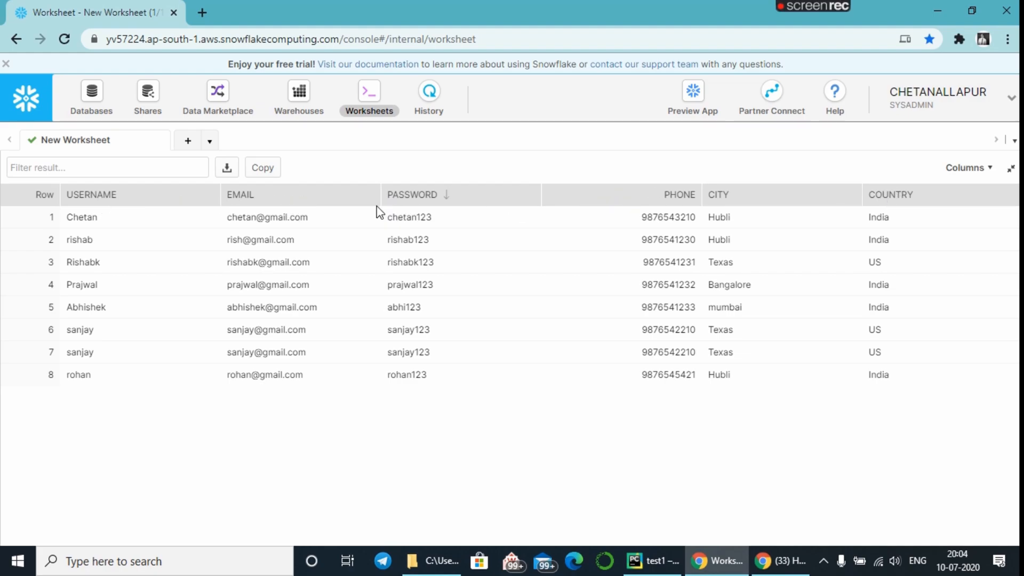
click(678, 195)
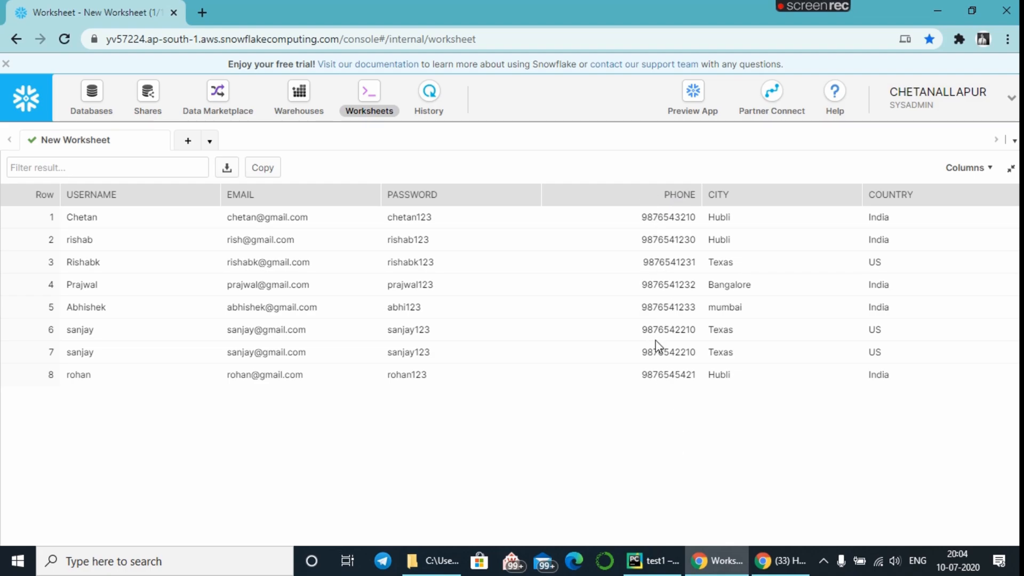
click(651, 562)
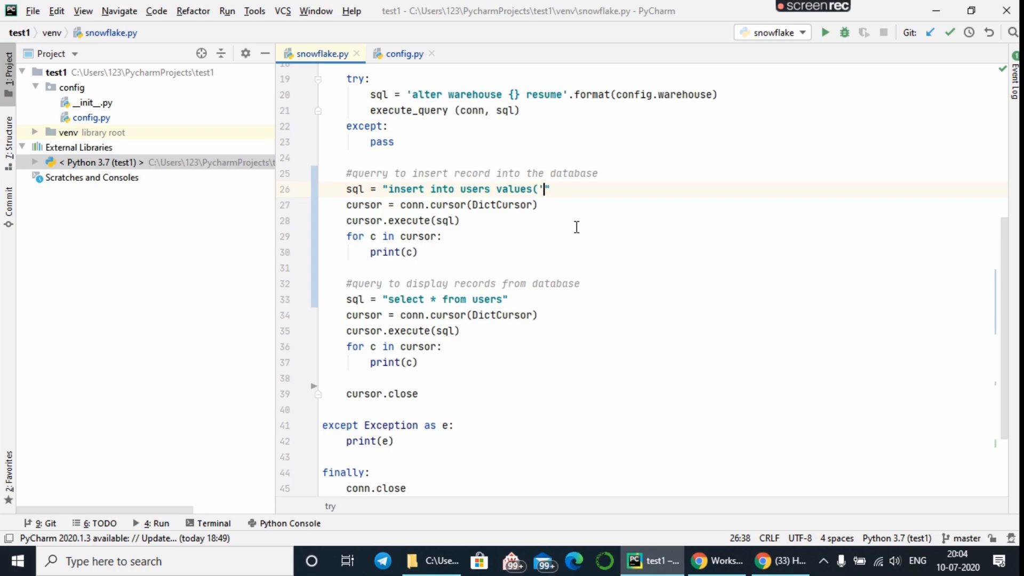
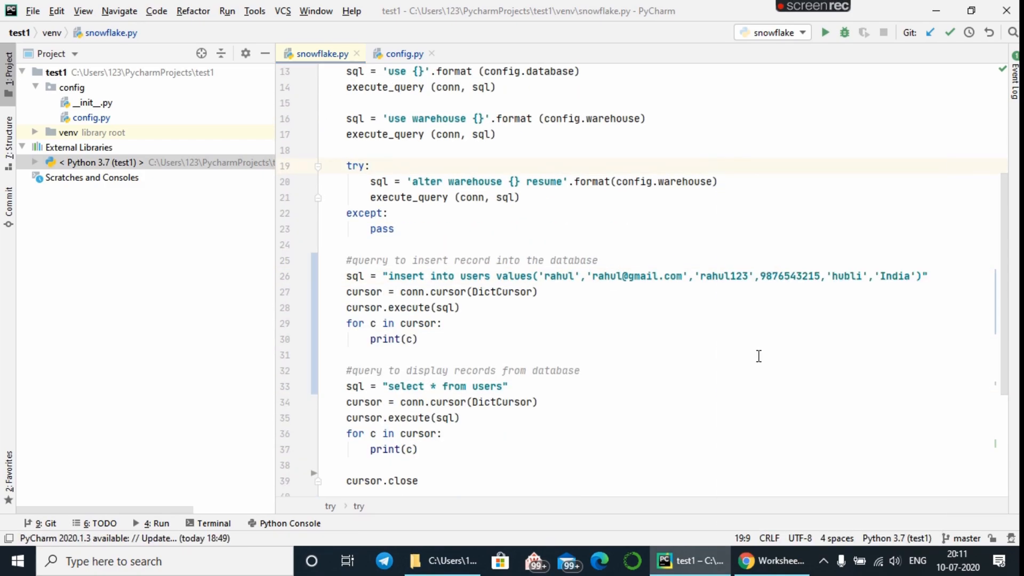
click(825, 32)
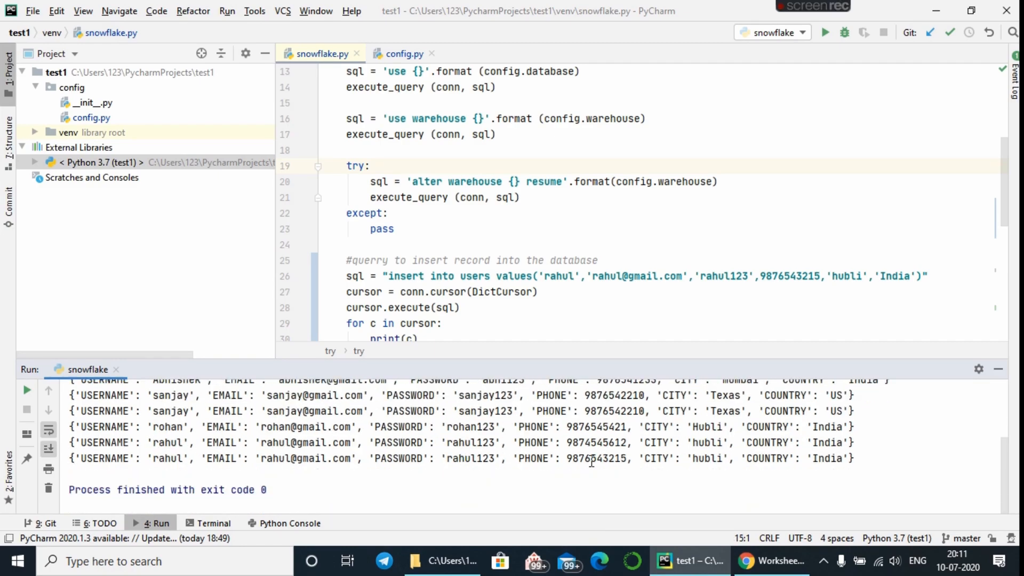
triple_click(457, 458)
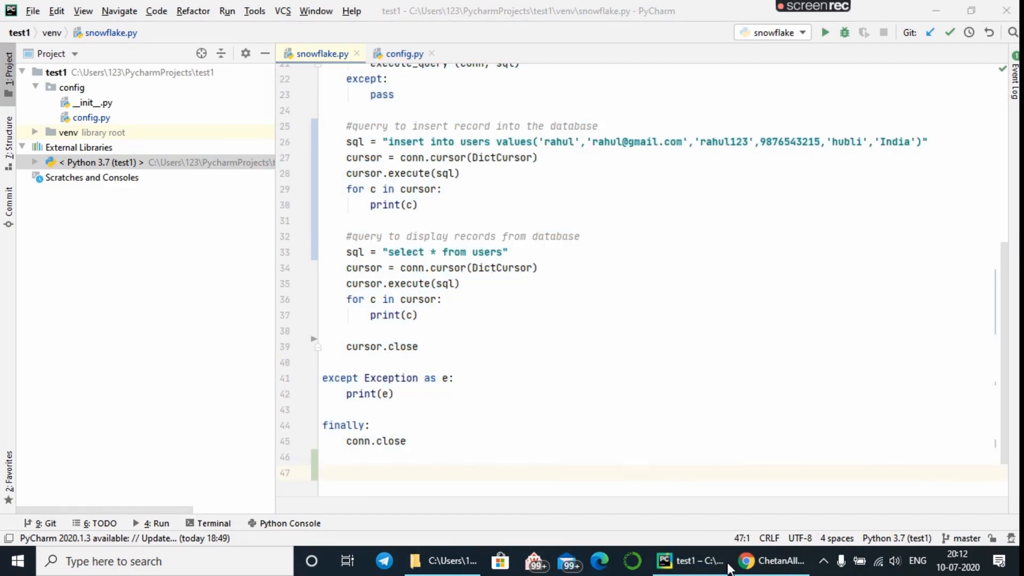
Switch to the Chrome tab showing the GitHub profile page.
click(770, 561)
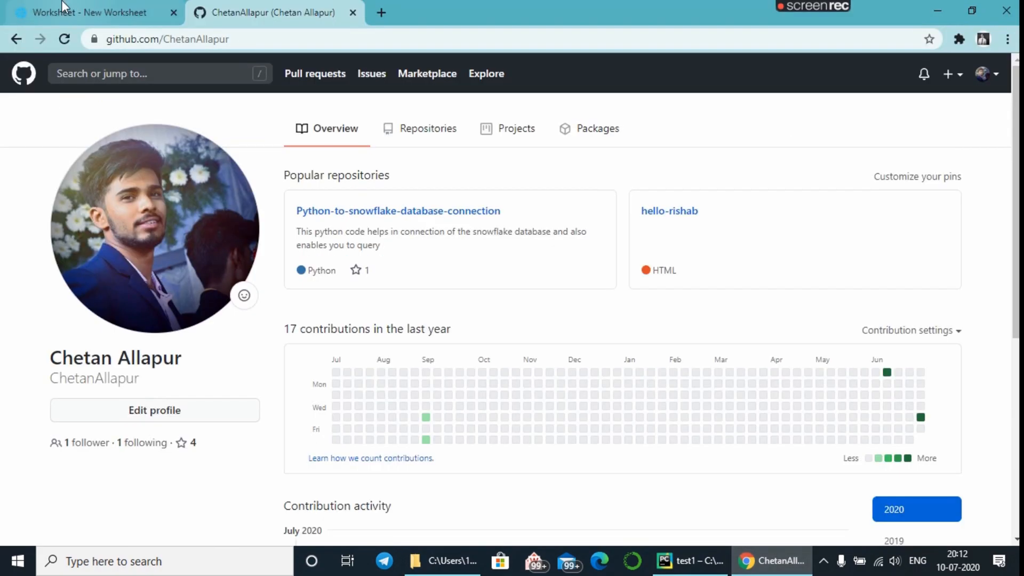
click(86, 13)
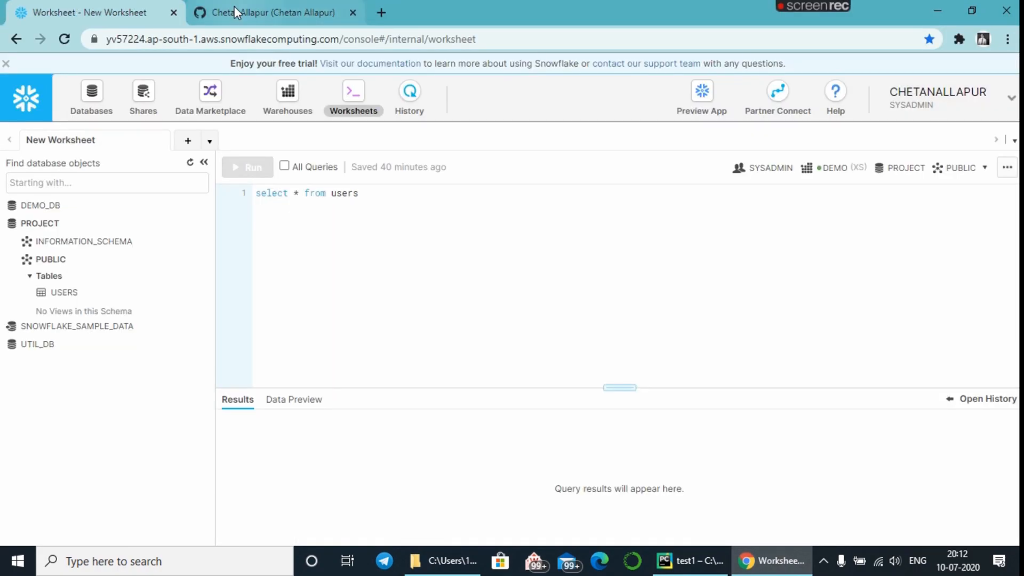
click(275, 13)
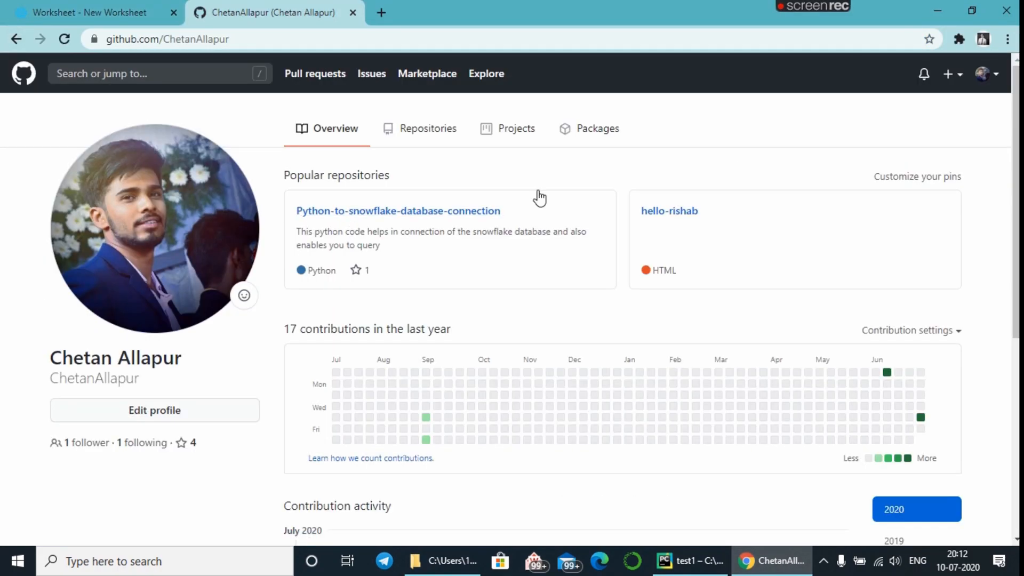
mouse_move(351, 214)
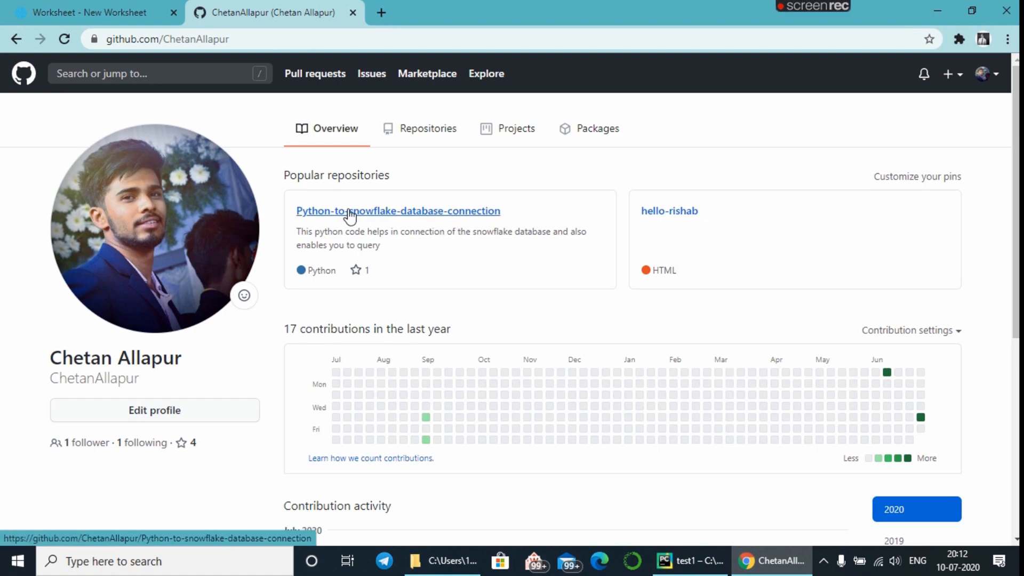
Open the Python-to-snowflake-database-connection repository and view its clone/download options.
click(397, 210)
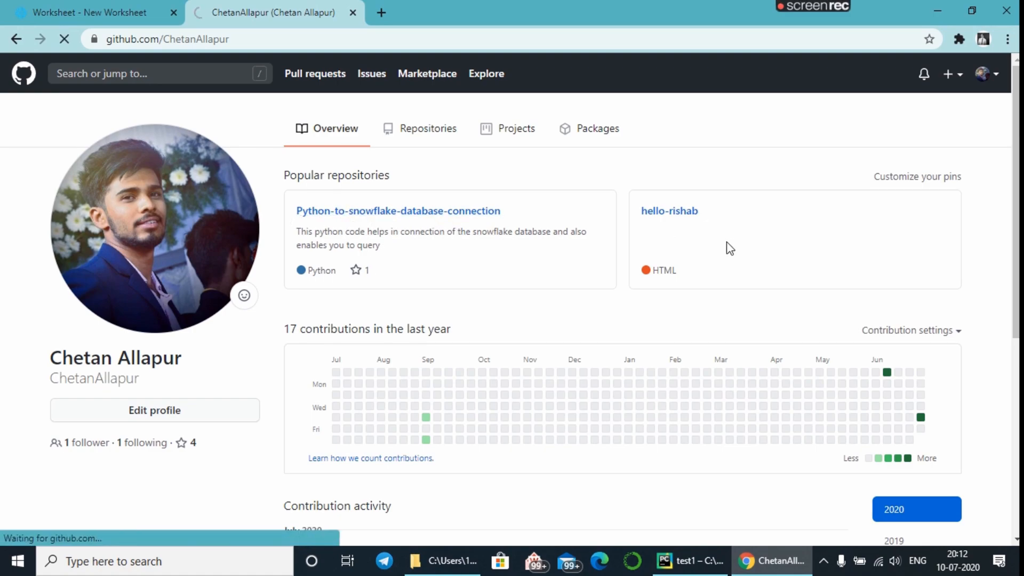
click(398, 210)
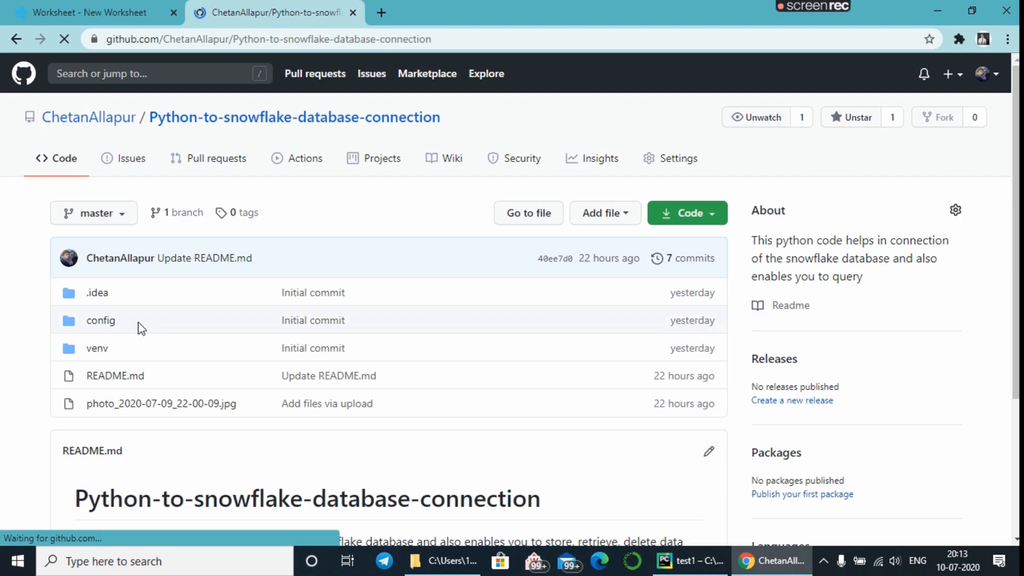
click(683, 212)
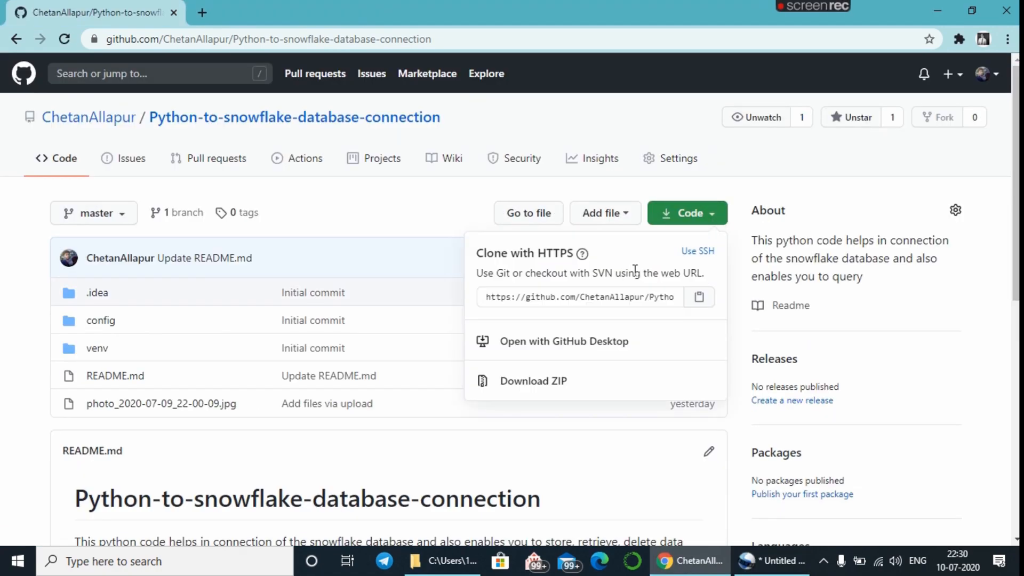
click(686, 213)
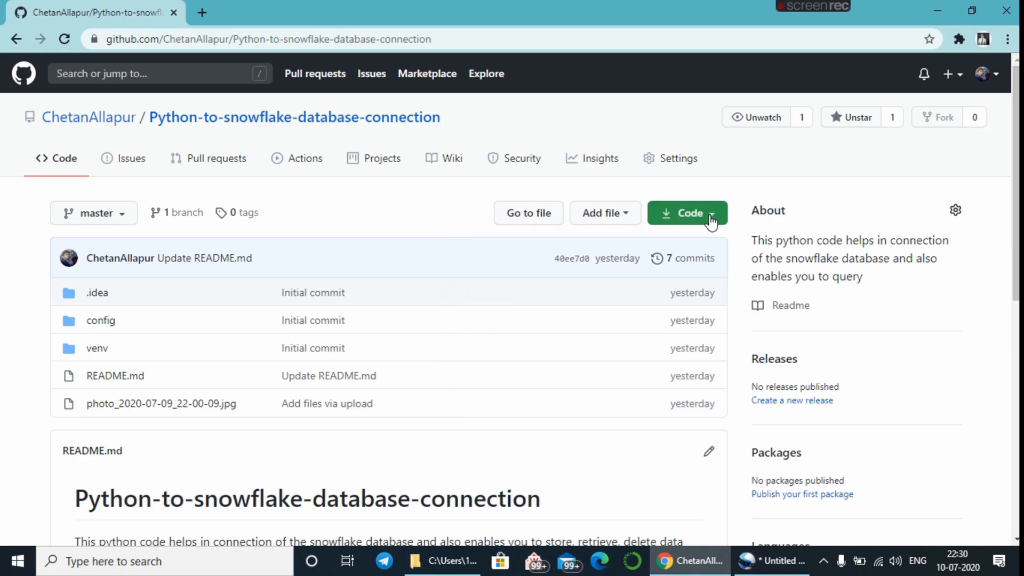